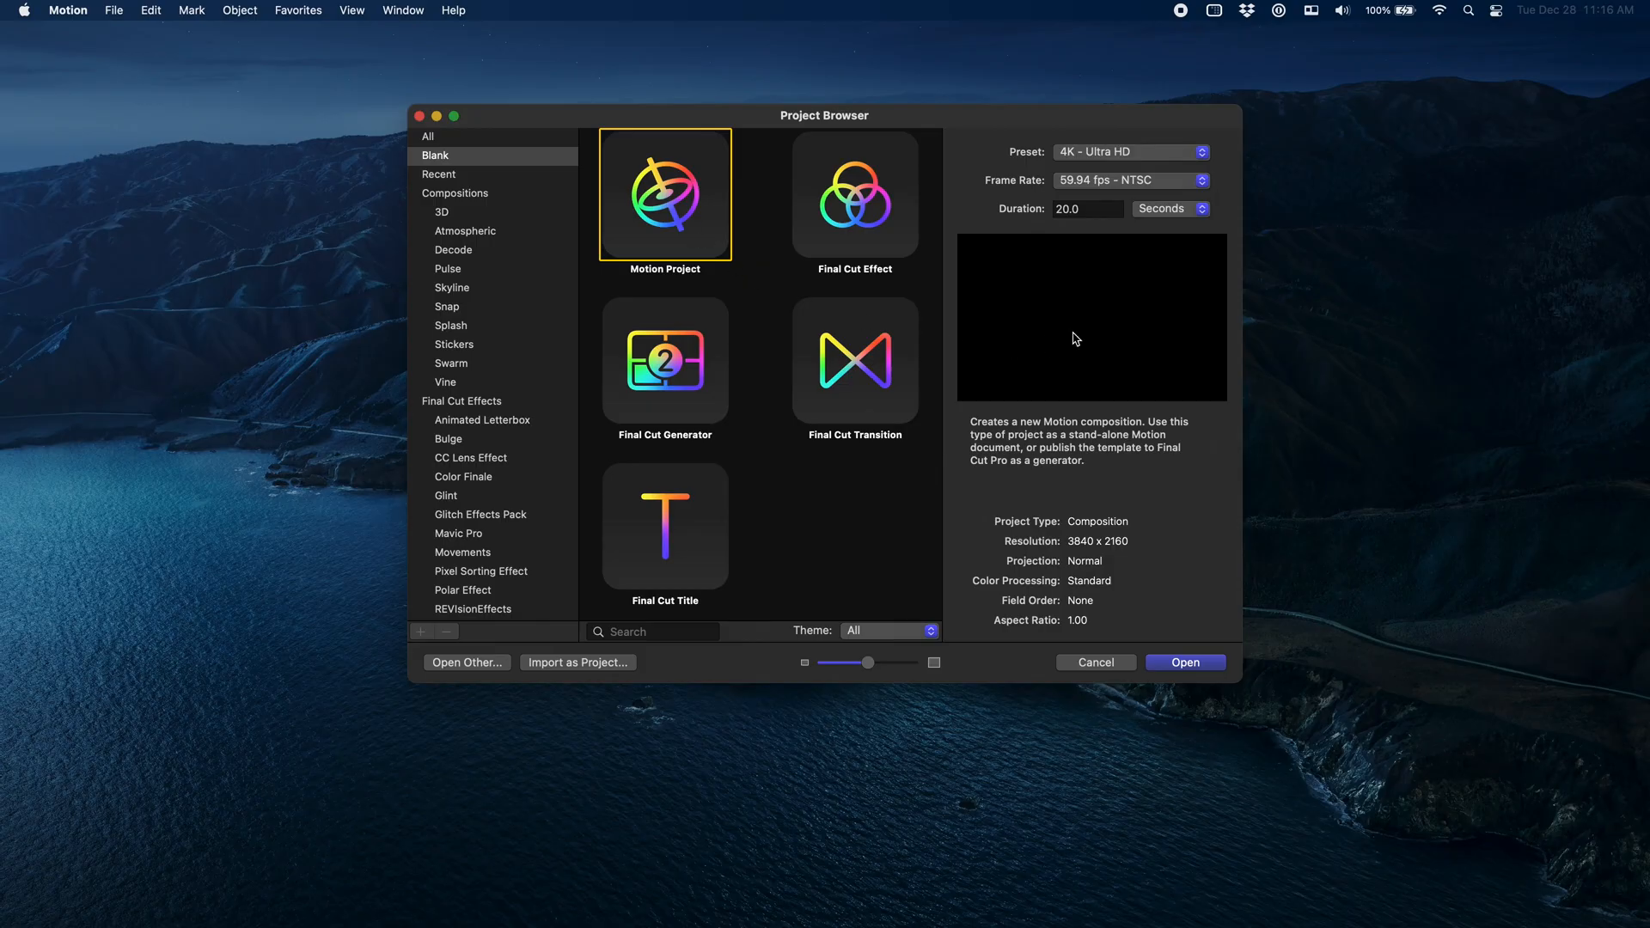
Configure the new project as Broadcast HD 1080 (1920×1080) at 30 fps, 20 seconds long.
left_click(1131, 180)
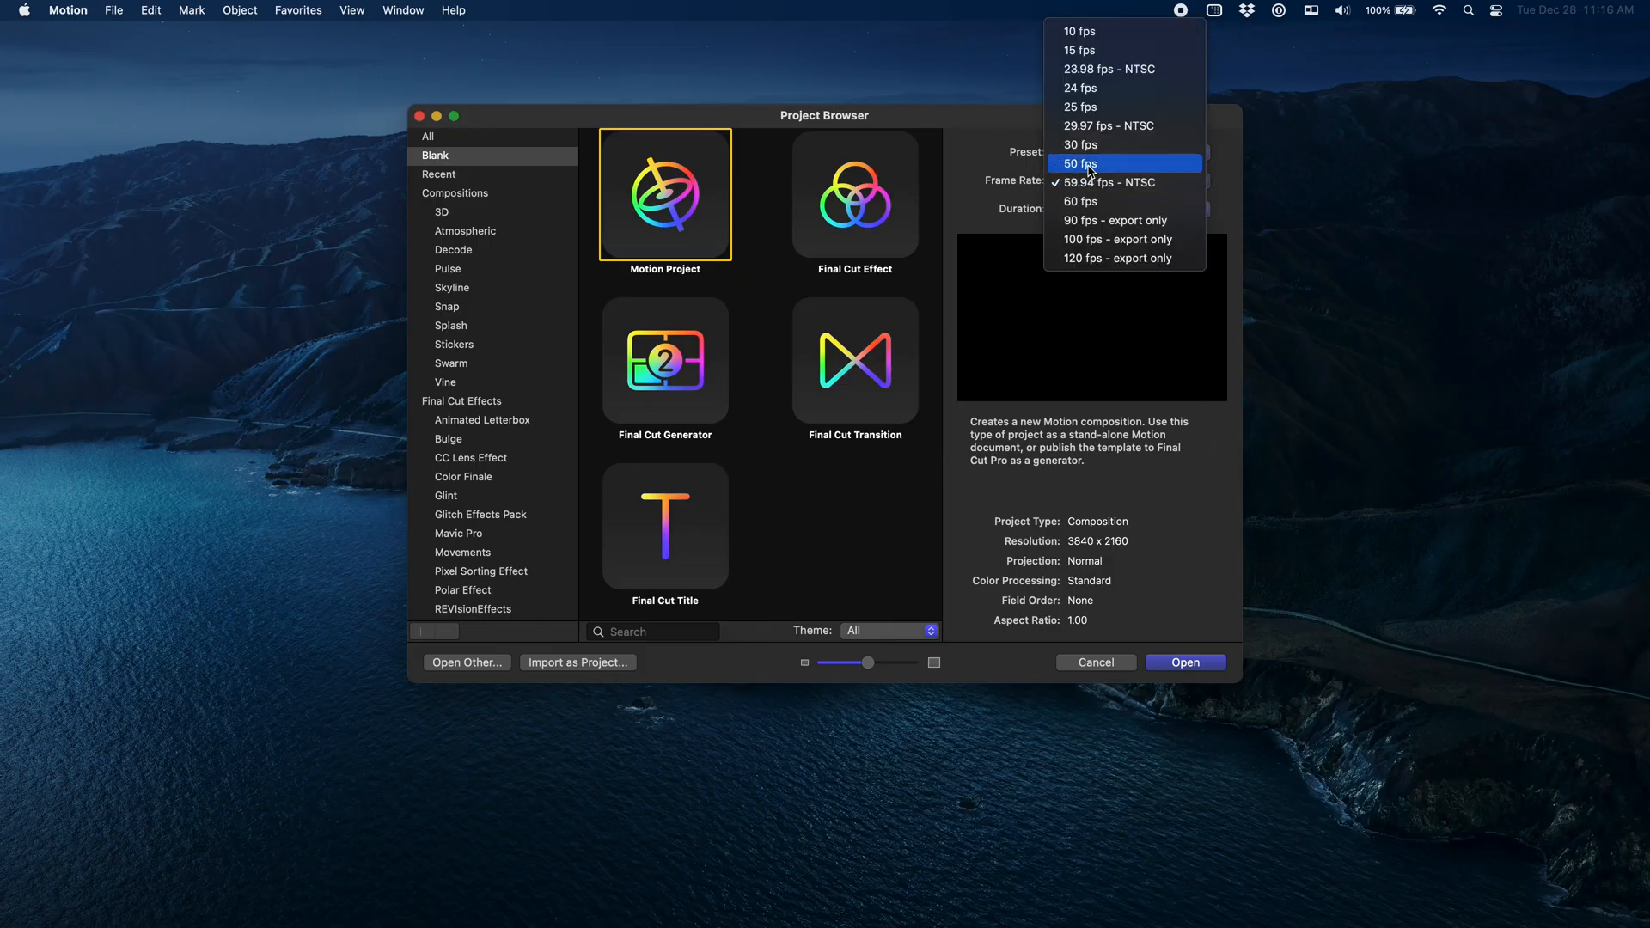
left_click(1079, 145)
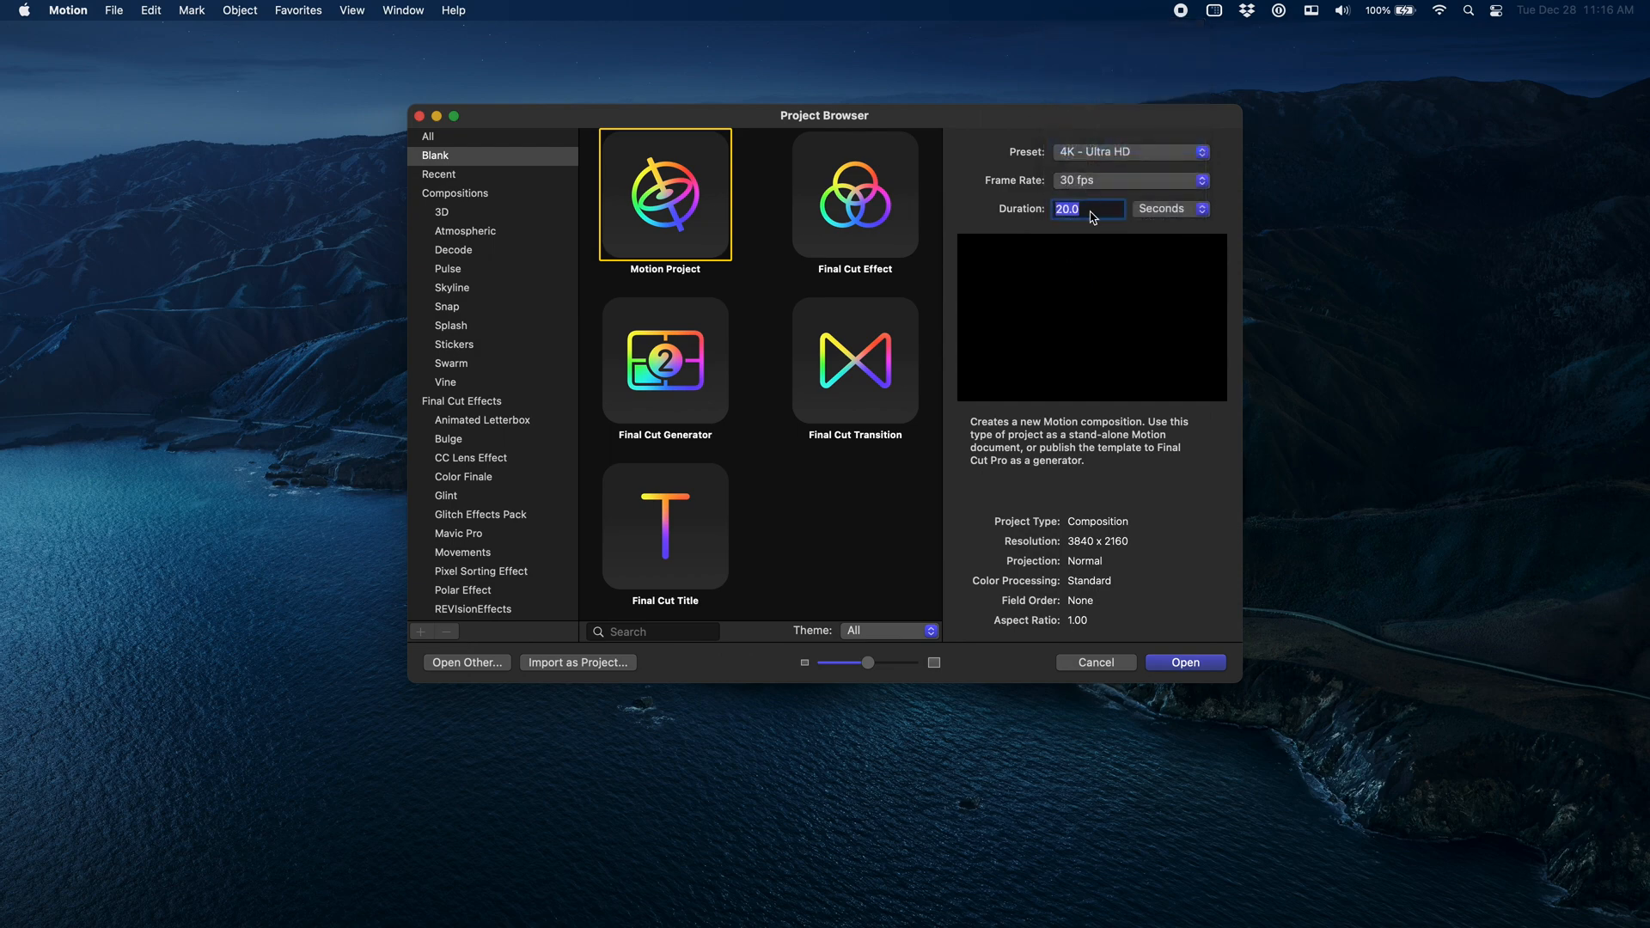
mouse_move(1217, 677)
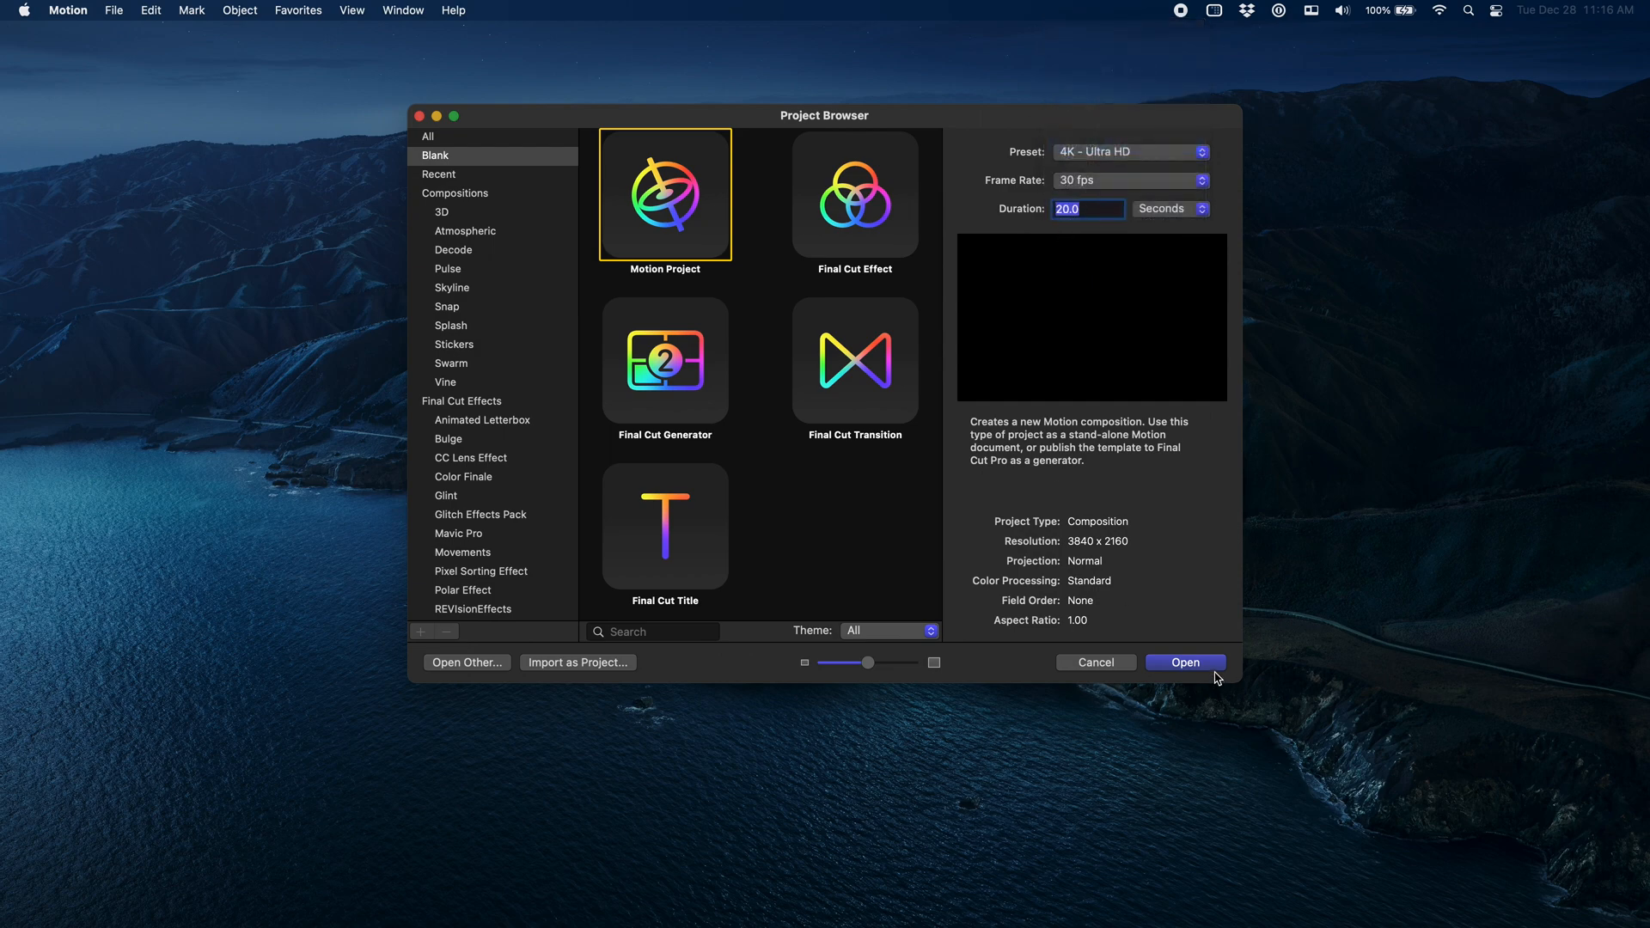
left_click(1131, 152)
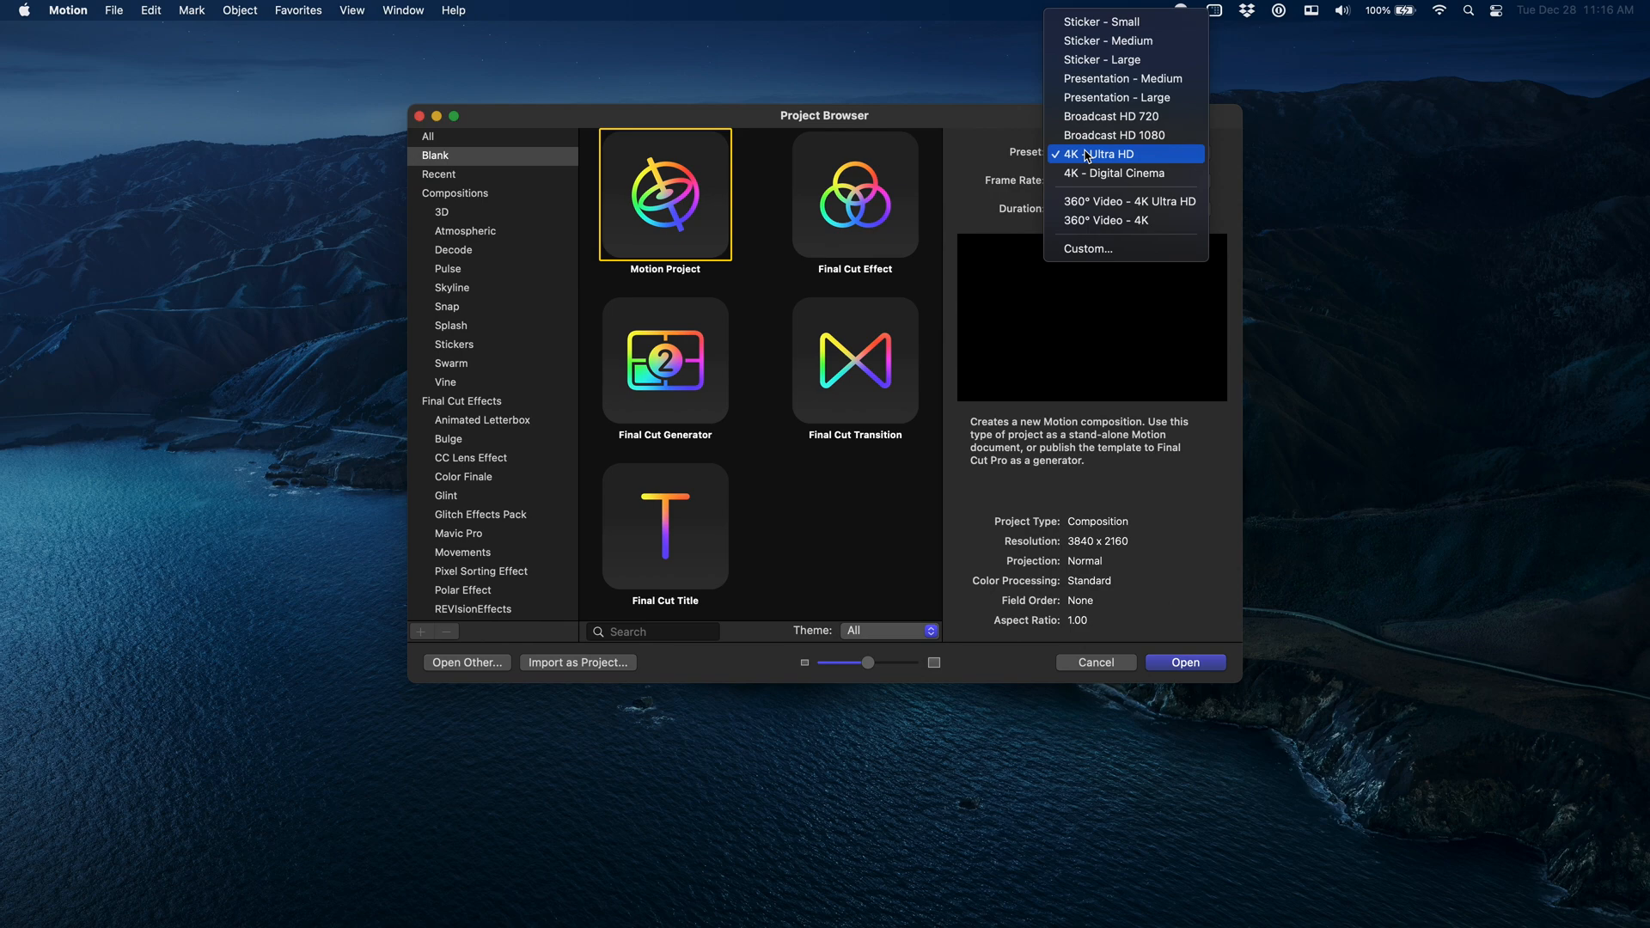
left_click(1112, 134)
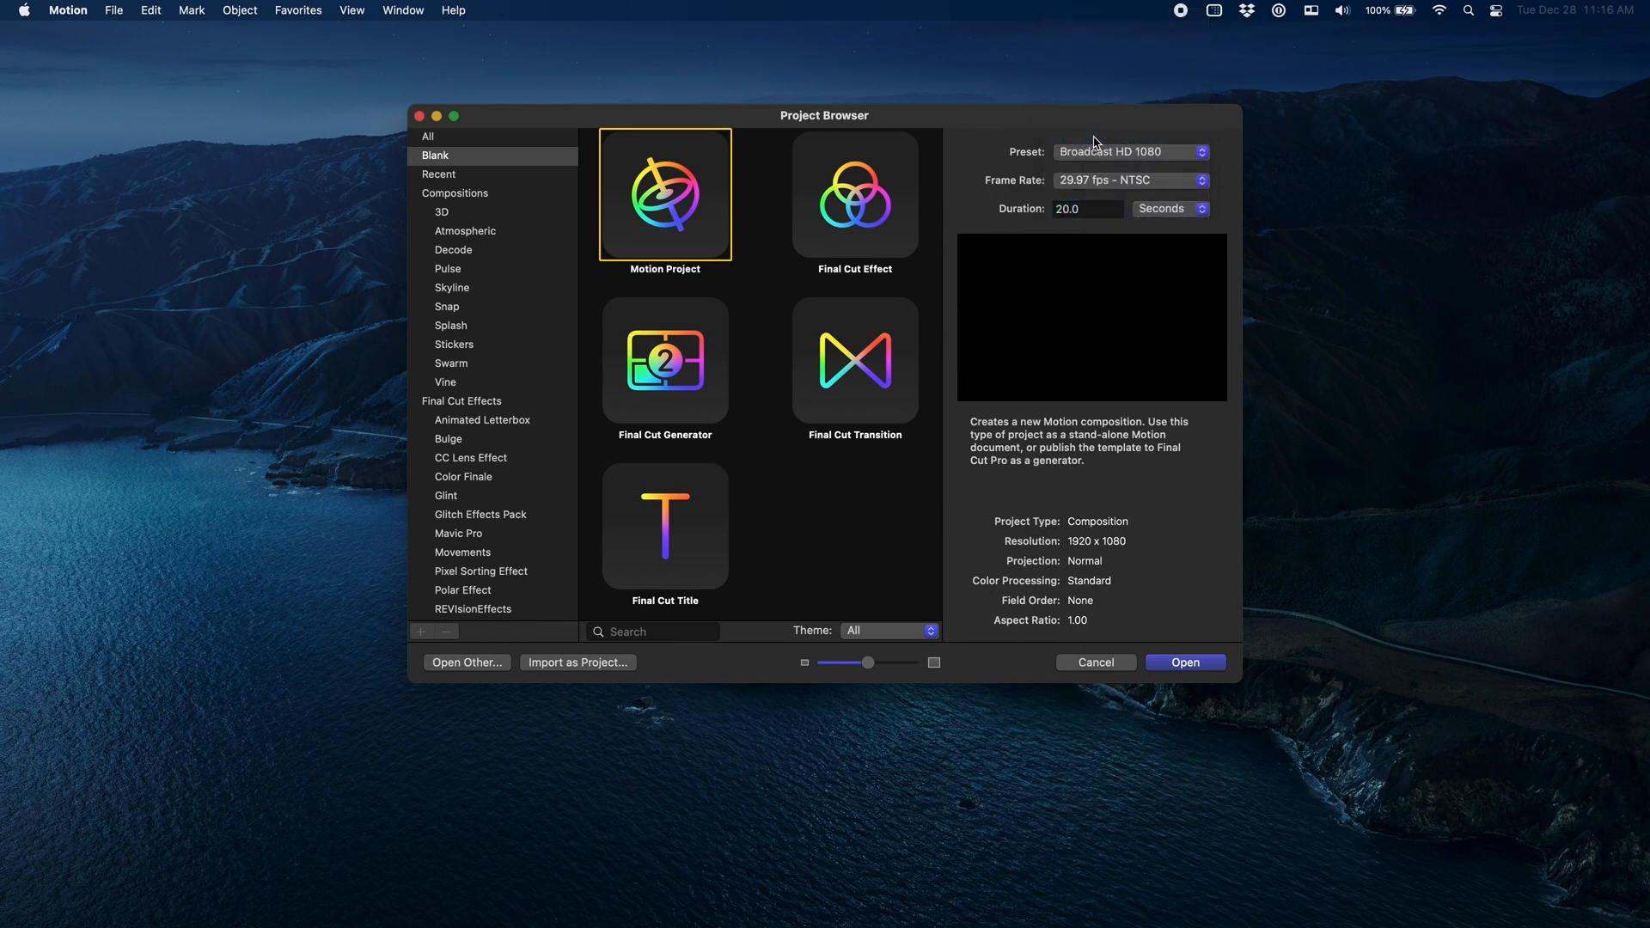
left_click(1131, 181)
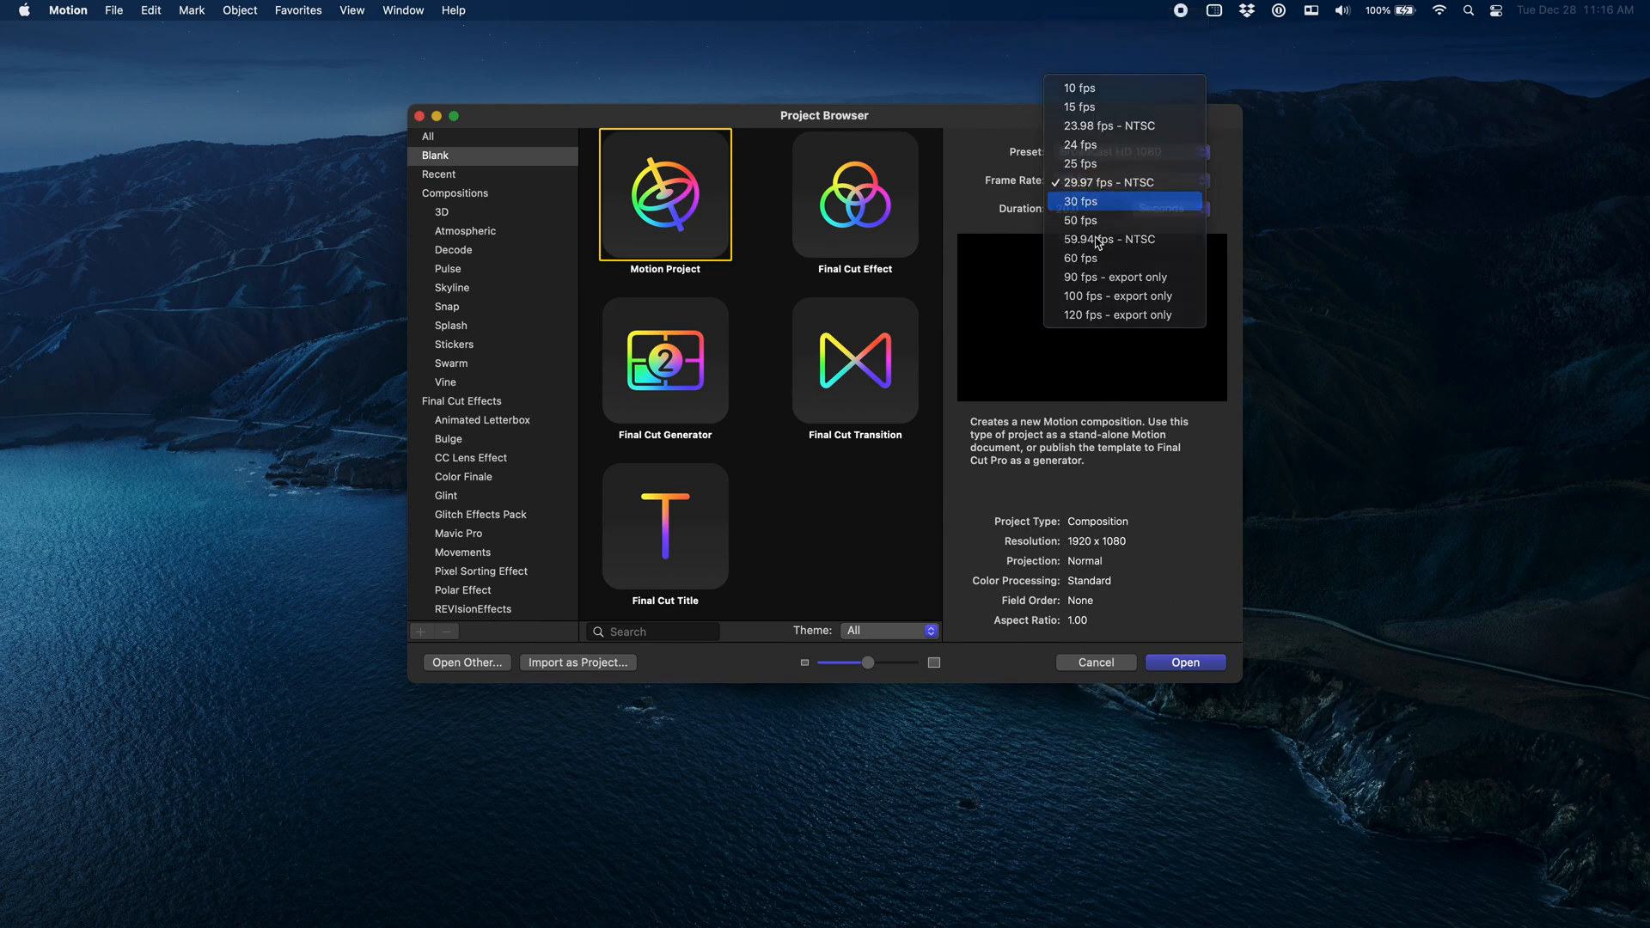
left_click(1080, 201)
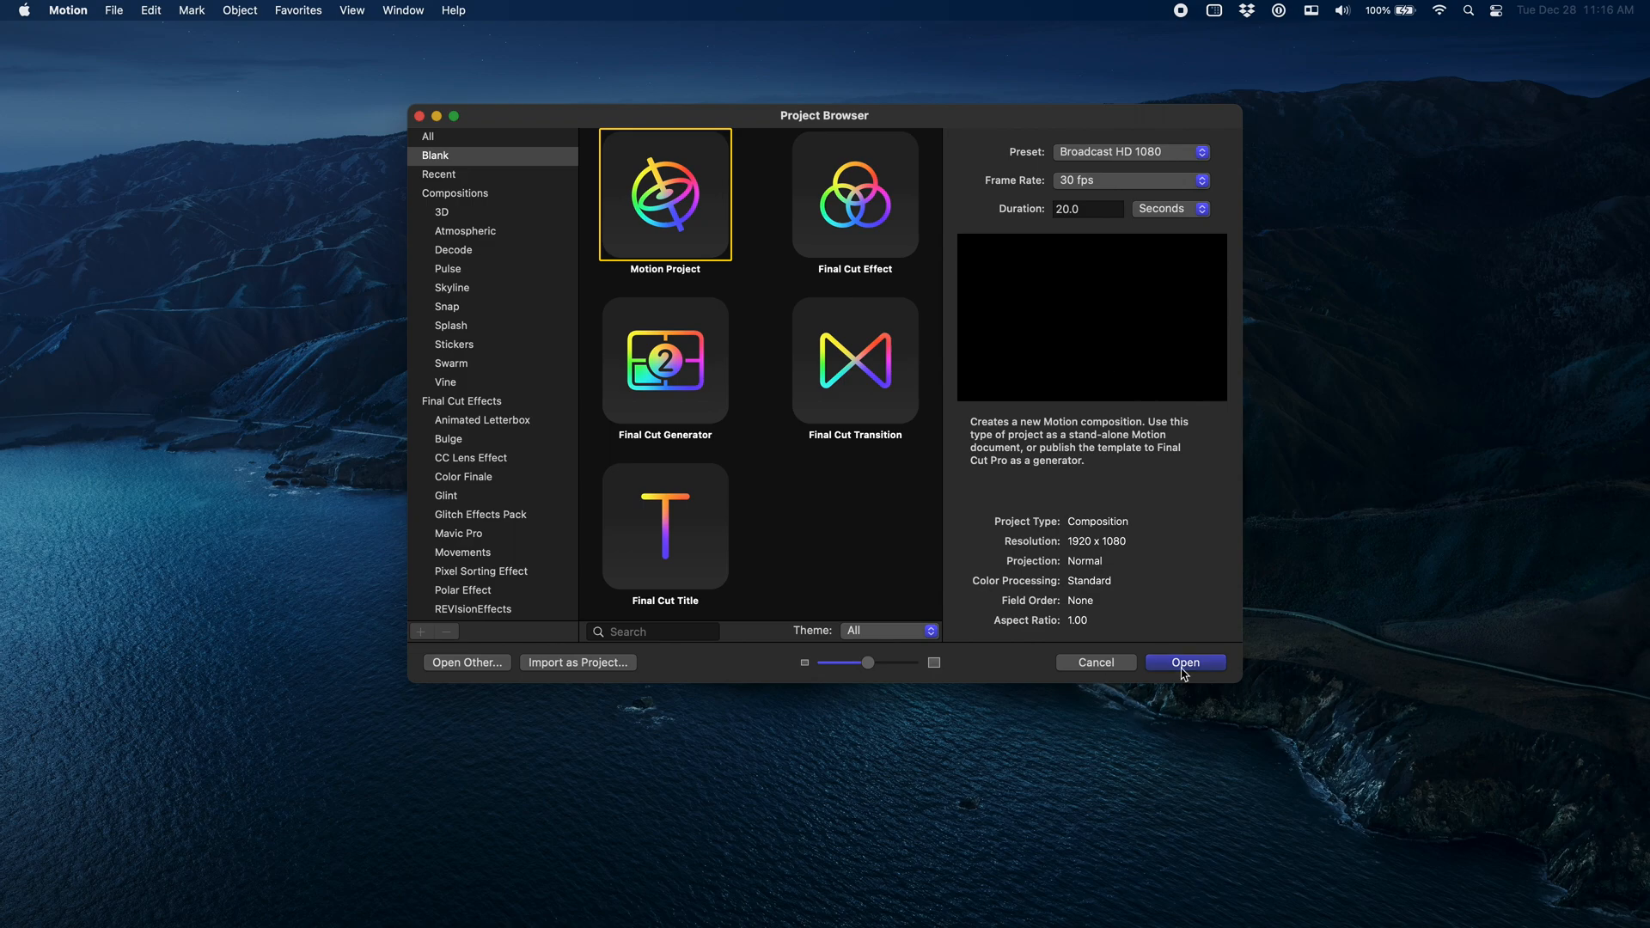
Create the project and import the basketball-court video clip.
left_click(1184, 661)
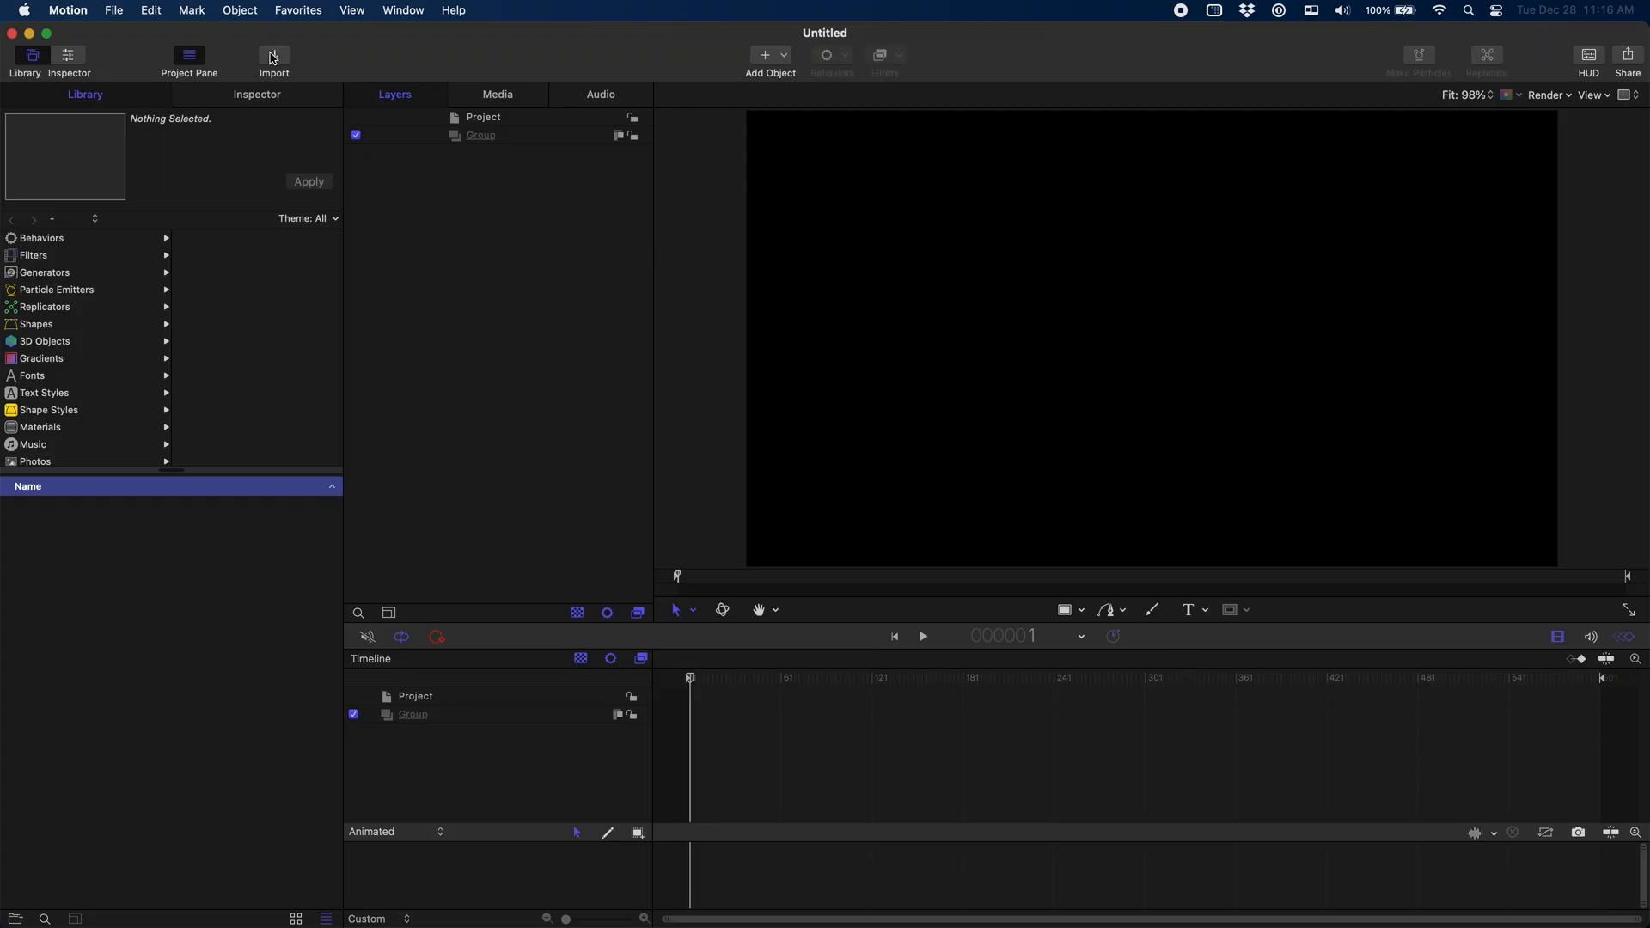
left_click(273, 55)
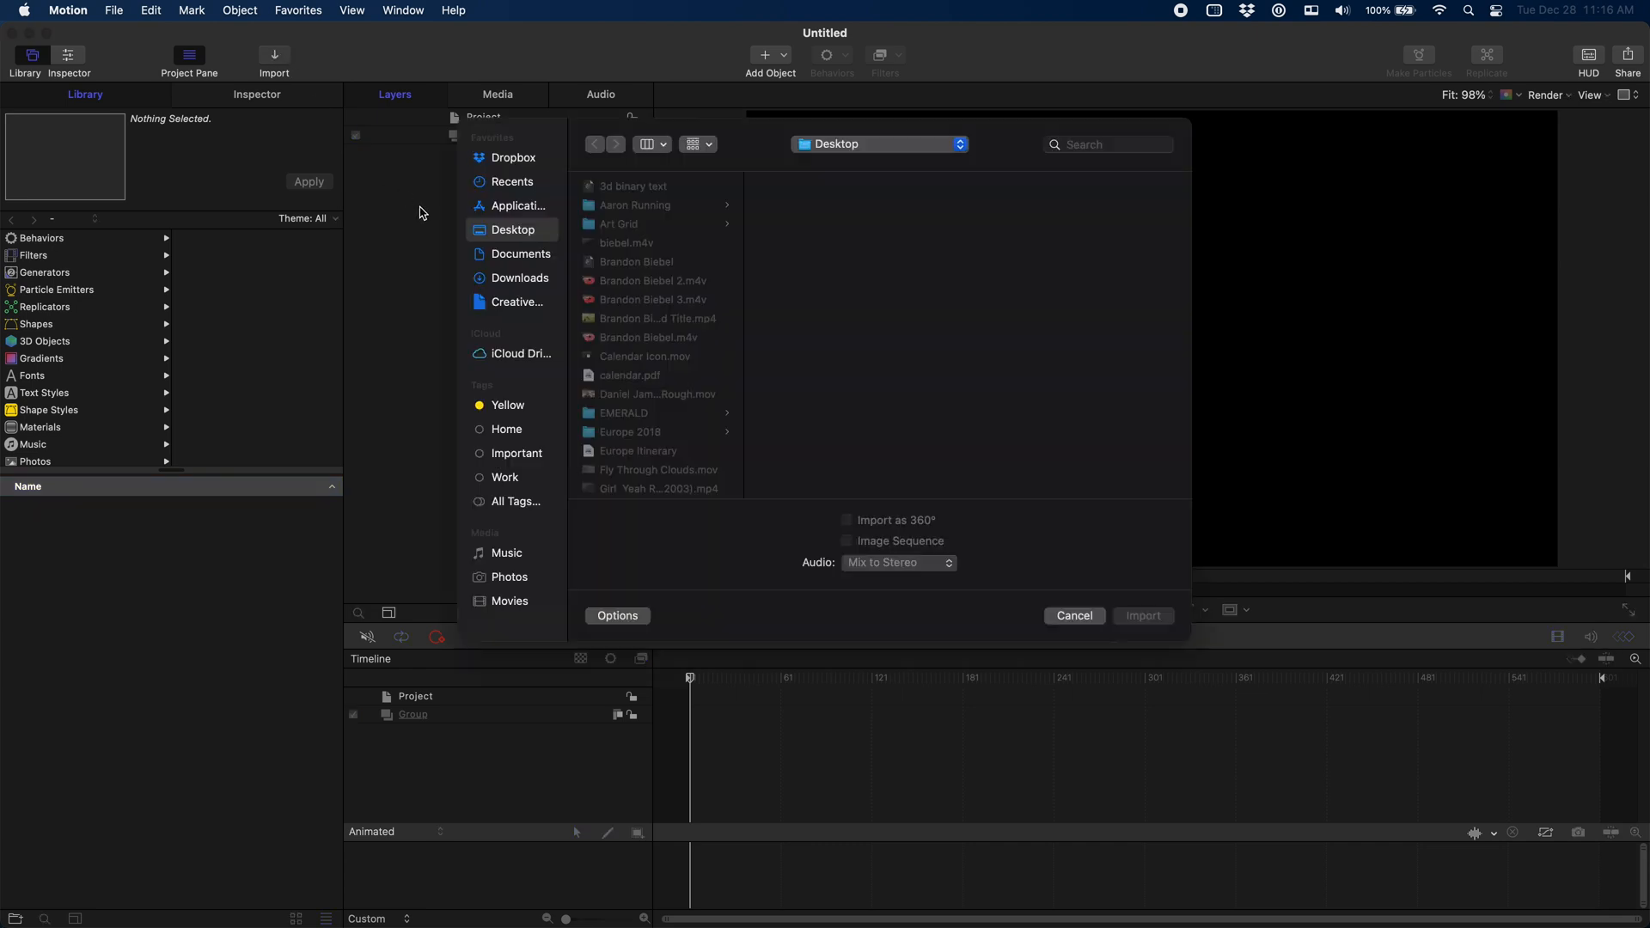
left_click(1142, 615)
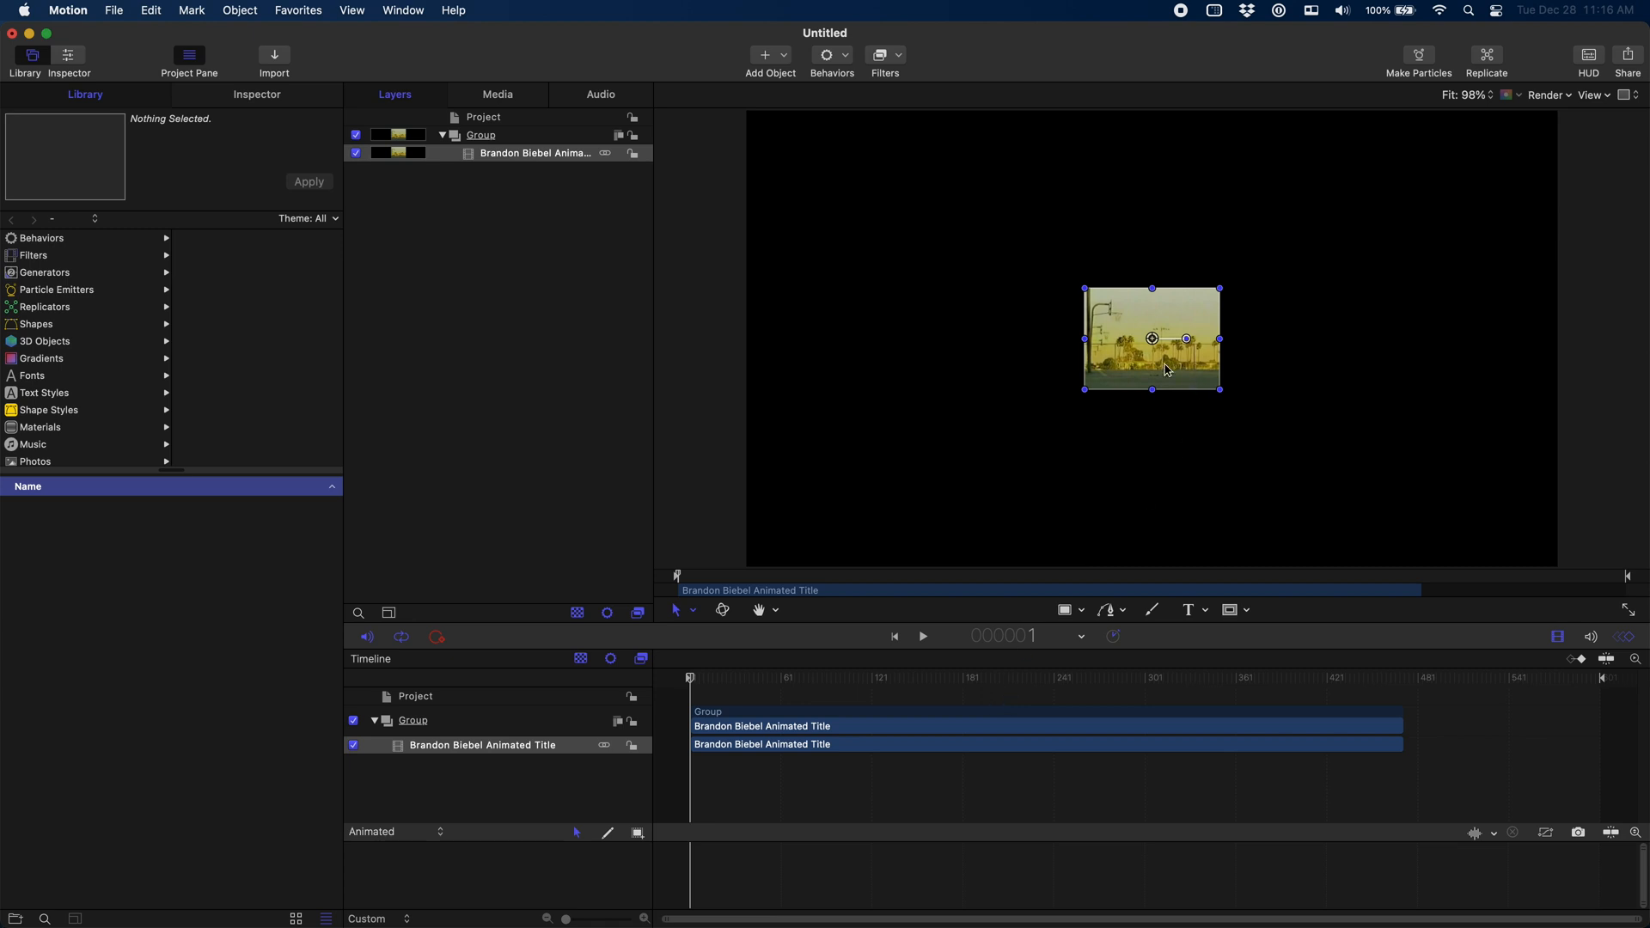
Scale the clip up past 400% in Properties so it fills the canvas.
left_click(256, 92)
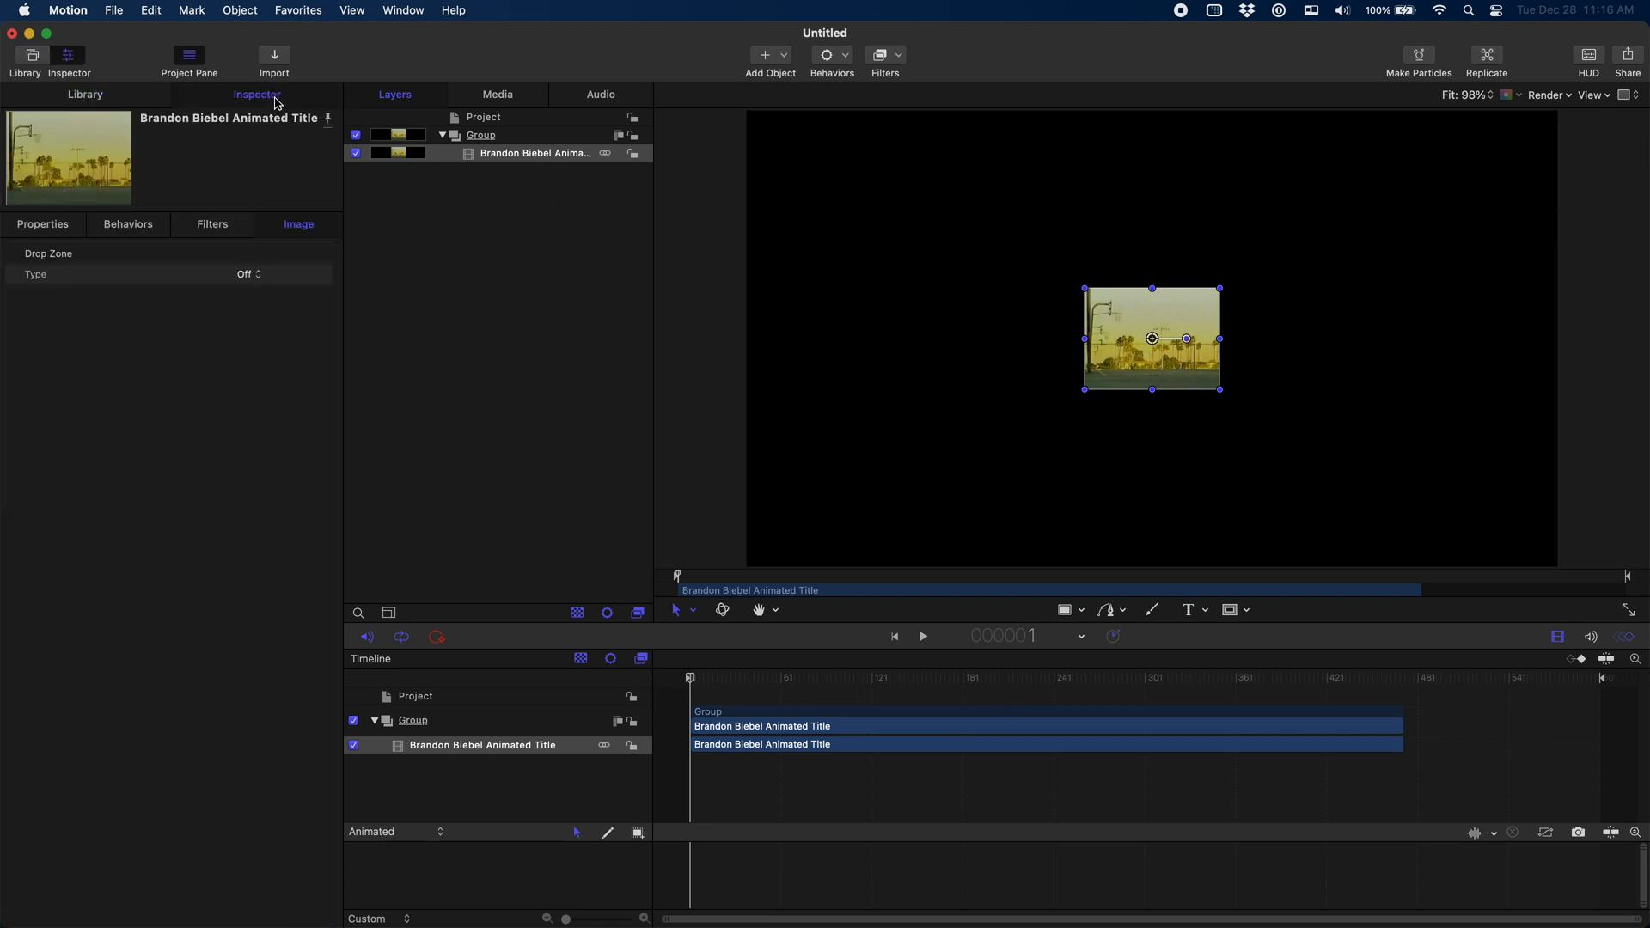
left_click(41, 224)
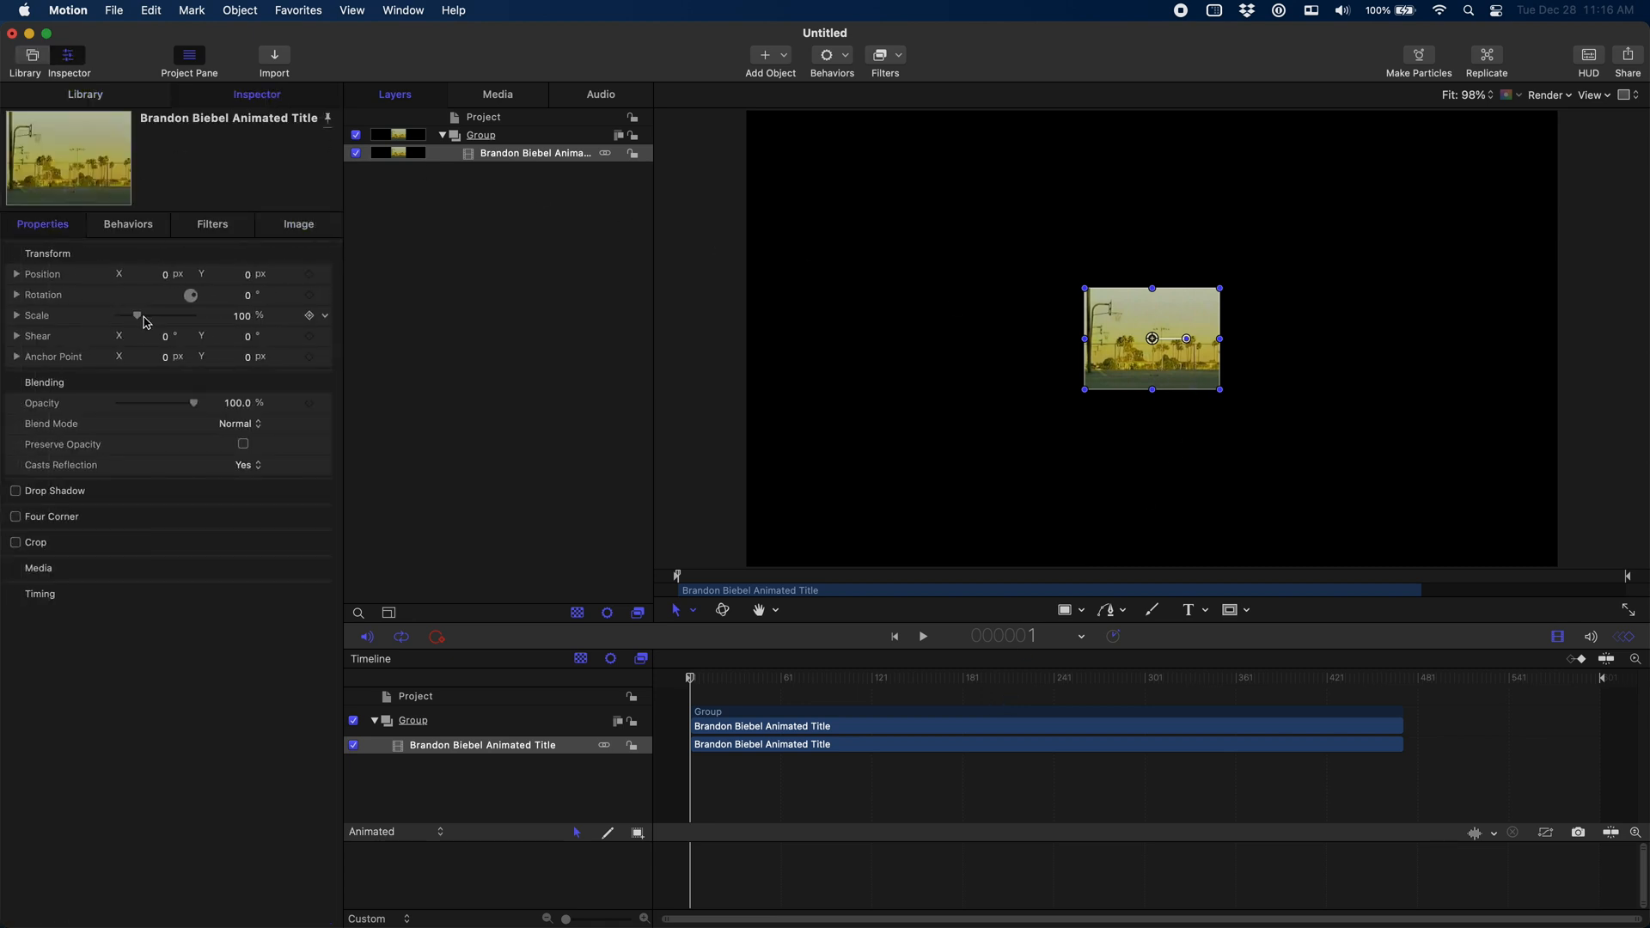
left_click_drag(138, 316, 194, 316)
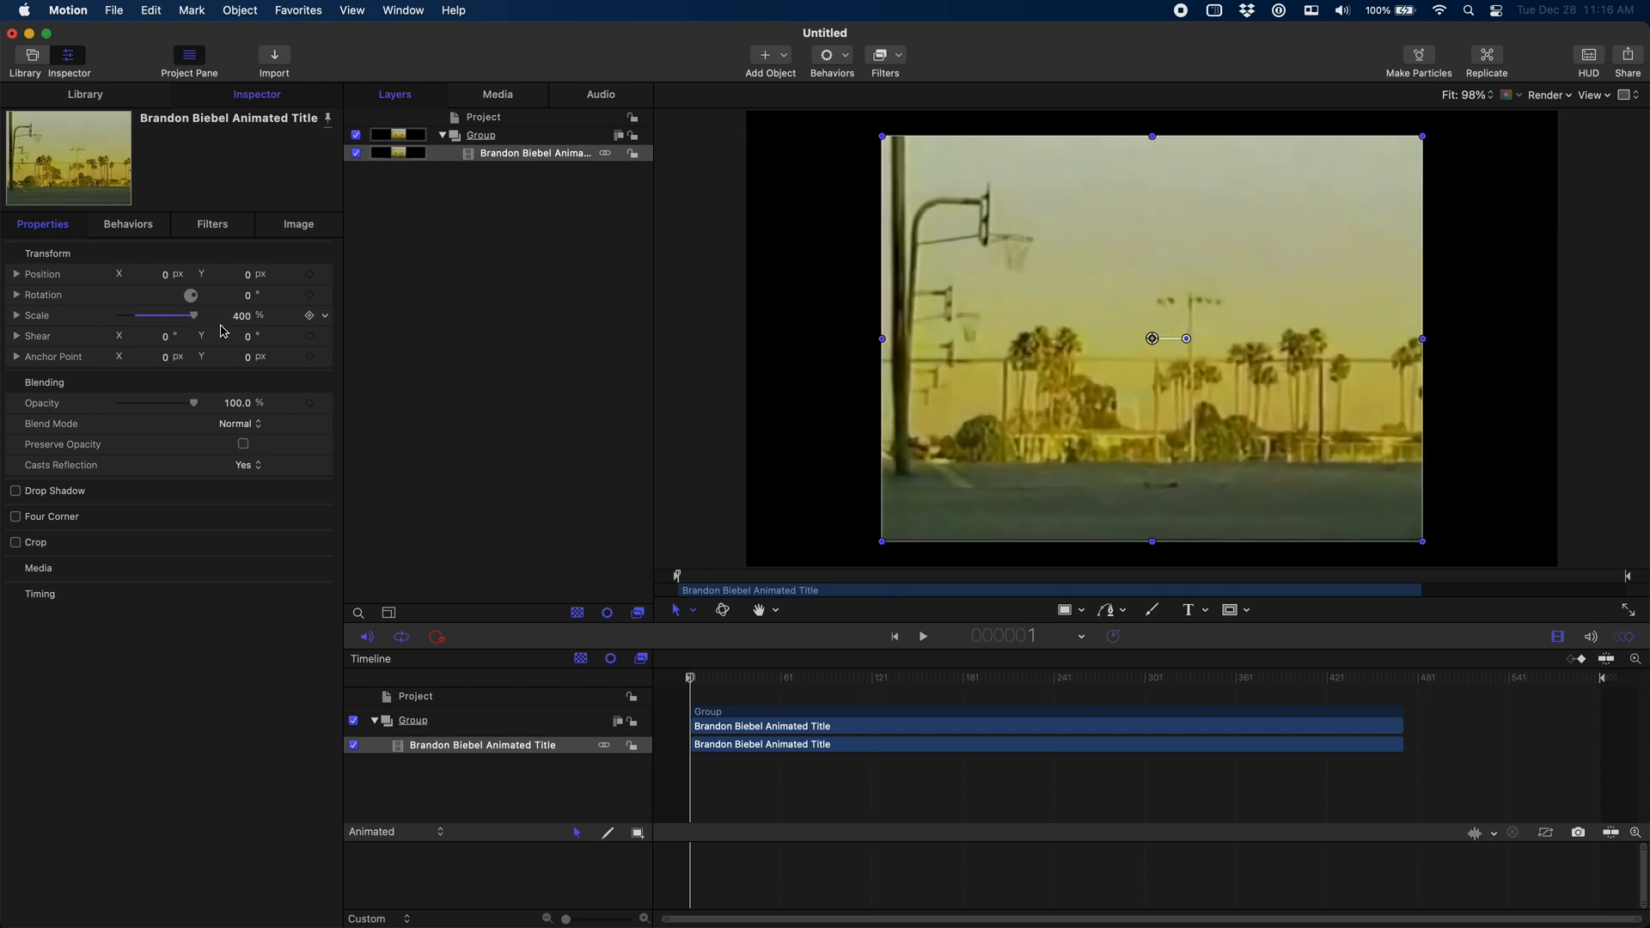
left_click_drag(192, 314, 210, 314)
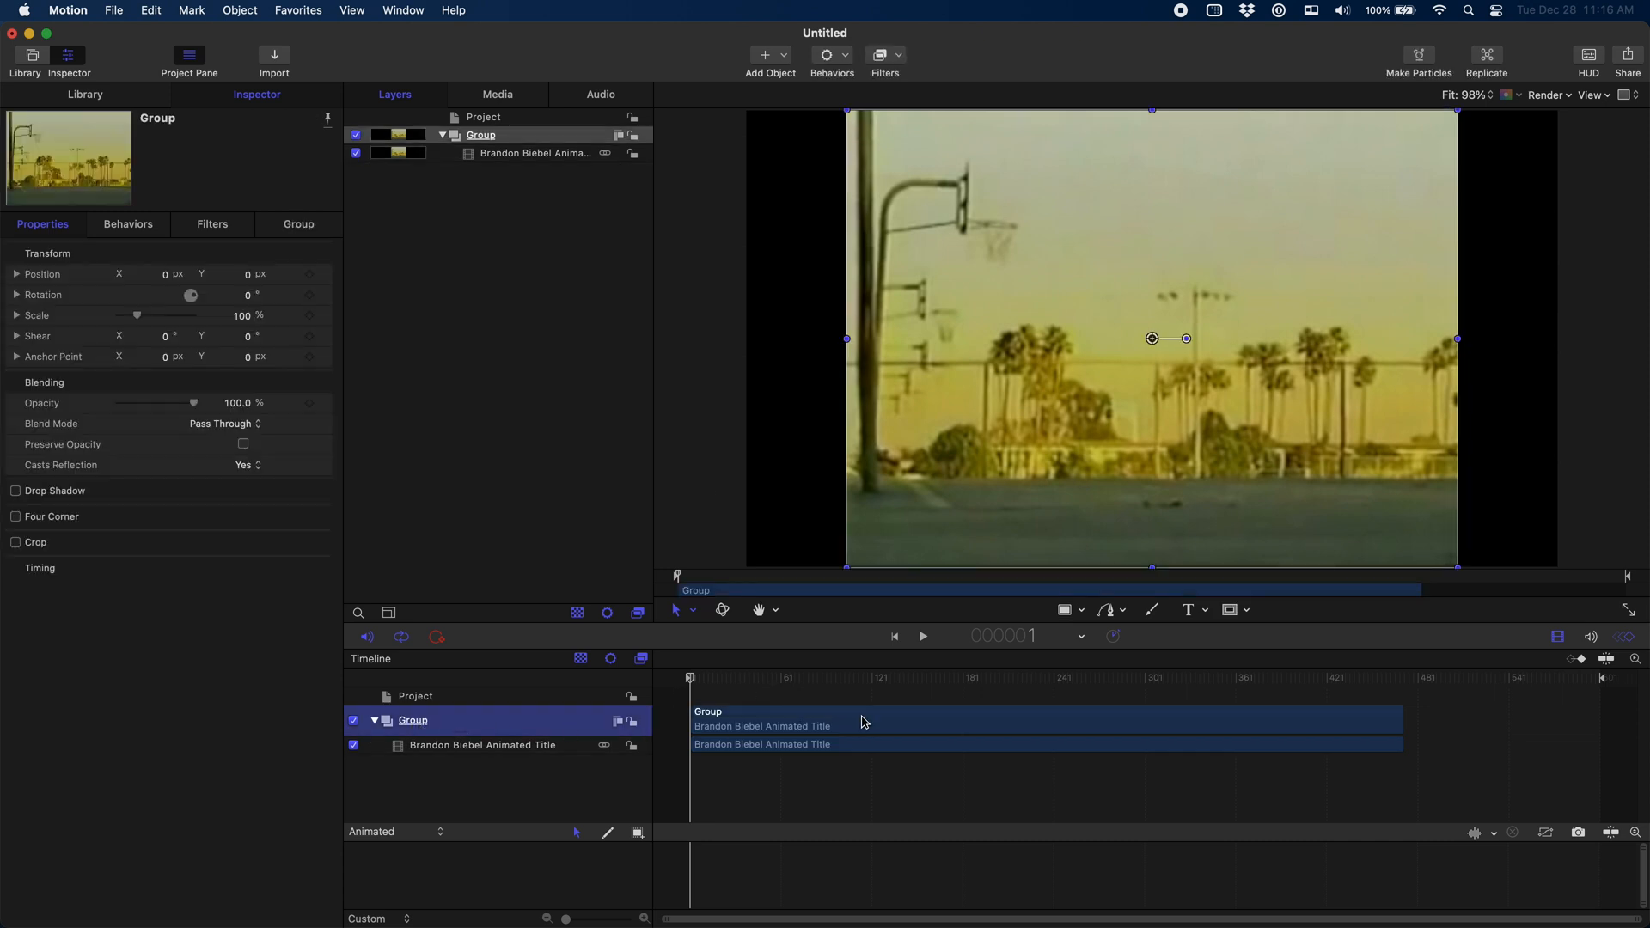
Rename the clip's group to Background and make a clone layer of it for the Foreground group.
double_click(413, 720)
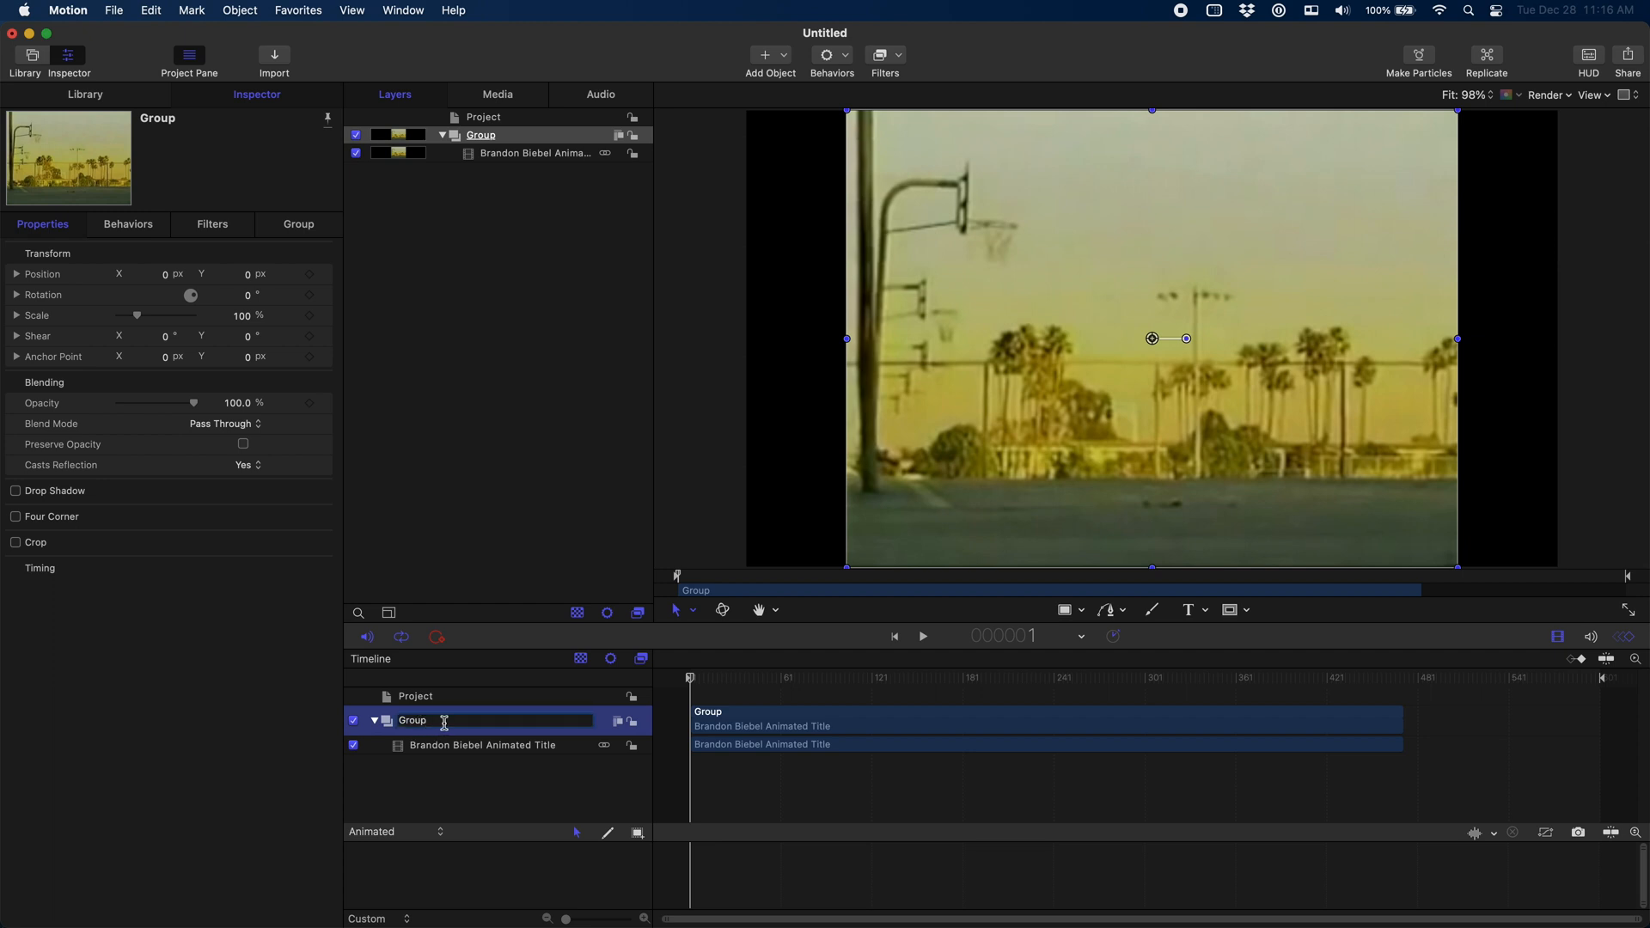
type("Background")
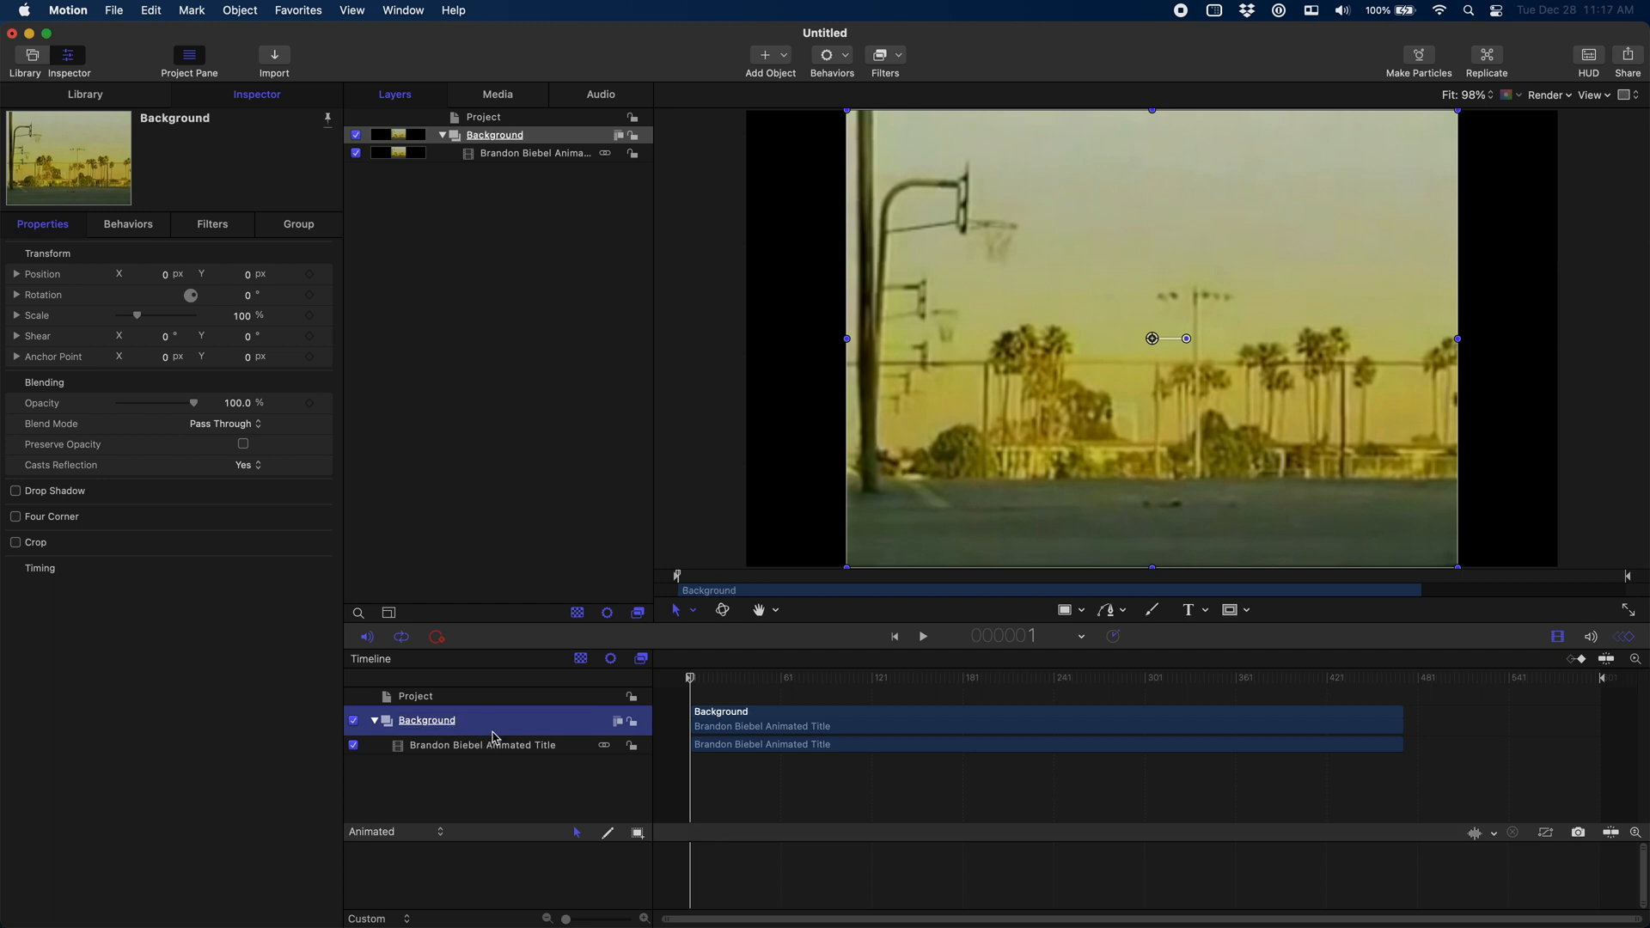
right_click(426, 720)
type("Foreground")
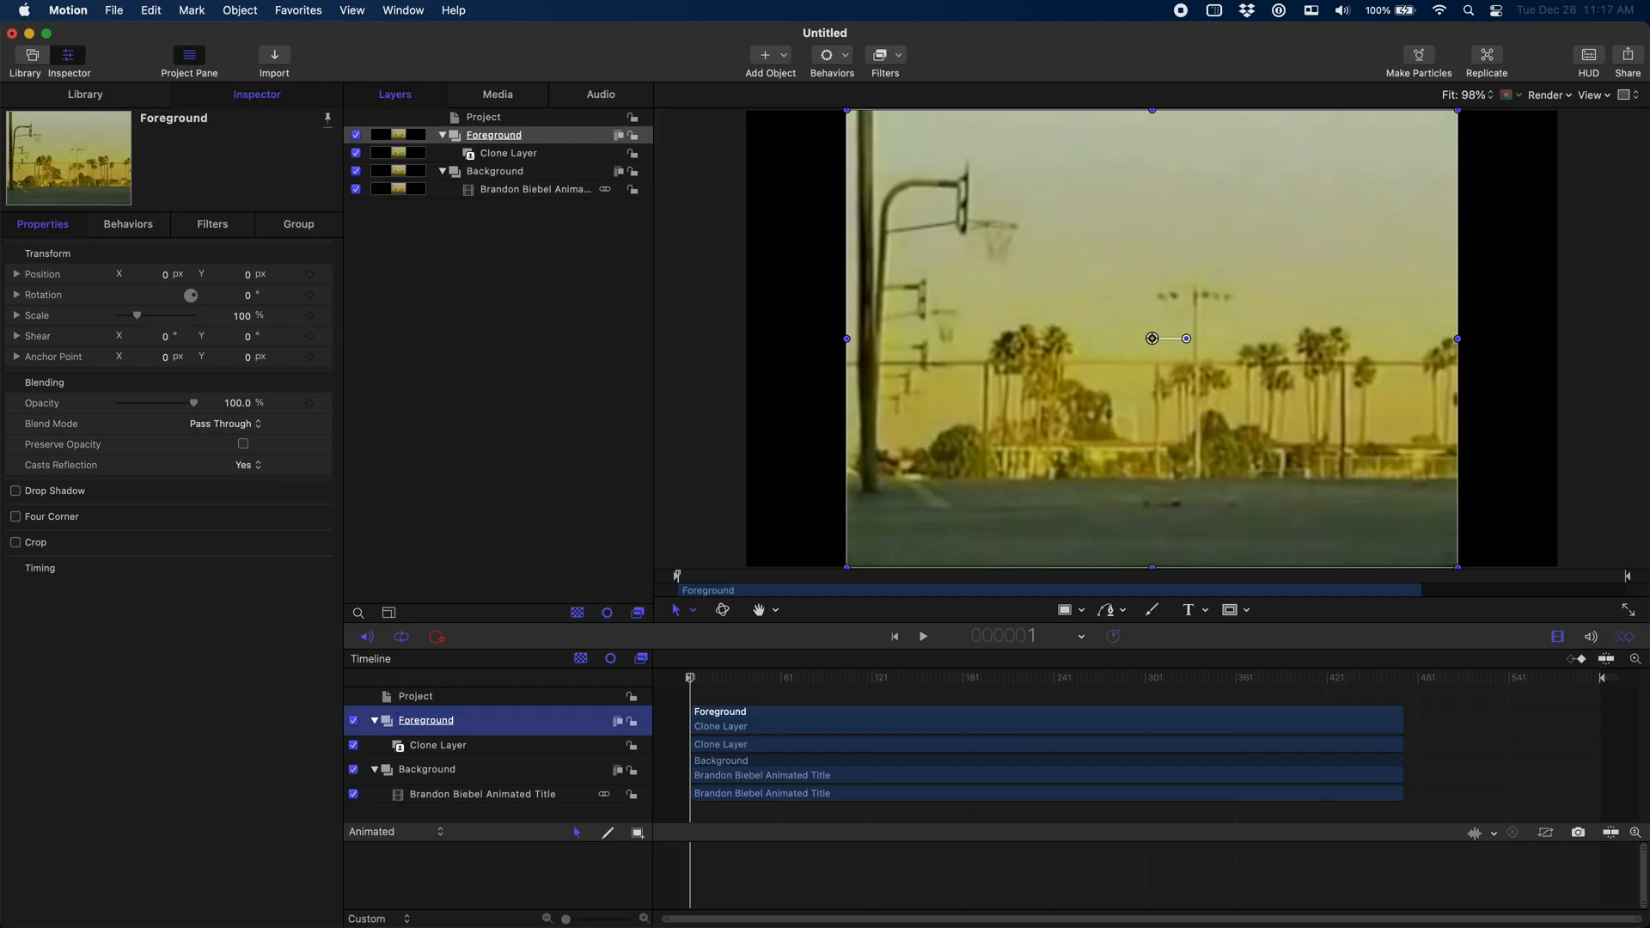
left_click(482, 794)
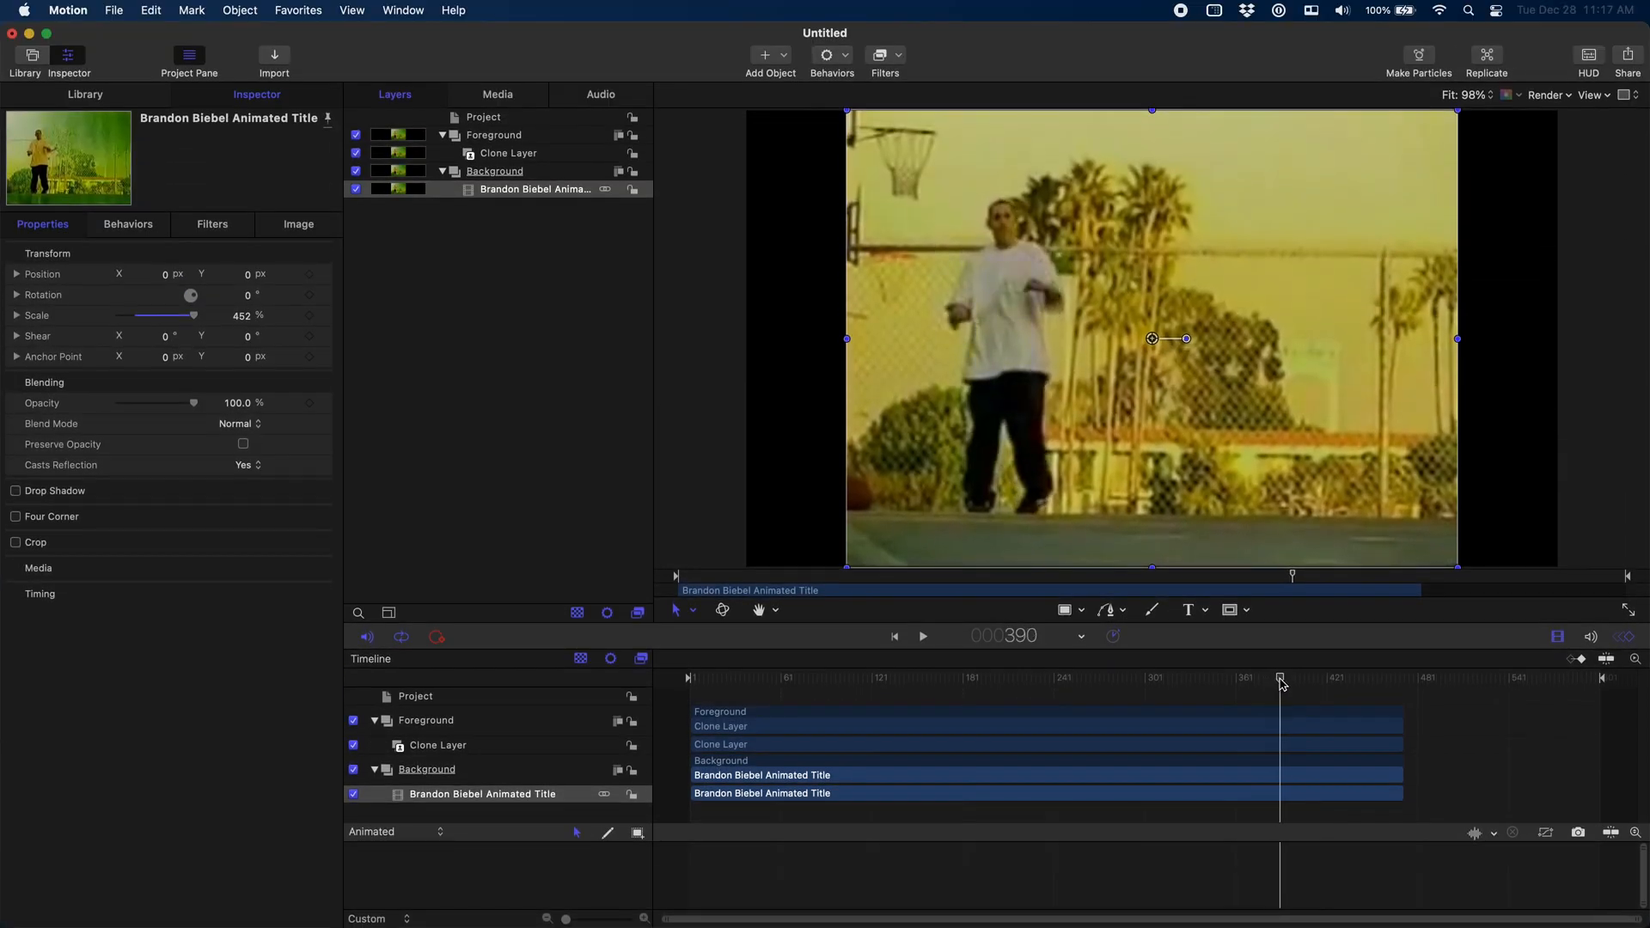
Apply a Hold Frame retiming behavior to the background clip starting around frame 390.
left_click_drag(1281, 677, 1277, 677)
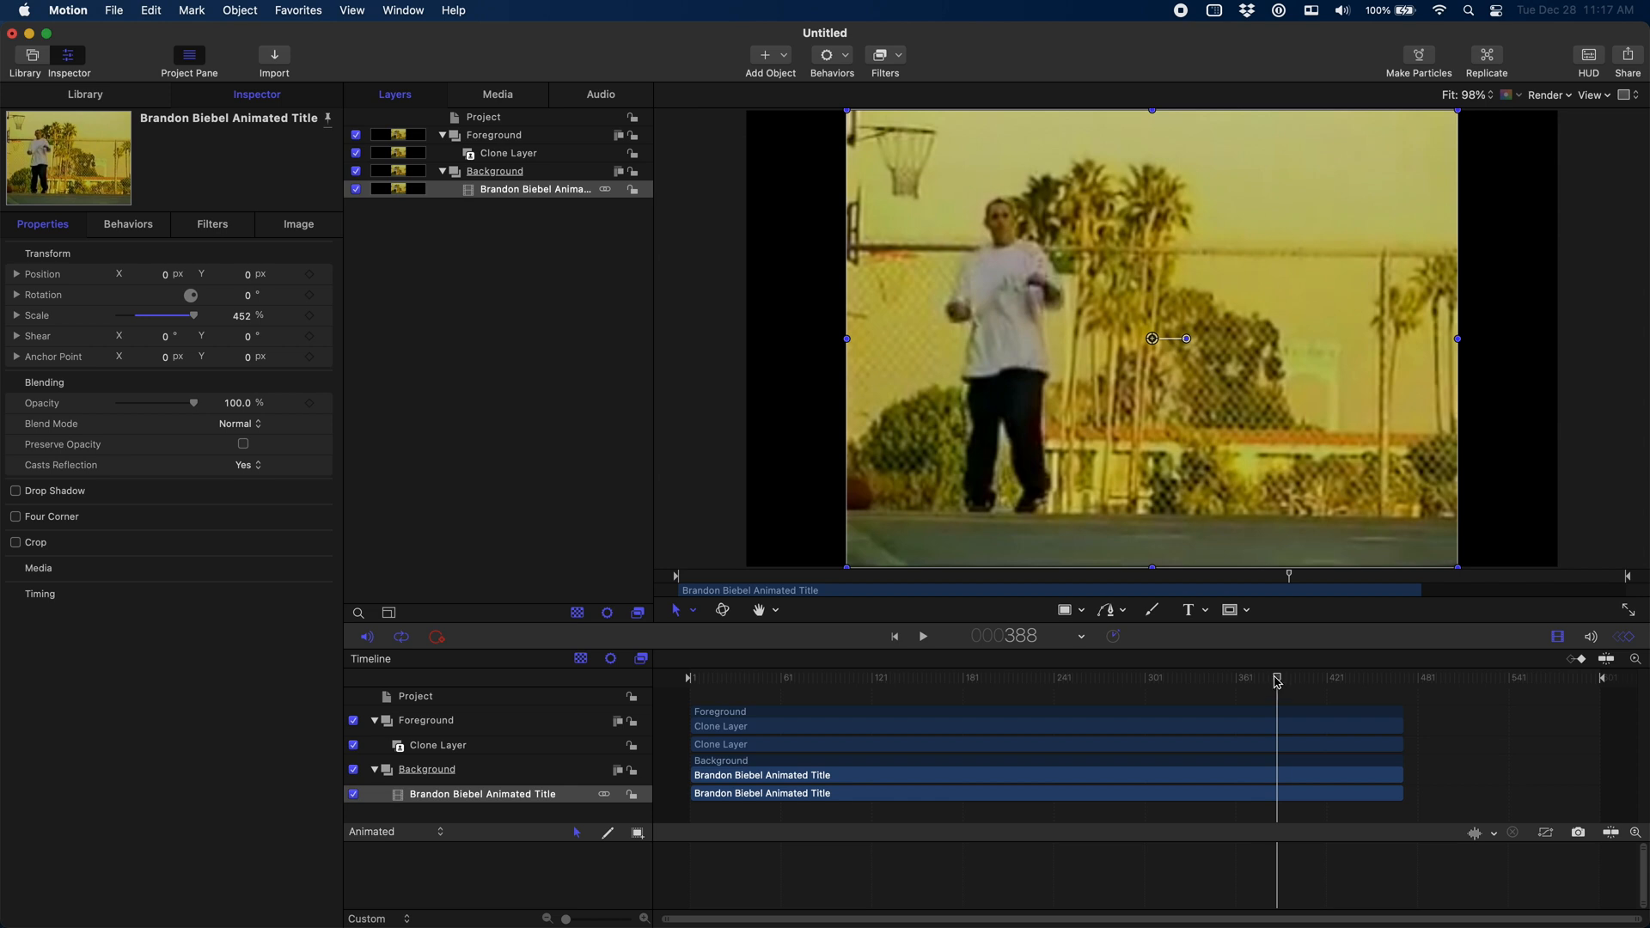
mouse_move(837, 67)
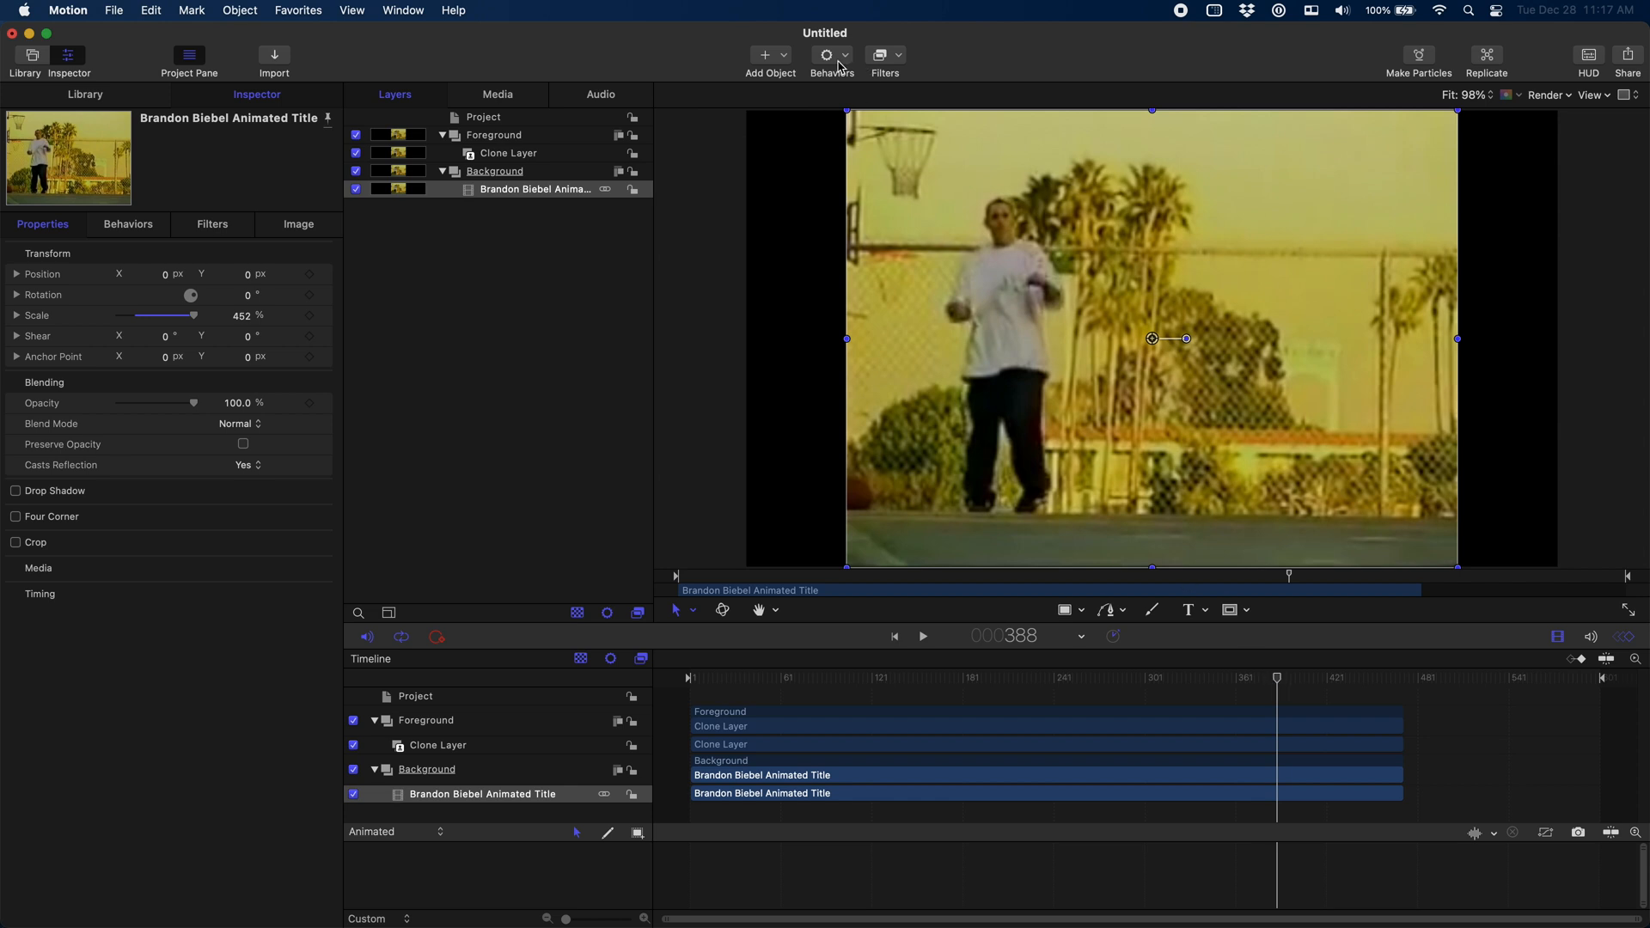
left_click(827, 55)
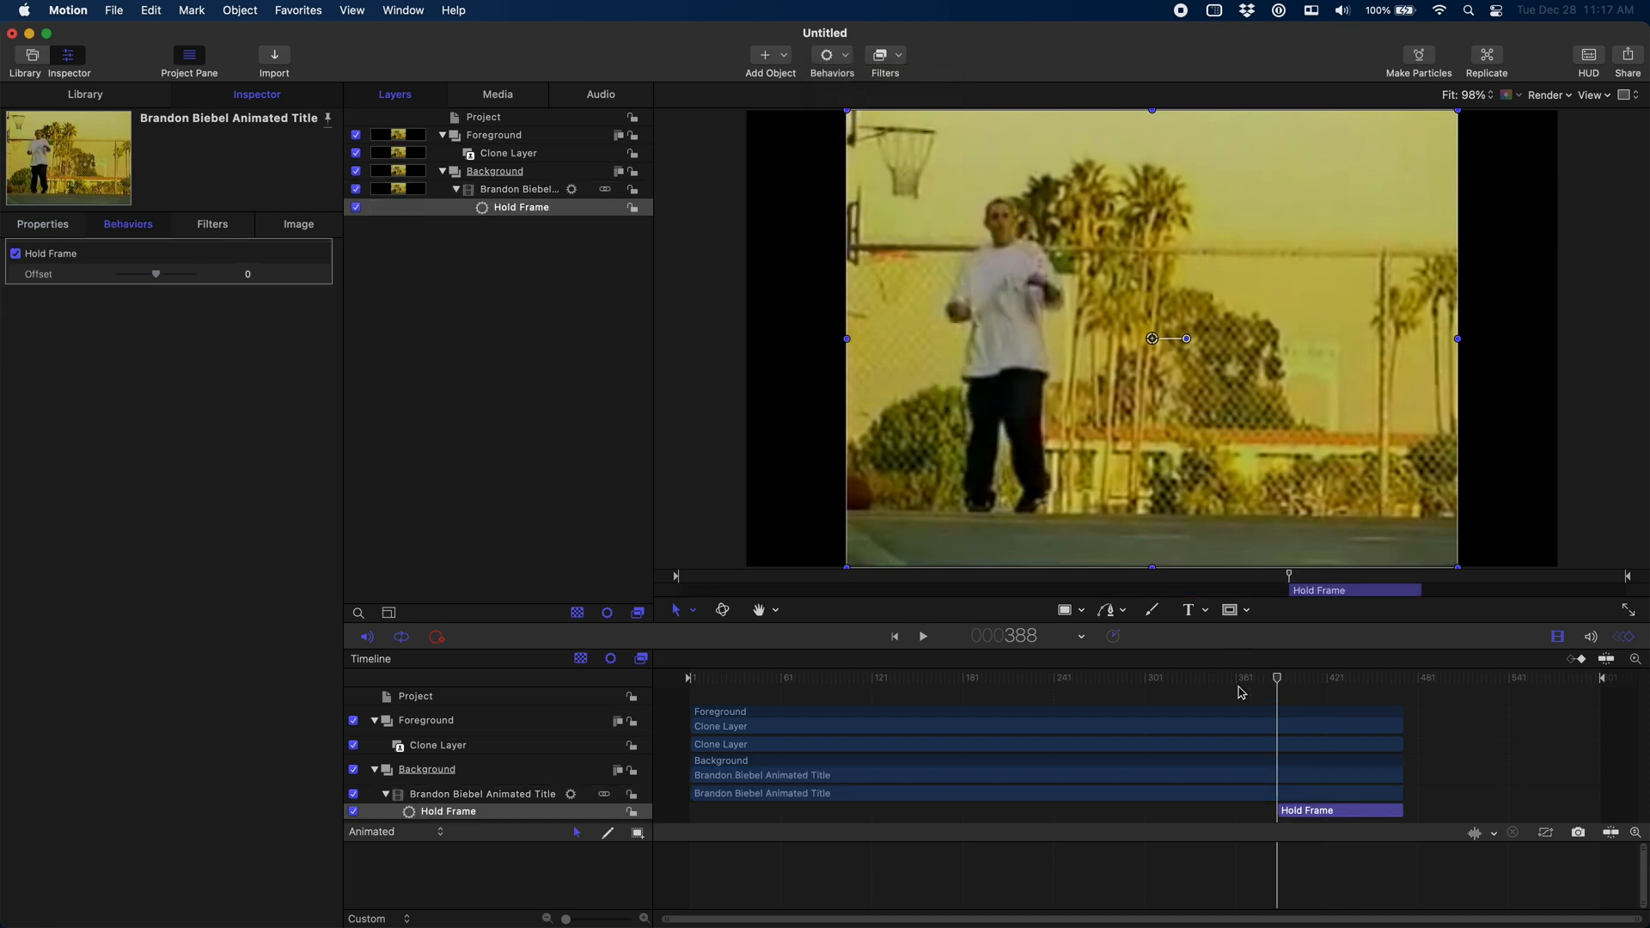
mouse_move(1260, 686)
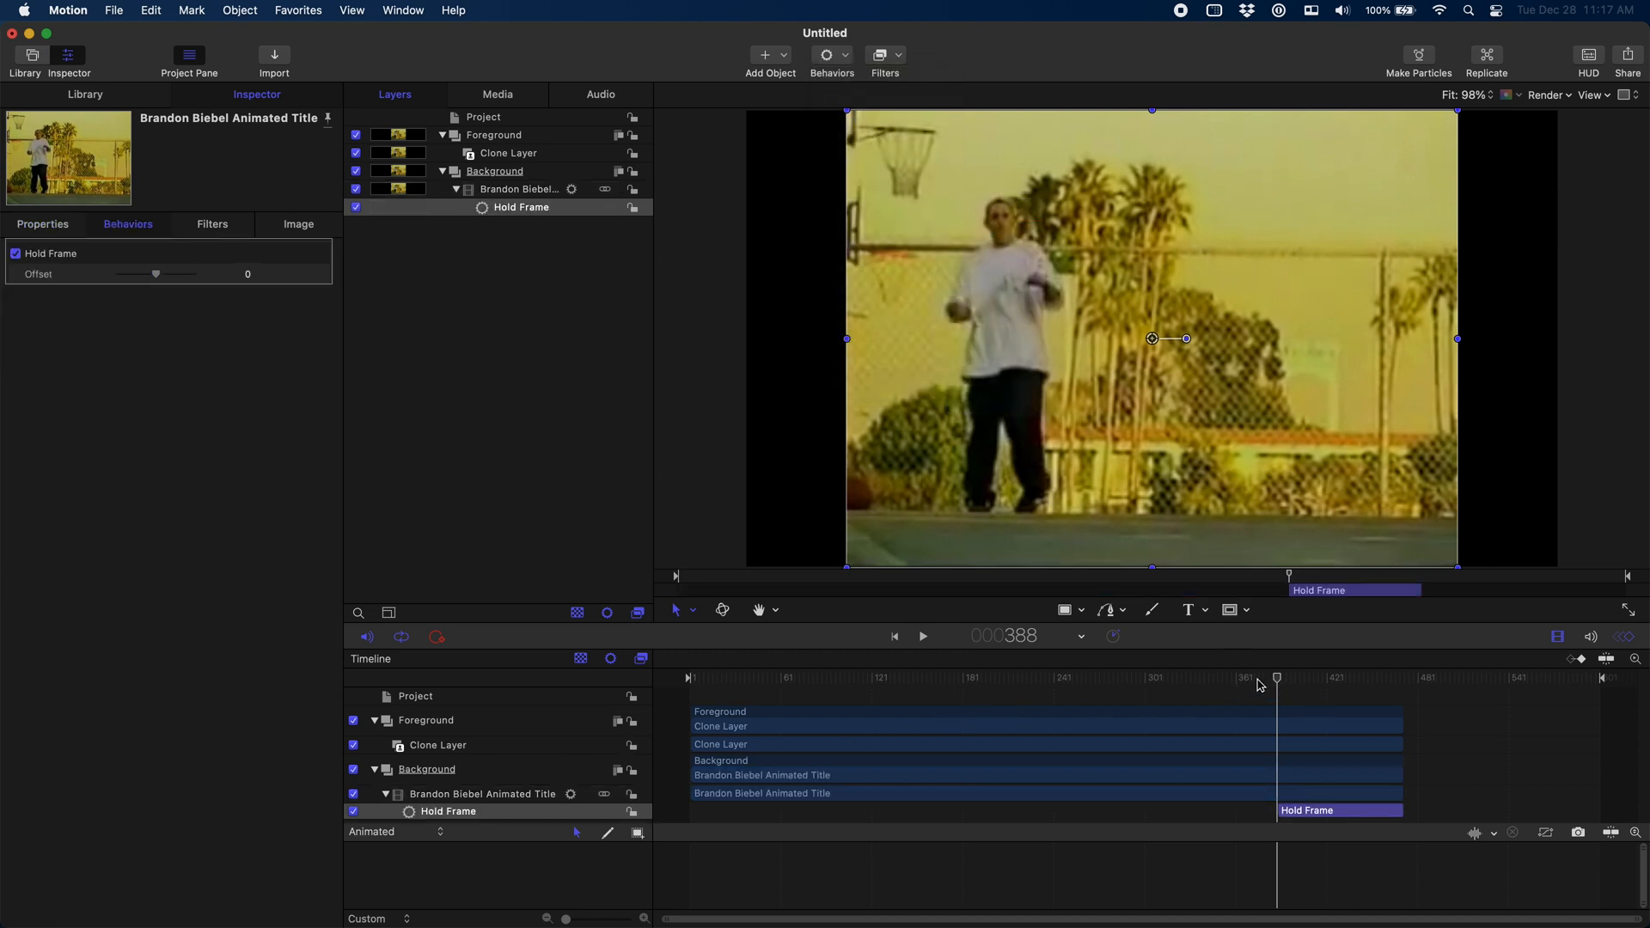
left_click_drag(1276, 677, 1325, 677)
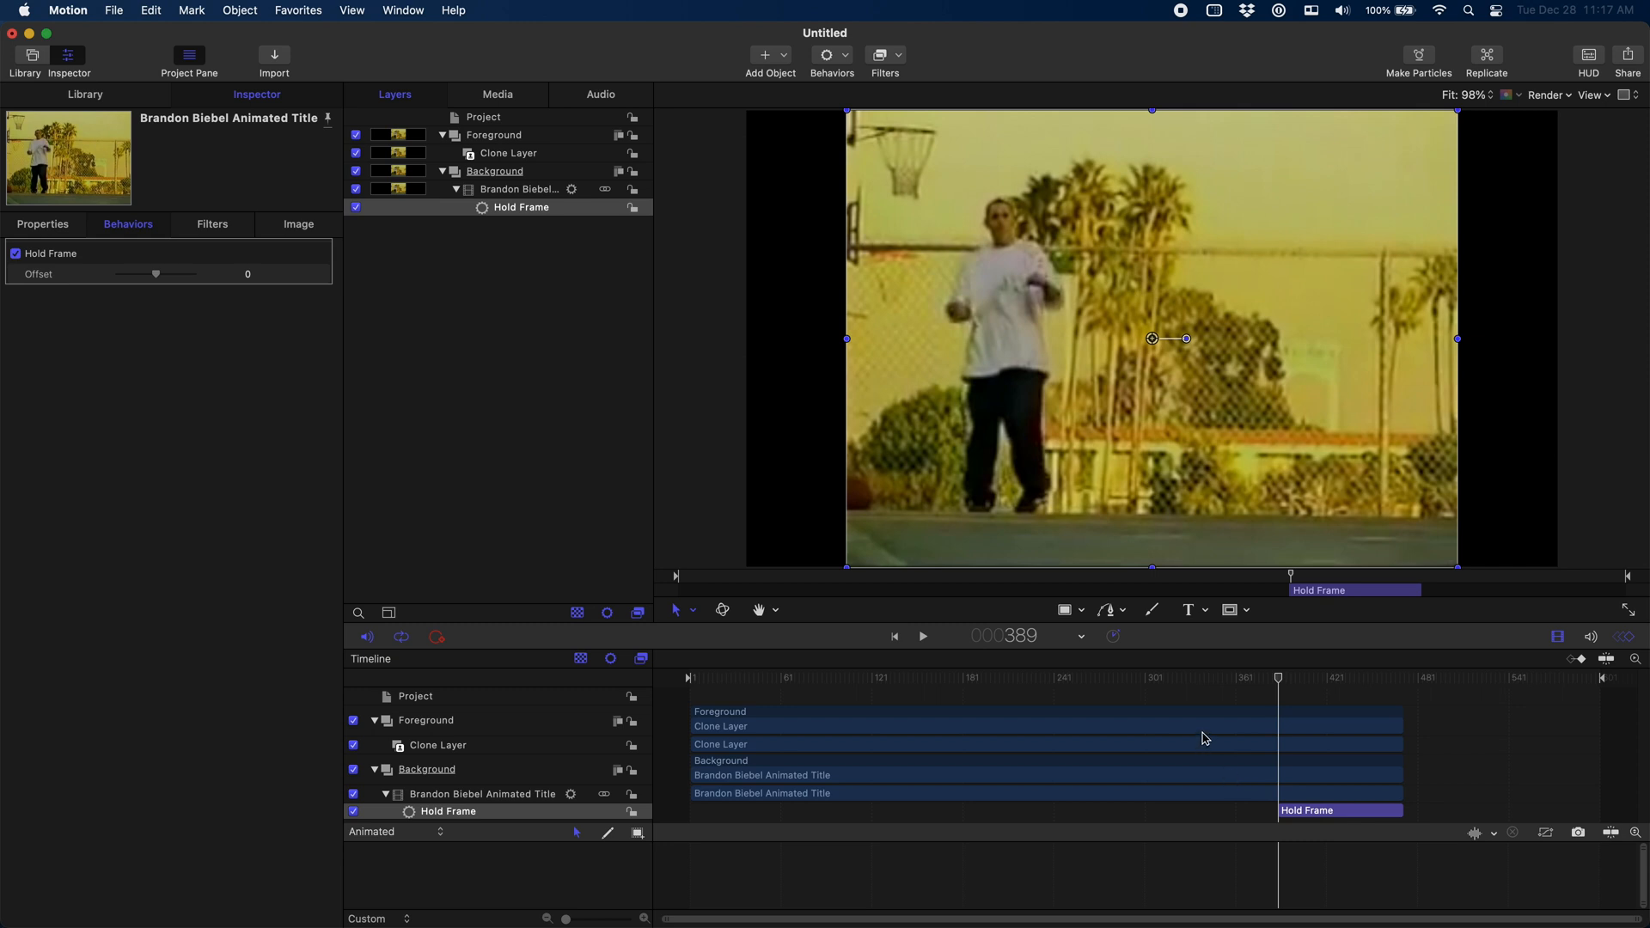
mouse_move(475, 757)
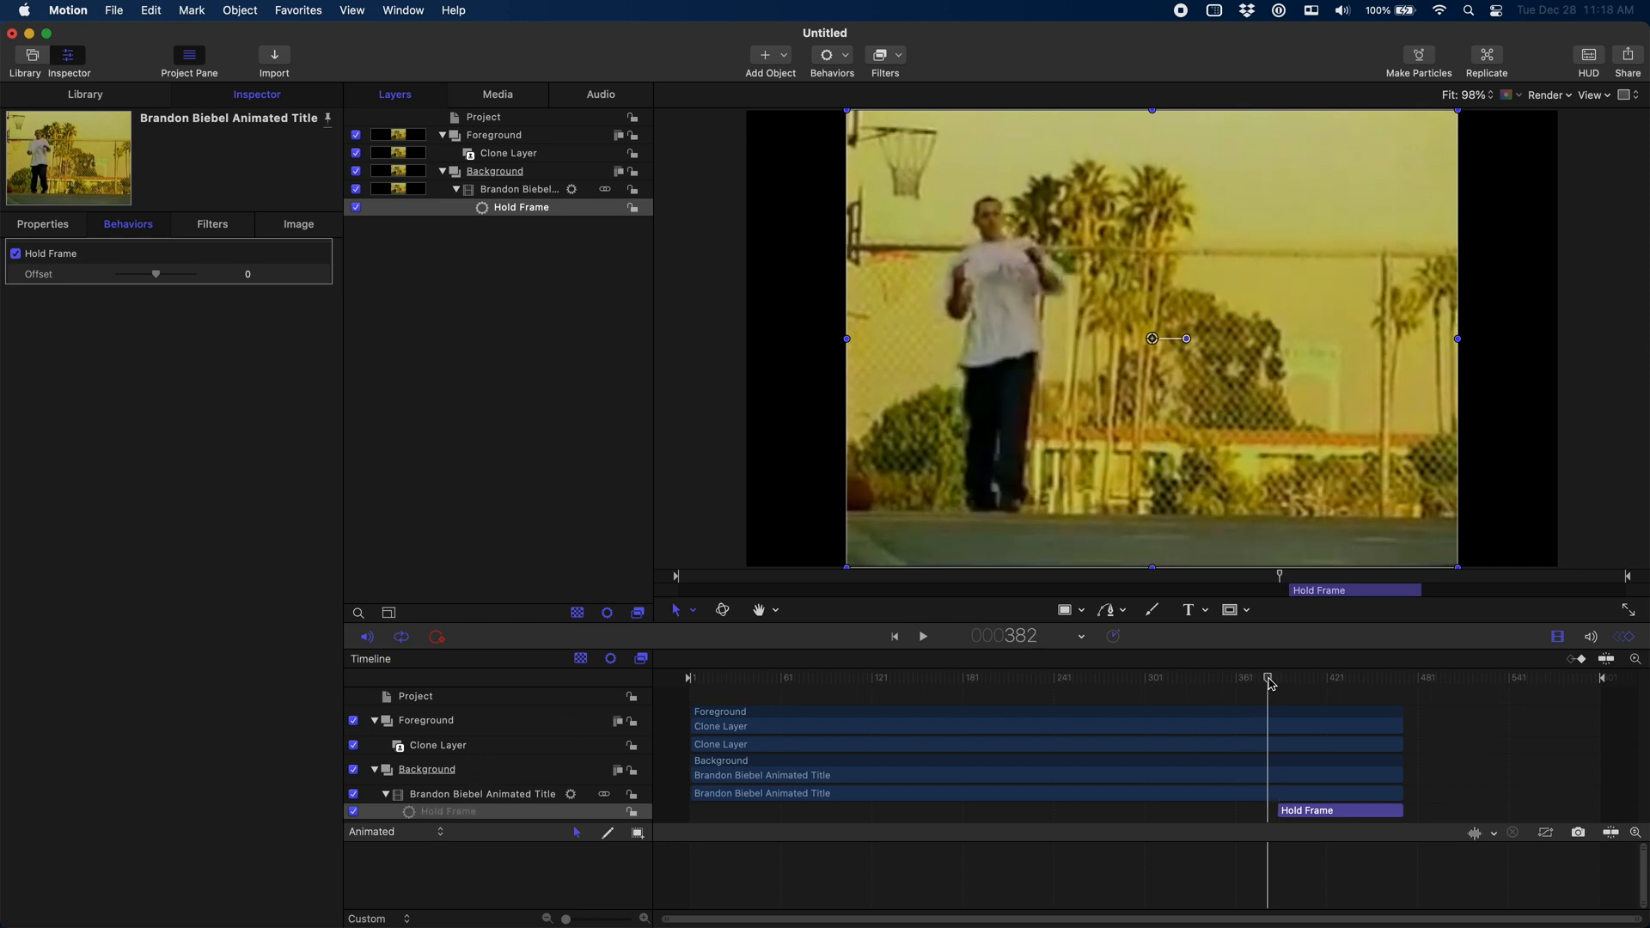
left_click_drag(1268, 679, 1277, 679)
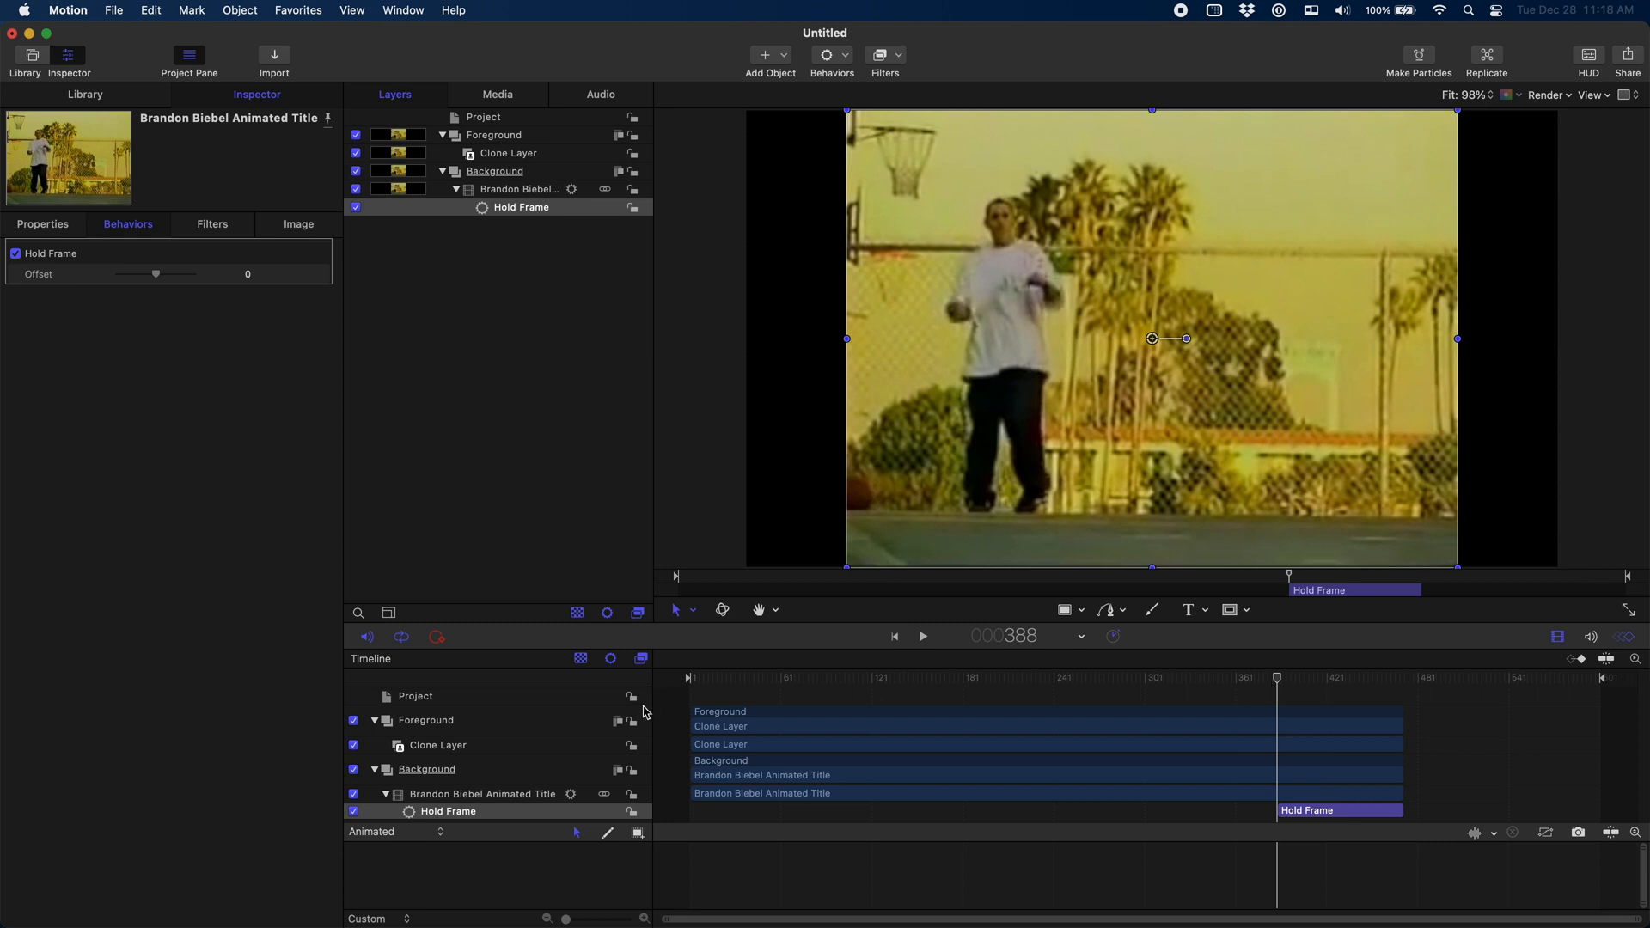
Add an image mask from the traced bezier to the clone layer and re-enable the Background group.
left_click(437, 744)
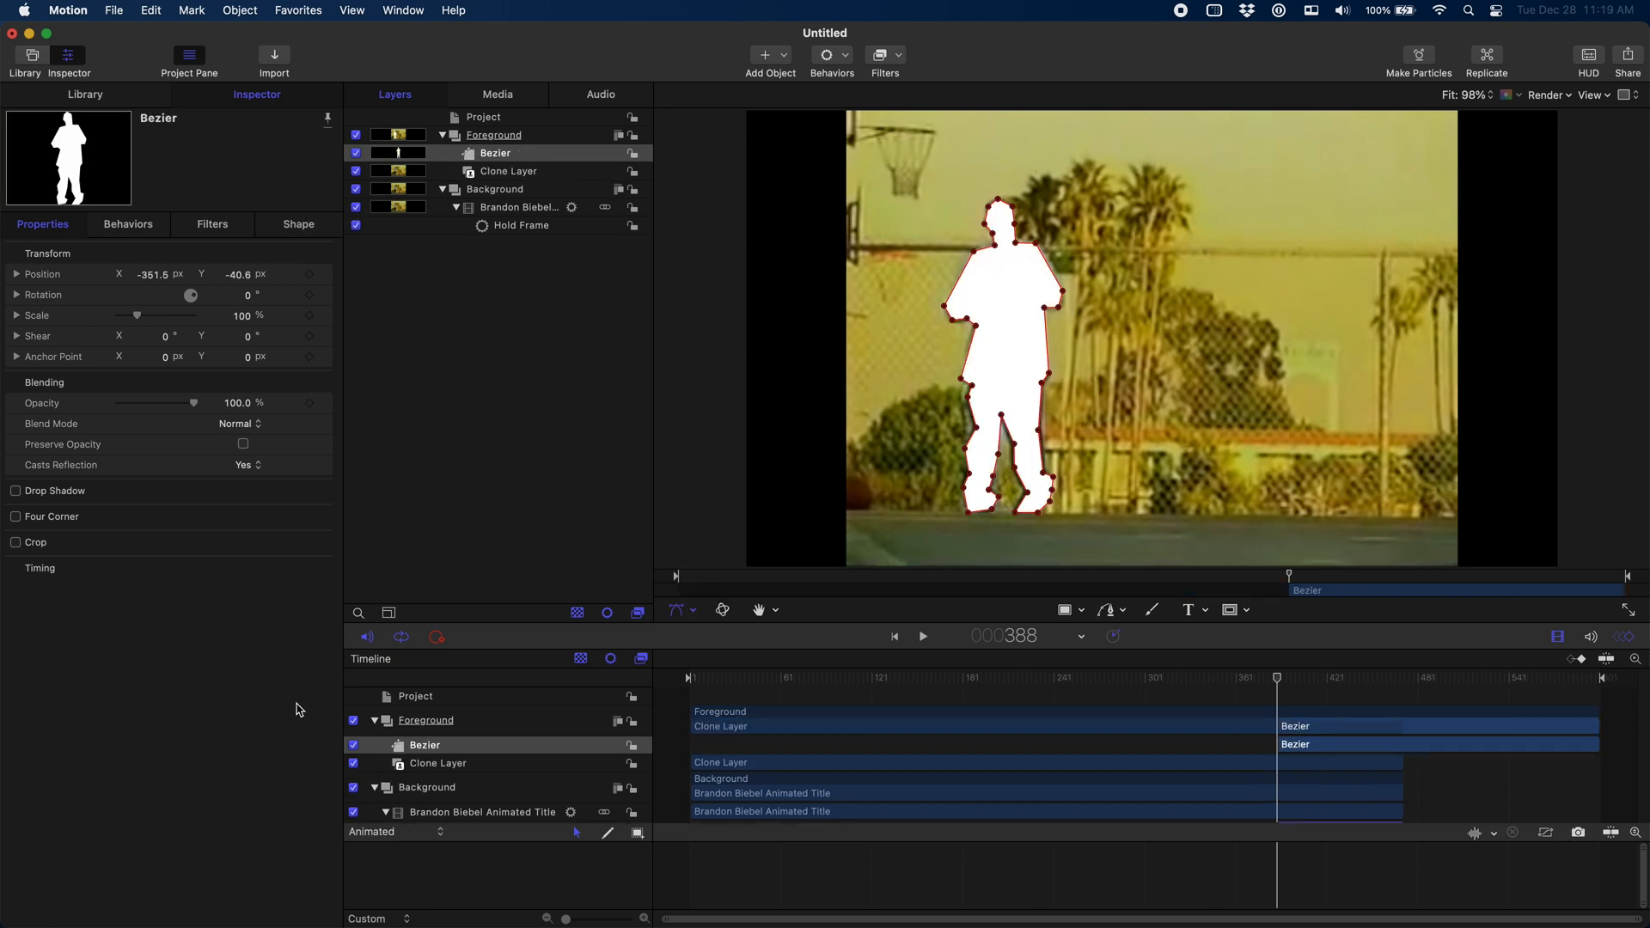
left_click(509, 170)
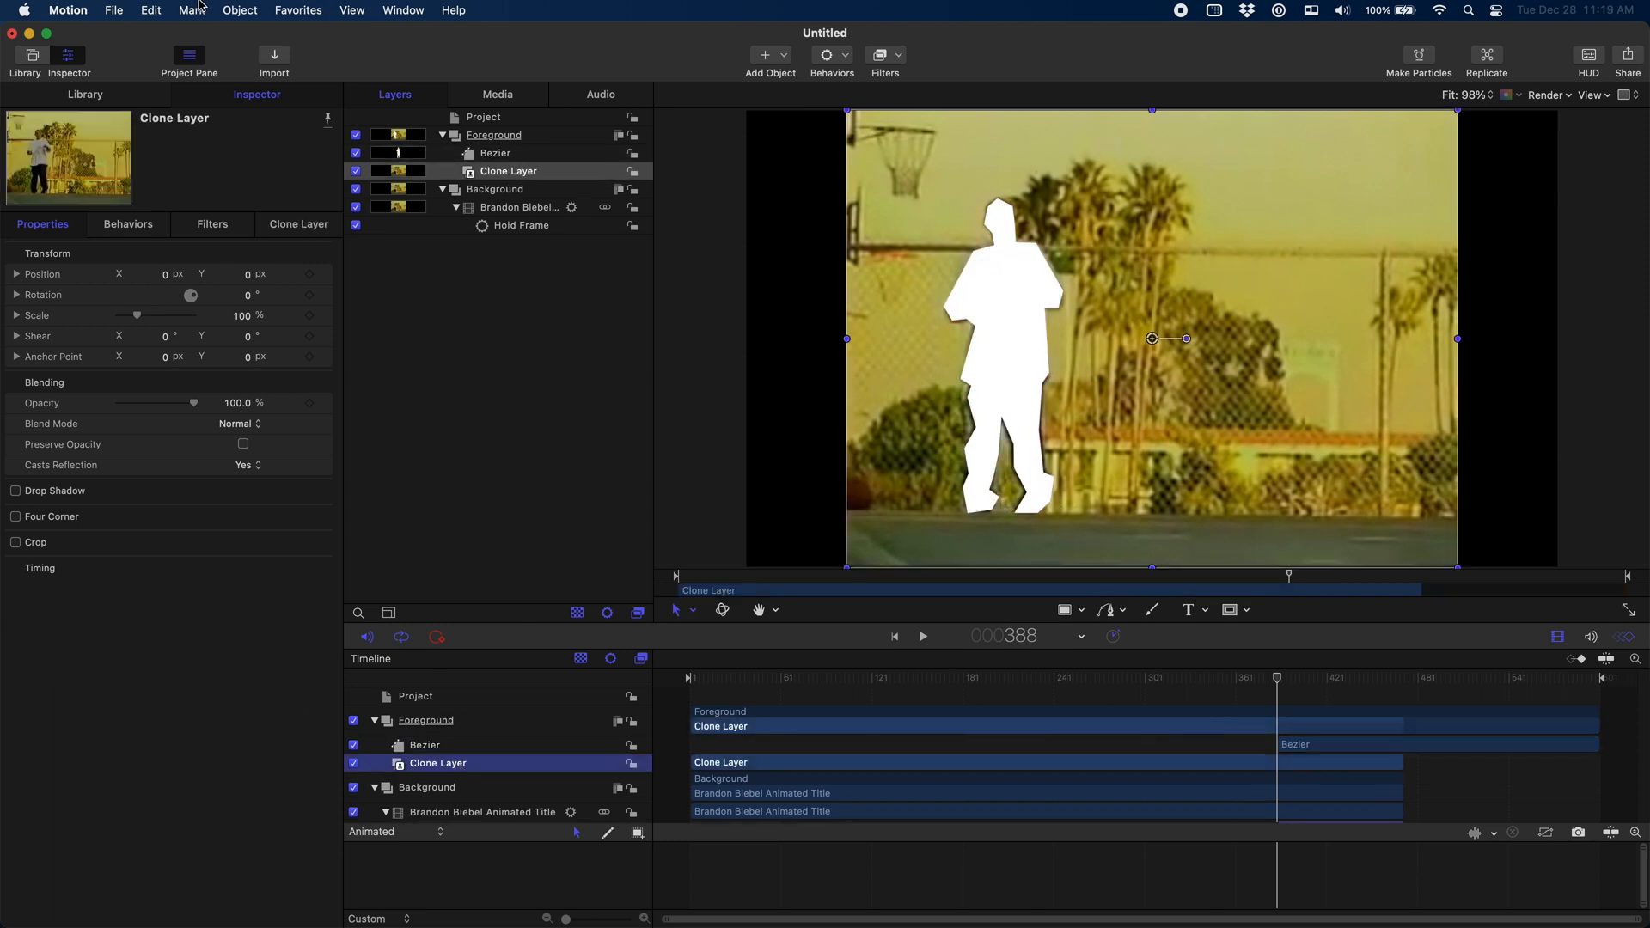
left_click(239, 10)
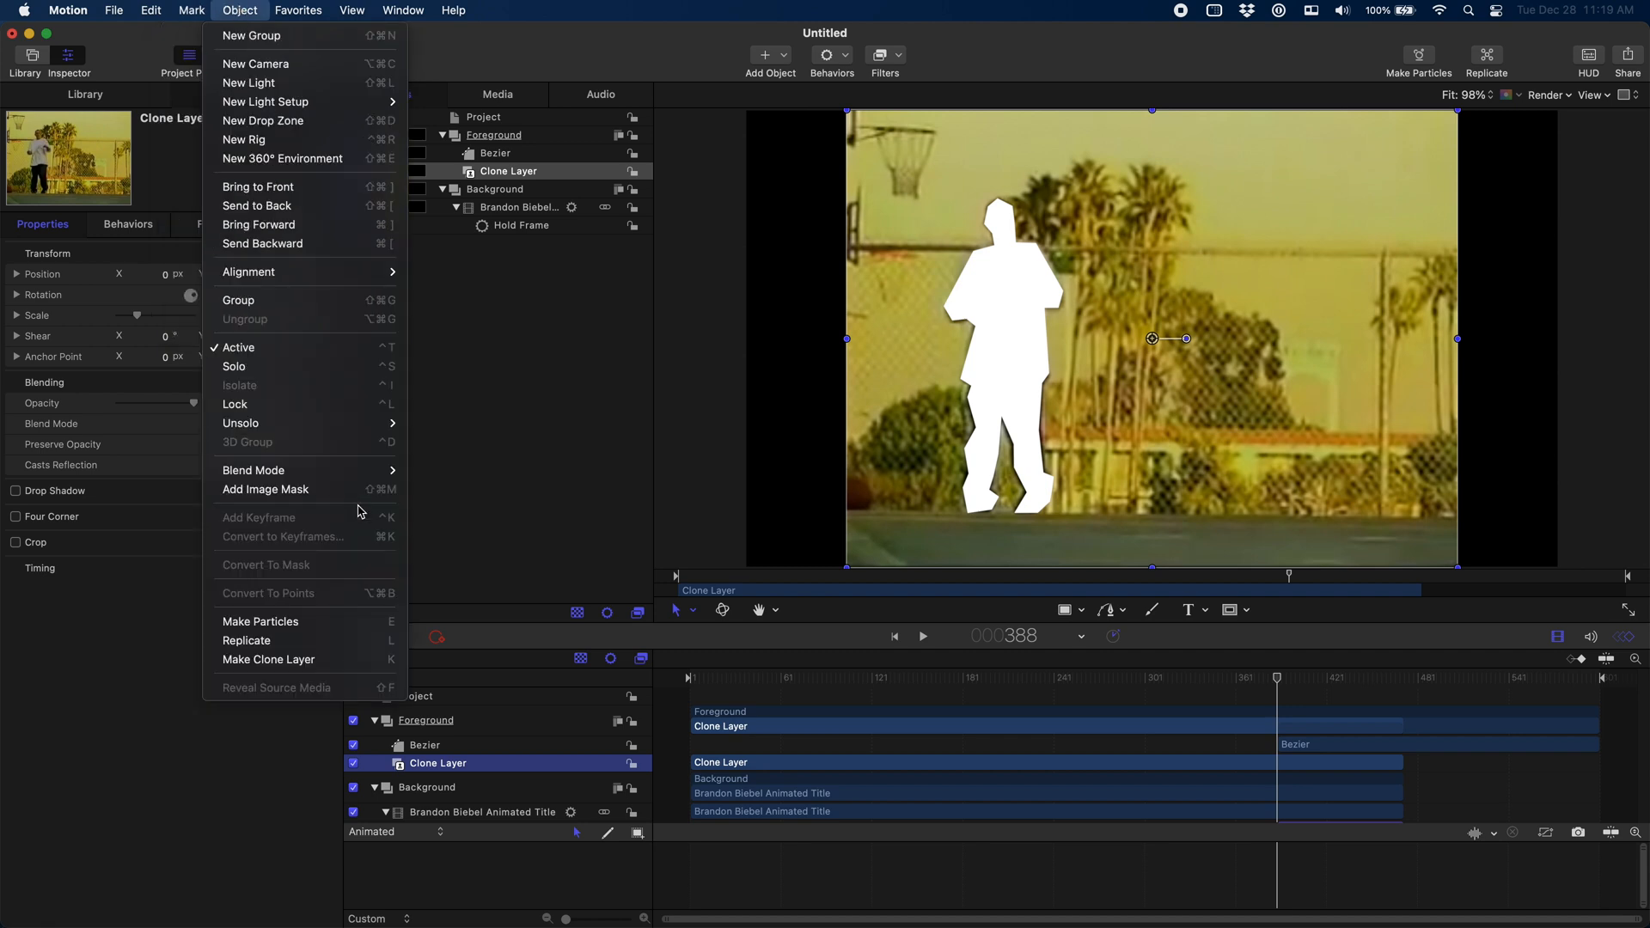
left_click(266, 490)
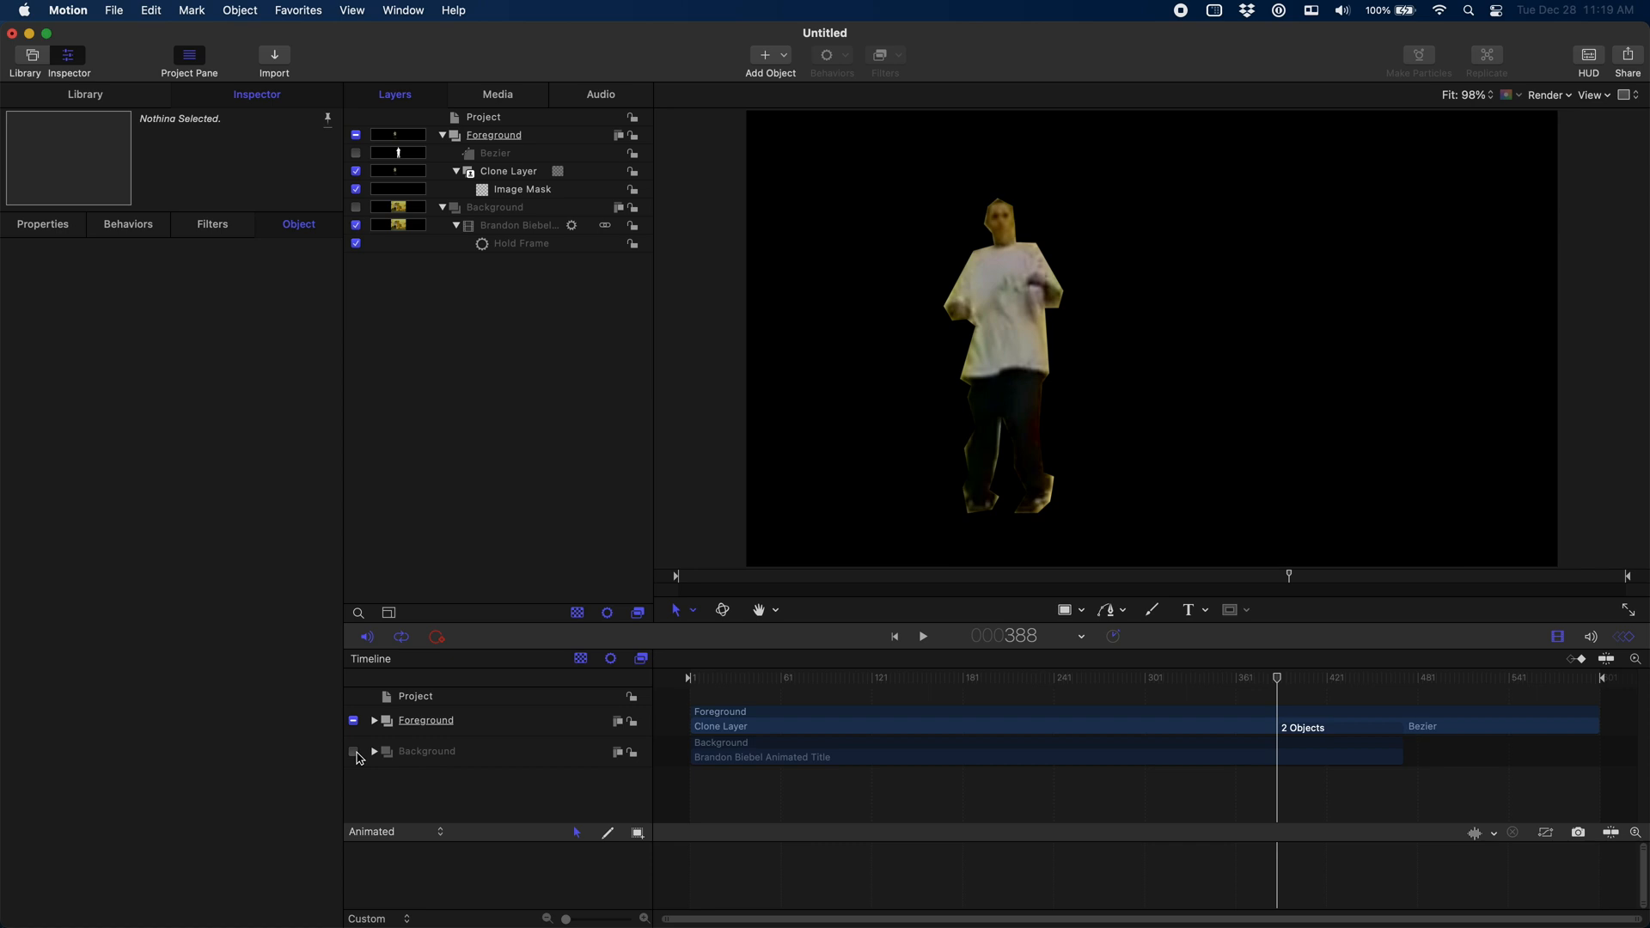
left_click(356, 751)
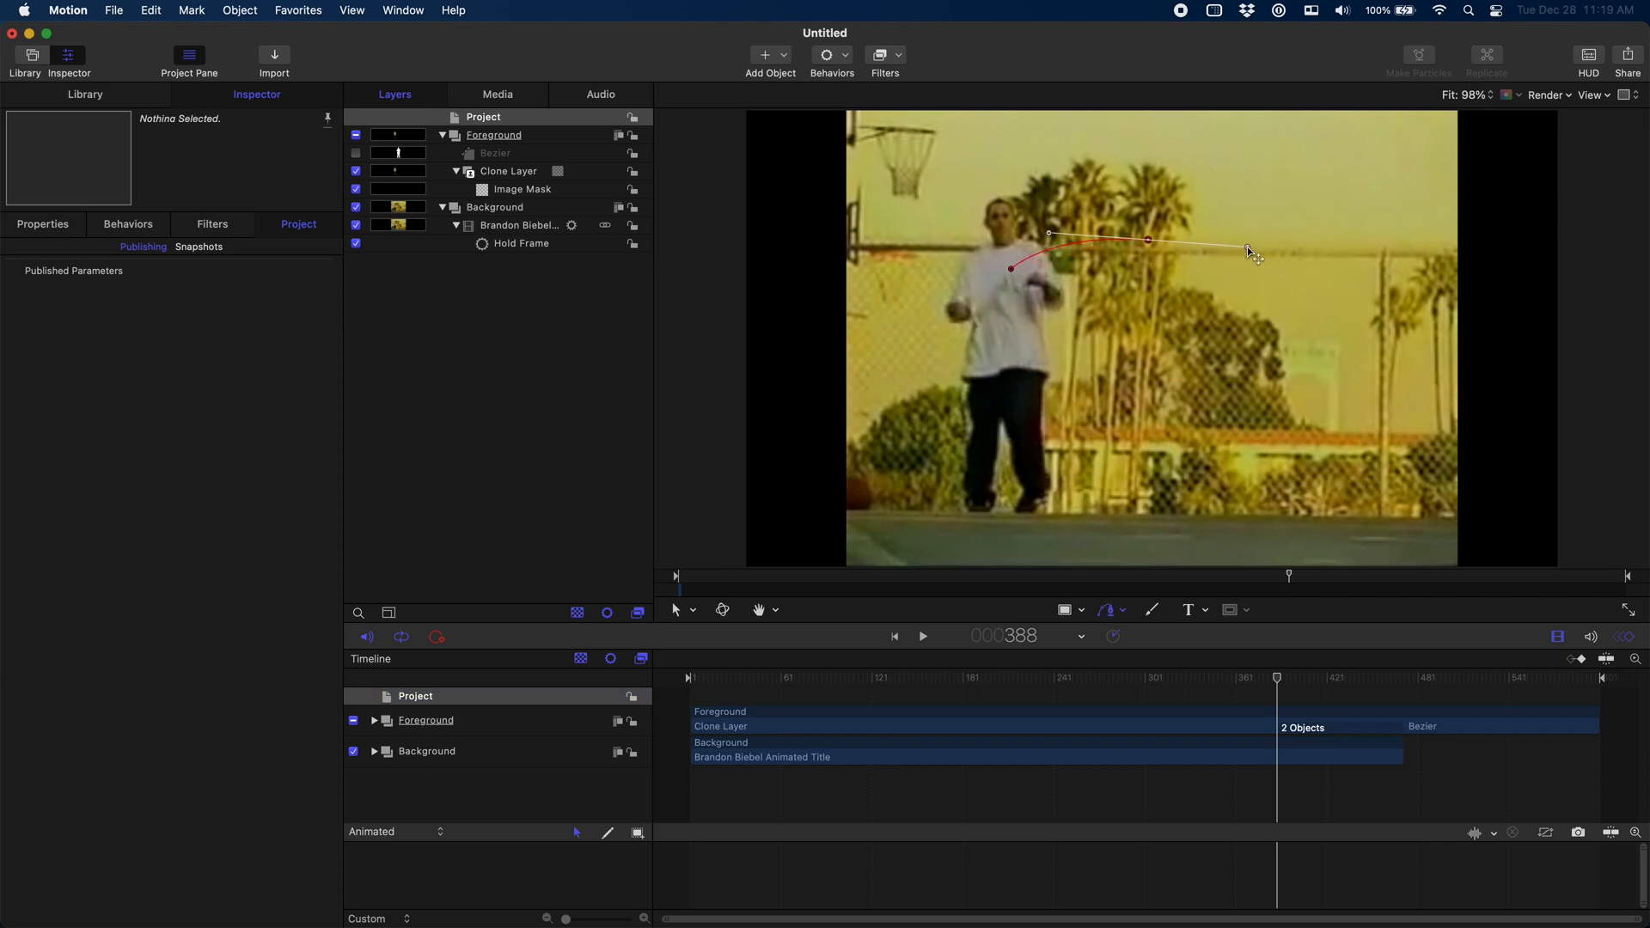
Draw a closed bezier path beside the actor with fill off and name its group Animated Title.
left_click_drag(1248, 249, 1361, 320)
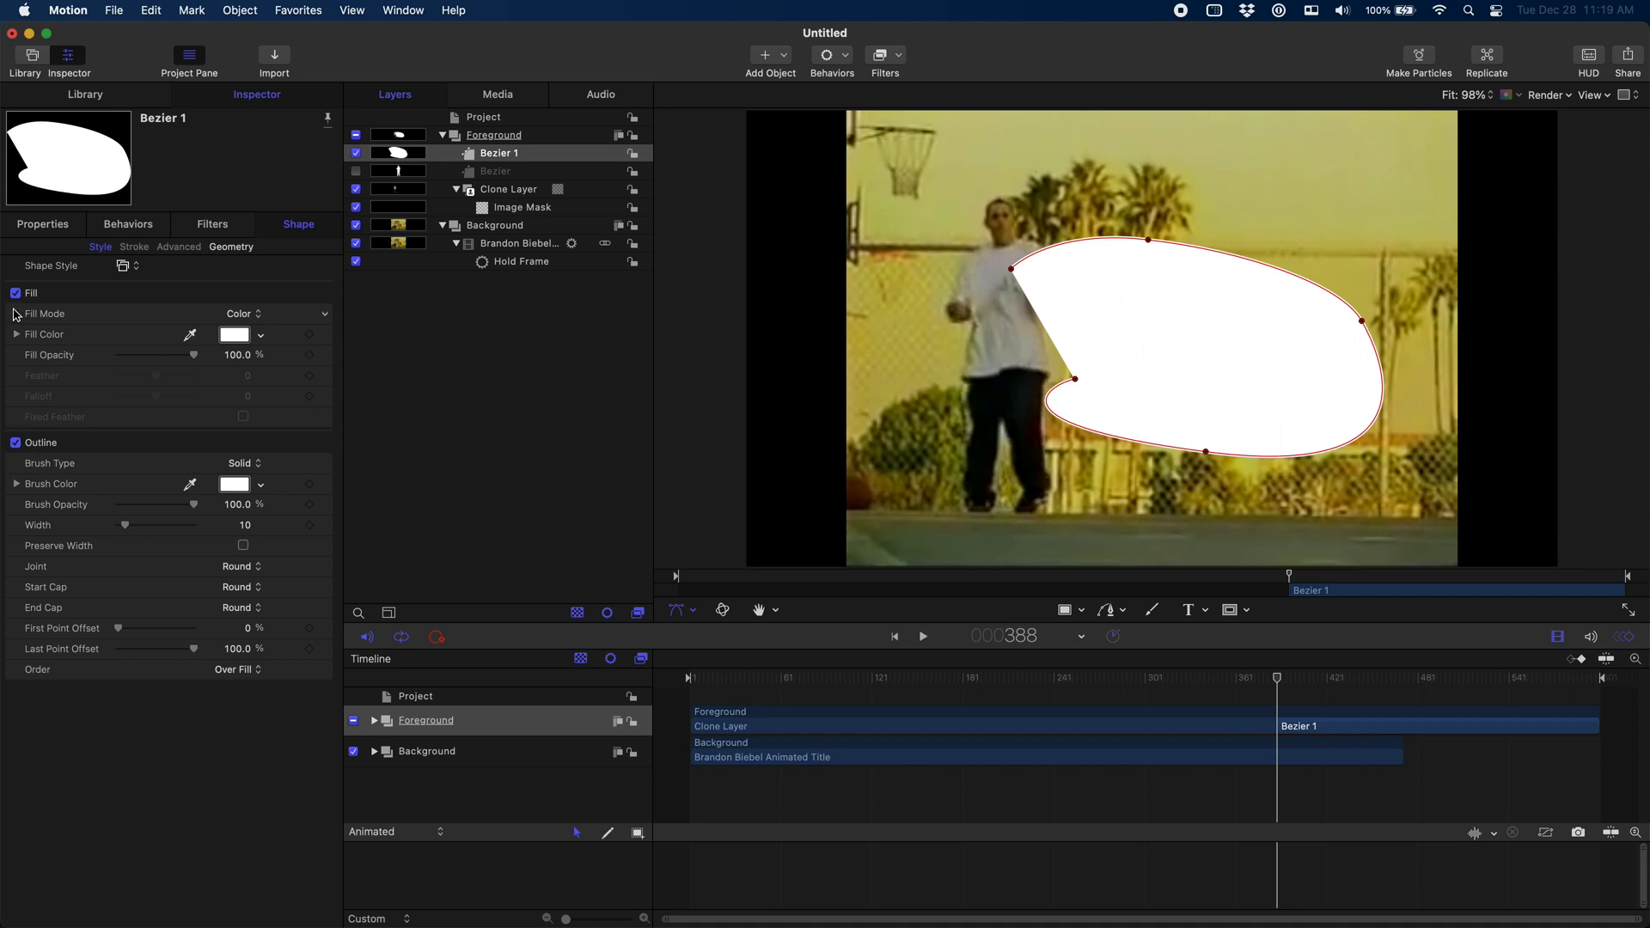
left_click(16, 294)
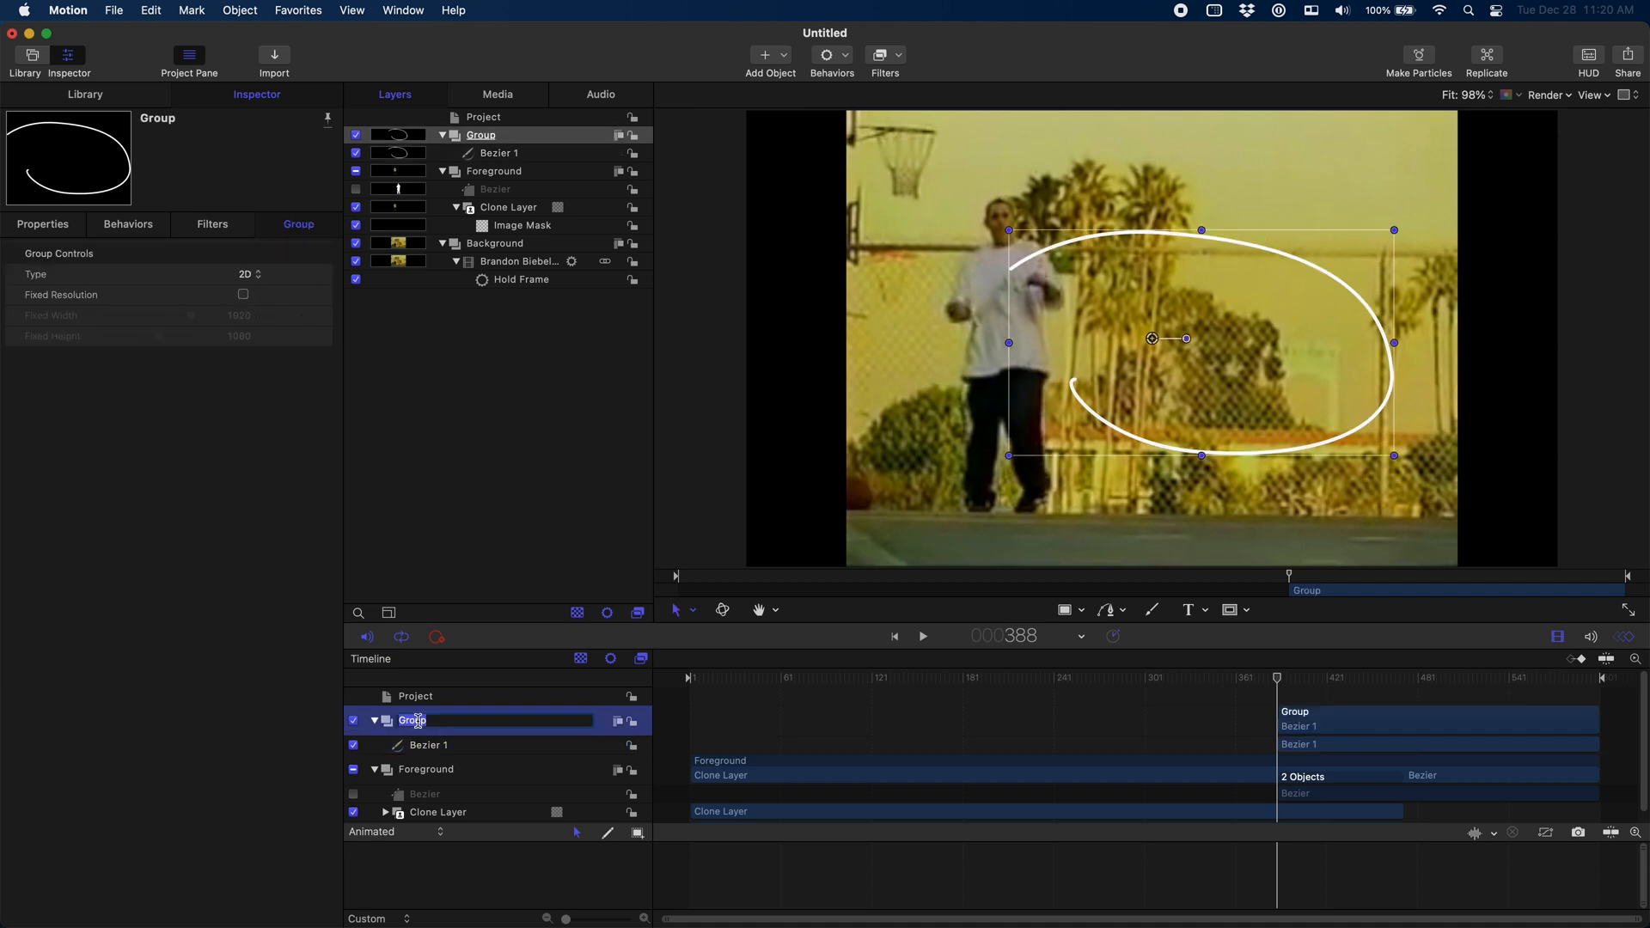
type("Animated Title")
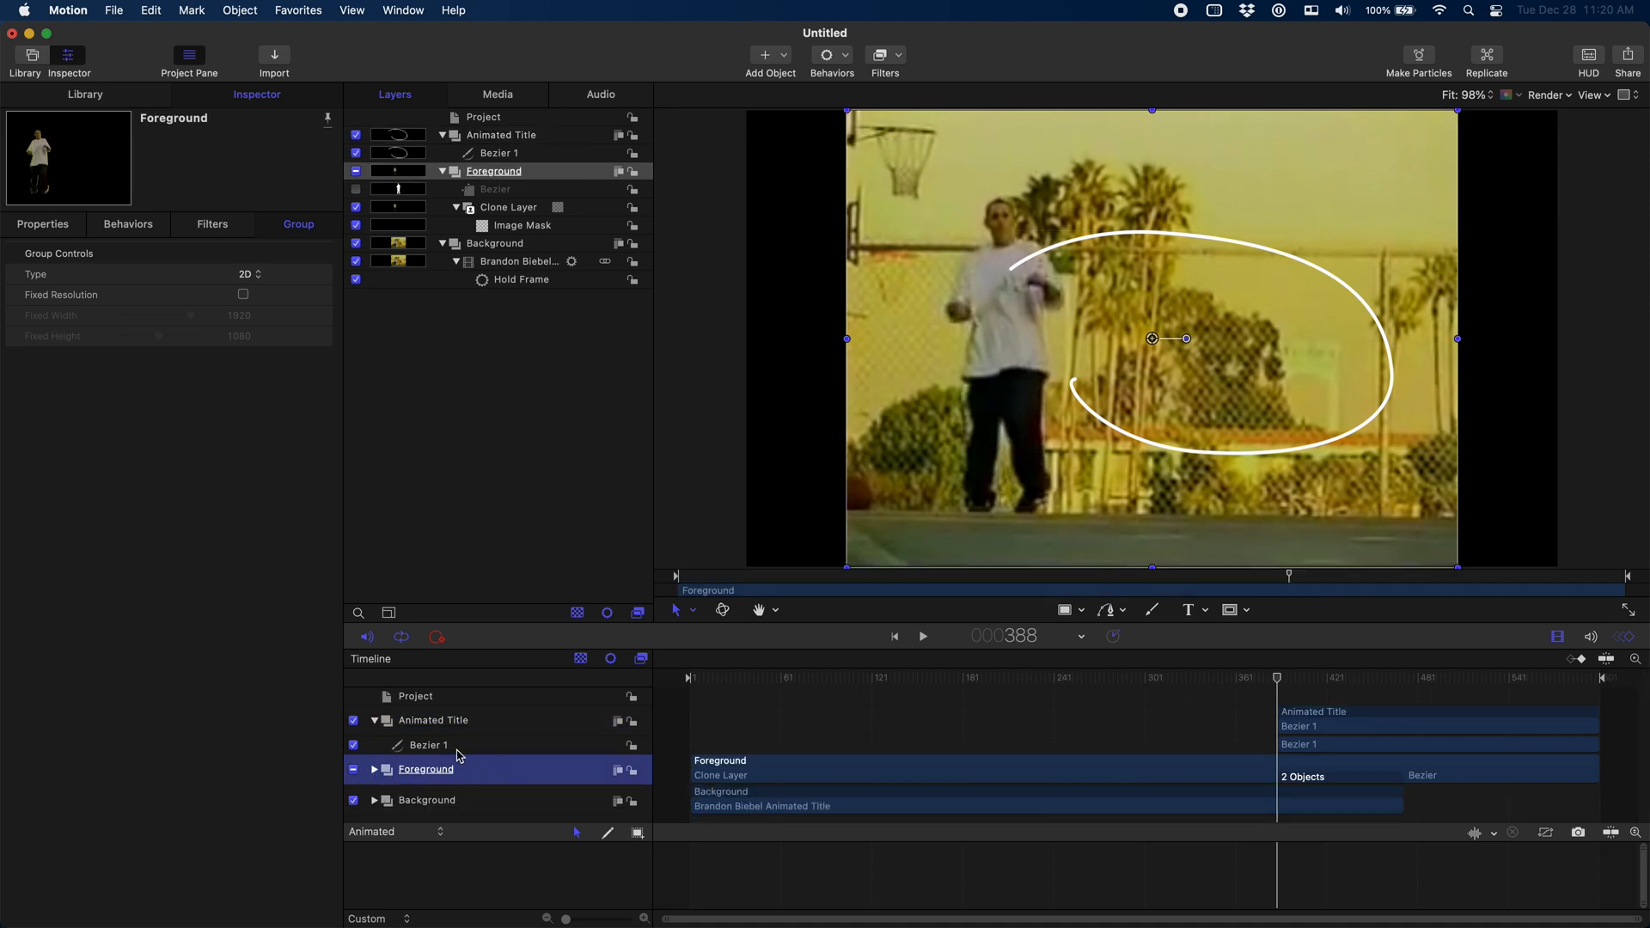
Add the title text layer to the Animated Title group positioned at 0,0.
left_click(432, 720)
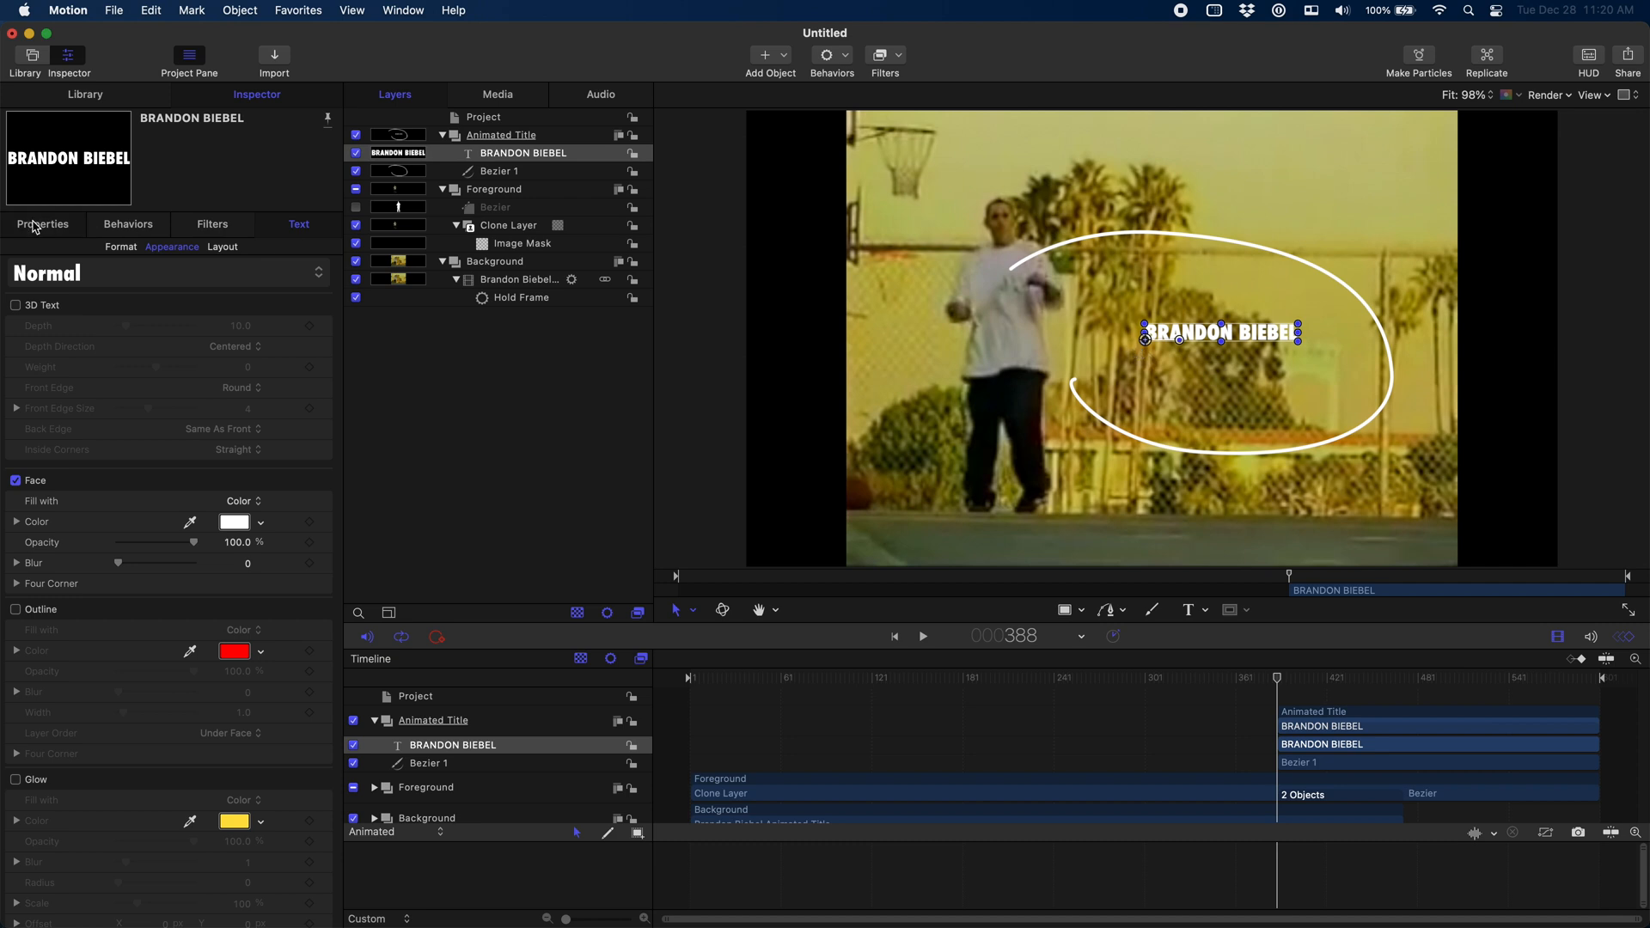
left_click(41, 224)
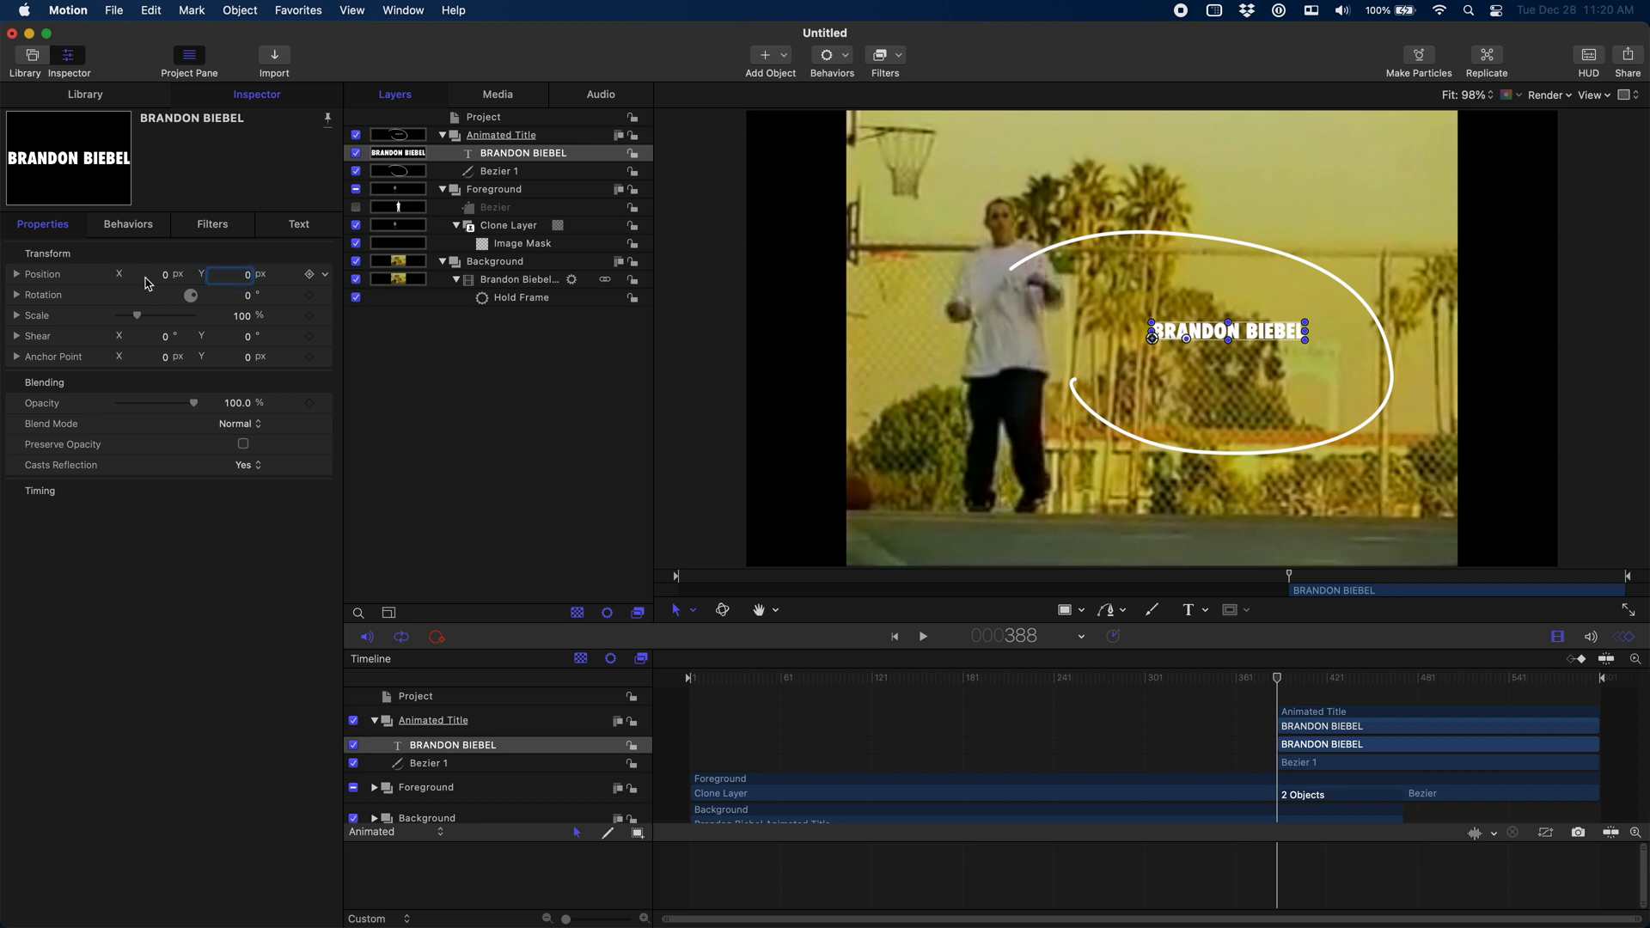
left_click(127, 224)
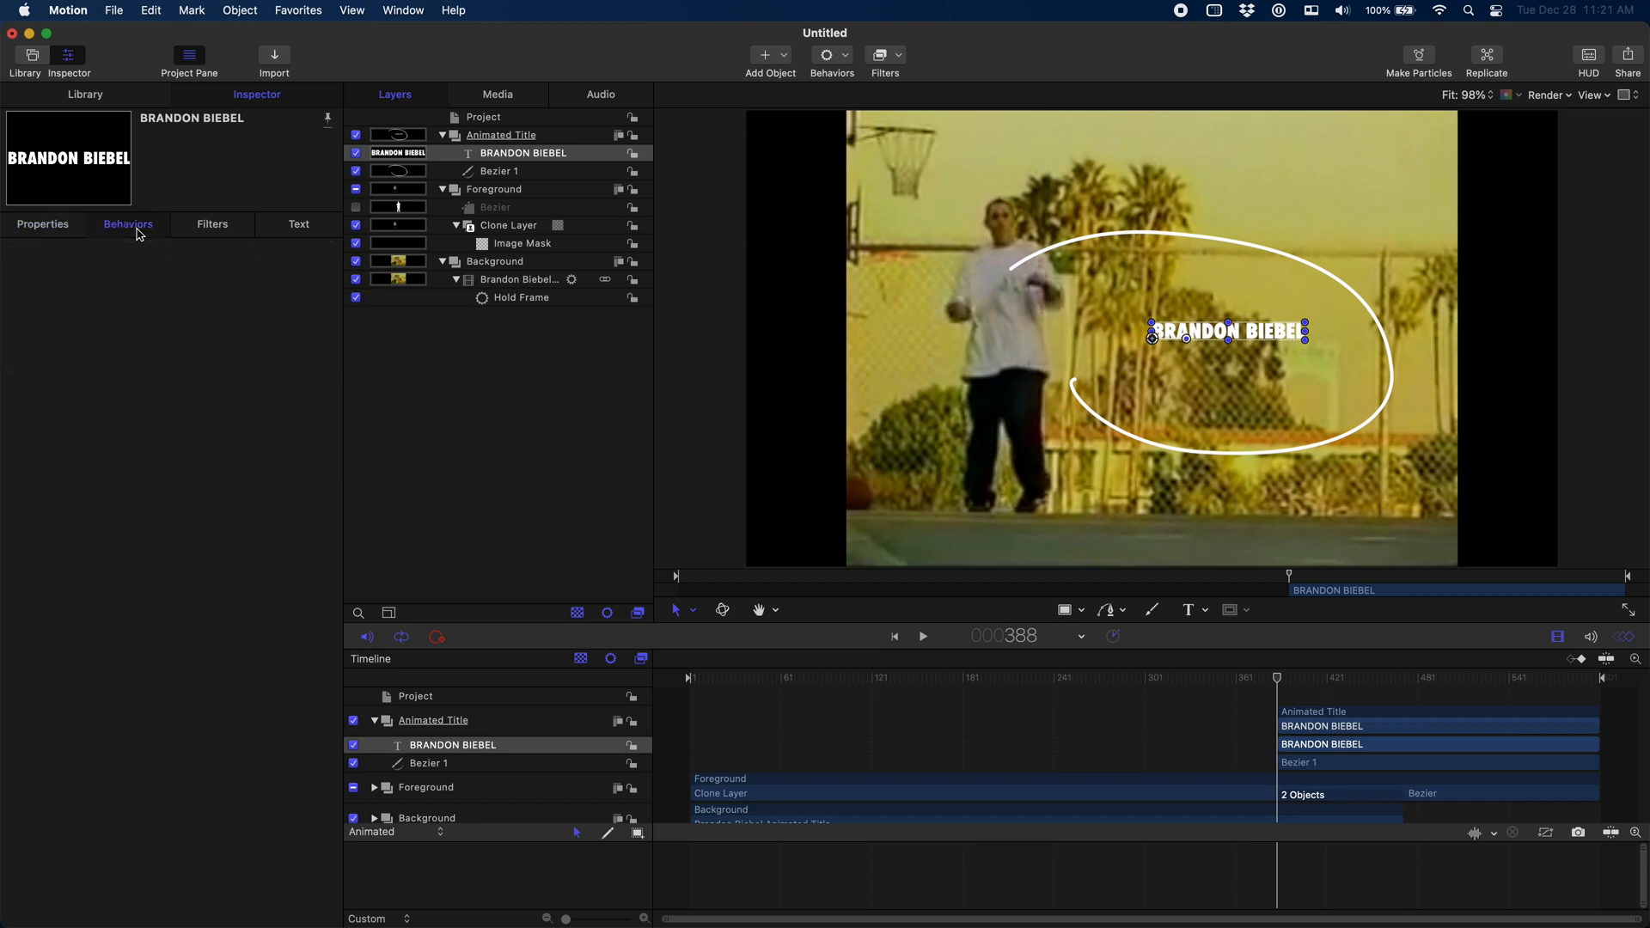
Centre-align the title text and enable an outline in its Appearance settings.
left_click(299, 224)
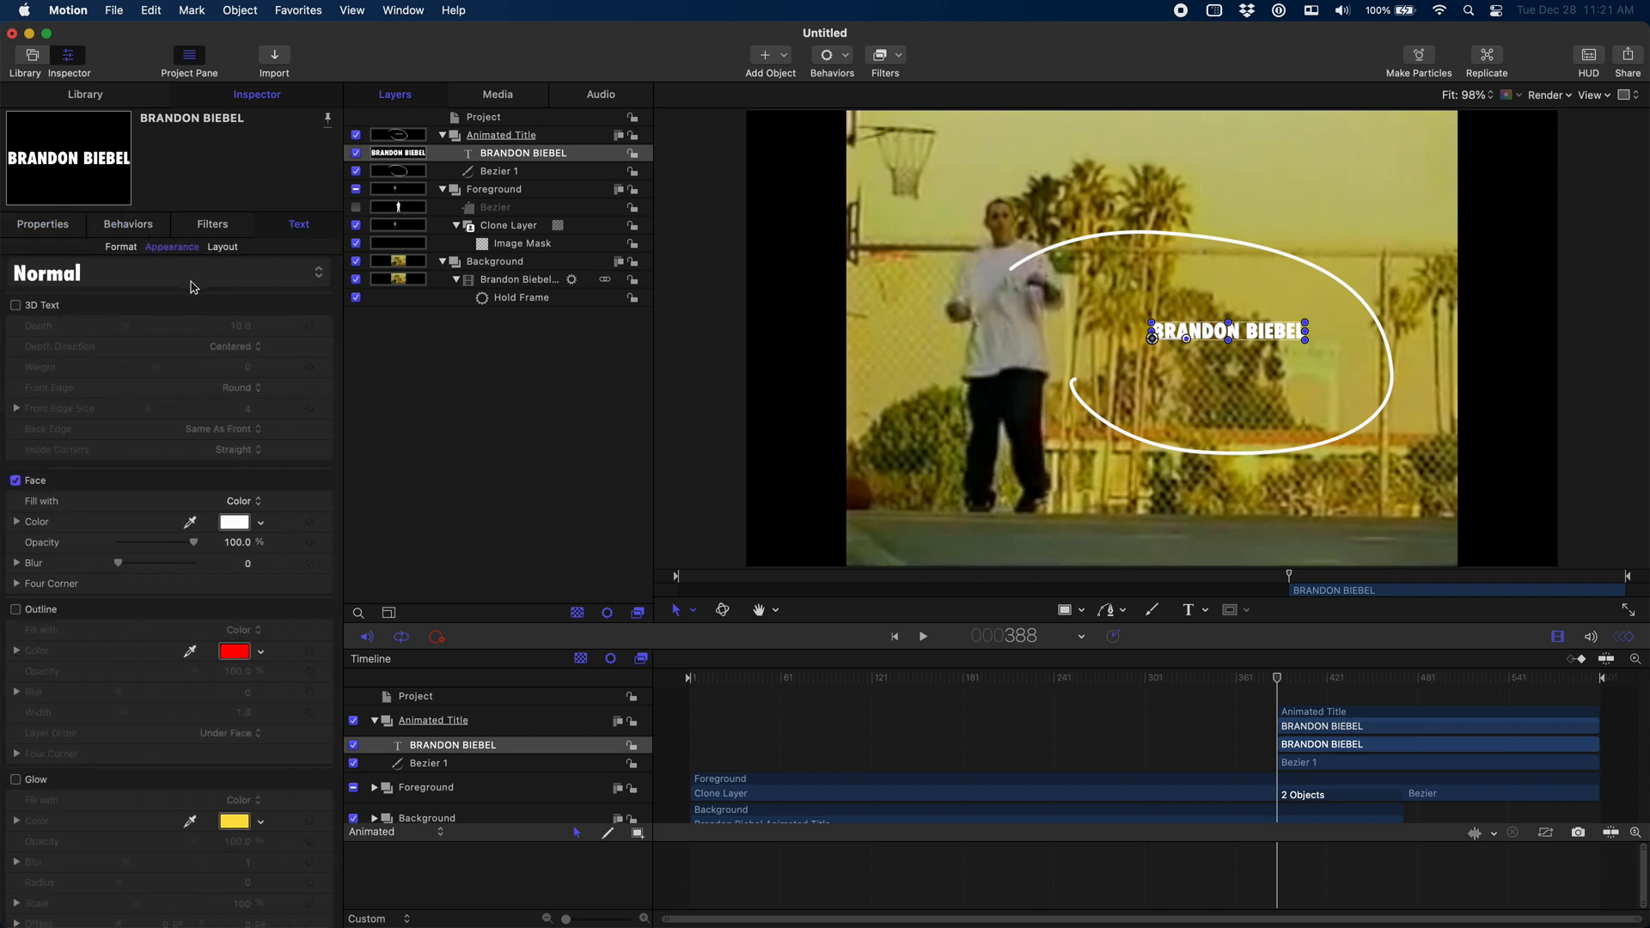
left_click(121, 246)
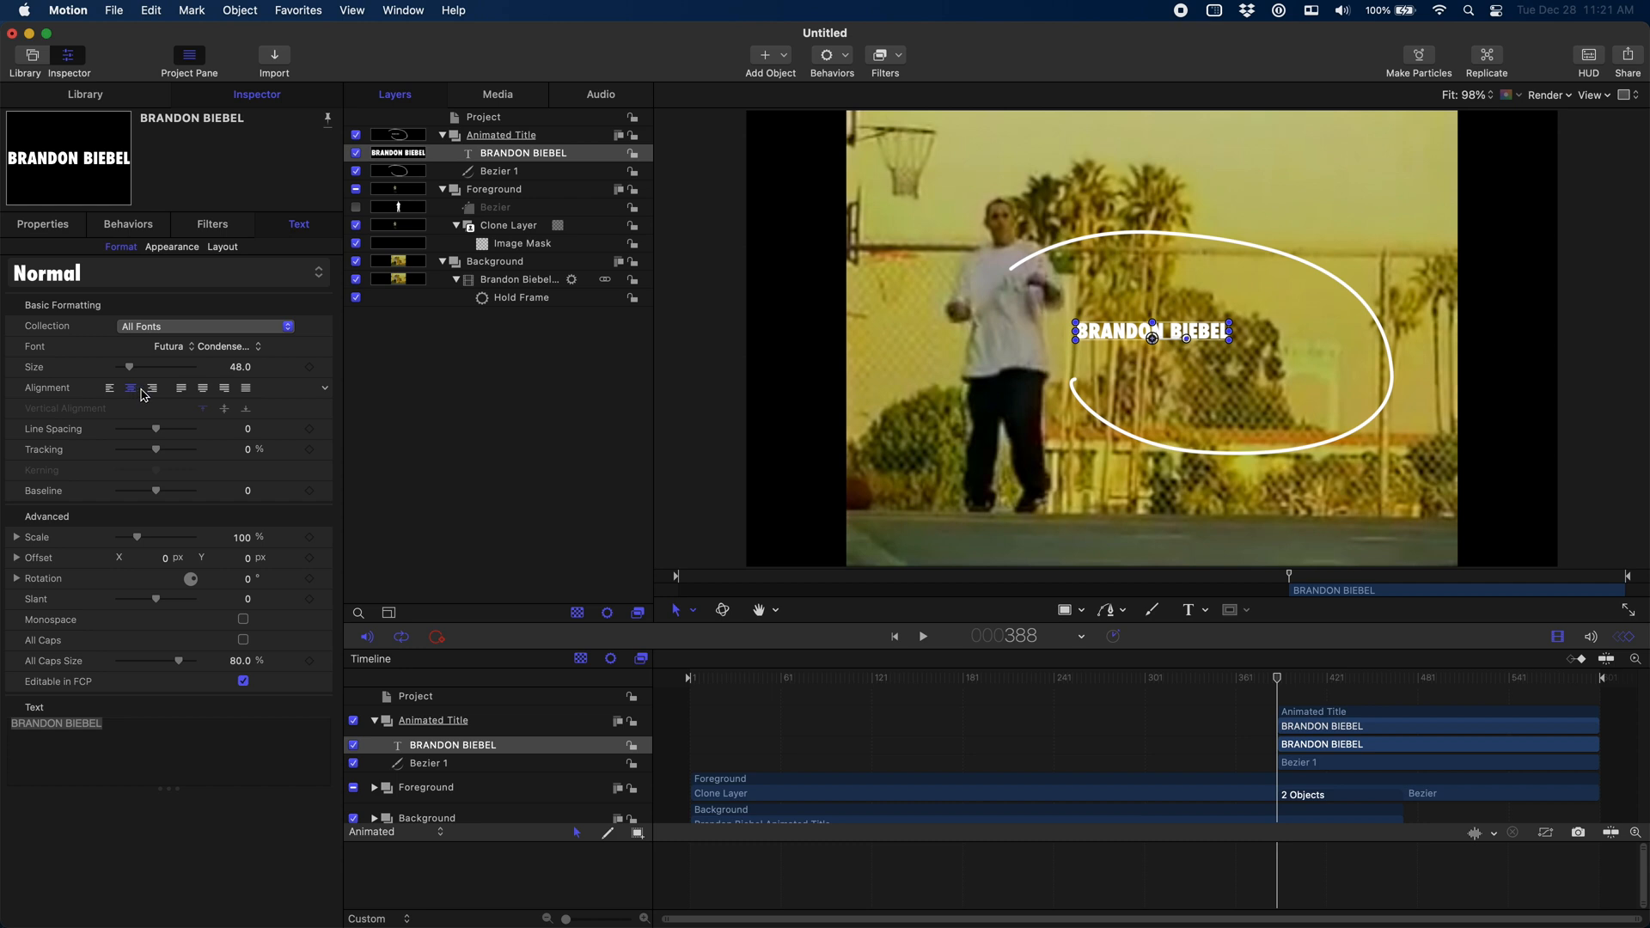
left_click(172, 246)
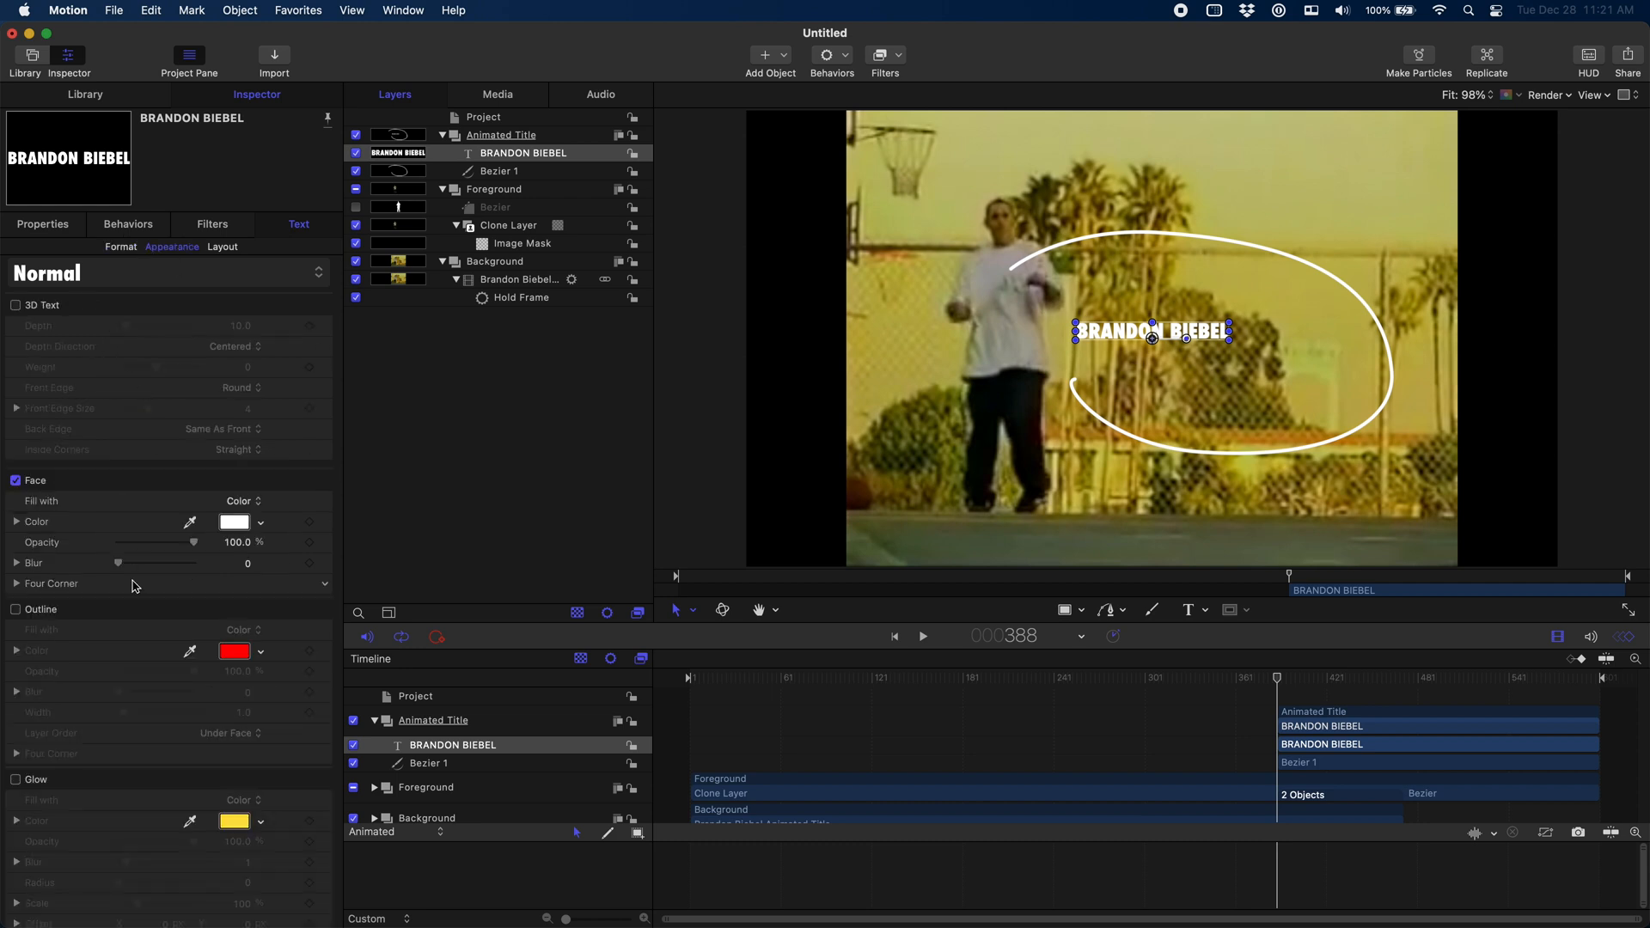
left_click(234, 649)
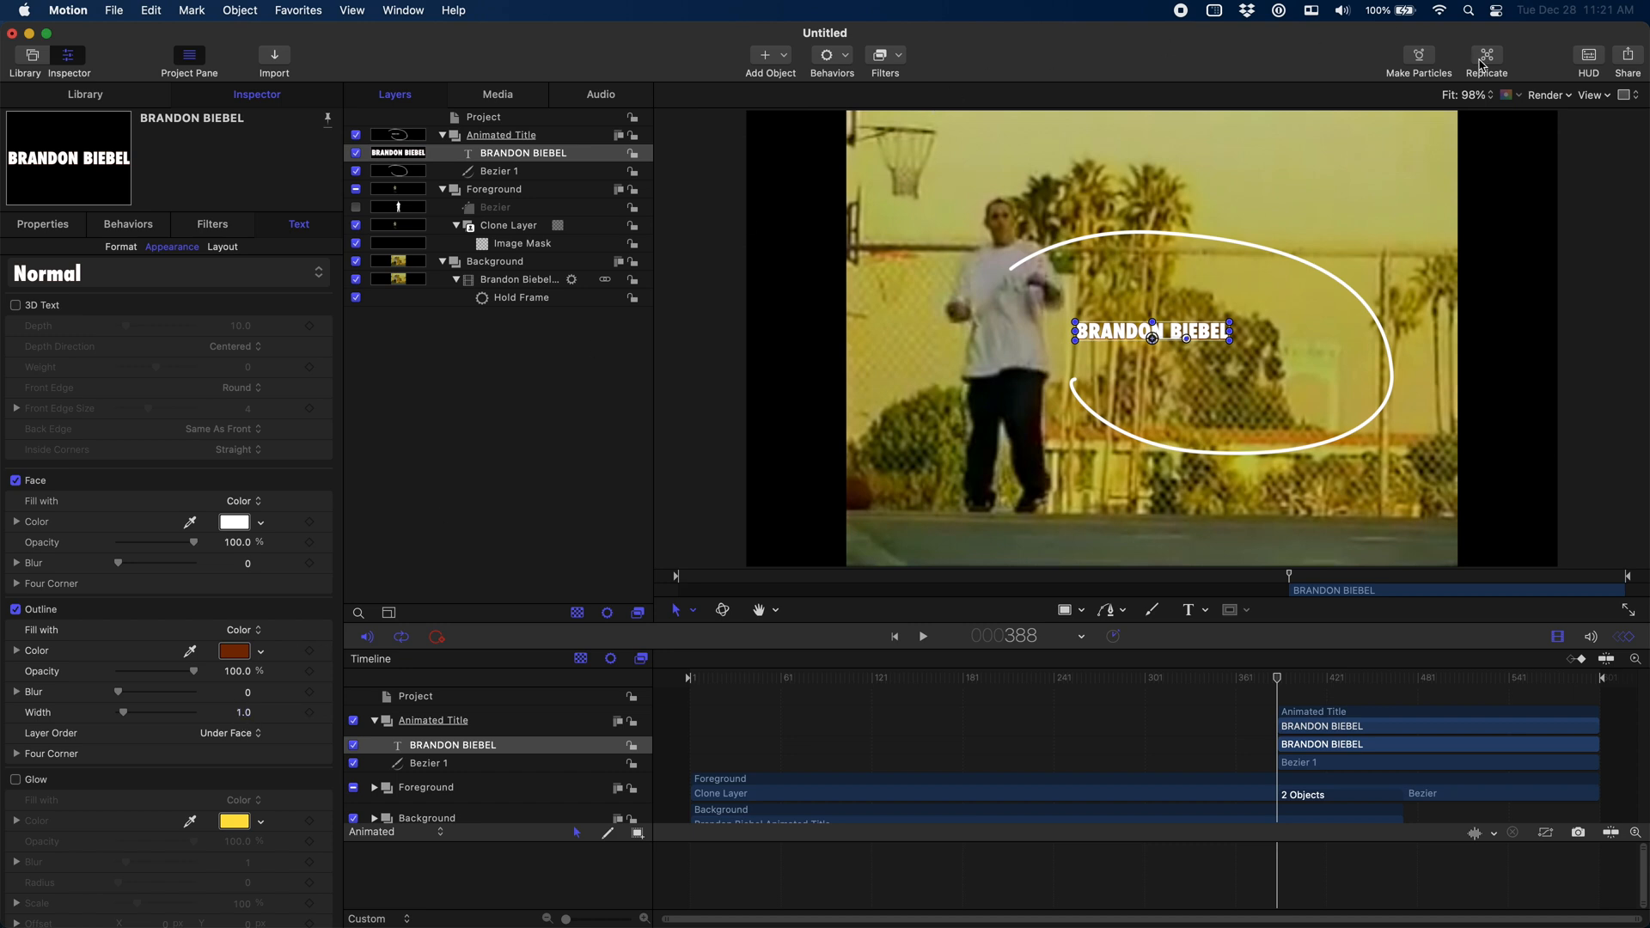
Replicate the title and set the replicator shape to Geometry using Bezier 1.
left_click(1485, 55)
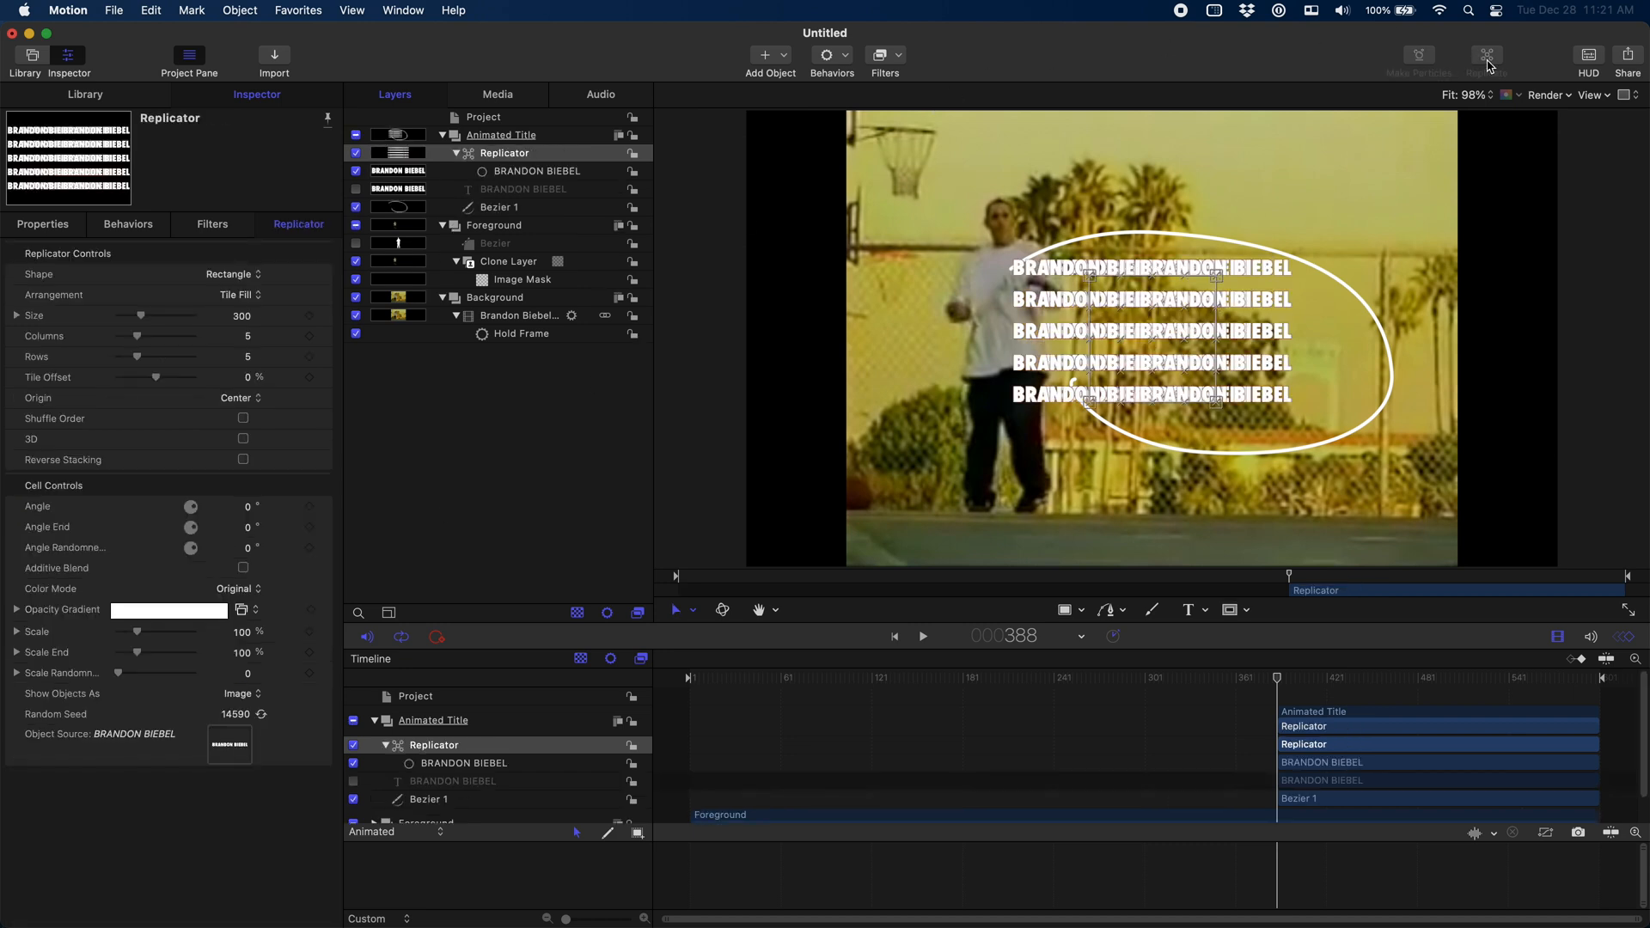
left_click(232, 273)
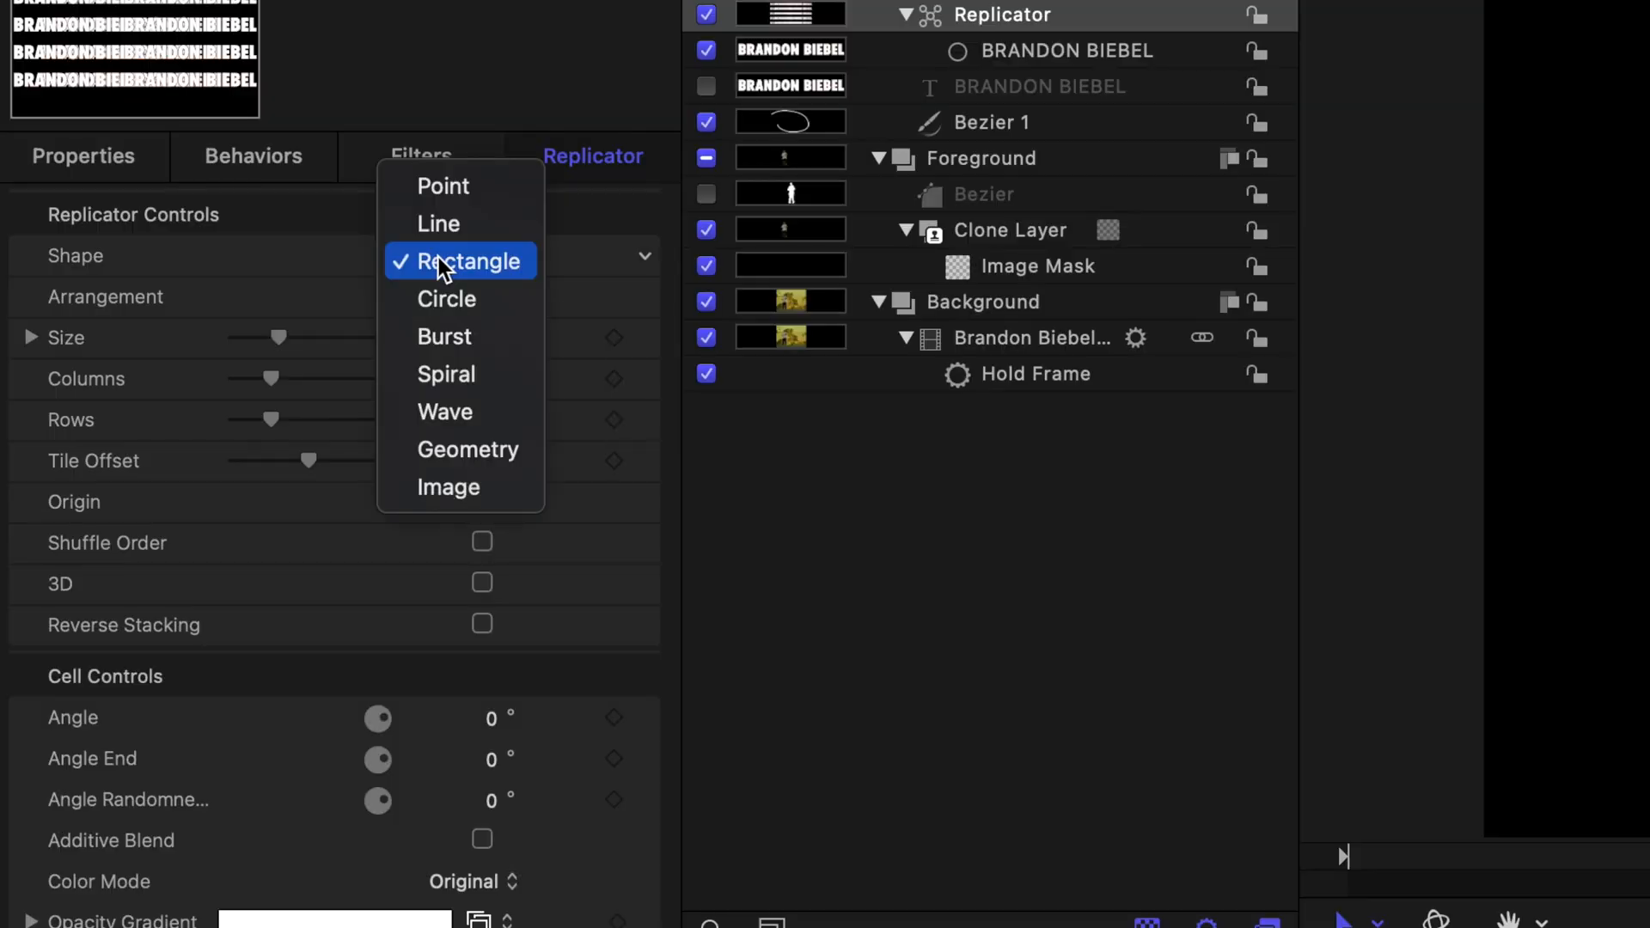
mouse_move(467, 448)
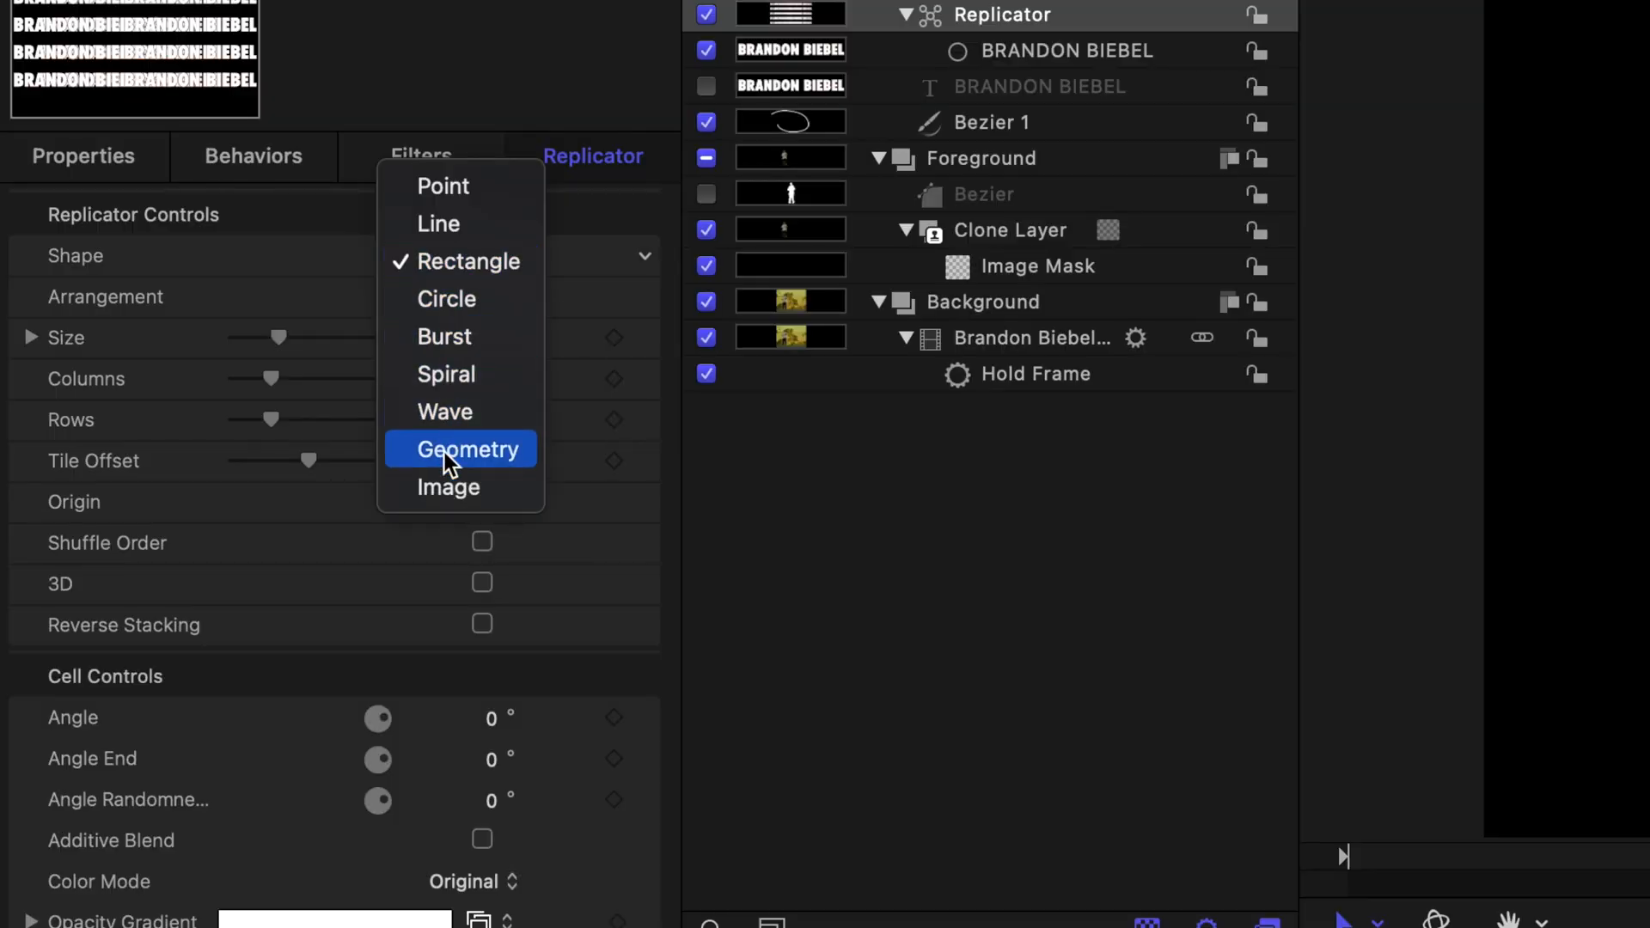
left_click(468, 449)
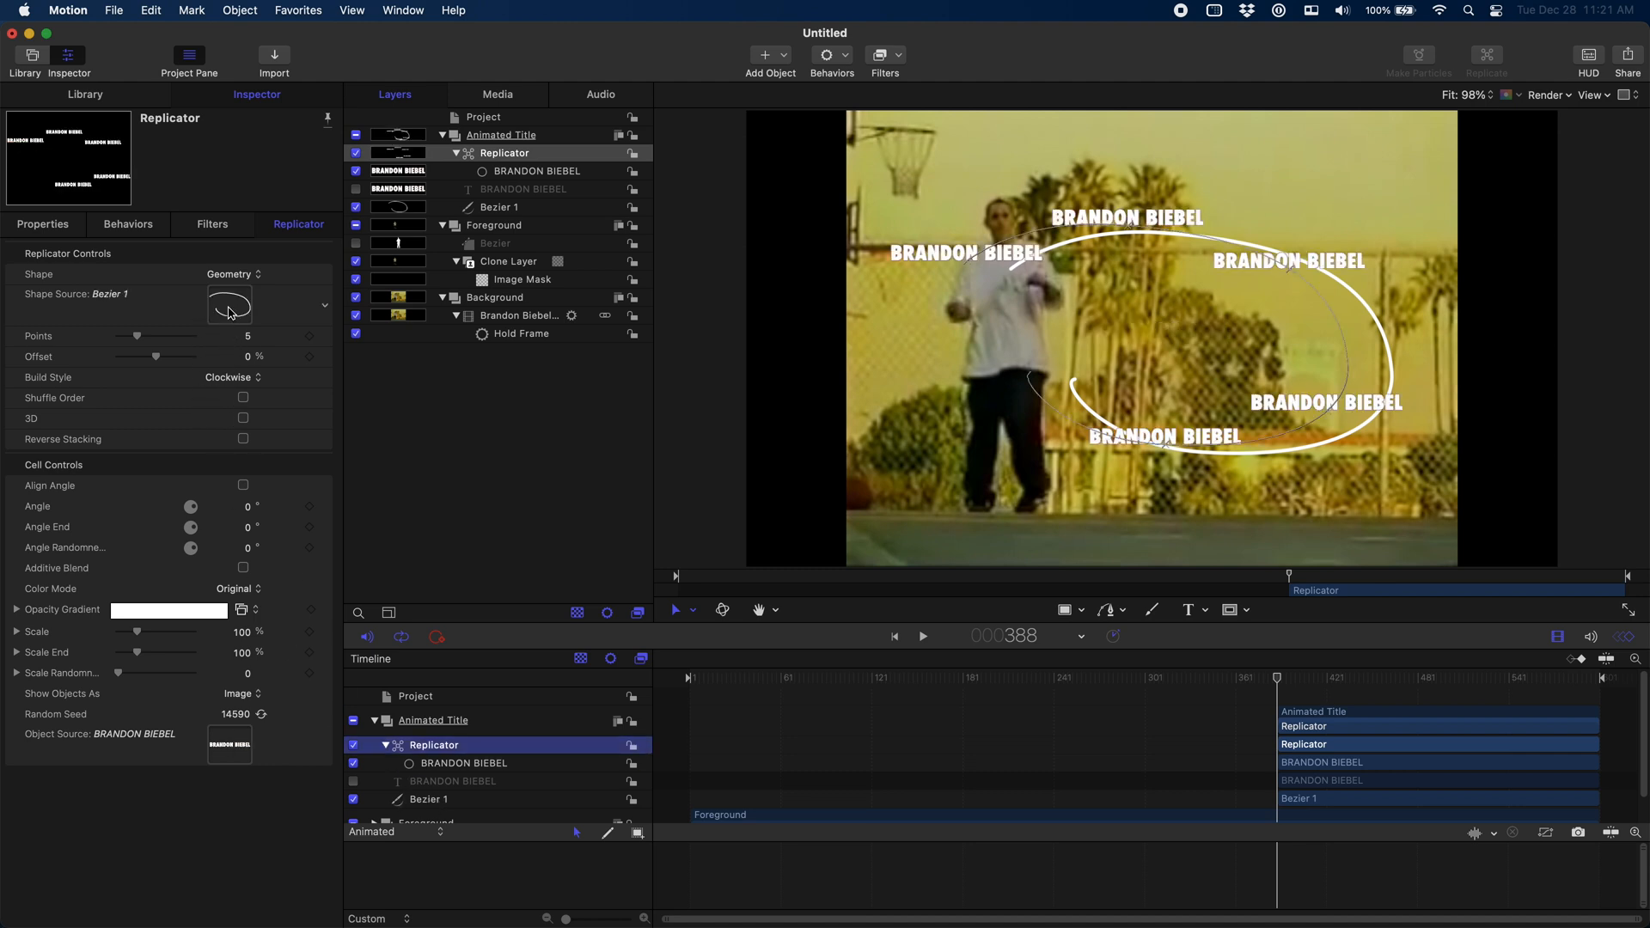
mouse_move(836, 308)
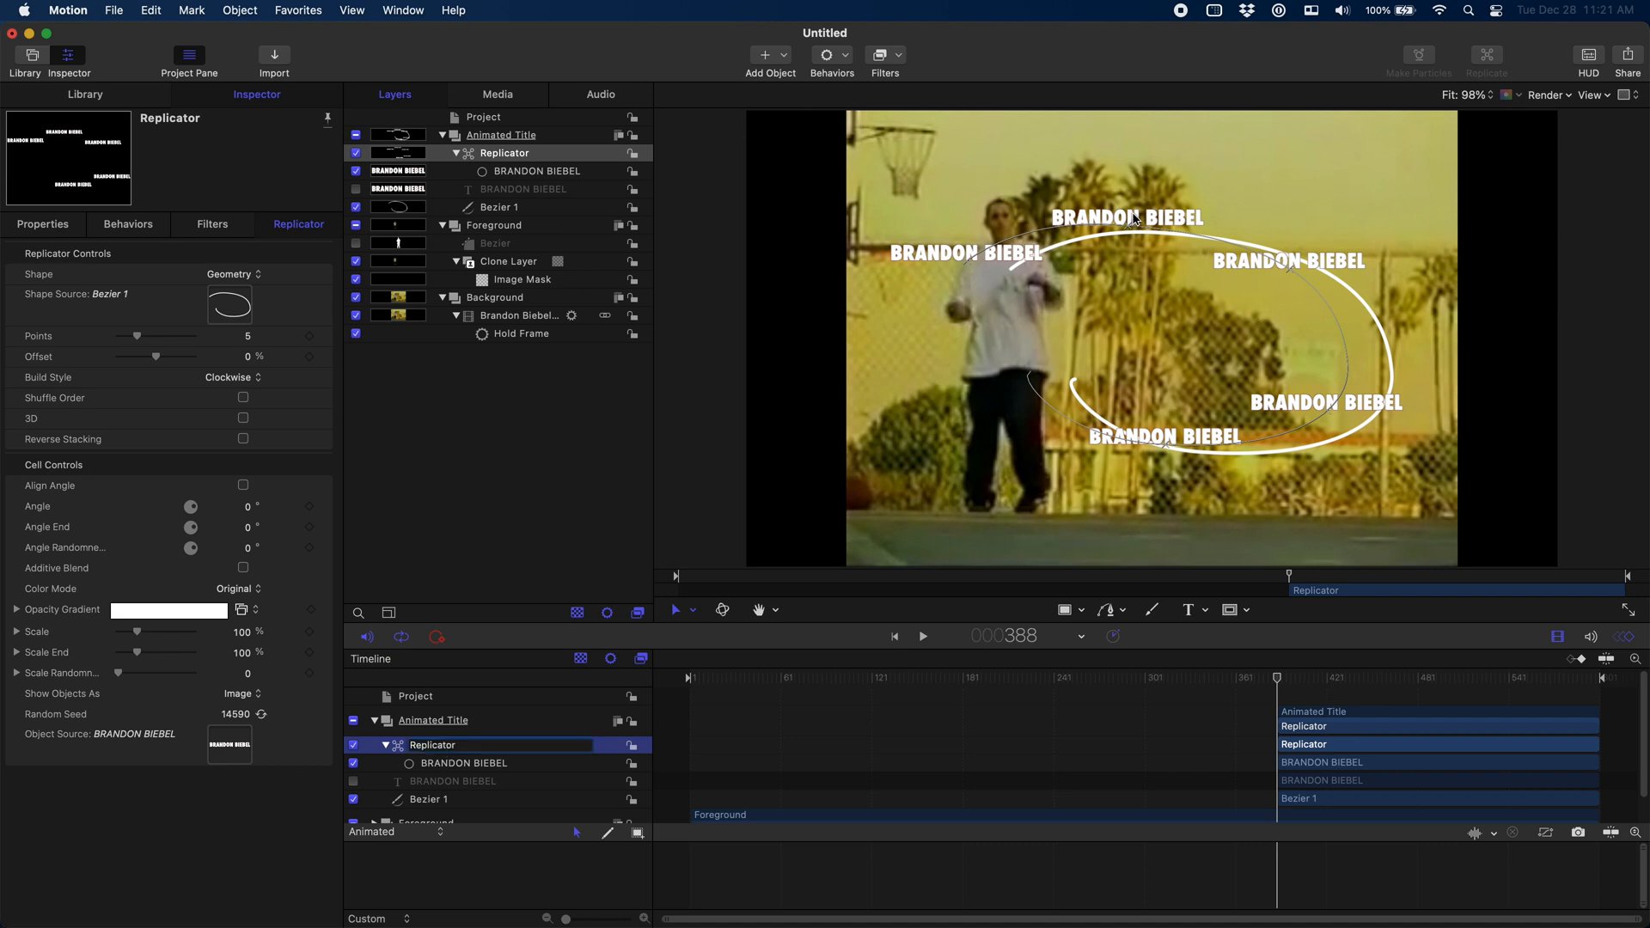
mouse_move(533, 775)
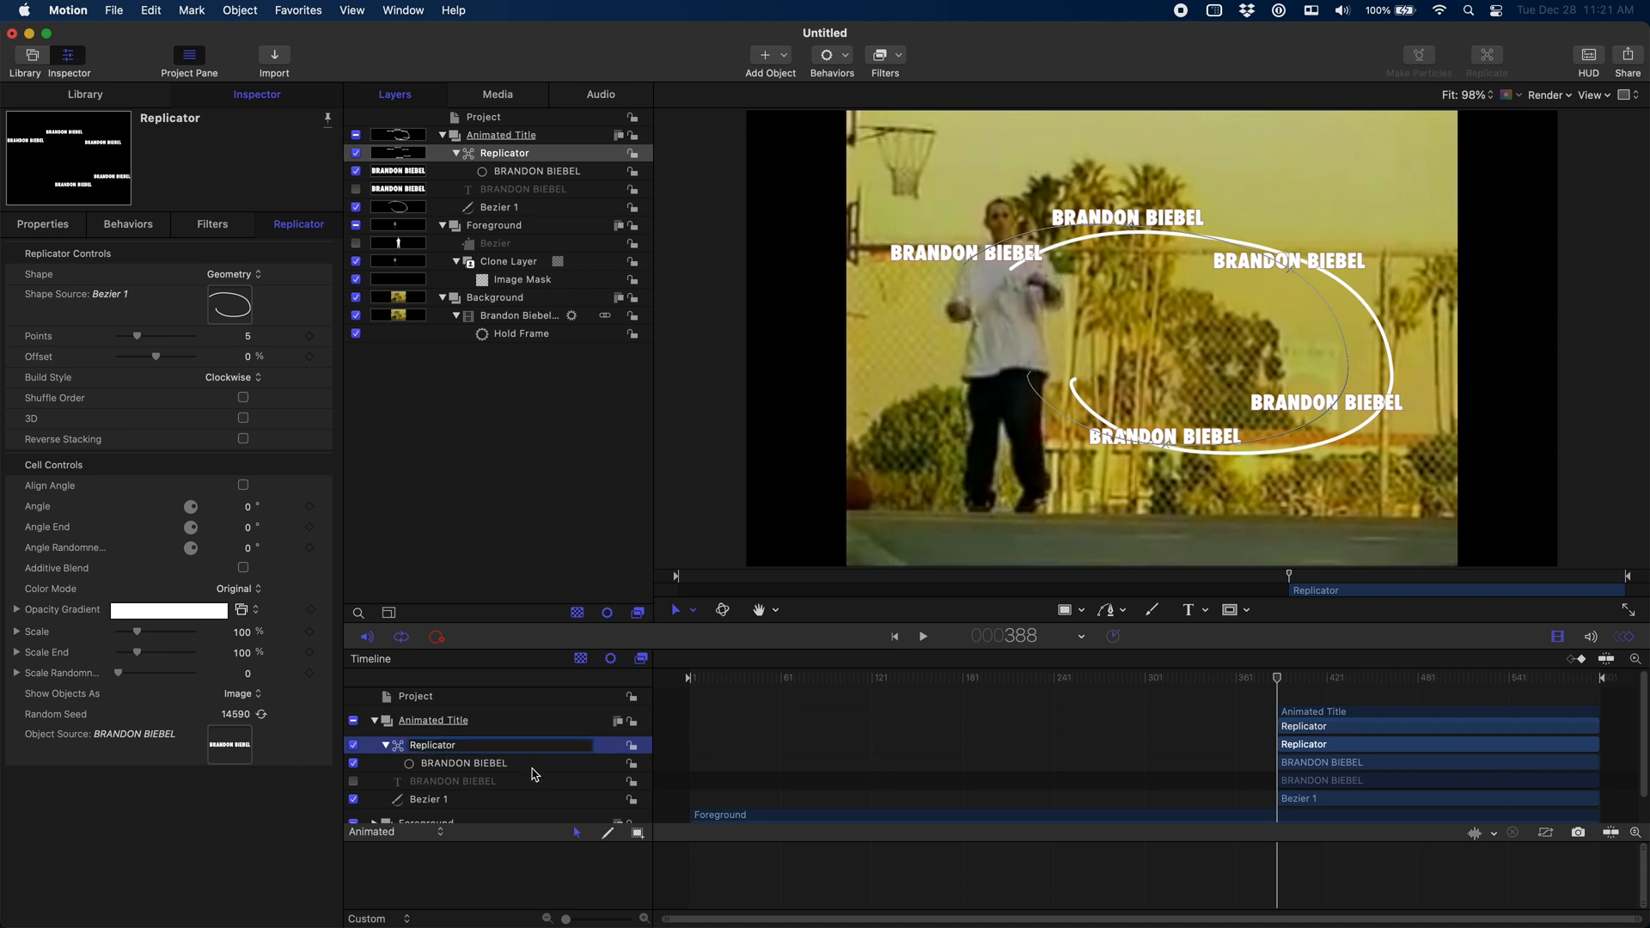
Adjust the replicator's text cell and hide the source path shape.
left_click(462, 763)
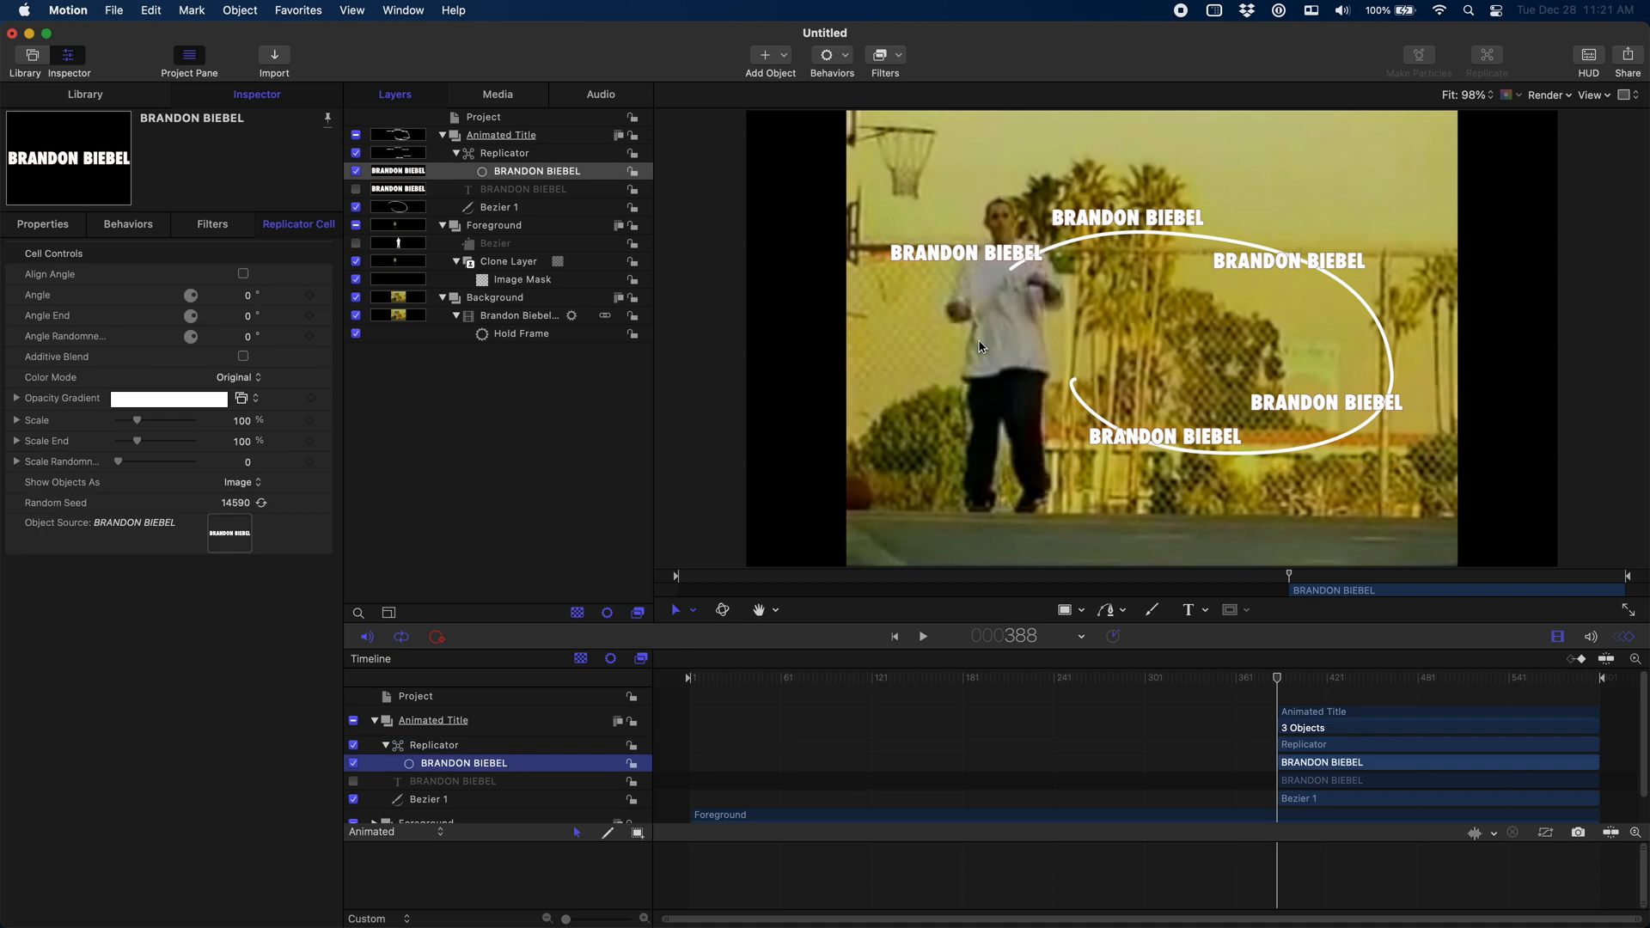
mouse_move(503, 747)
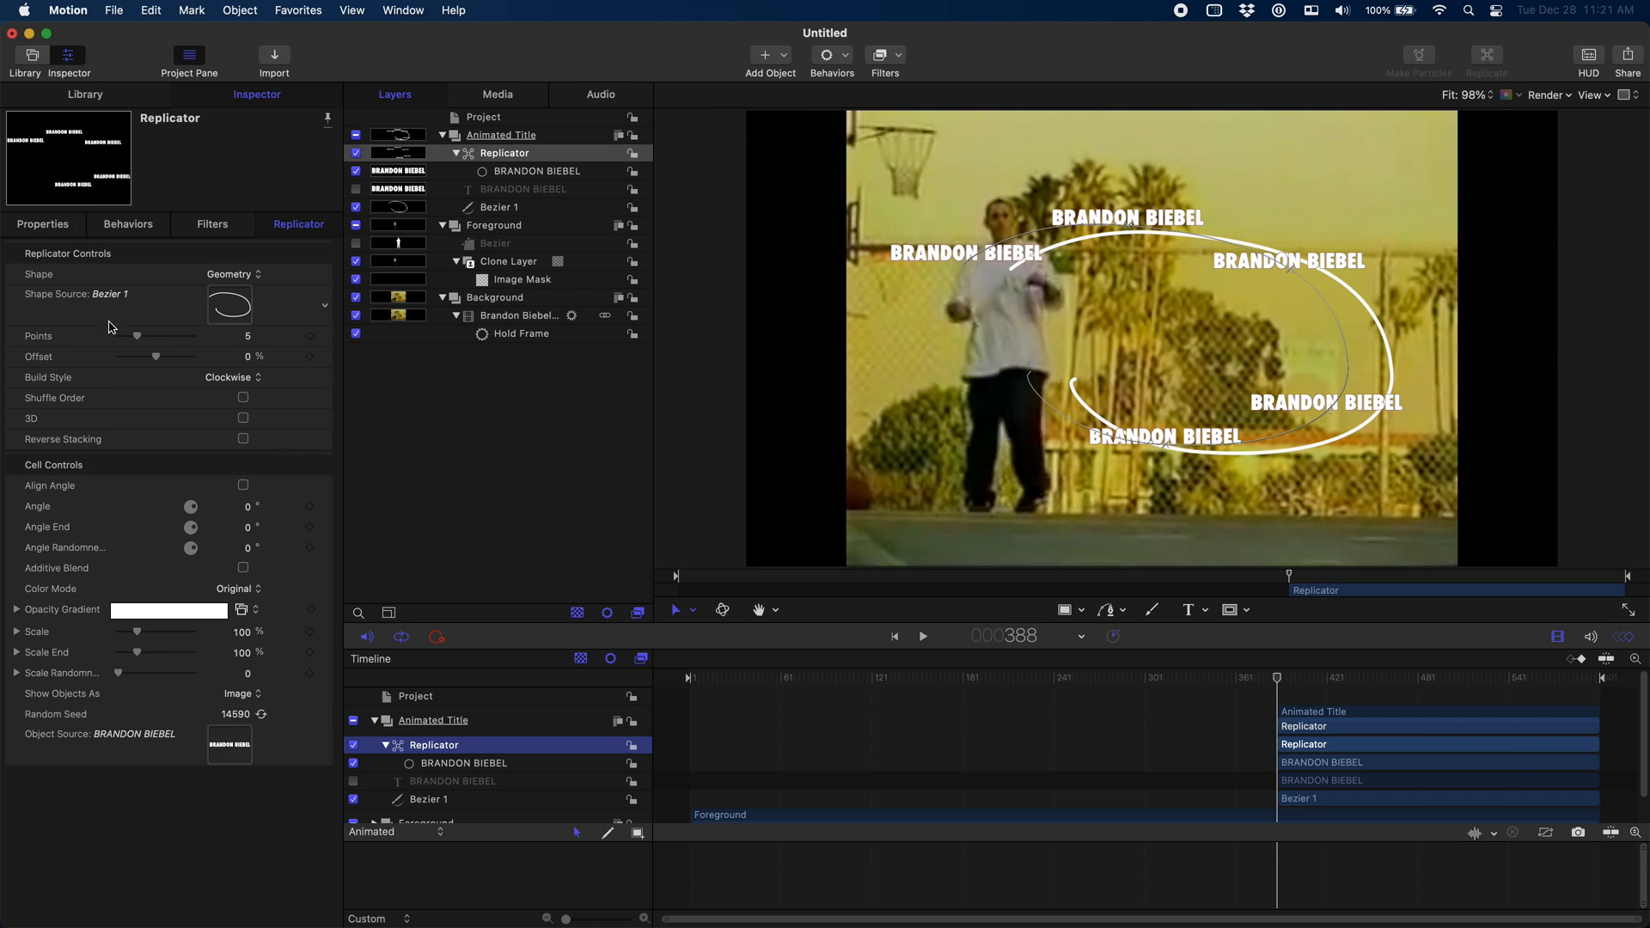
left_click(41, 223)
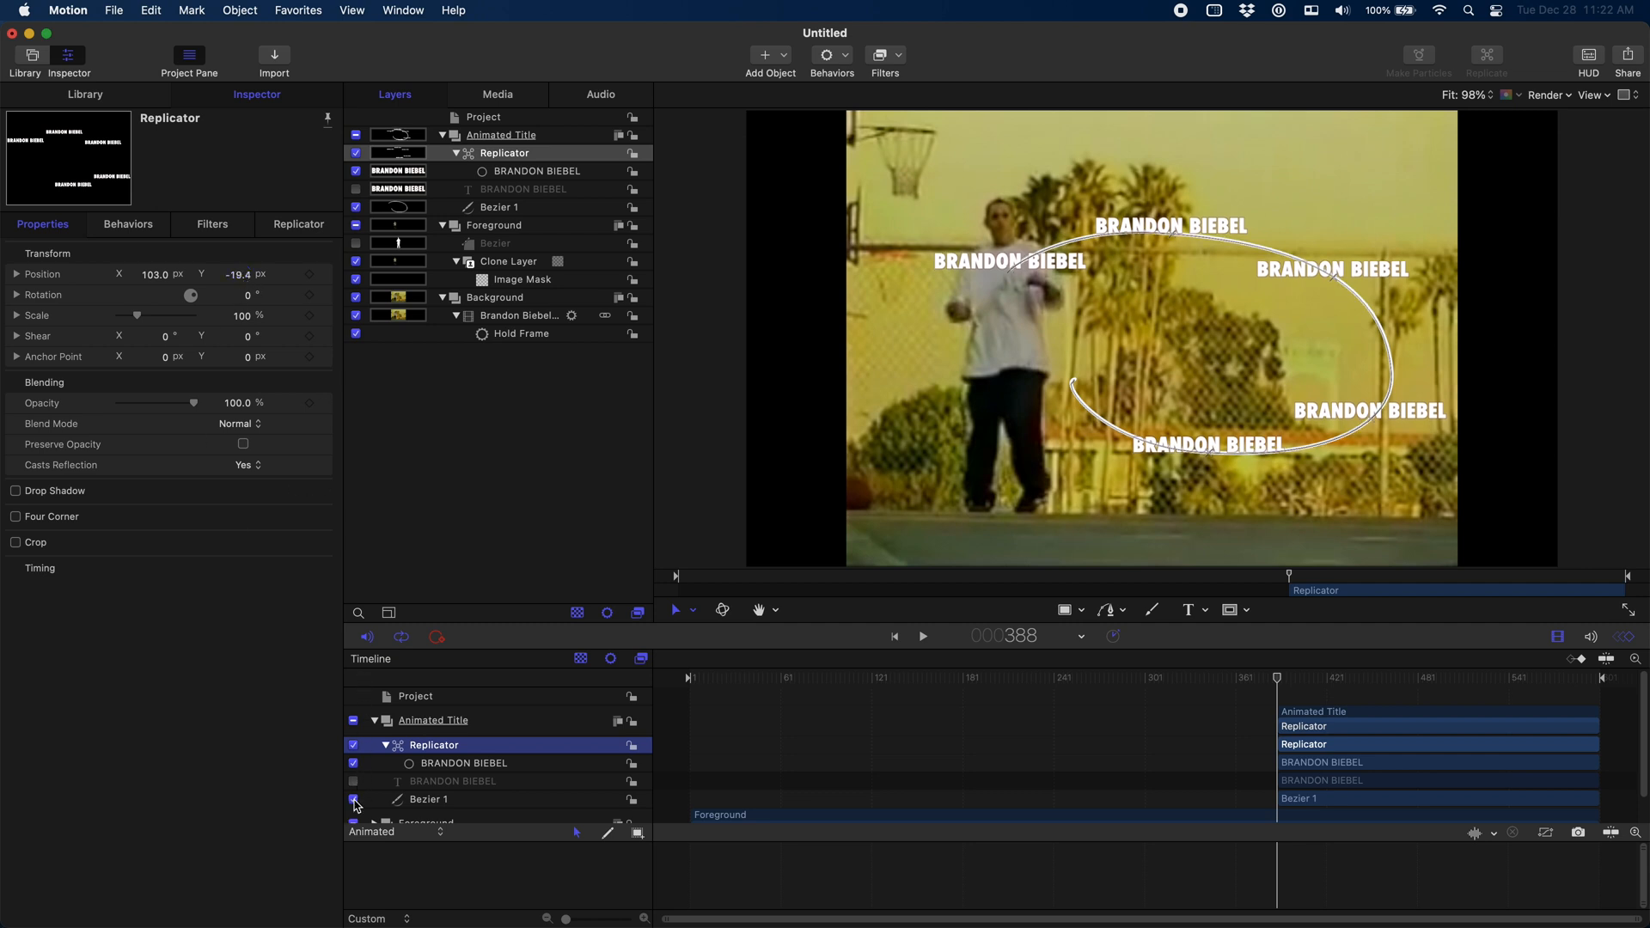
left_click(354, 799)
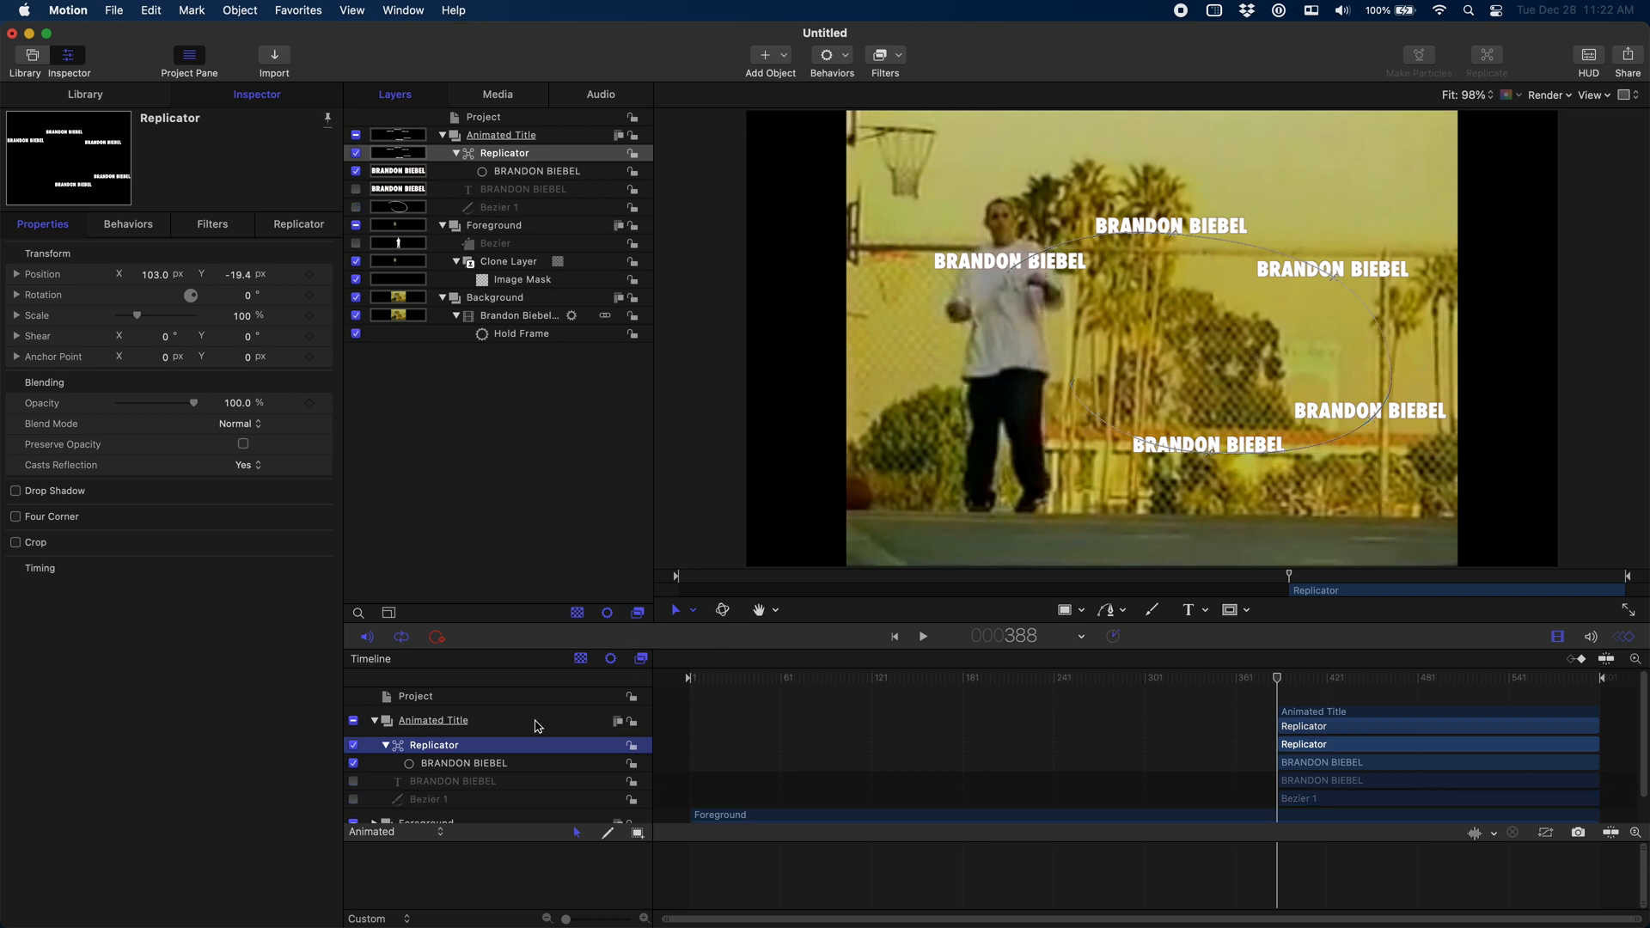
Raise the replicator's Points to 5000 so the copies form a continuous ribbon.
double_click(435, 744)
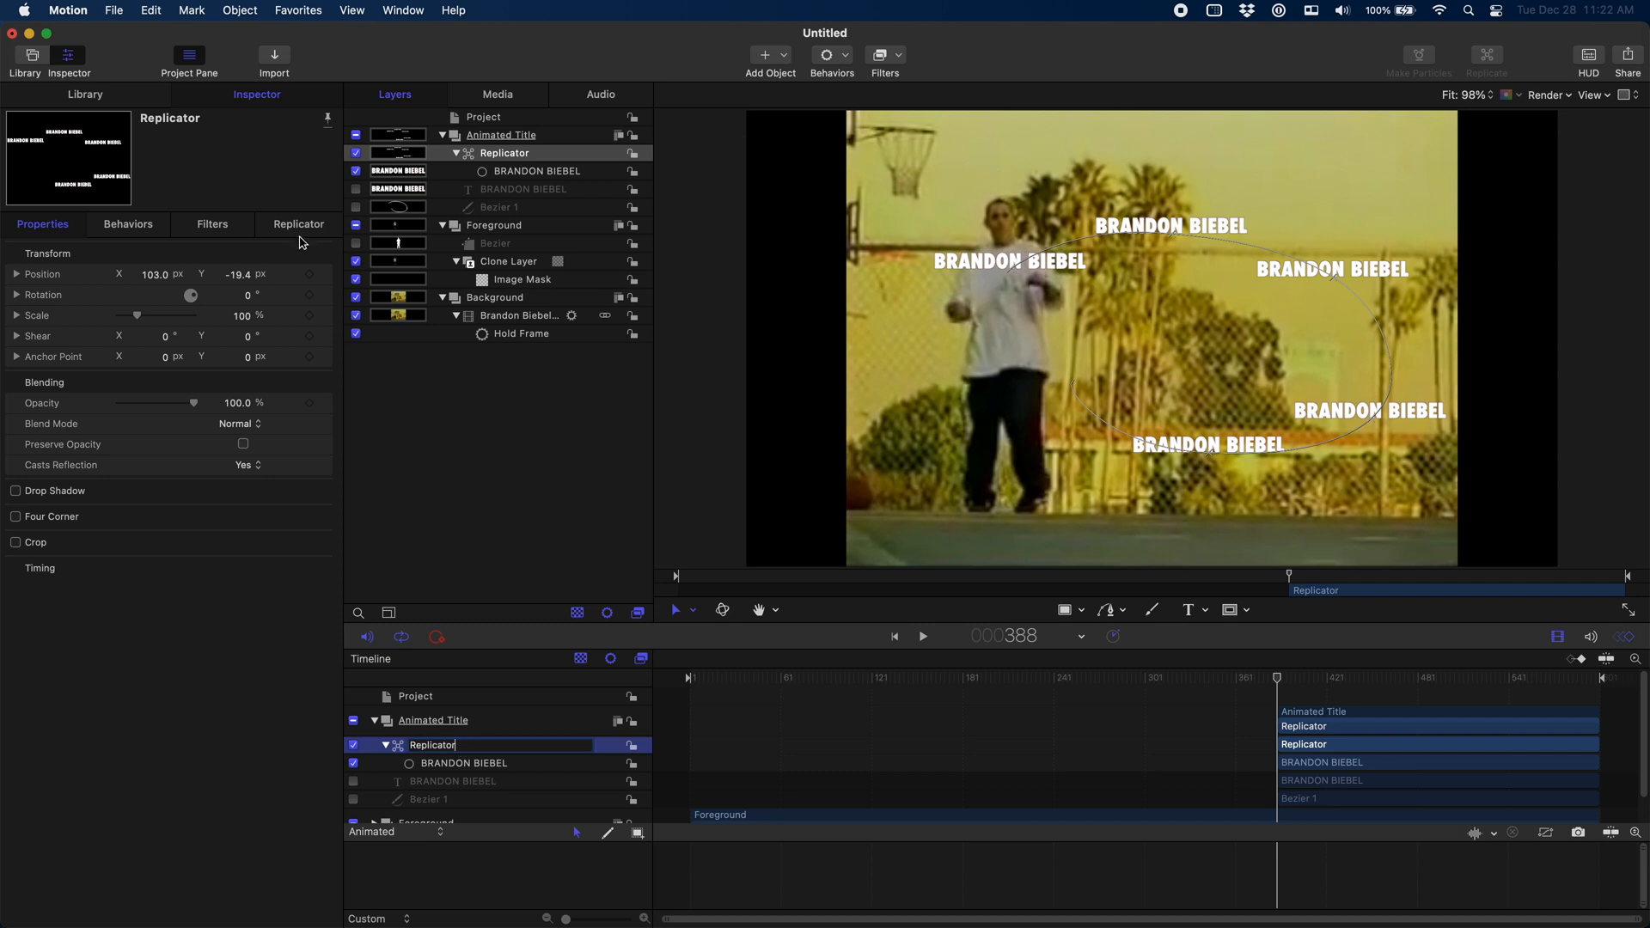
left_click(297, 223)
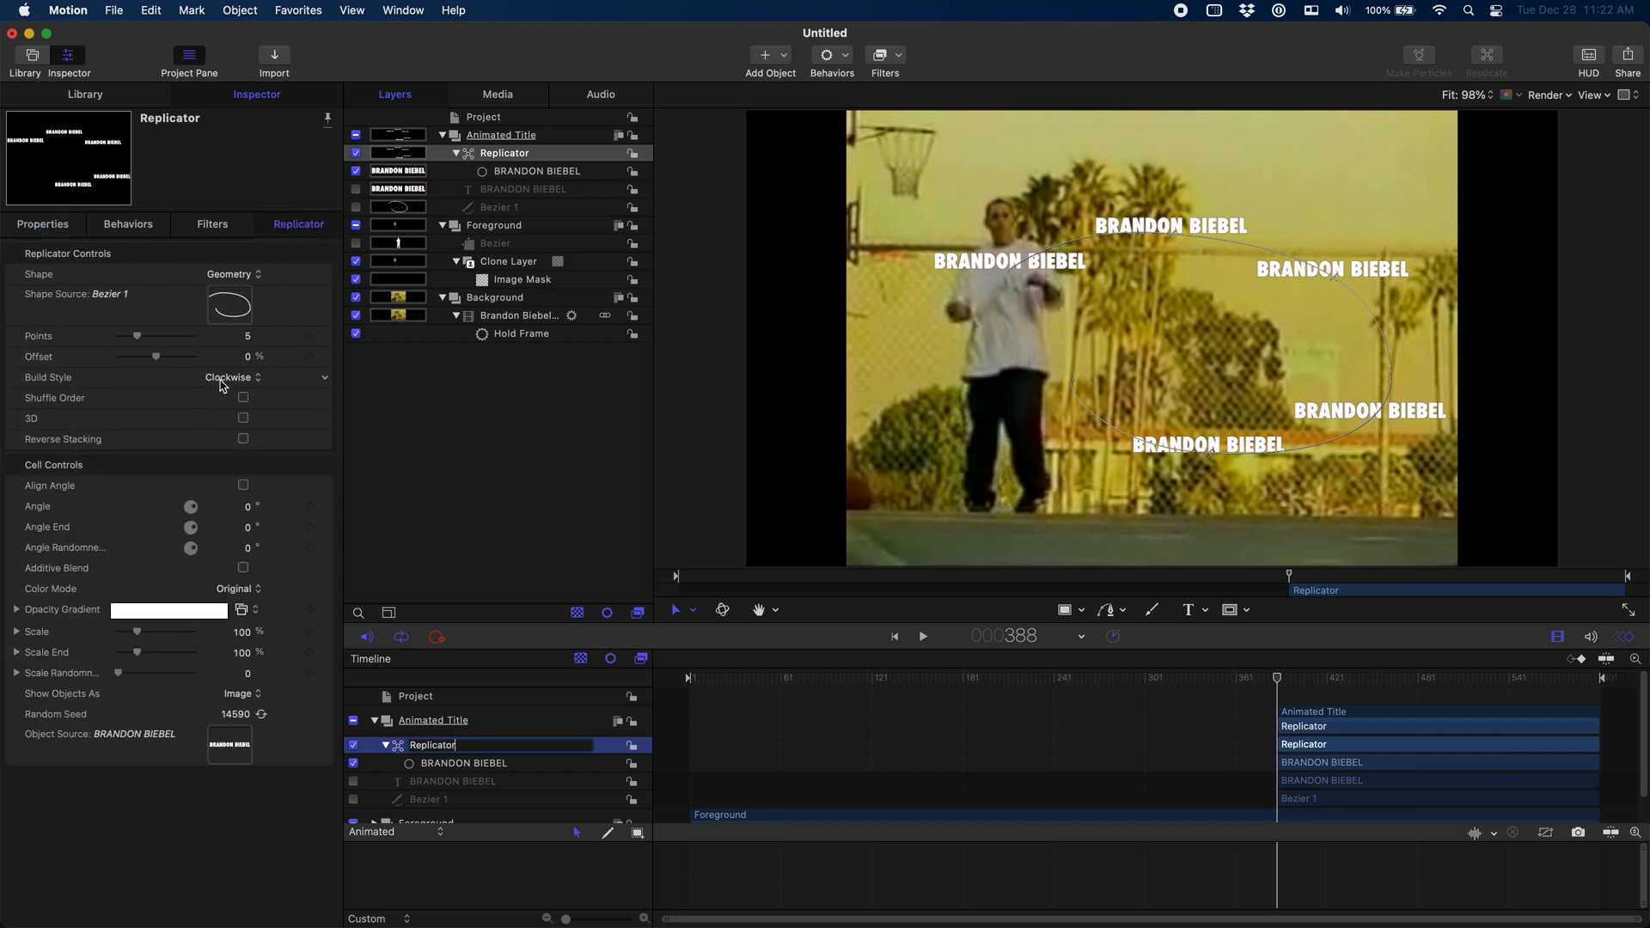
left_click_drag(138, 335, 189, 335)
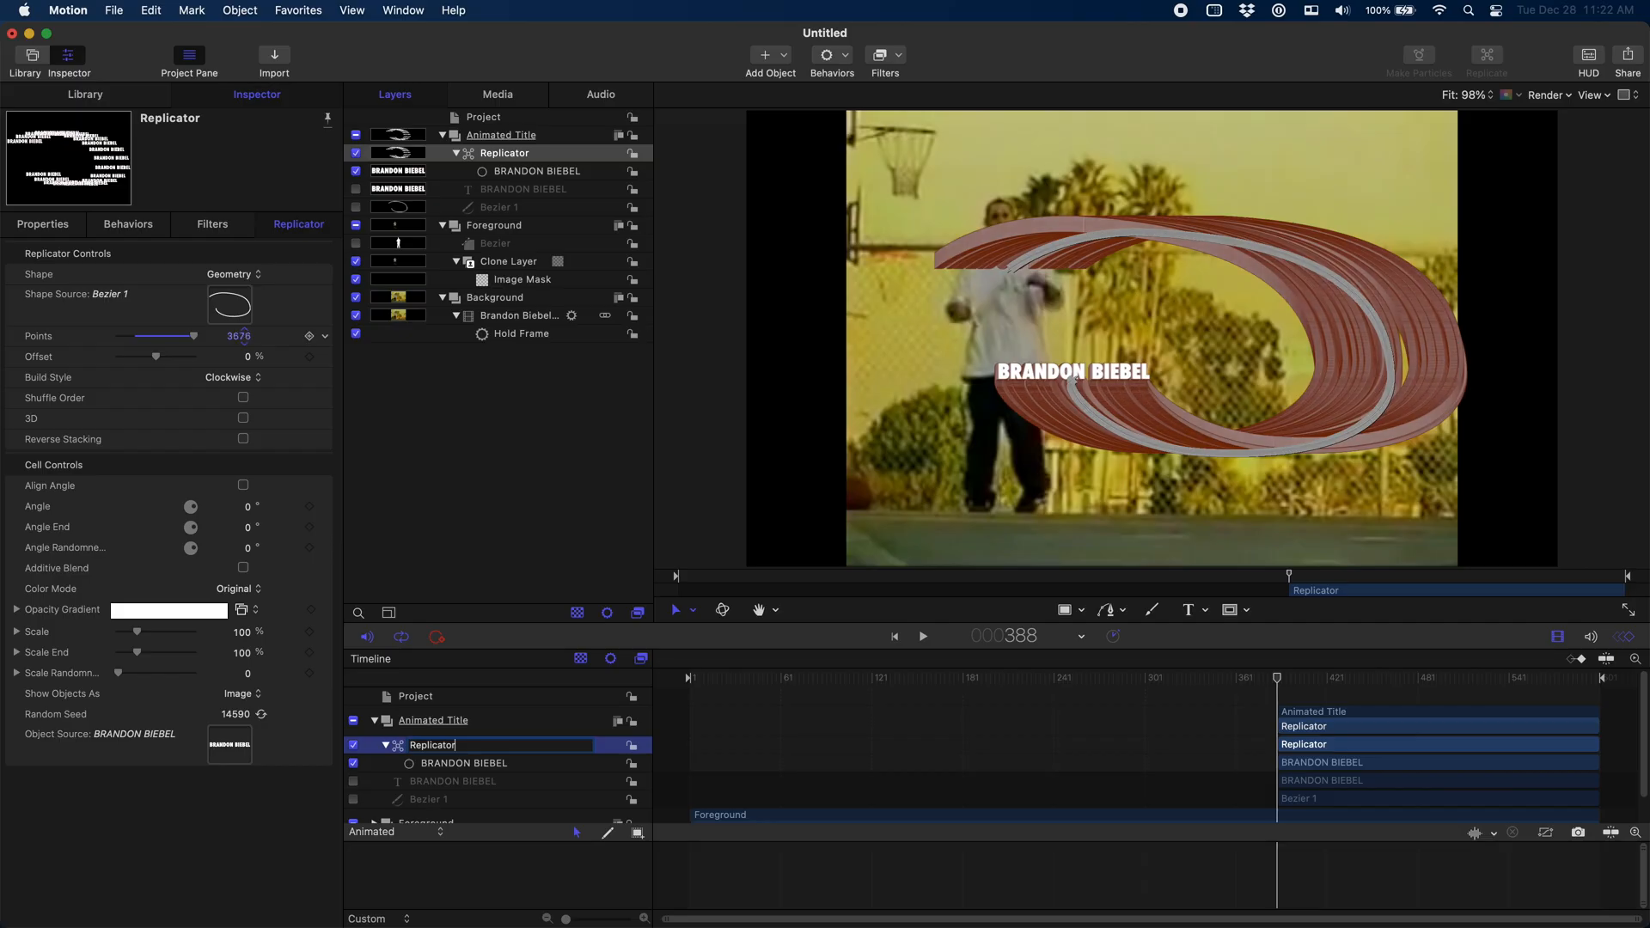
left_click_drag(192, 335, 196, 335)
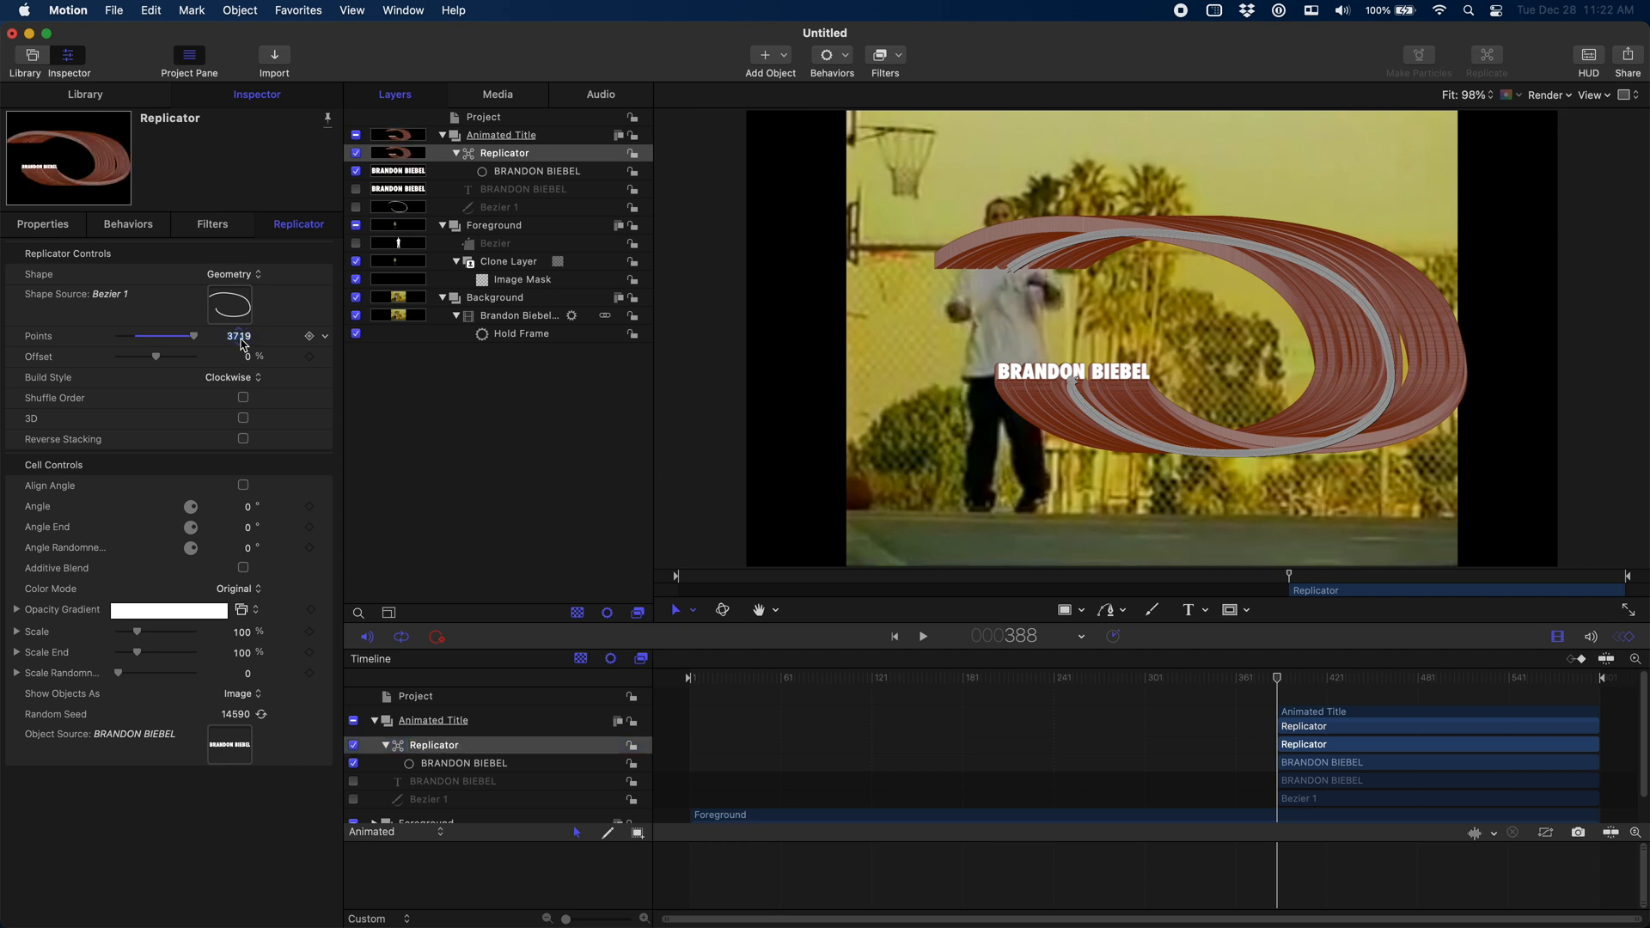
type("5000")
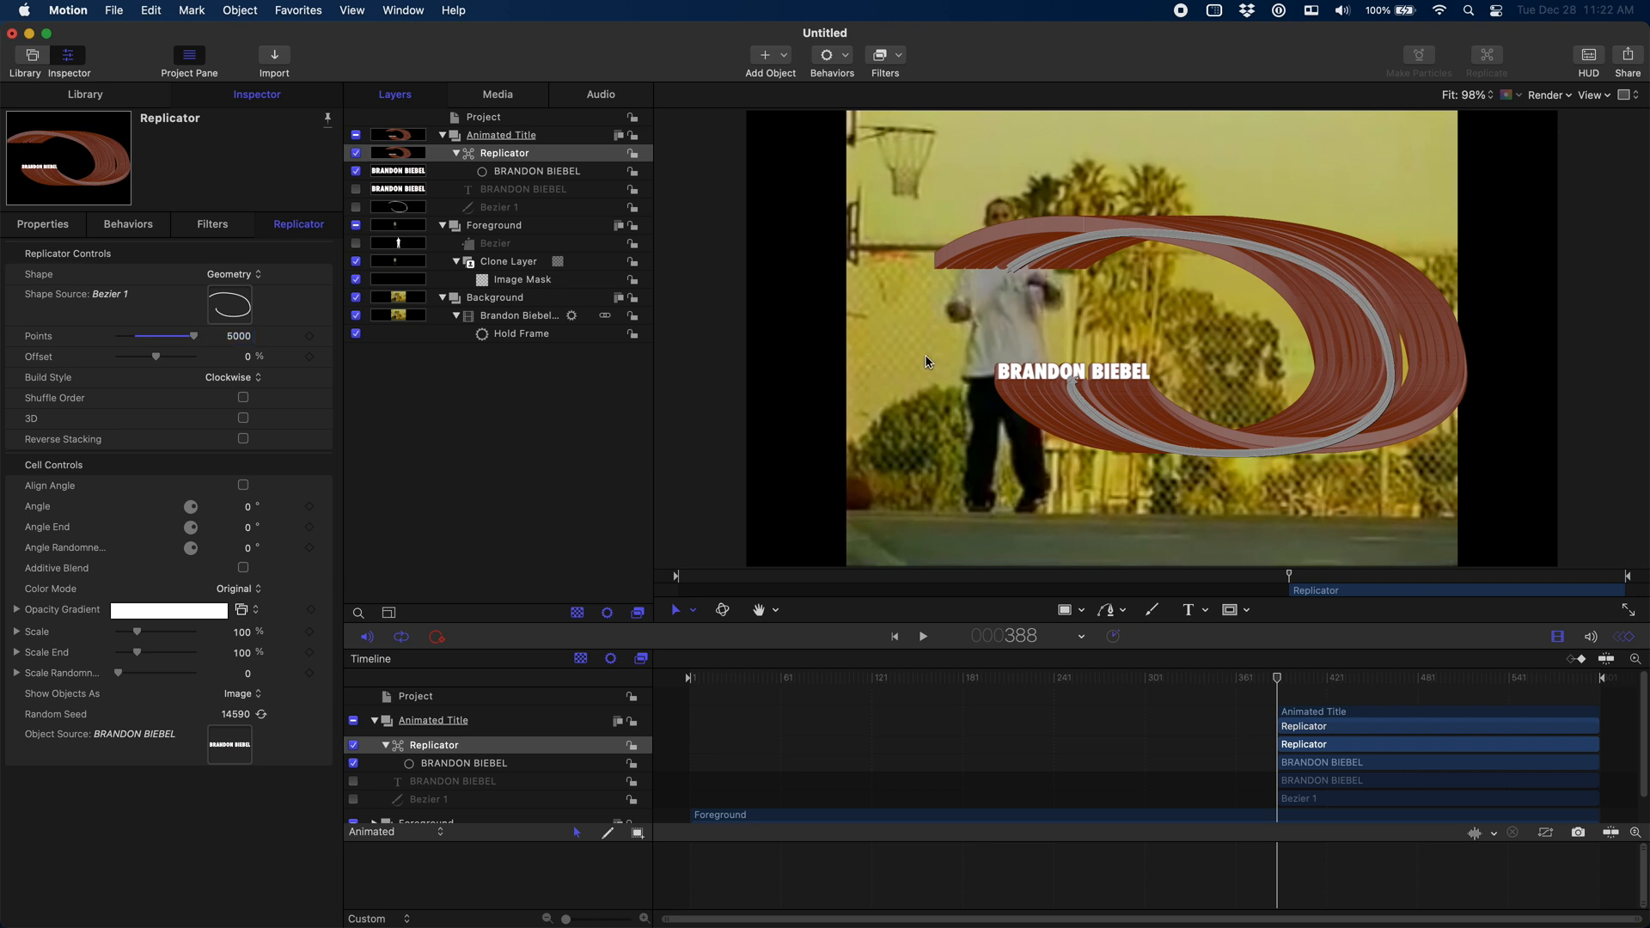
left_click(509, 261)
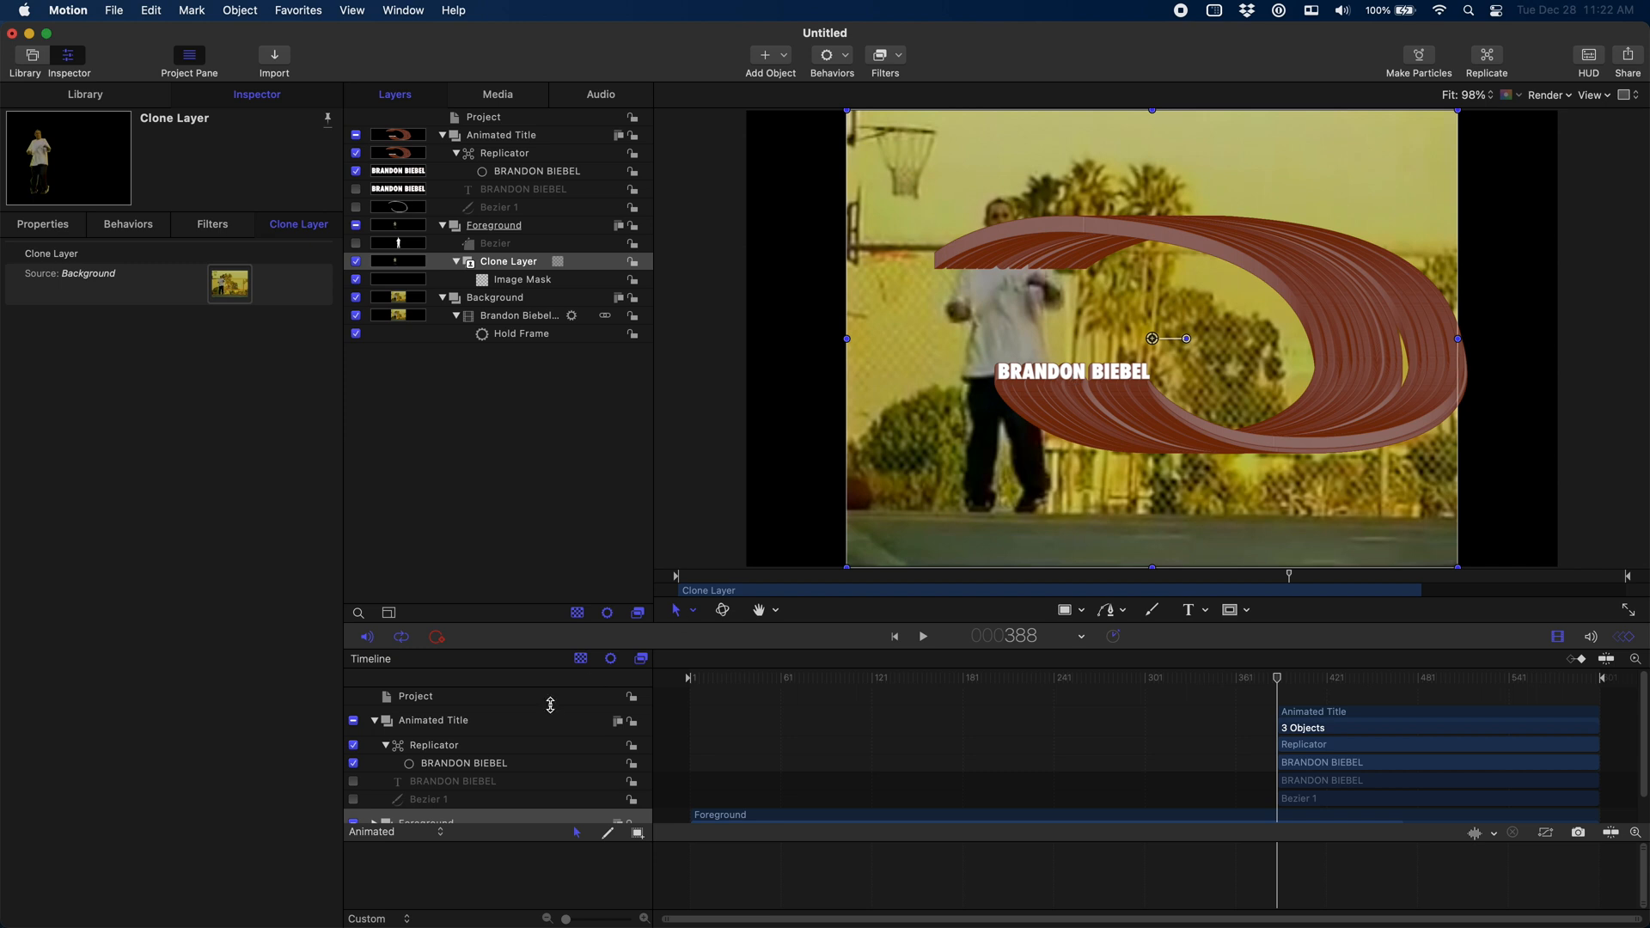
Set the cell Scale to 35% and Scale End to 585% in Cell Controls.
left_click(504, 153)
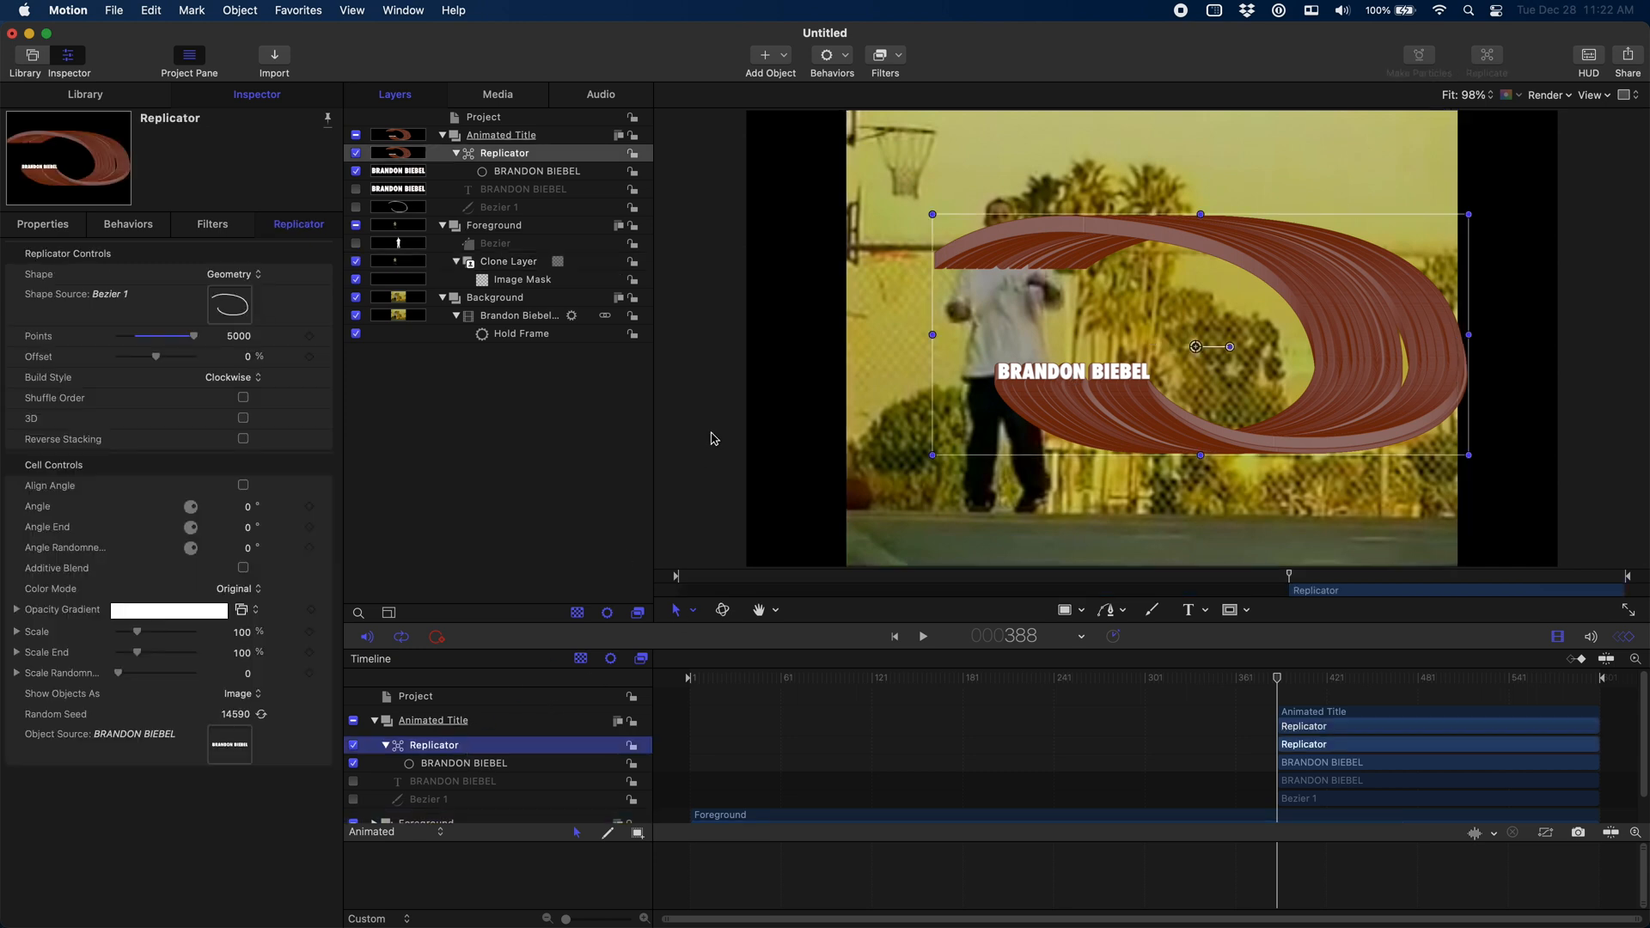
mouse_move(1057, 353)
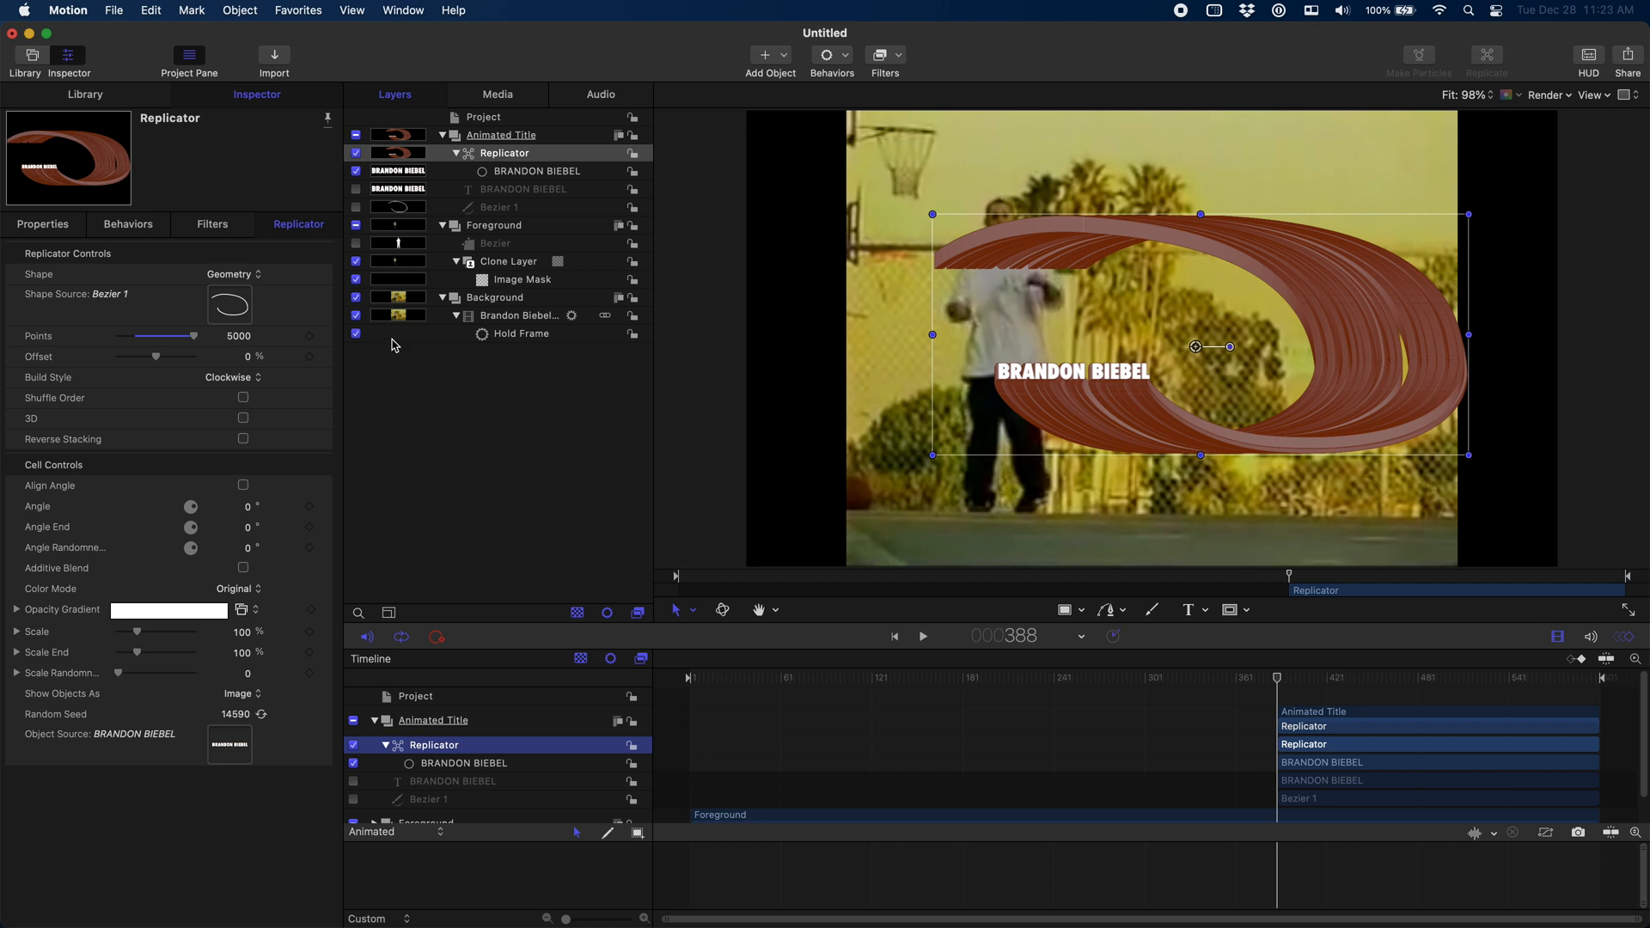
mouse_move(275, 460)
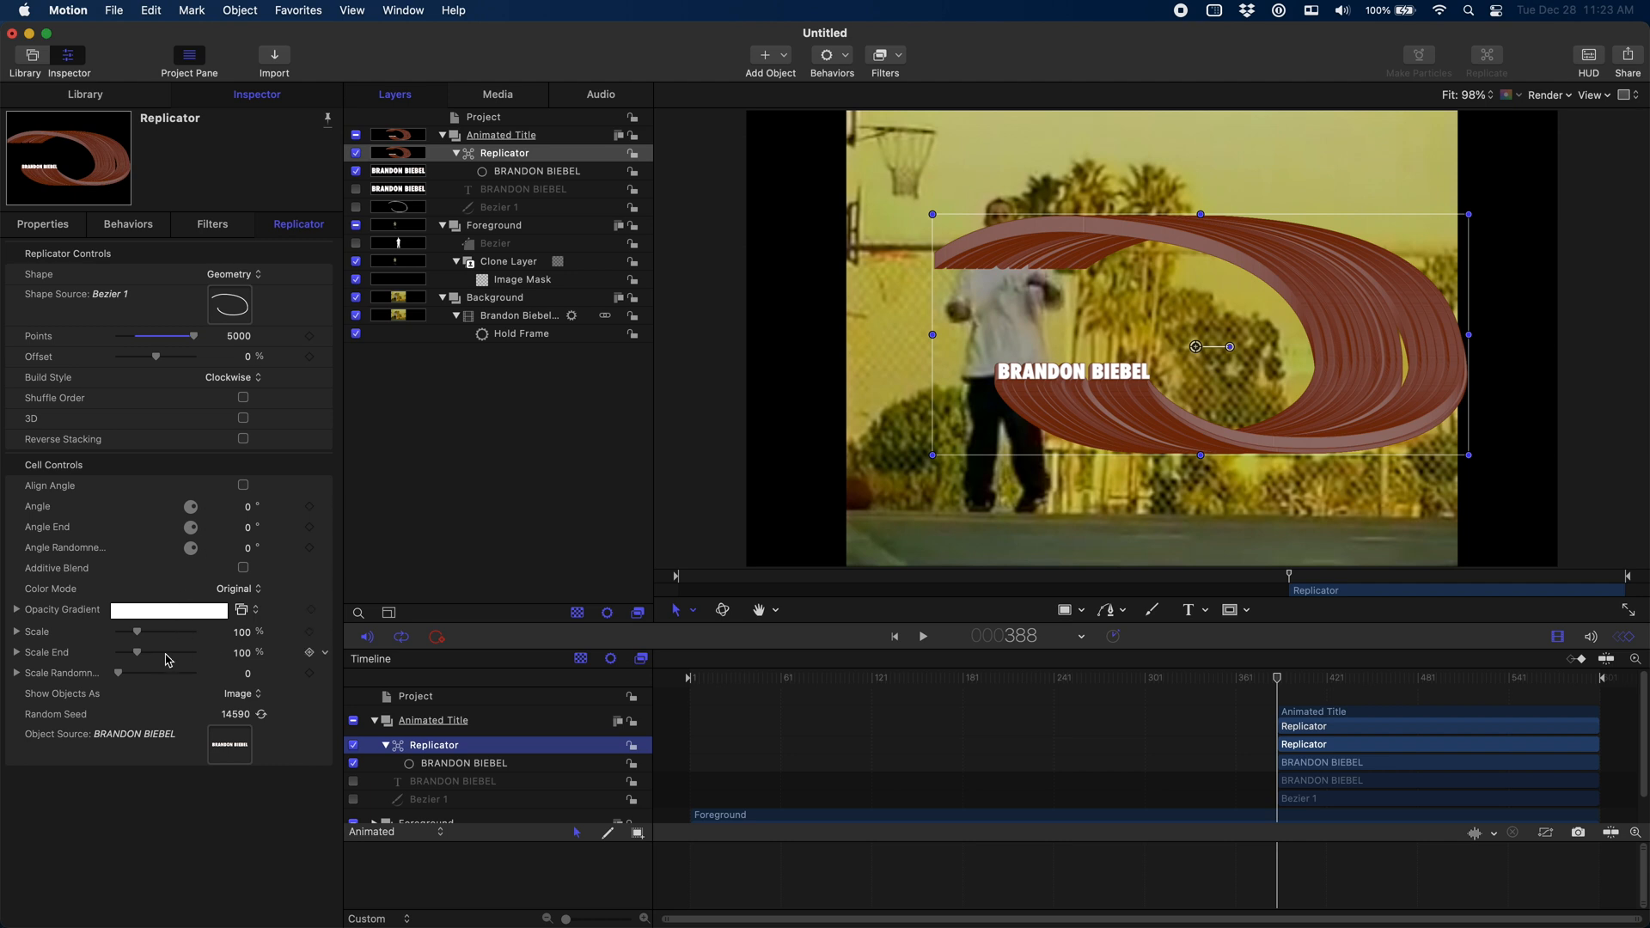
left_click_drag(138, 653, 147, 653)
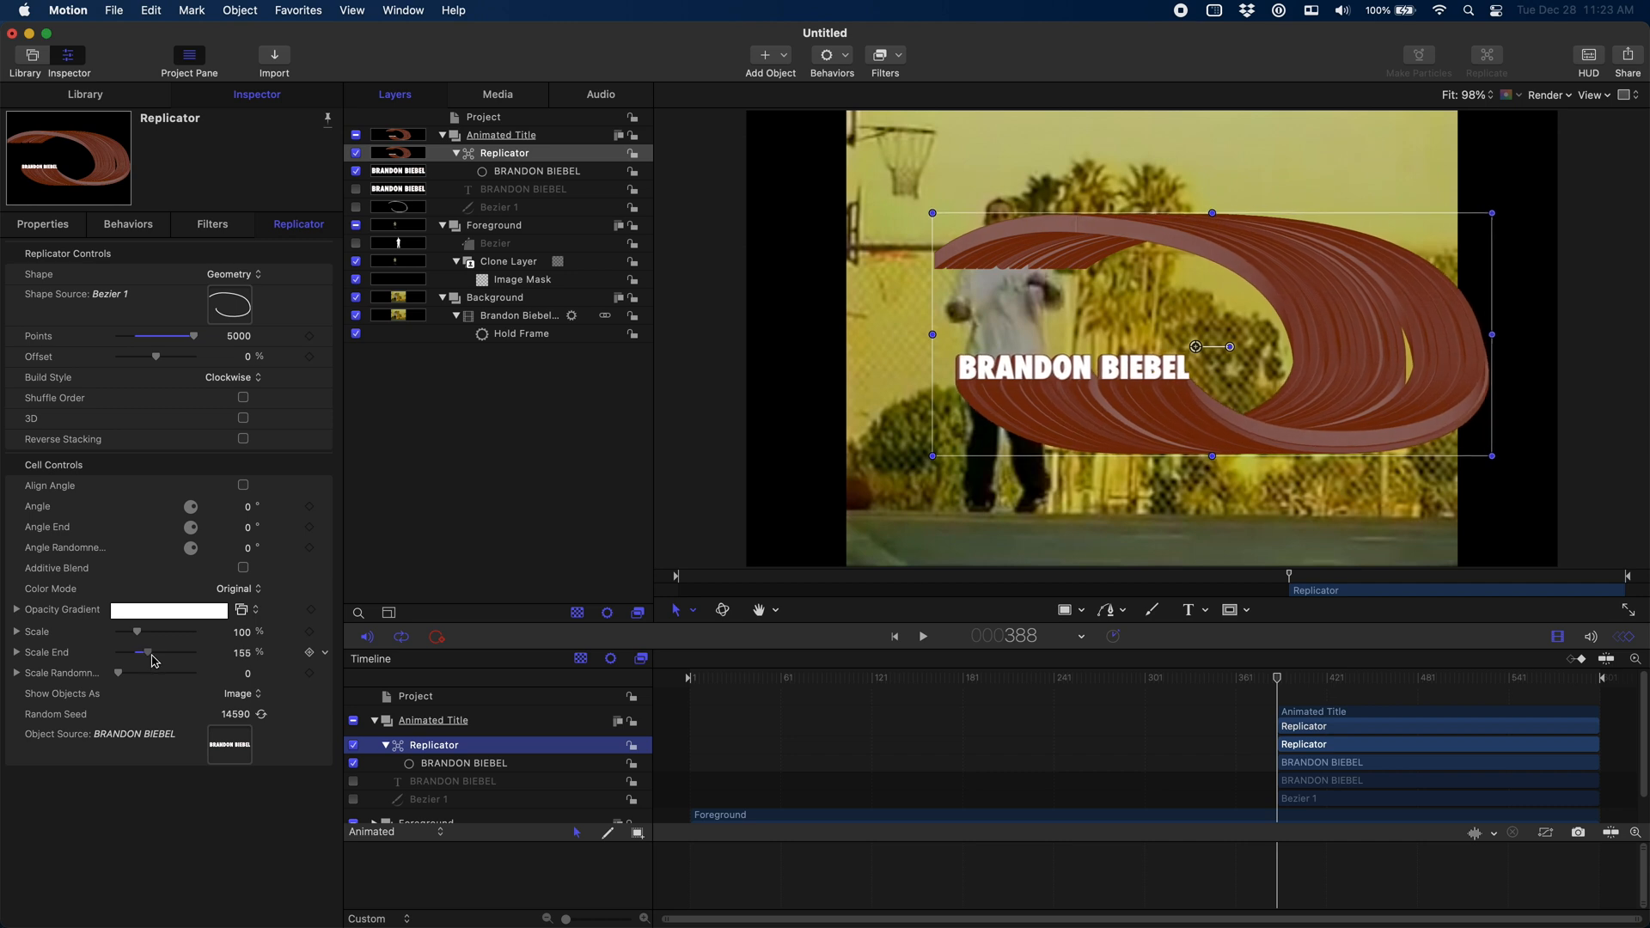
left_click_drag(144, 653, 162, 653)
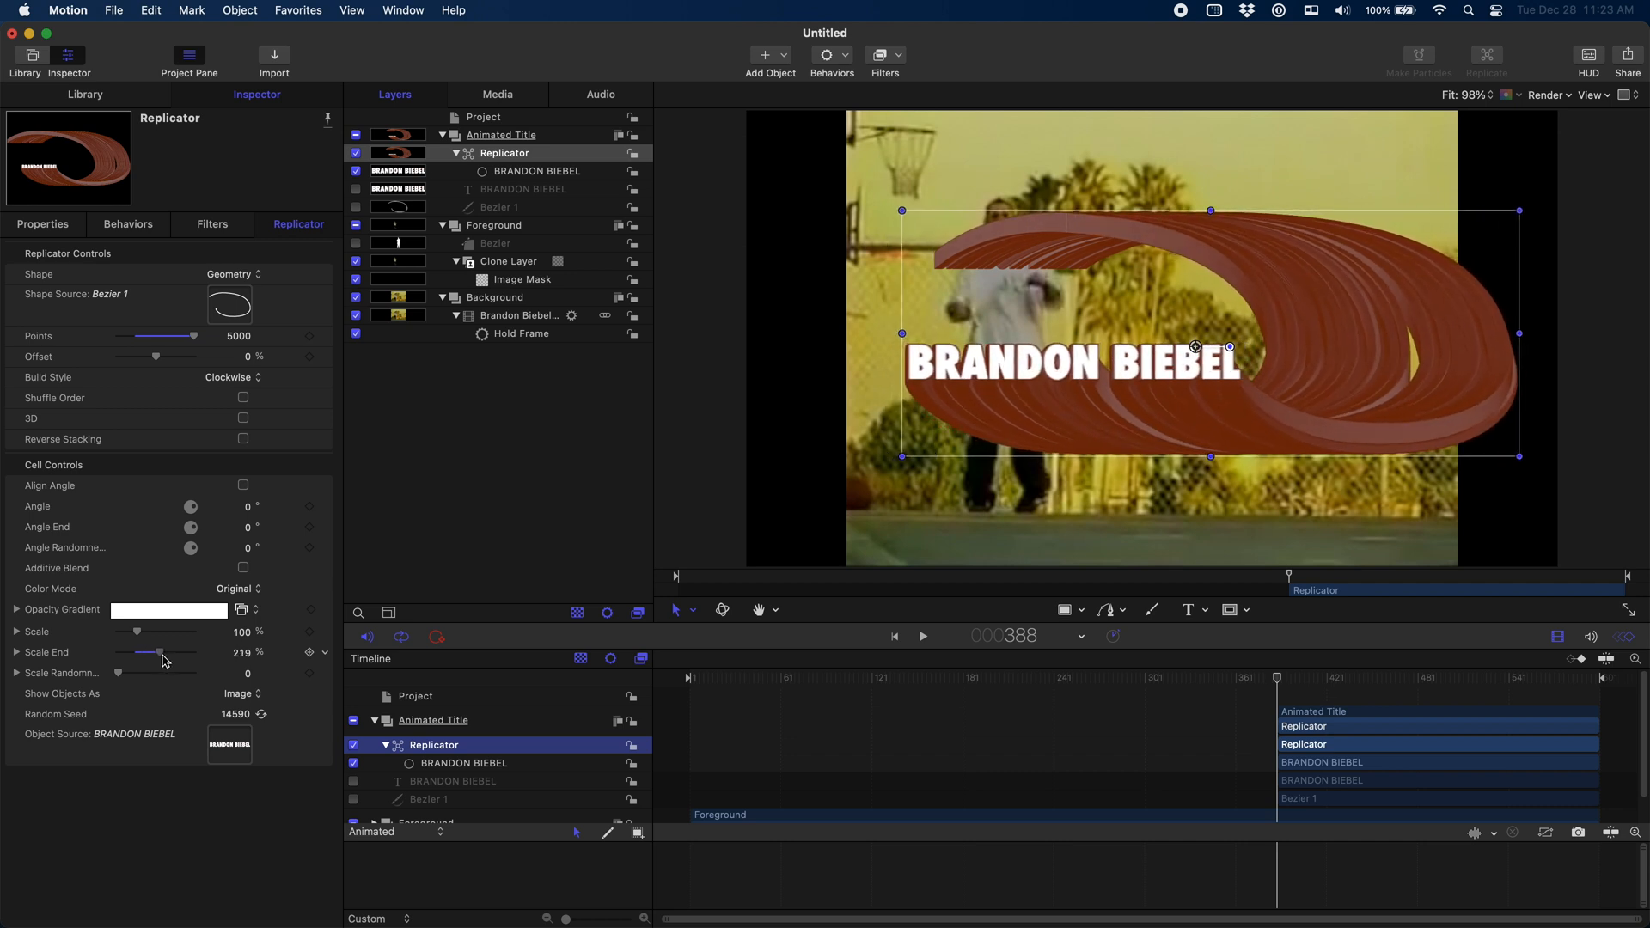
left_click_drag(163, 631, 134, 631)
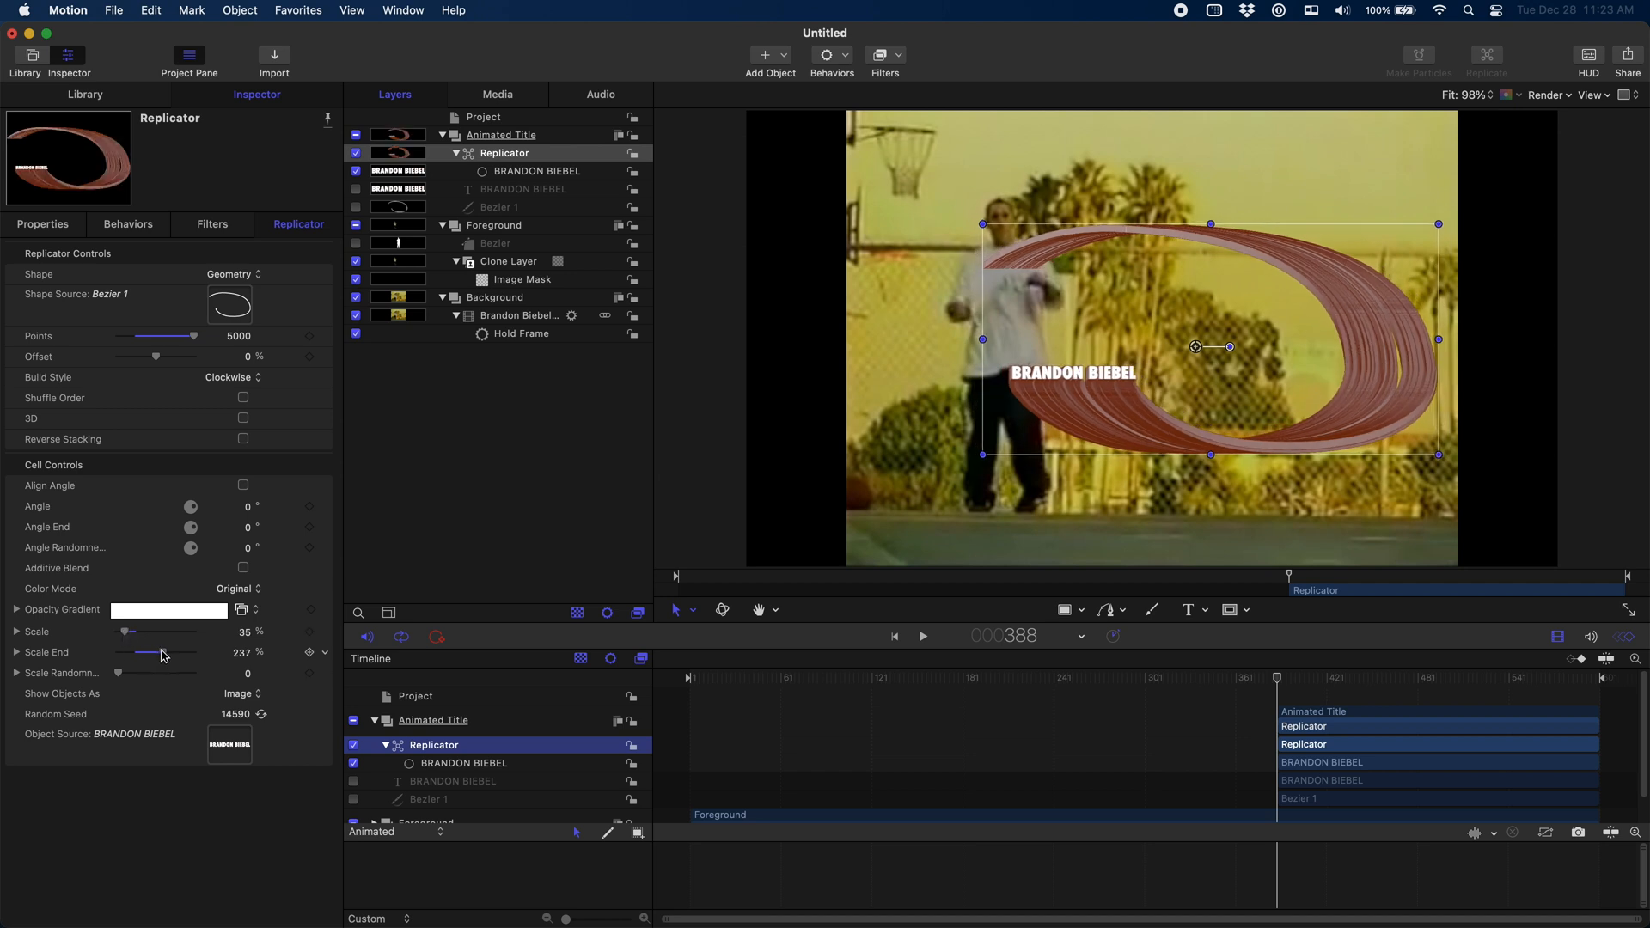
left_click_drag(158, 653, 241, 653)
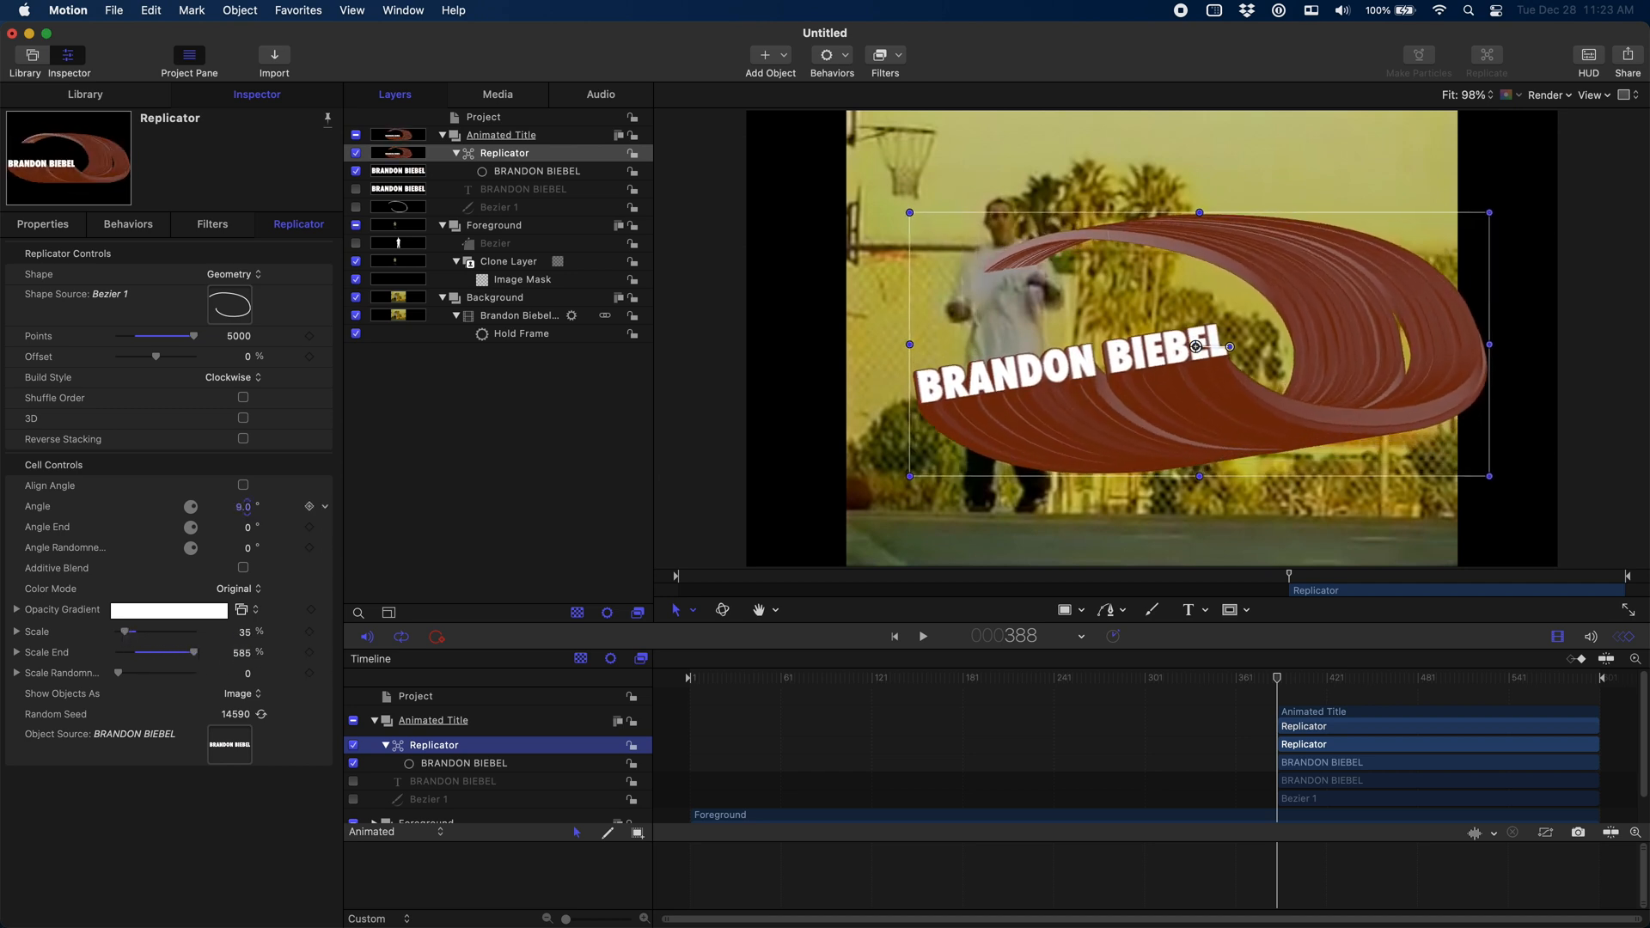
Set the cell Angle to 13° and Angle End to about -30°.
left_click_drag(242, 505, 245, 516)
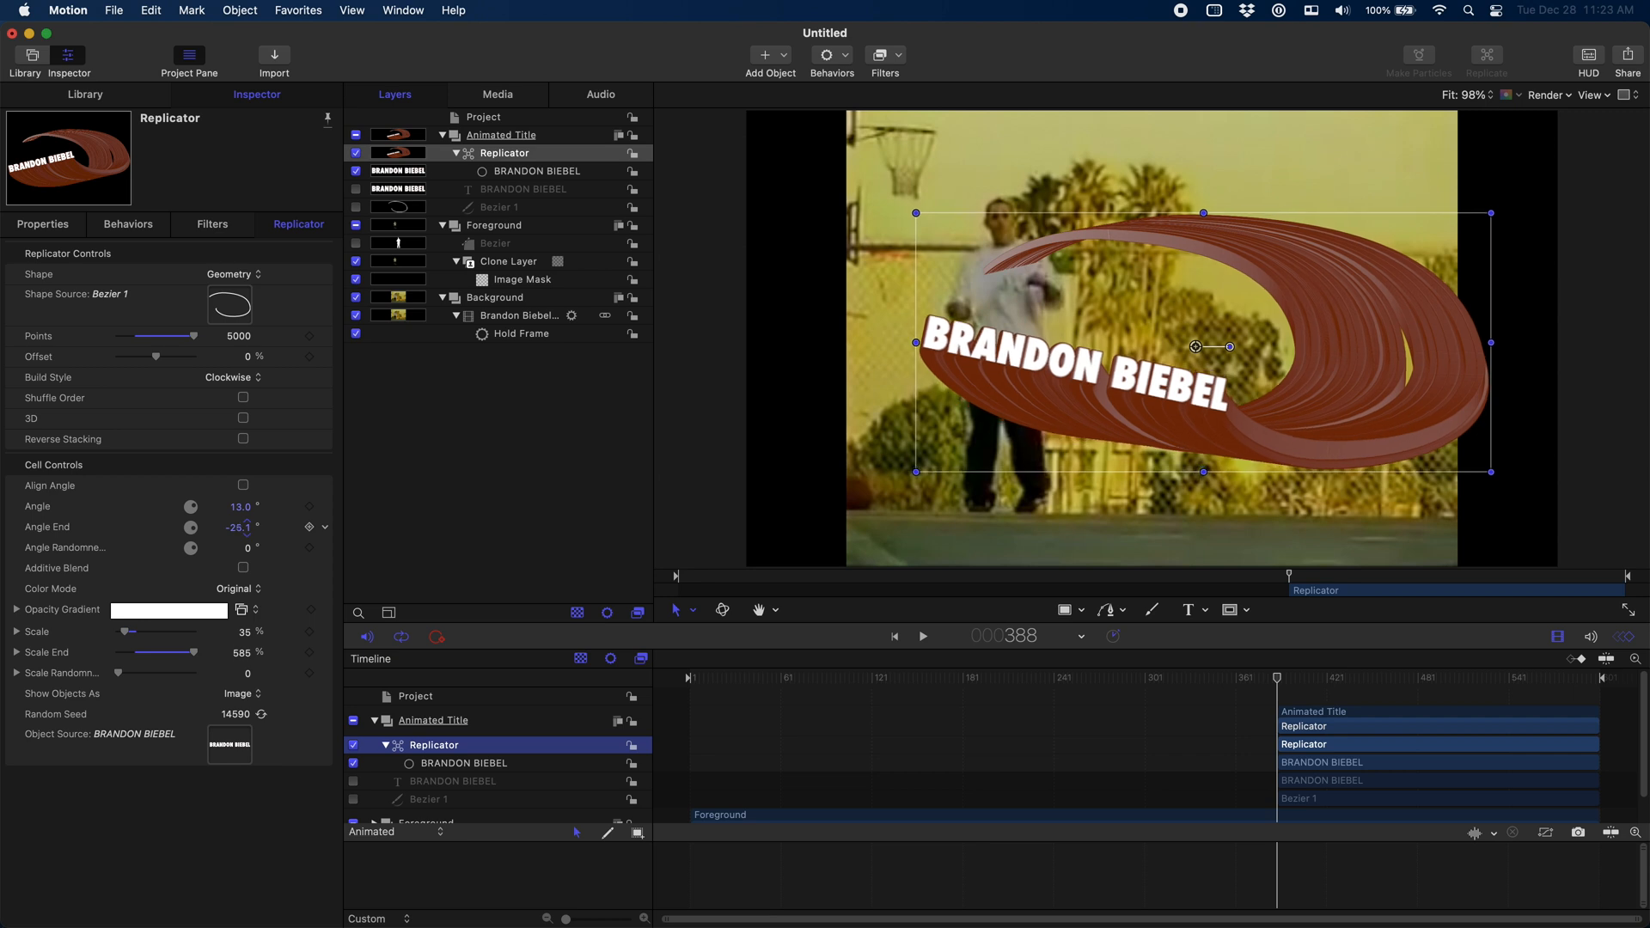
left_click_drag(191, 526, 190, 529)
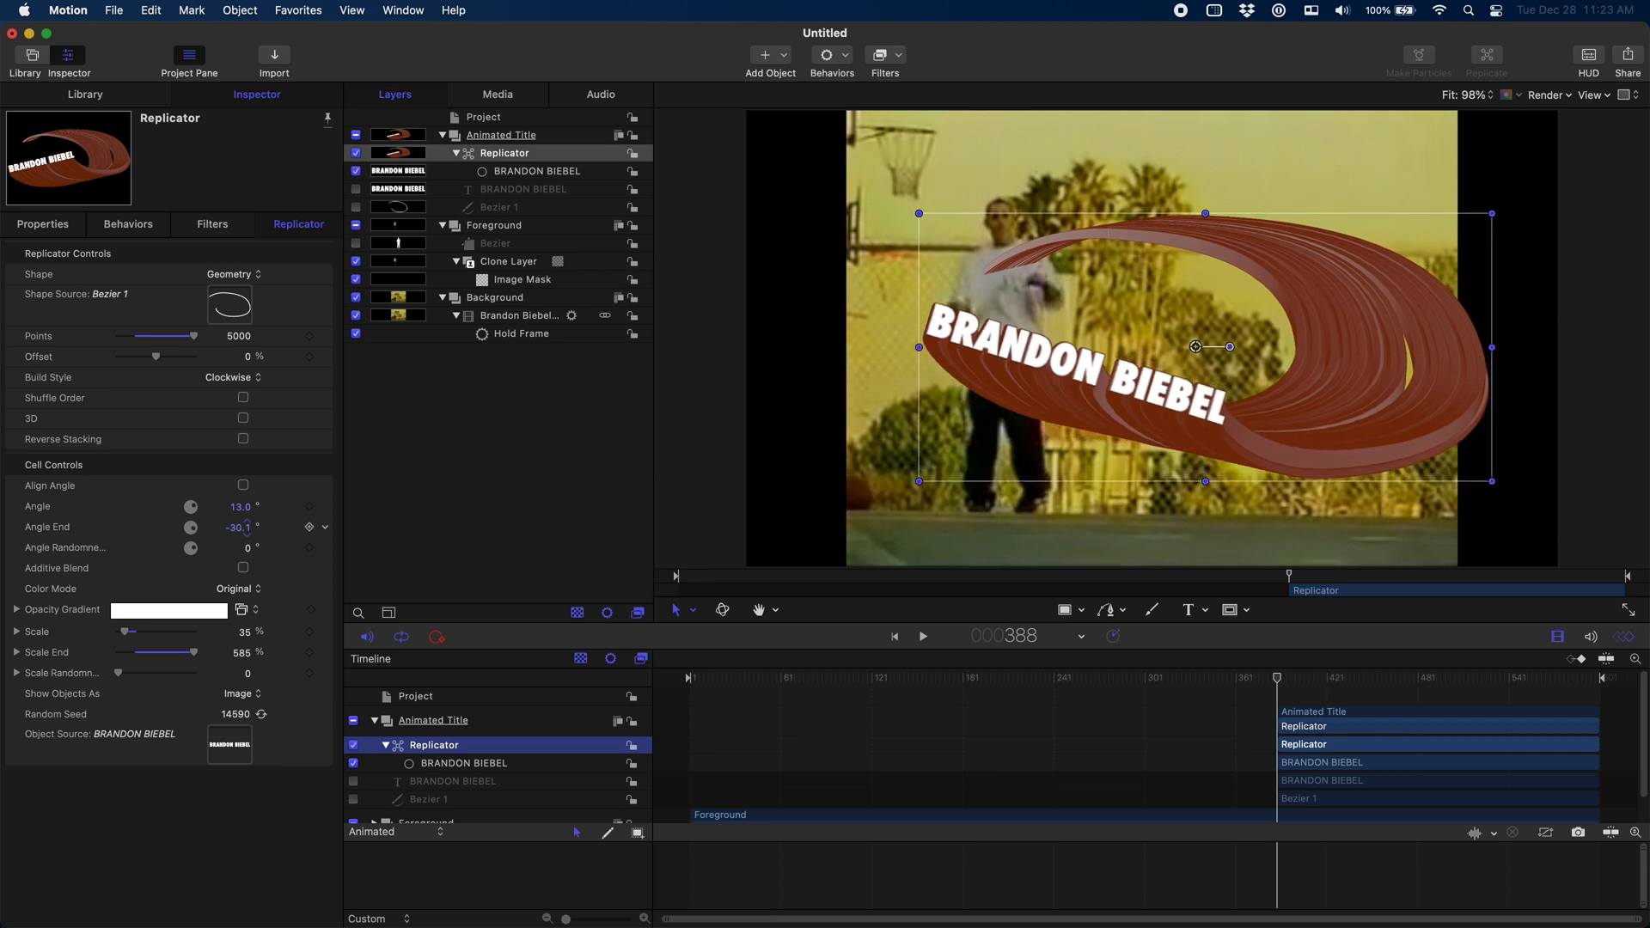
left_click_drag(191, 527, 191, 532)
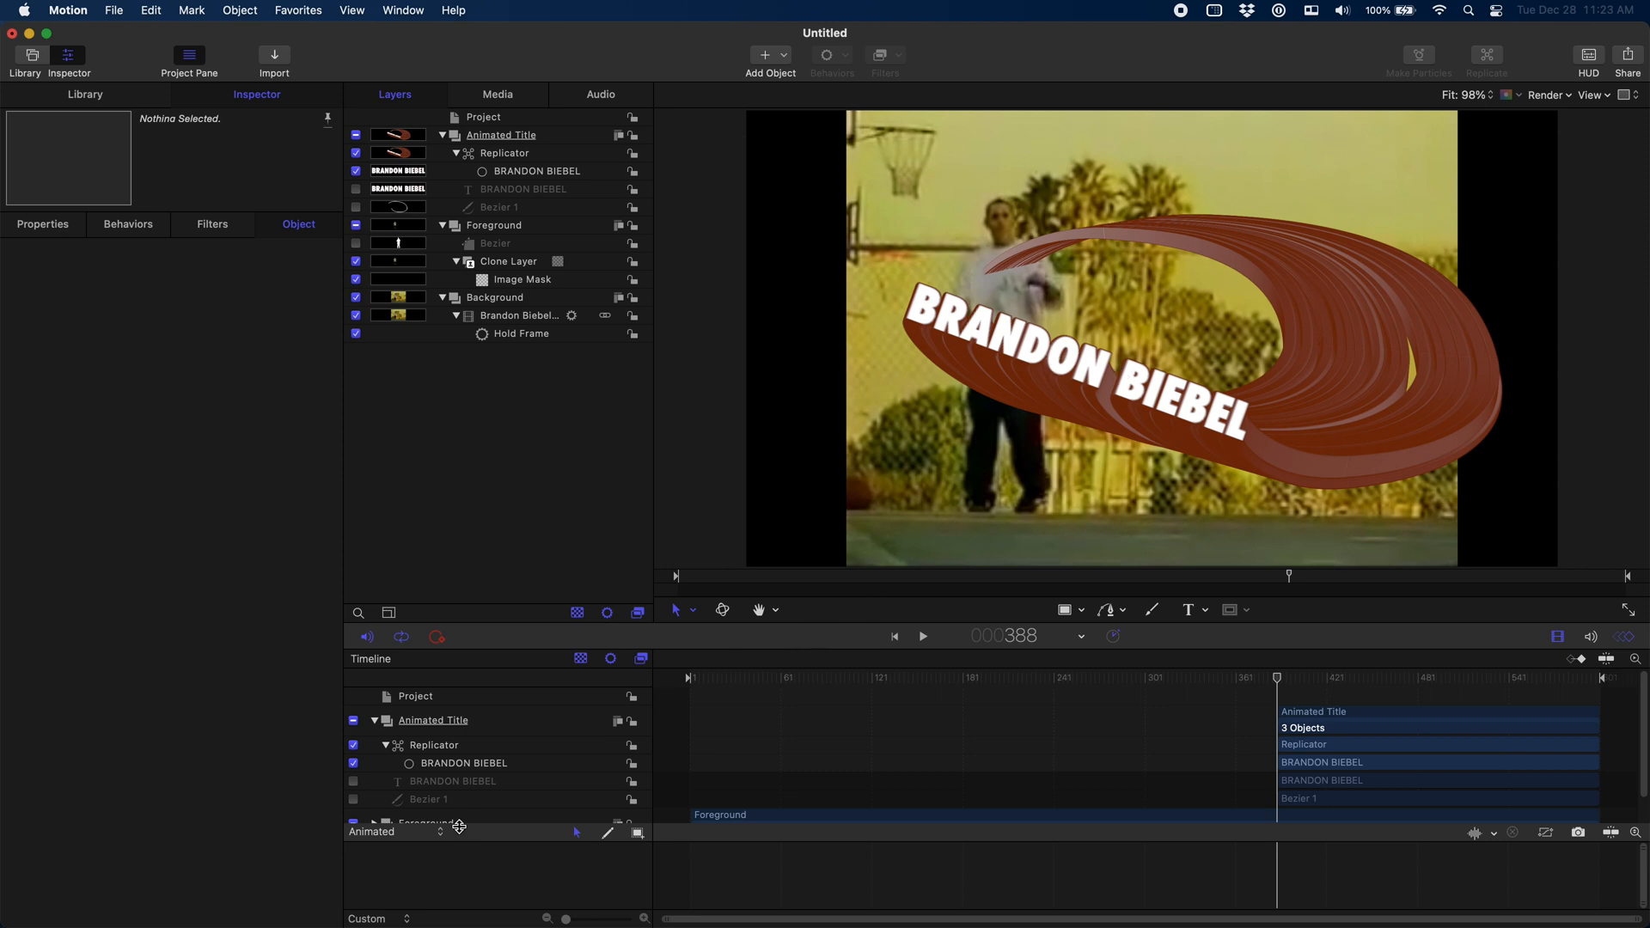
Break the source title into two lines, BRANDON over BIEBEL, with Line Spacing -21.4.
left_click(452, 780)
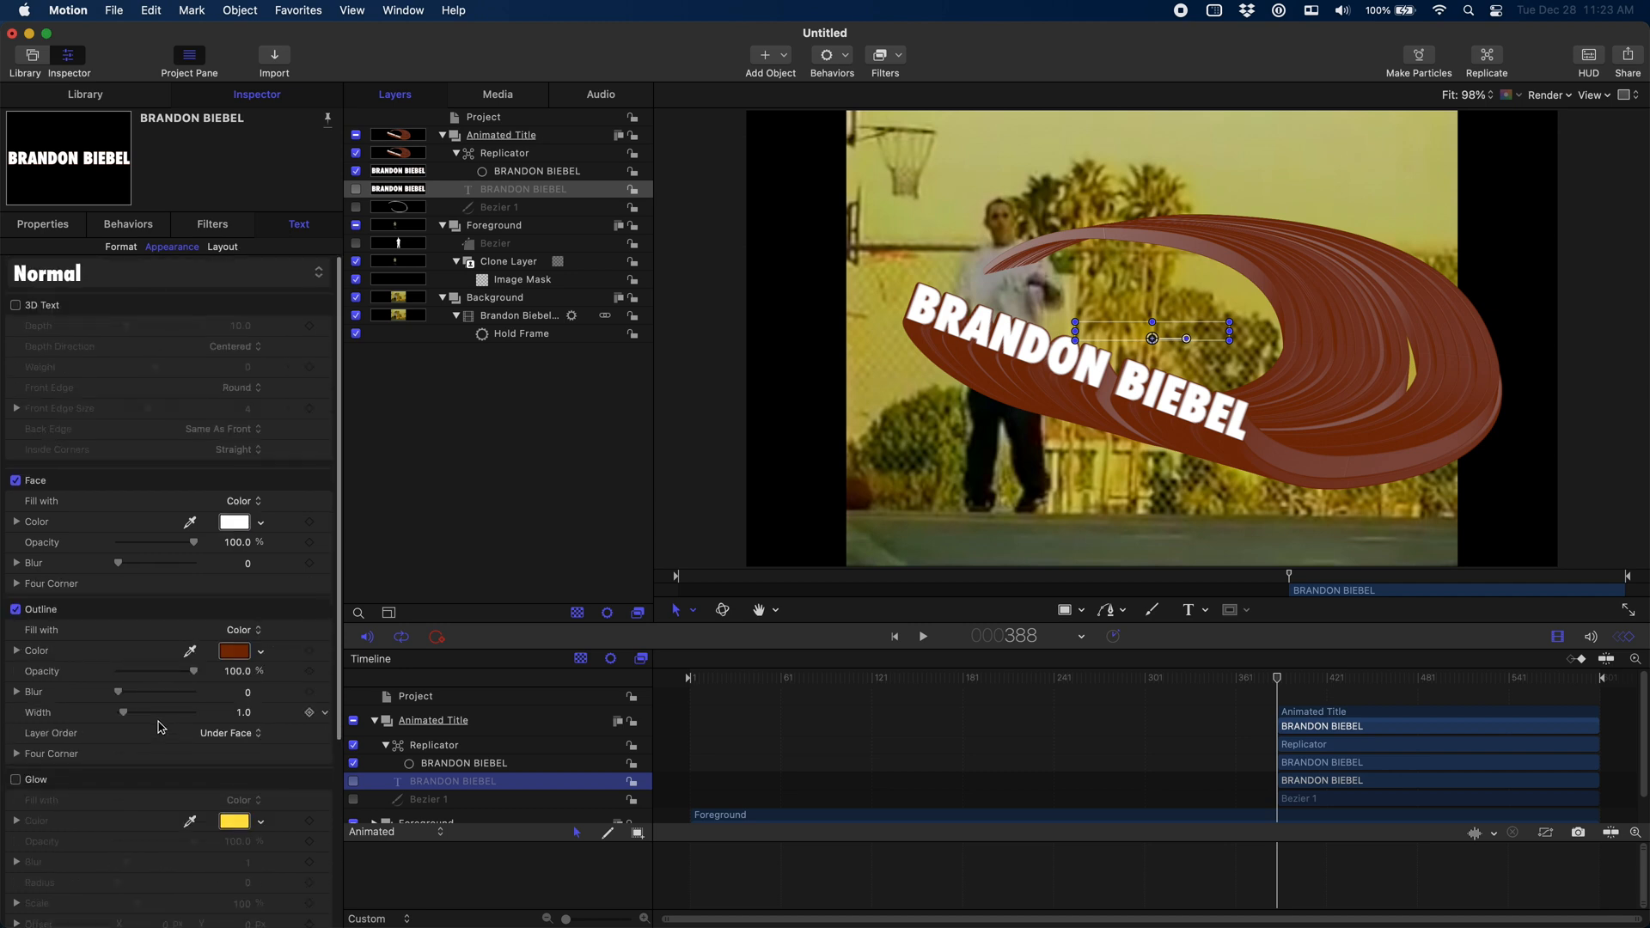
left_click(120, 246)
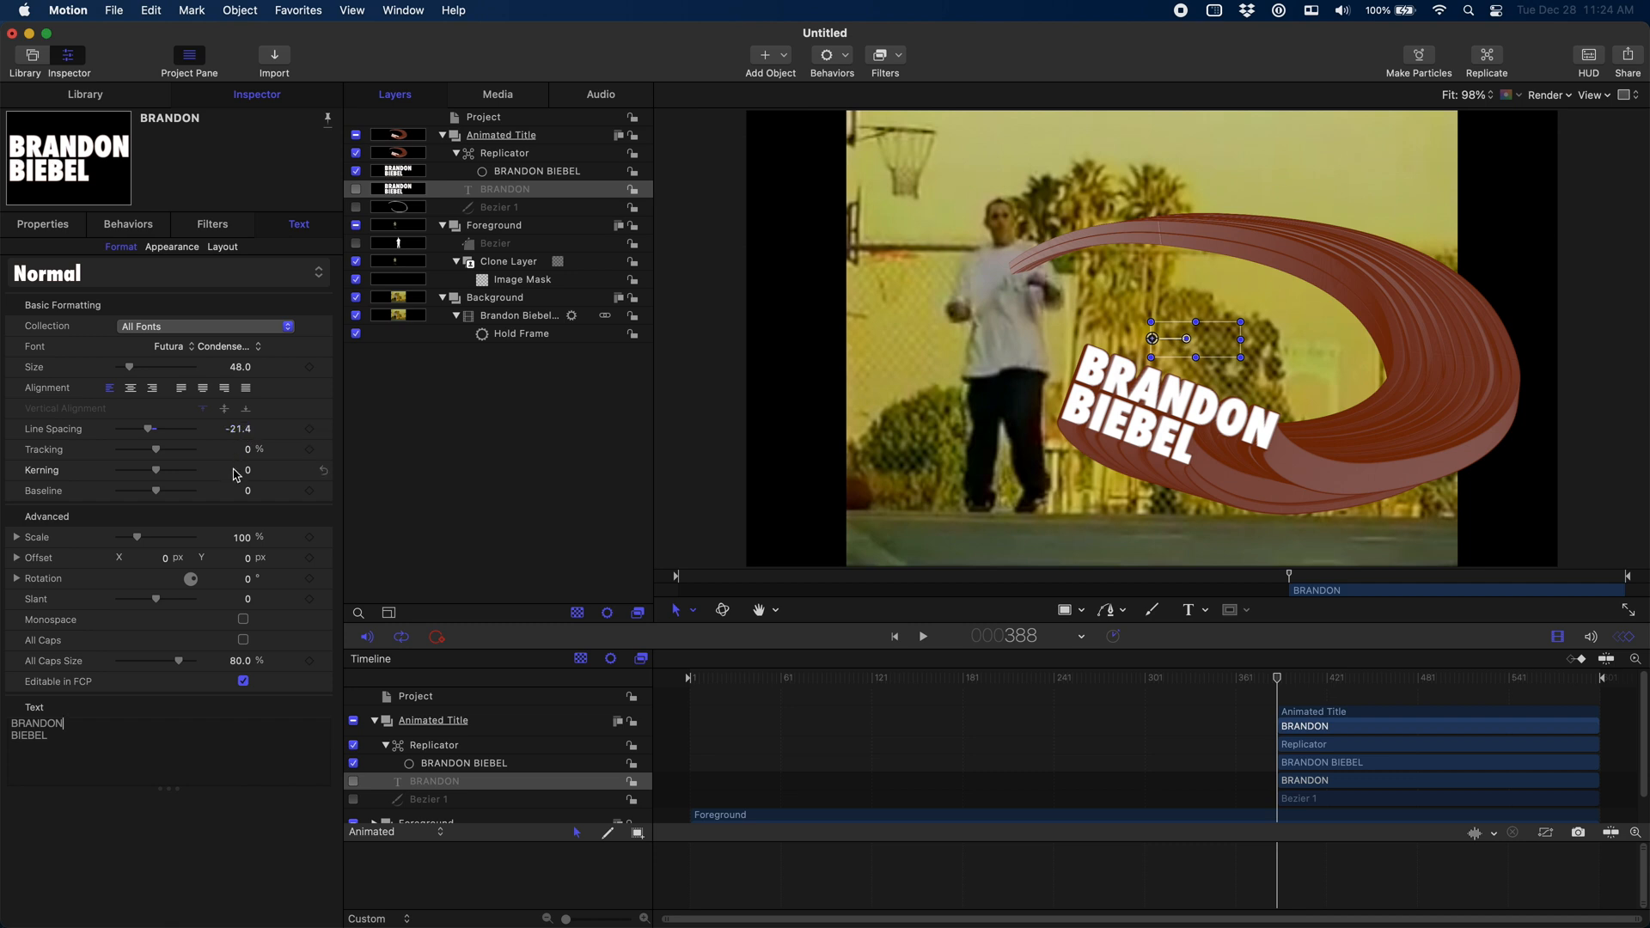
mouse_move(421, 807)
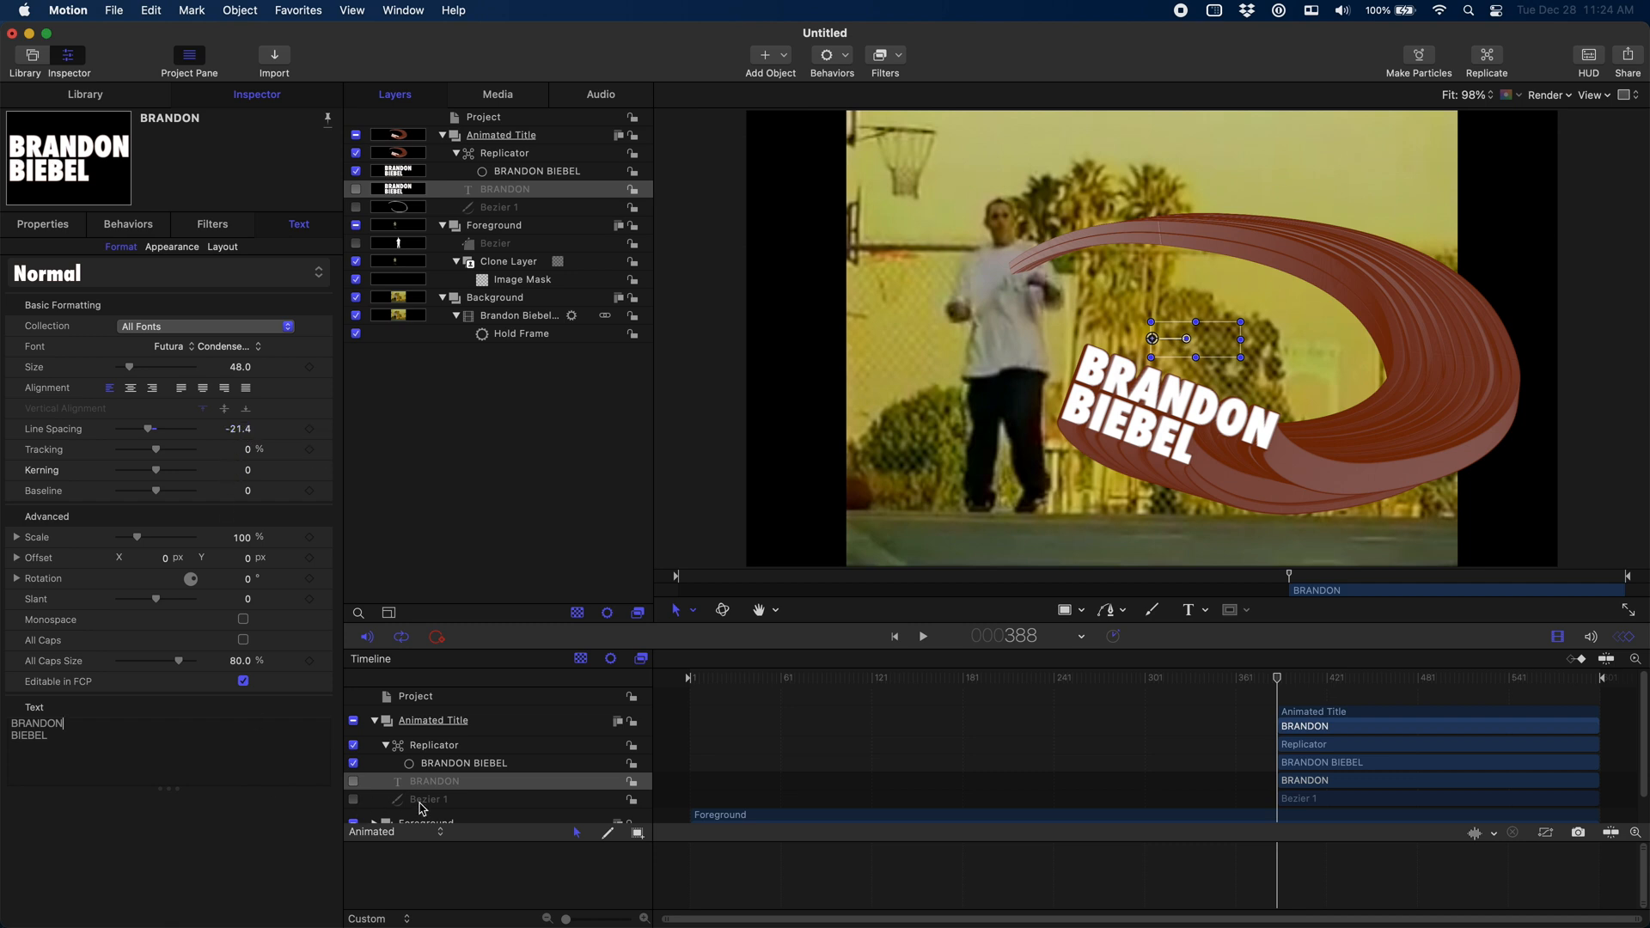
Edit Bezier 1's points and drag its last control point to reshape the path's end.
left_click(428, 799)
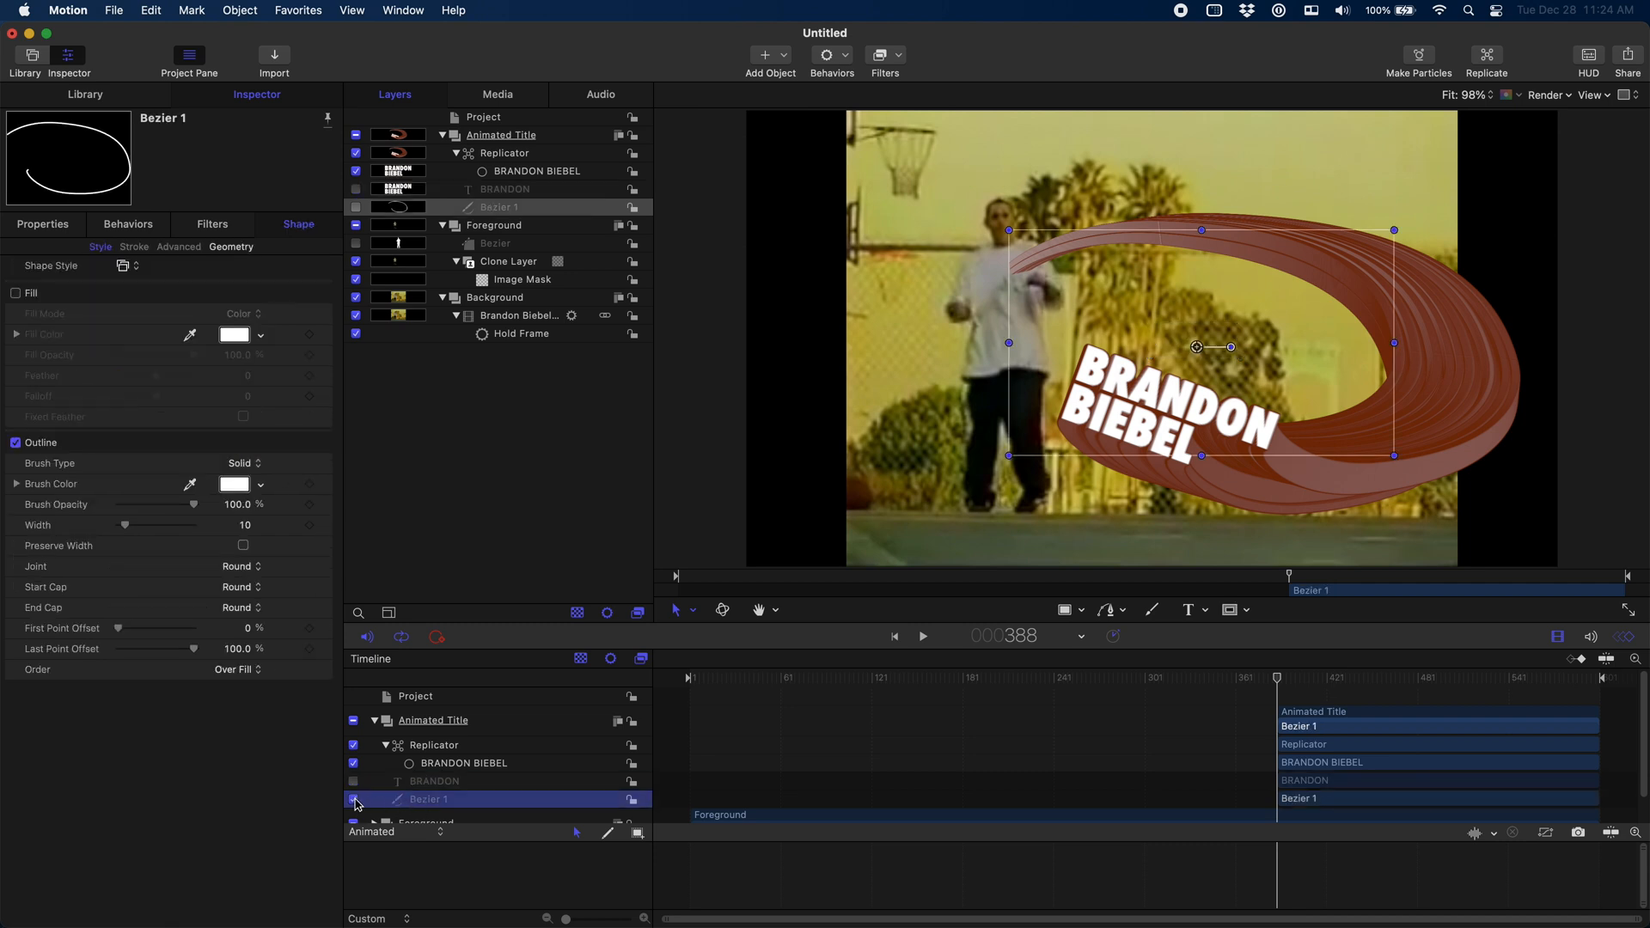
left_click(692, 609)
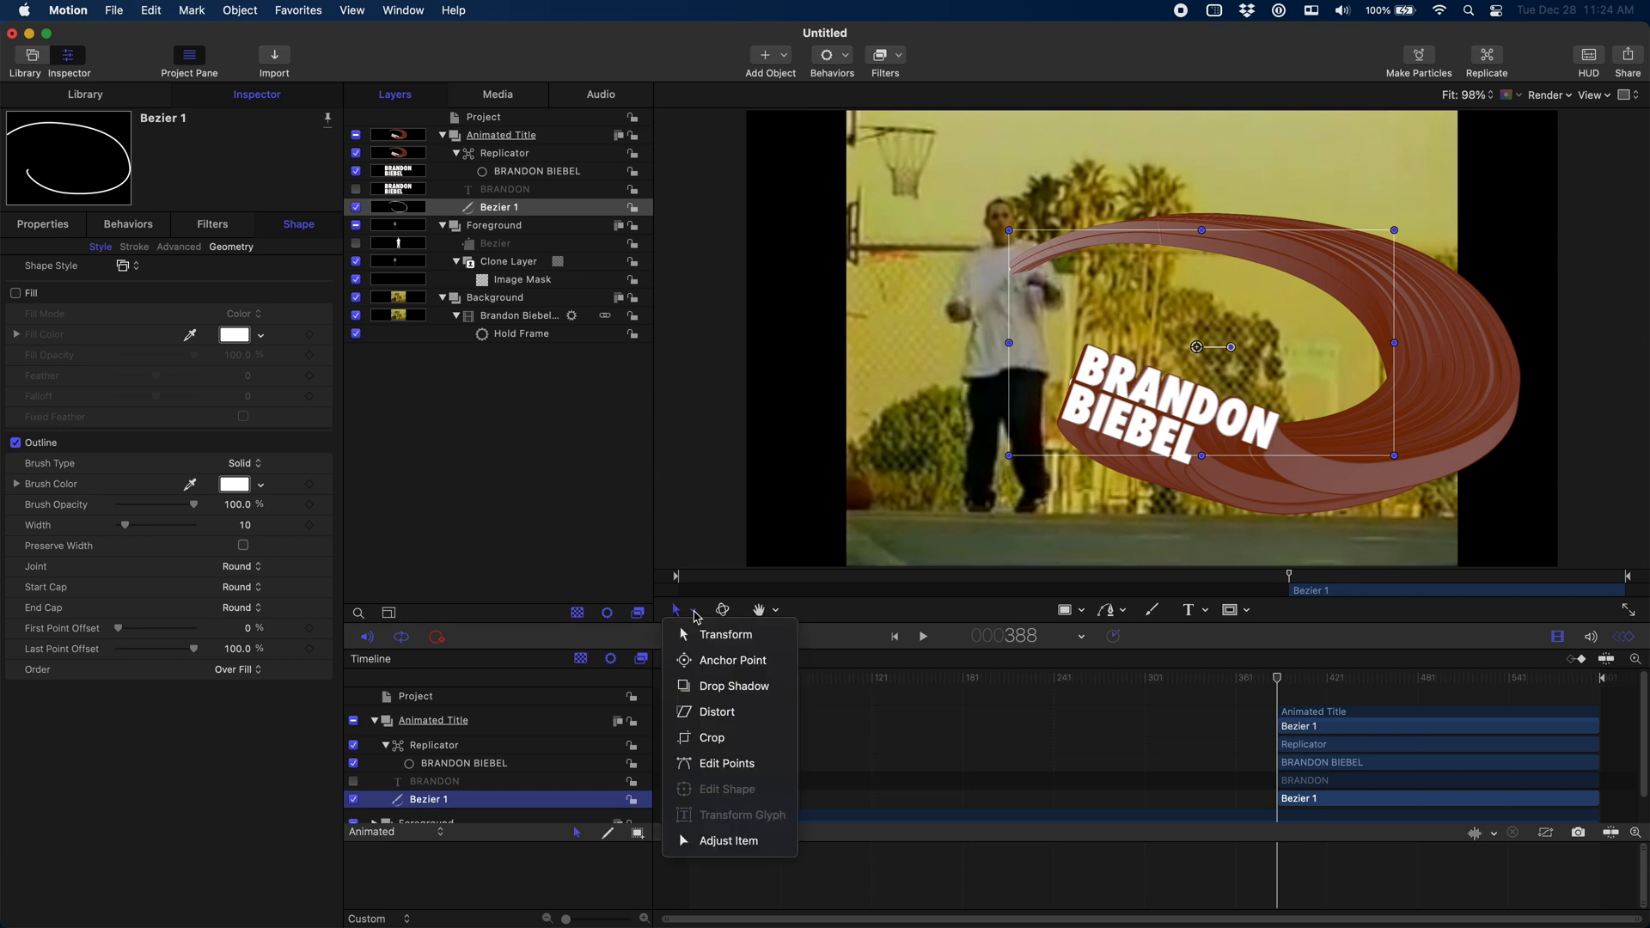
left_click(725, 763)
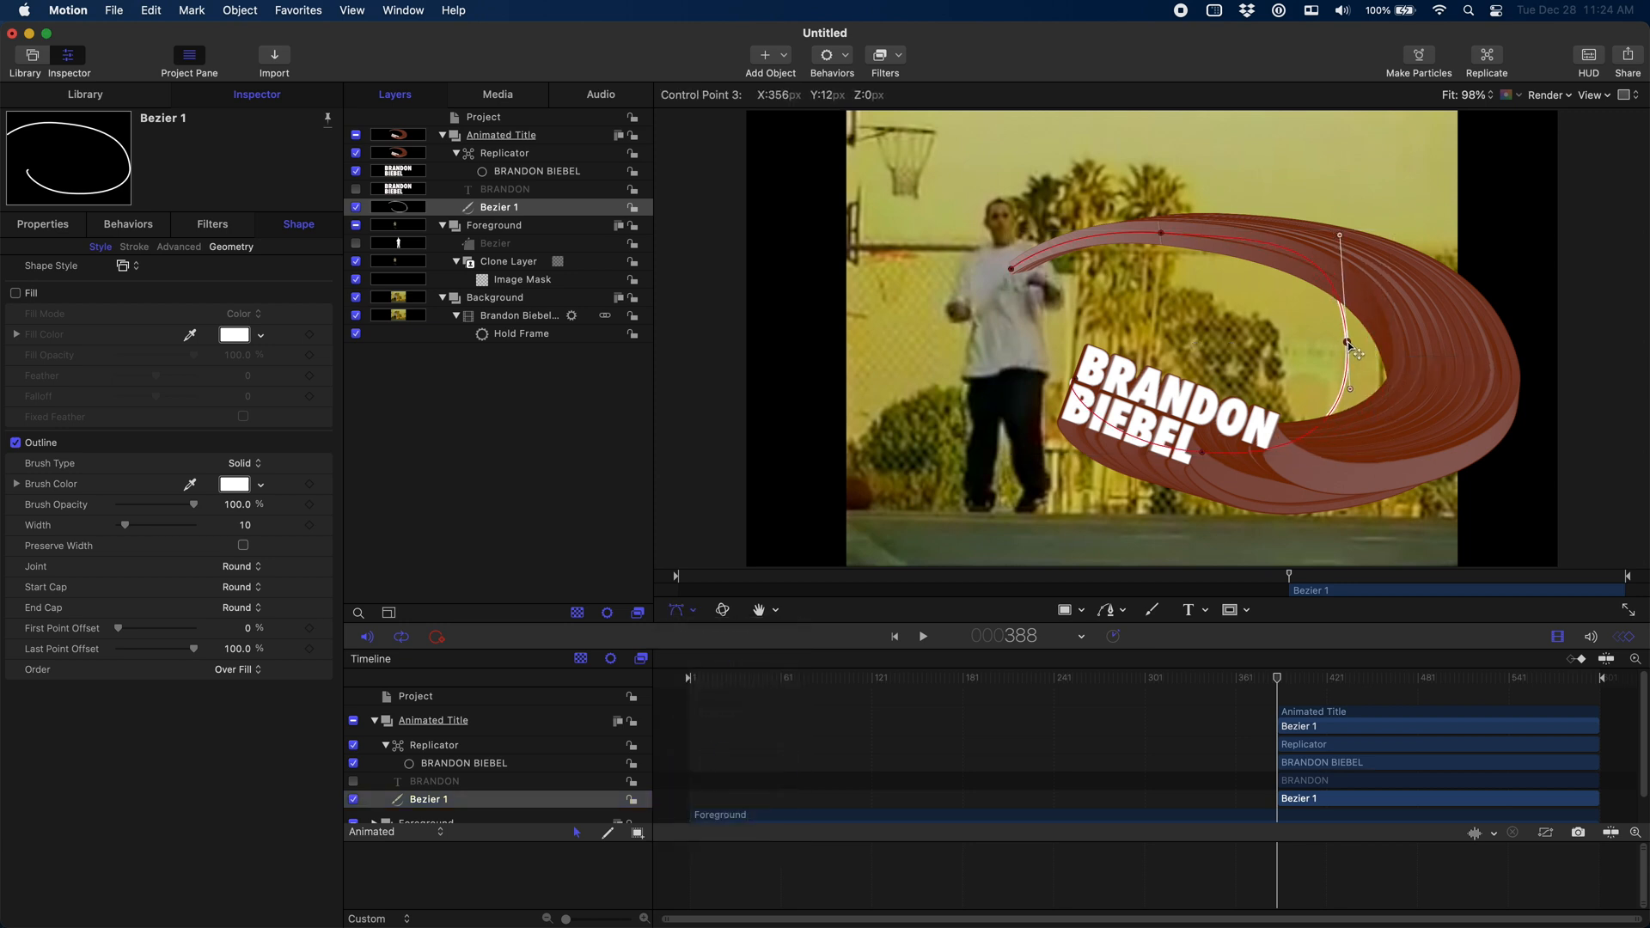
left_click_drag(1352, 352, 1348, 258)
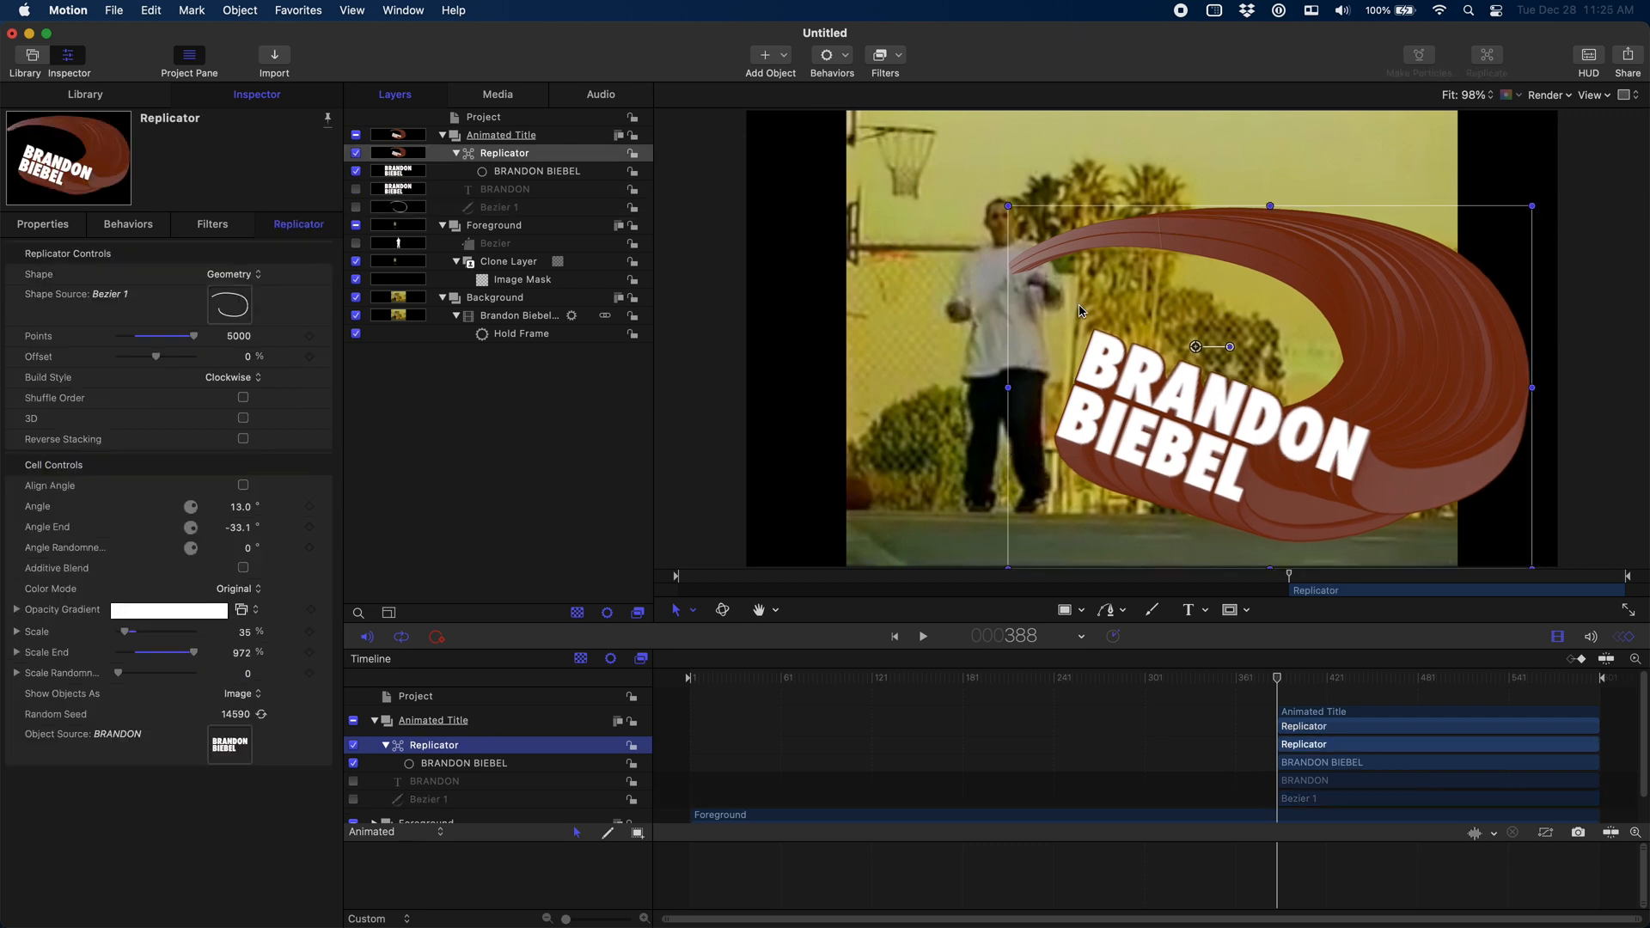
mouse_move(1199, 353)
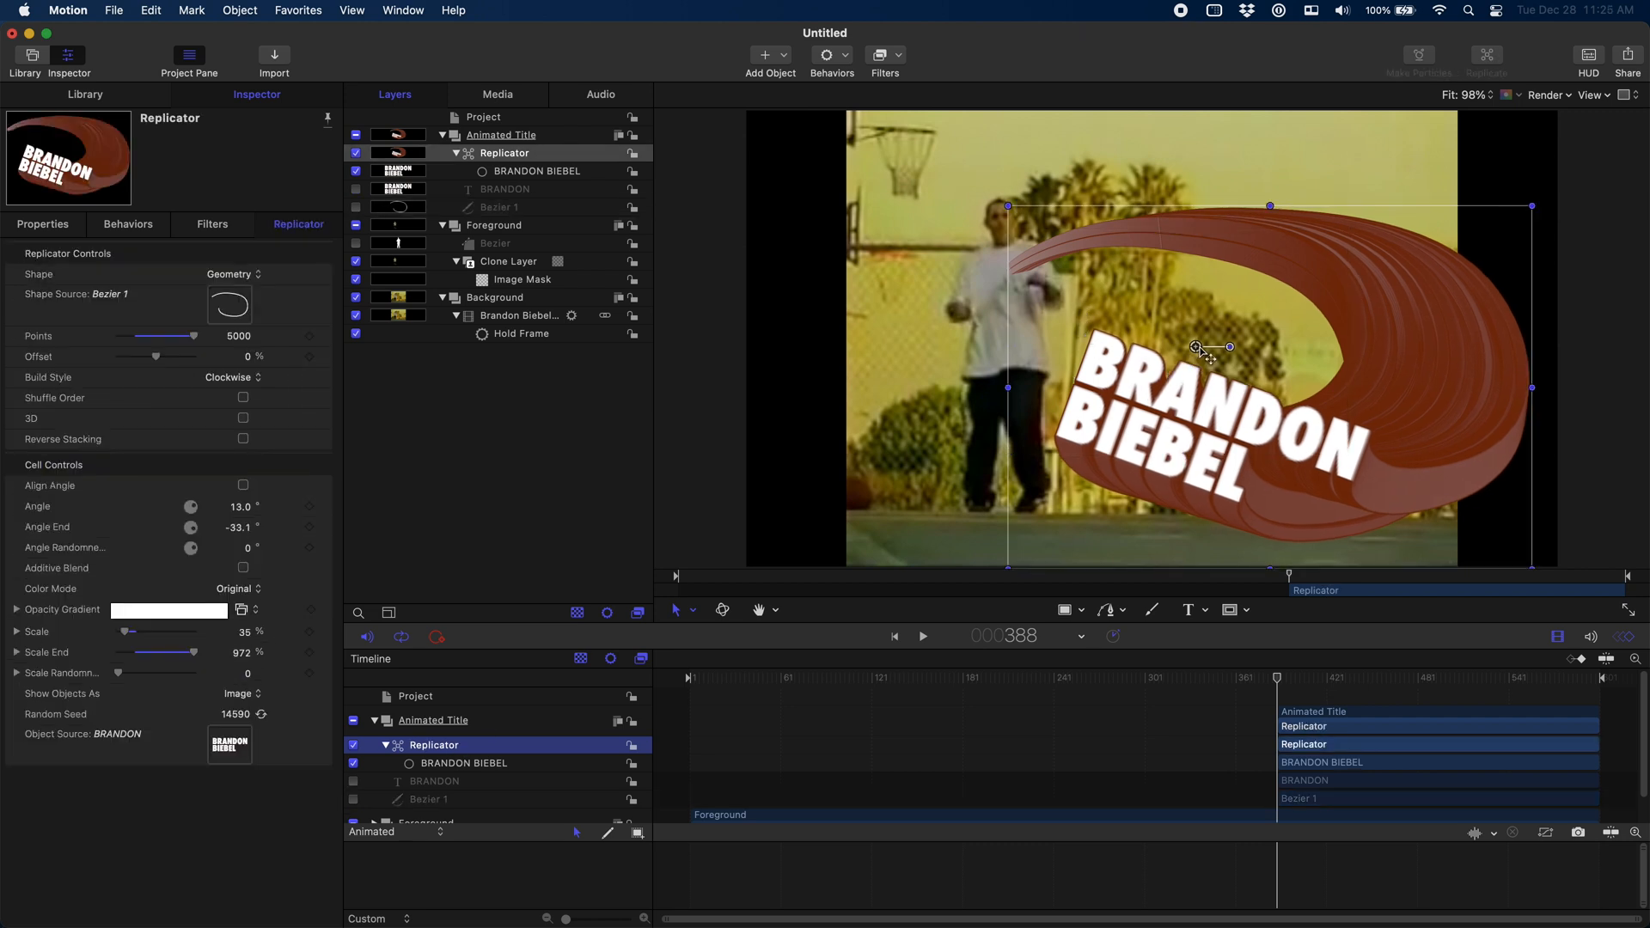
Nudge the swoosh on the canvas and drag the Foreground group above Animated Title.
left_click_drag(1199, 352, 1160, 347)
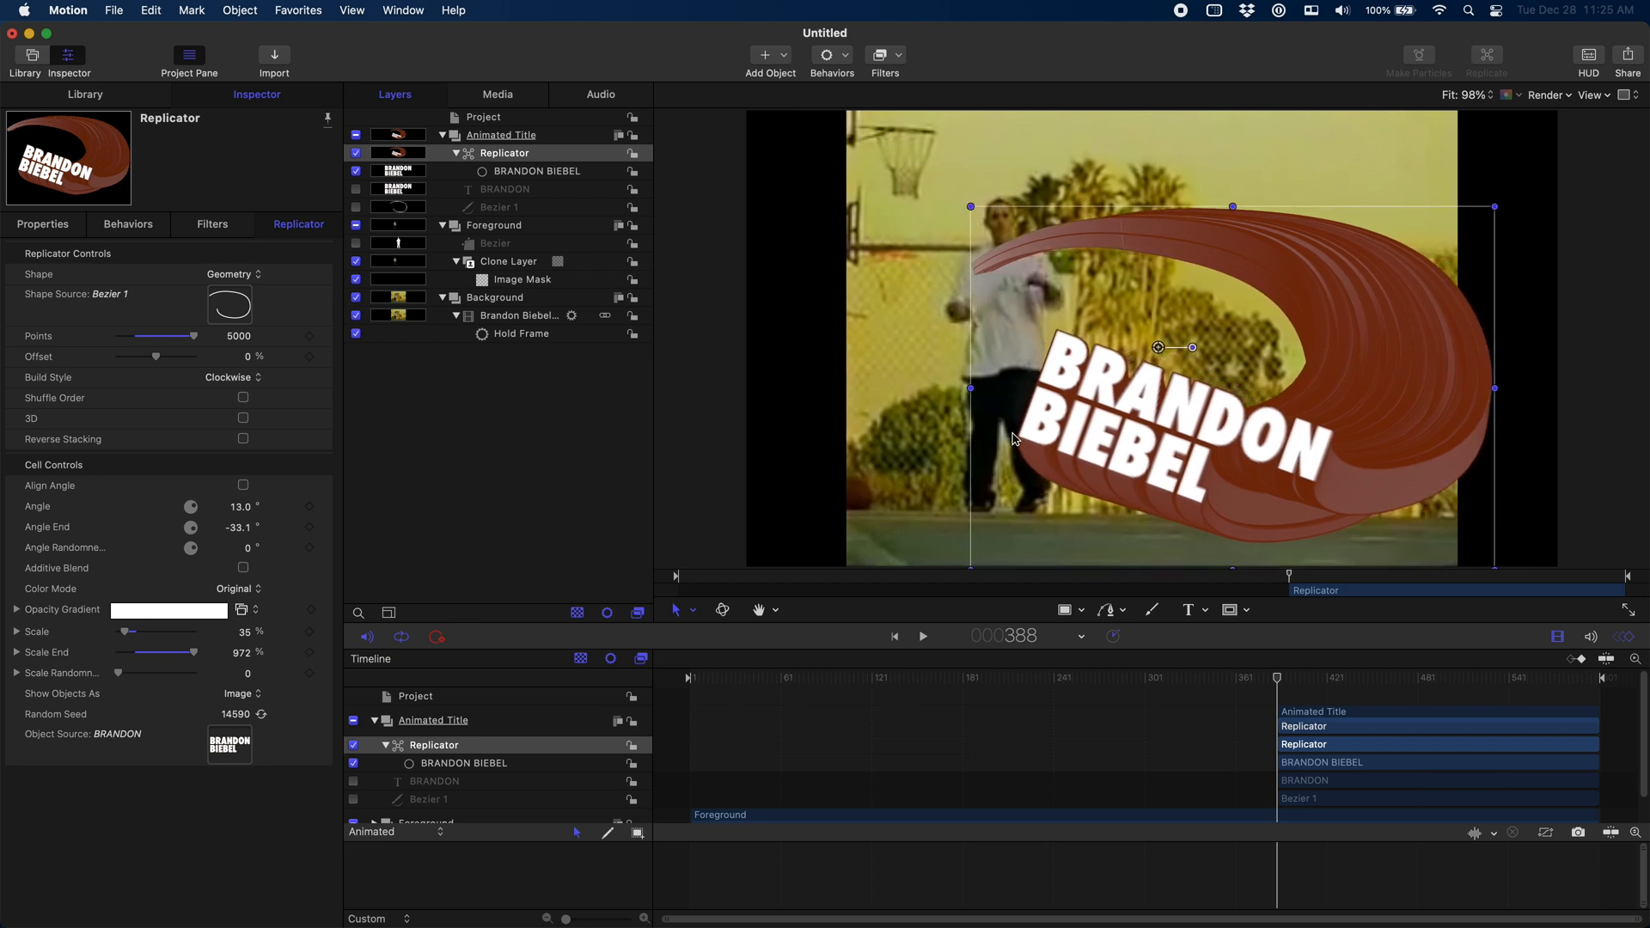
left_click(371, 720)
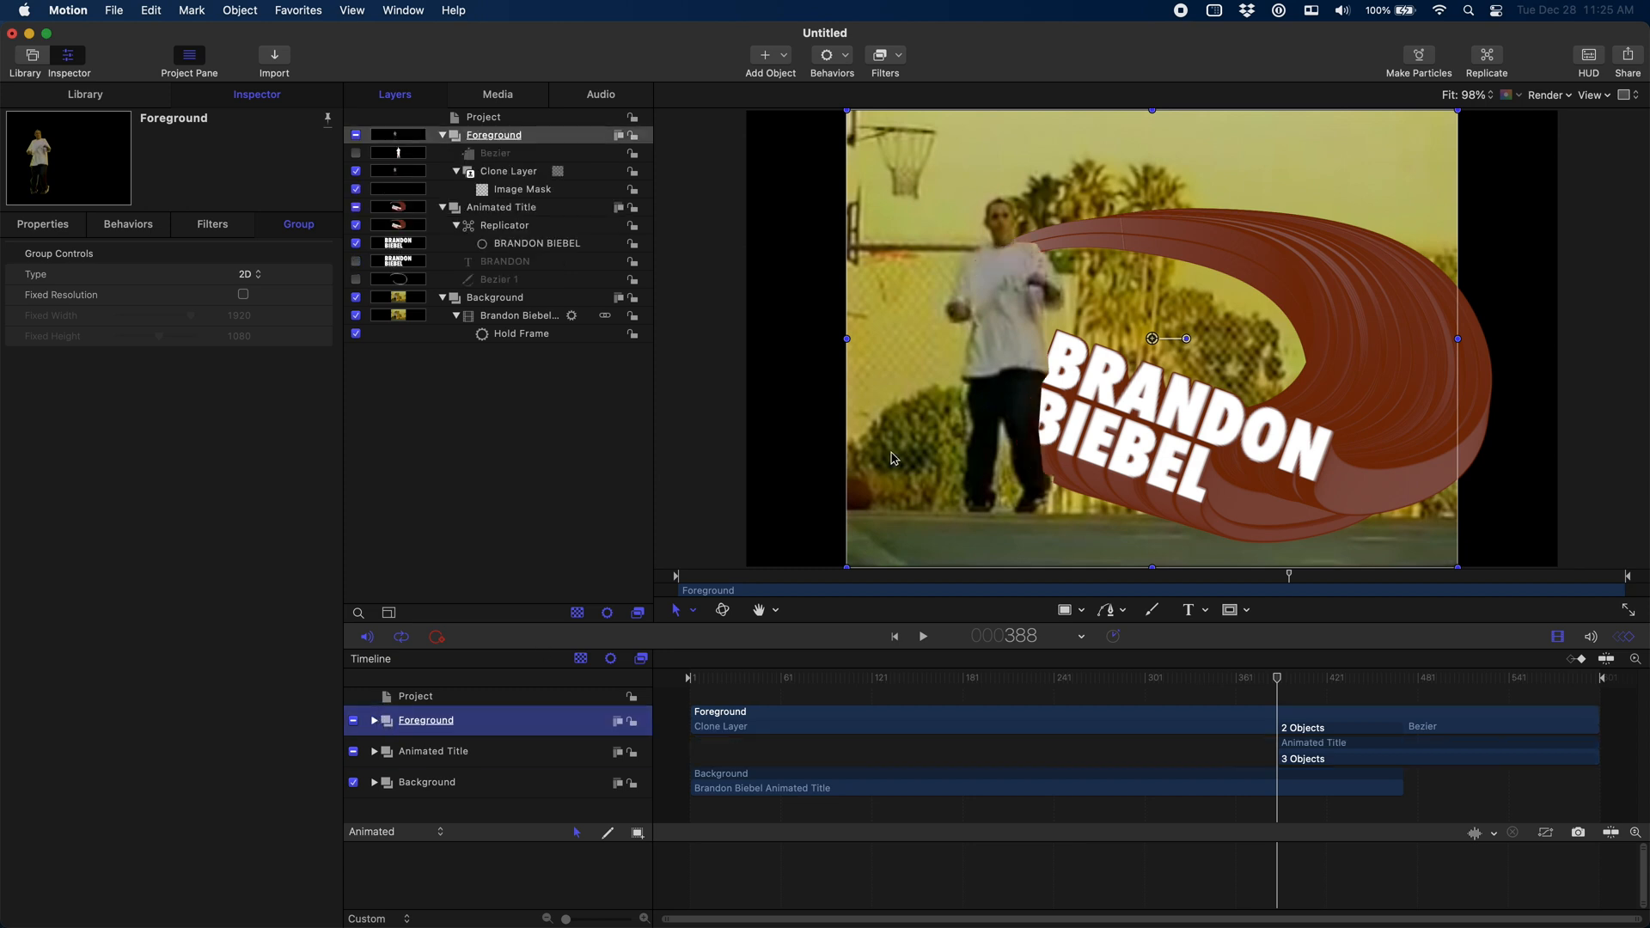
mouse_move(1019, 256)
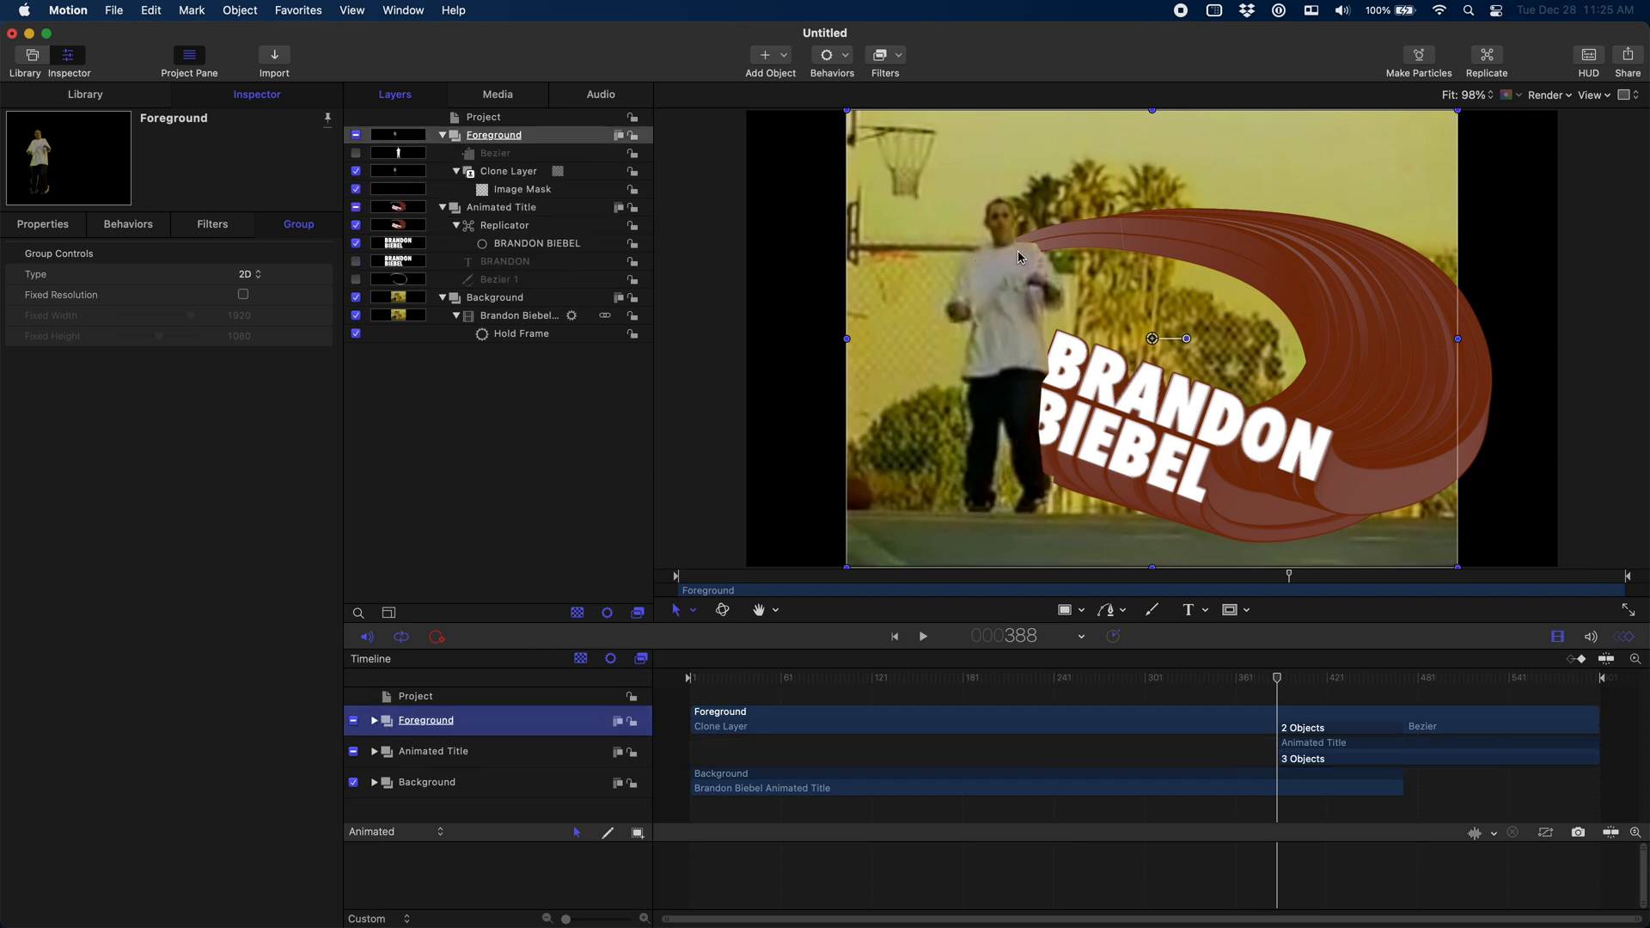
mouse_move(1042, 382)
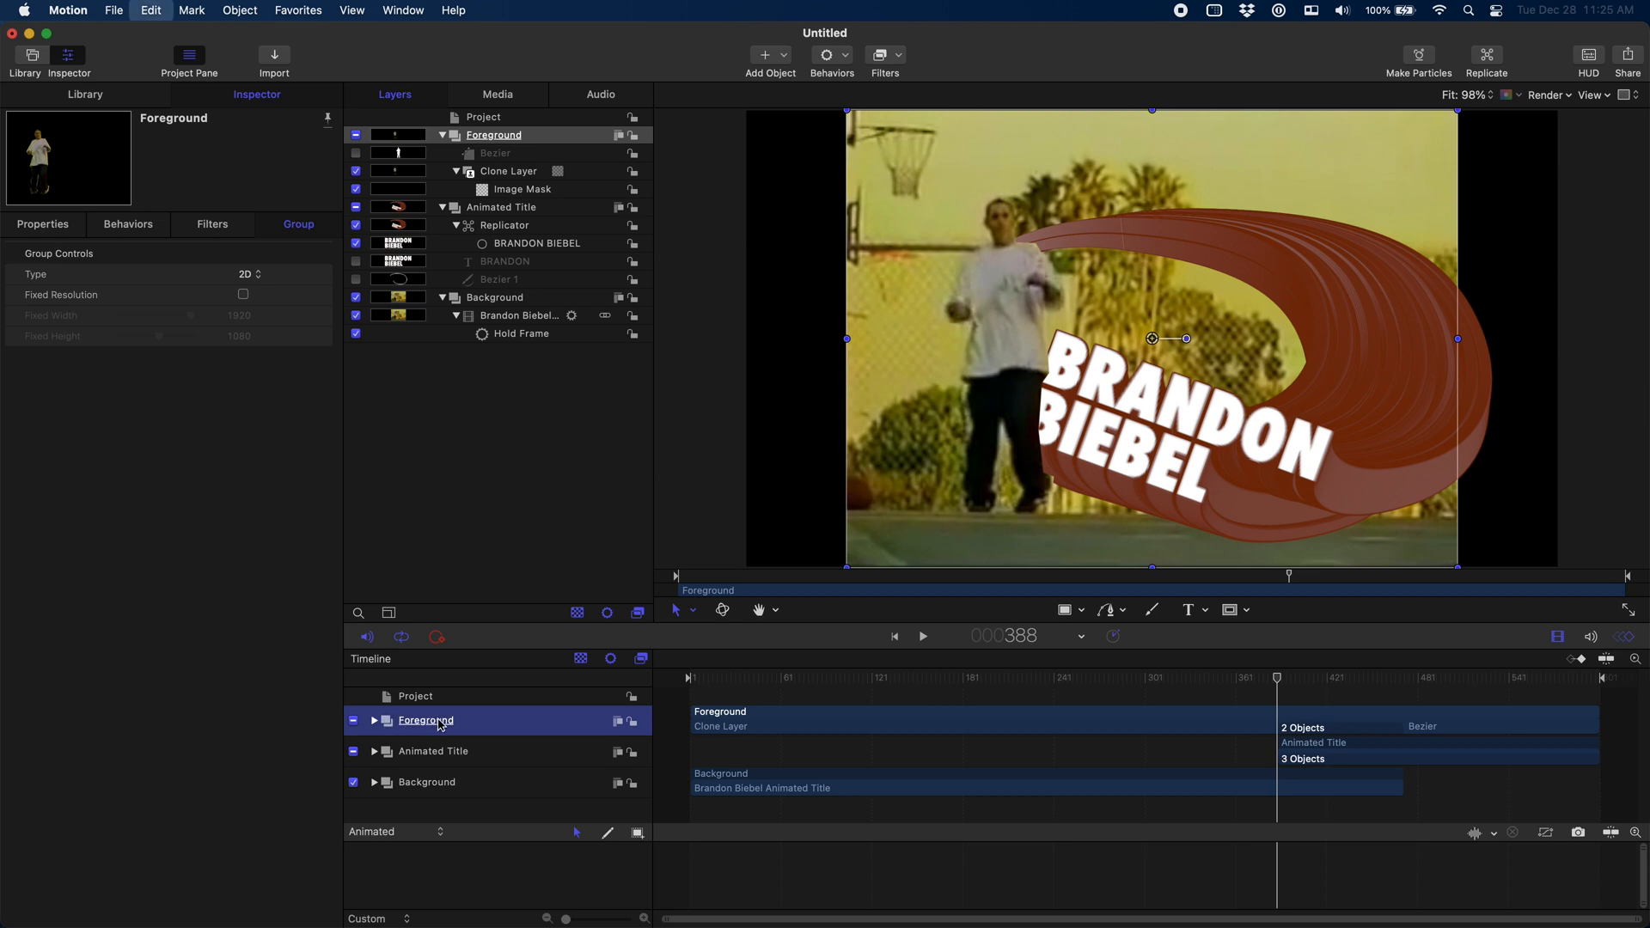
Clone the Foreground group into a new 'Foreground Clone' group and draw a bezier shape around the actor's upper body.
right_click(426, 751)
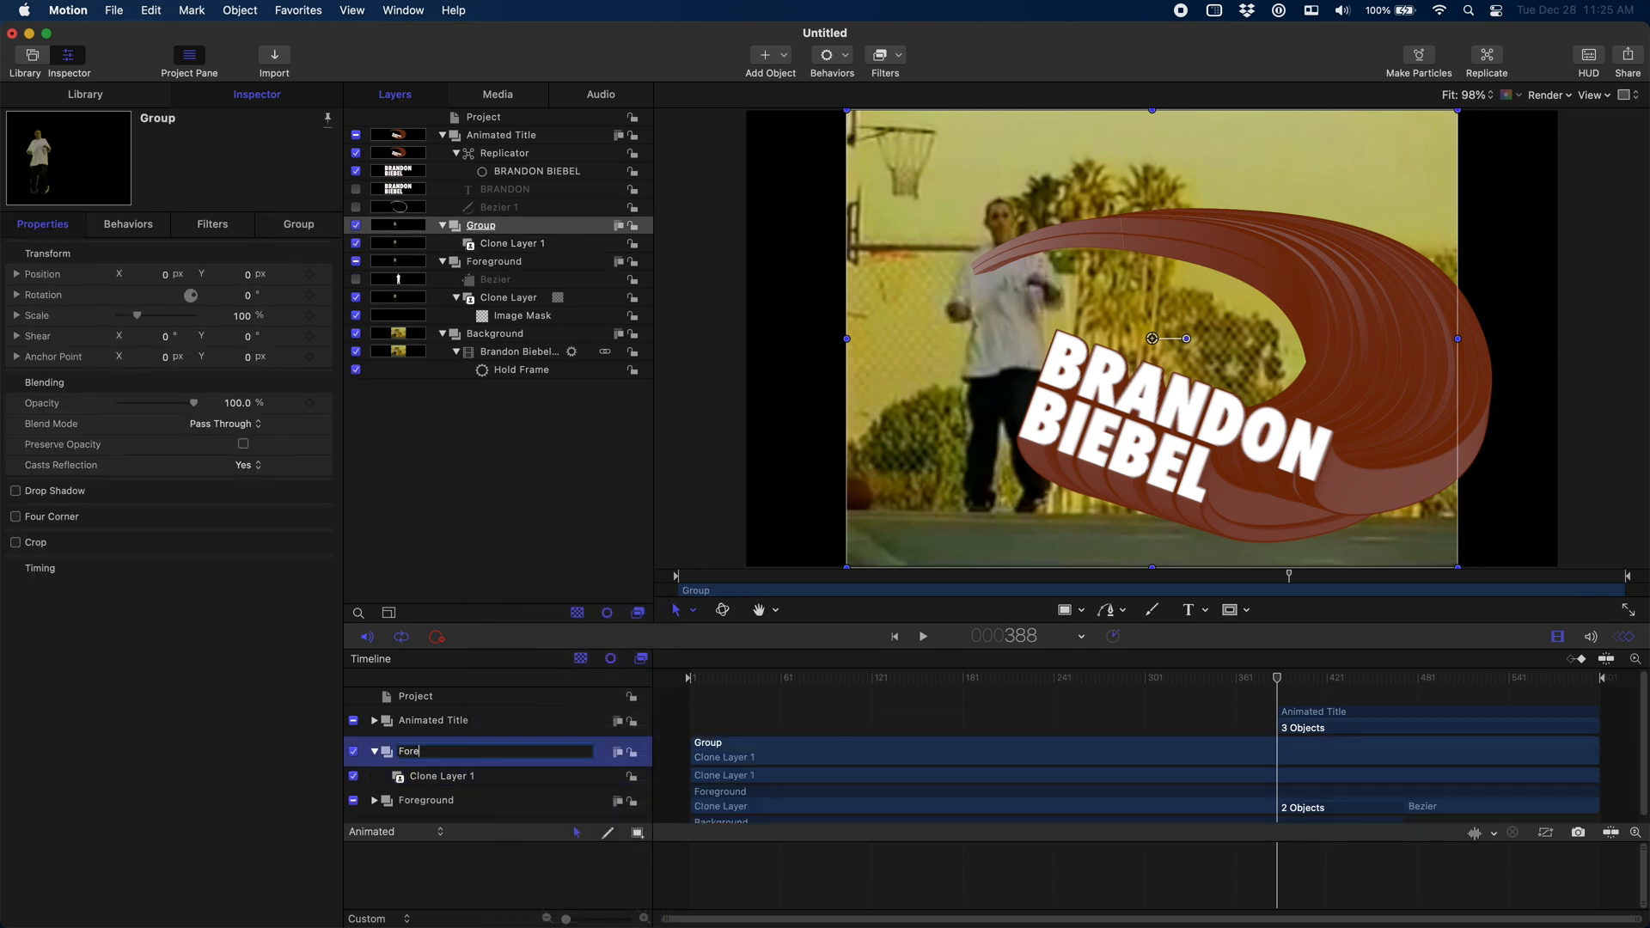
type("Foreground Clone")
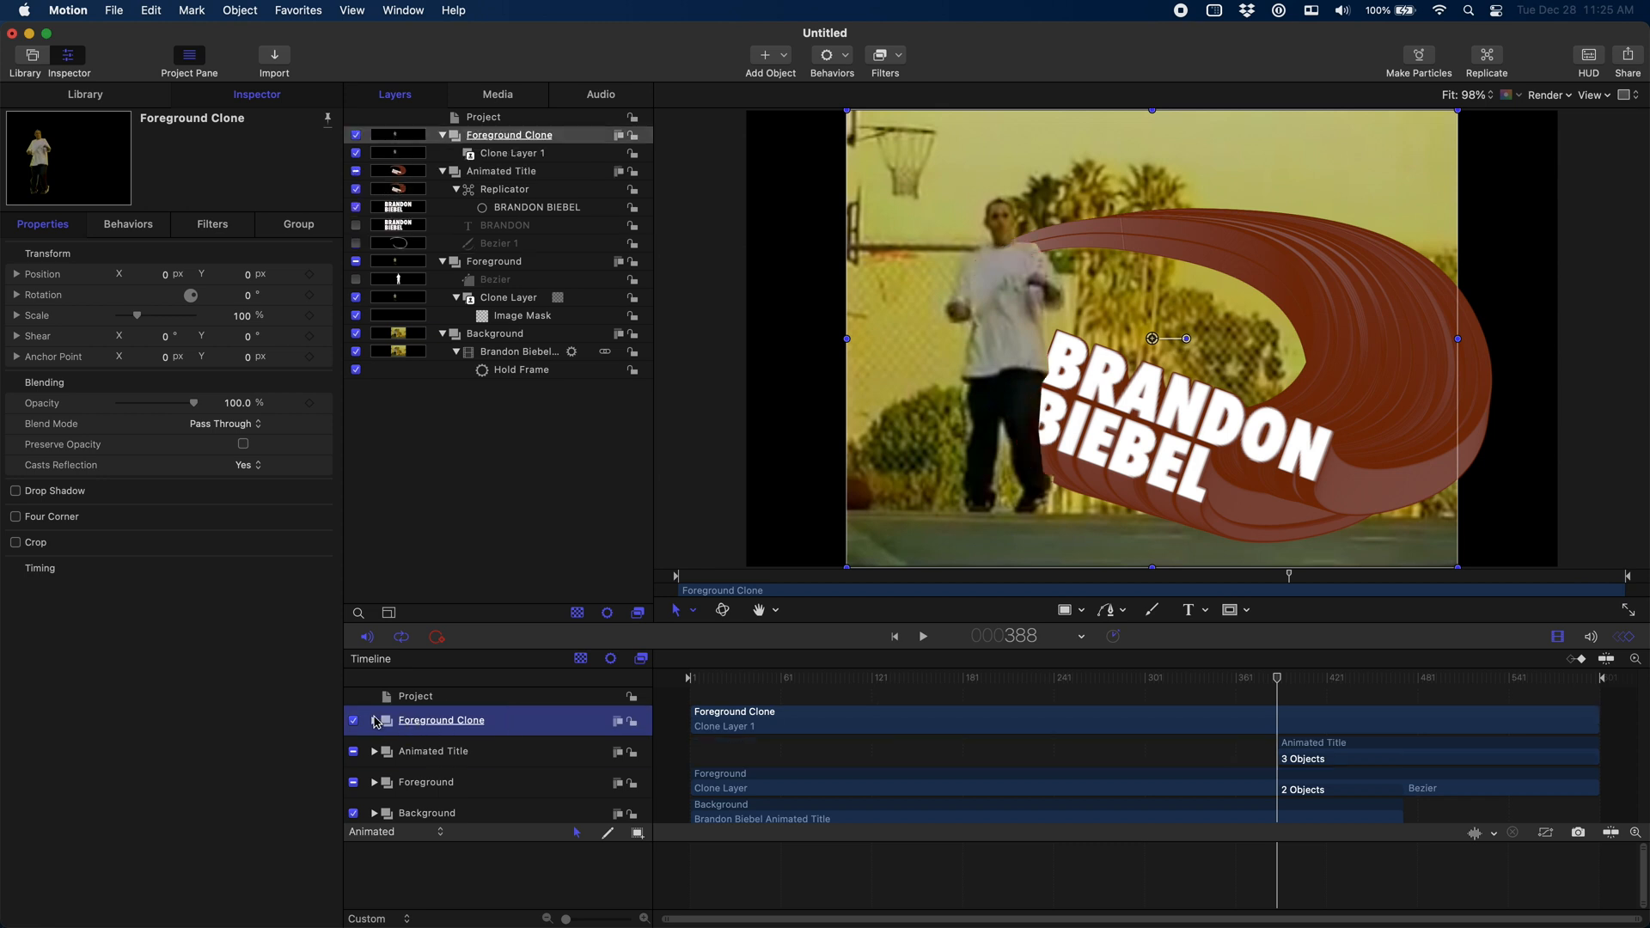
left_click(375, 720)
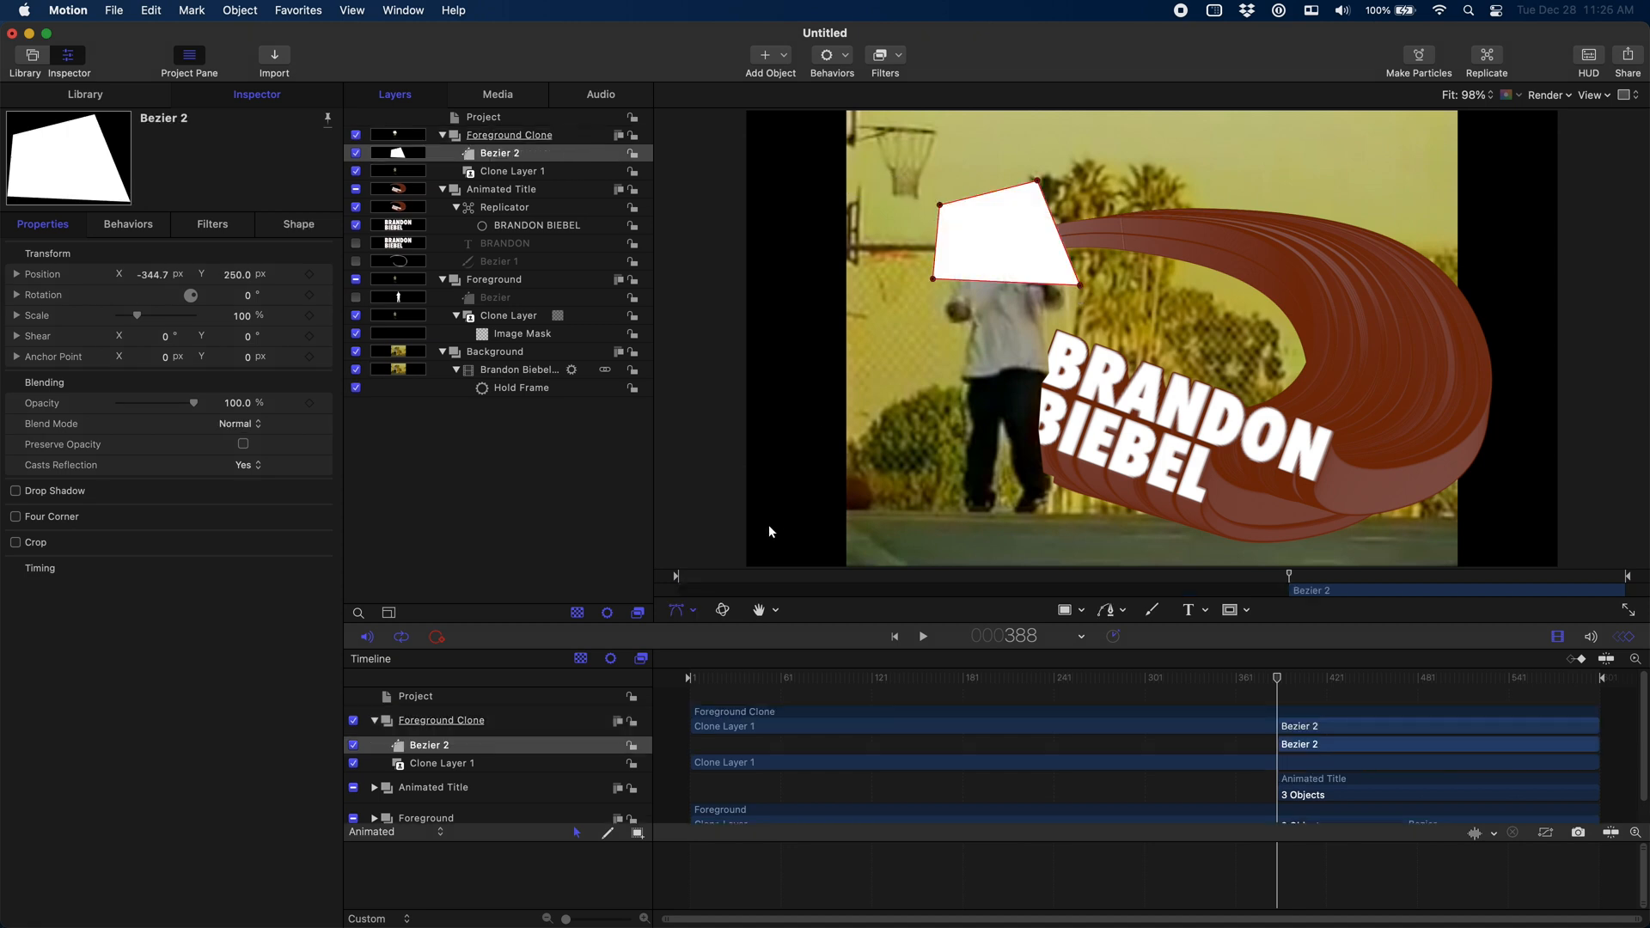
left_click(509, 134)
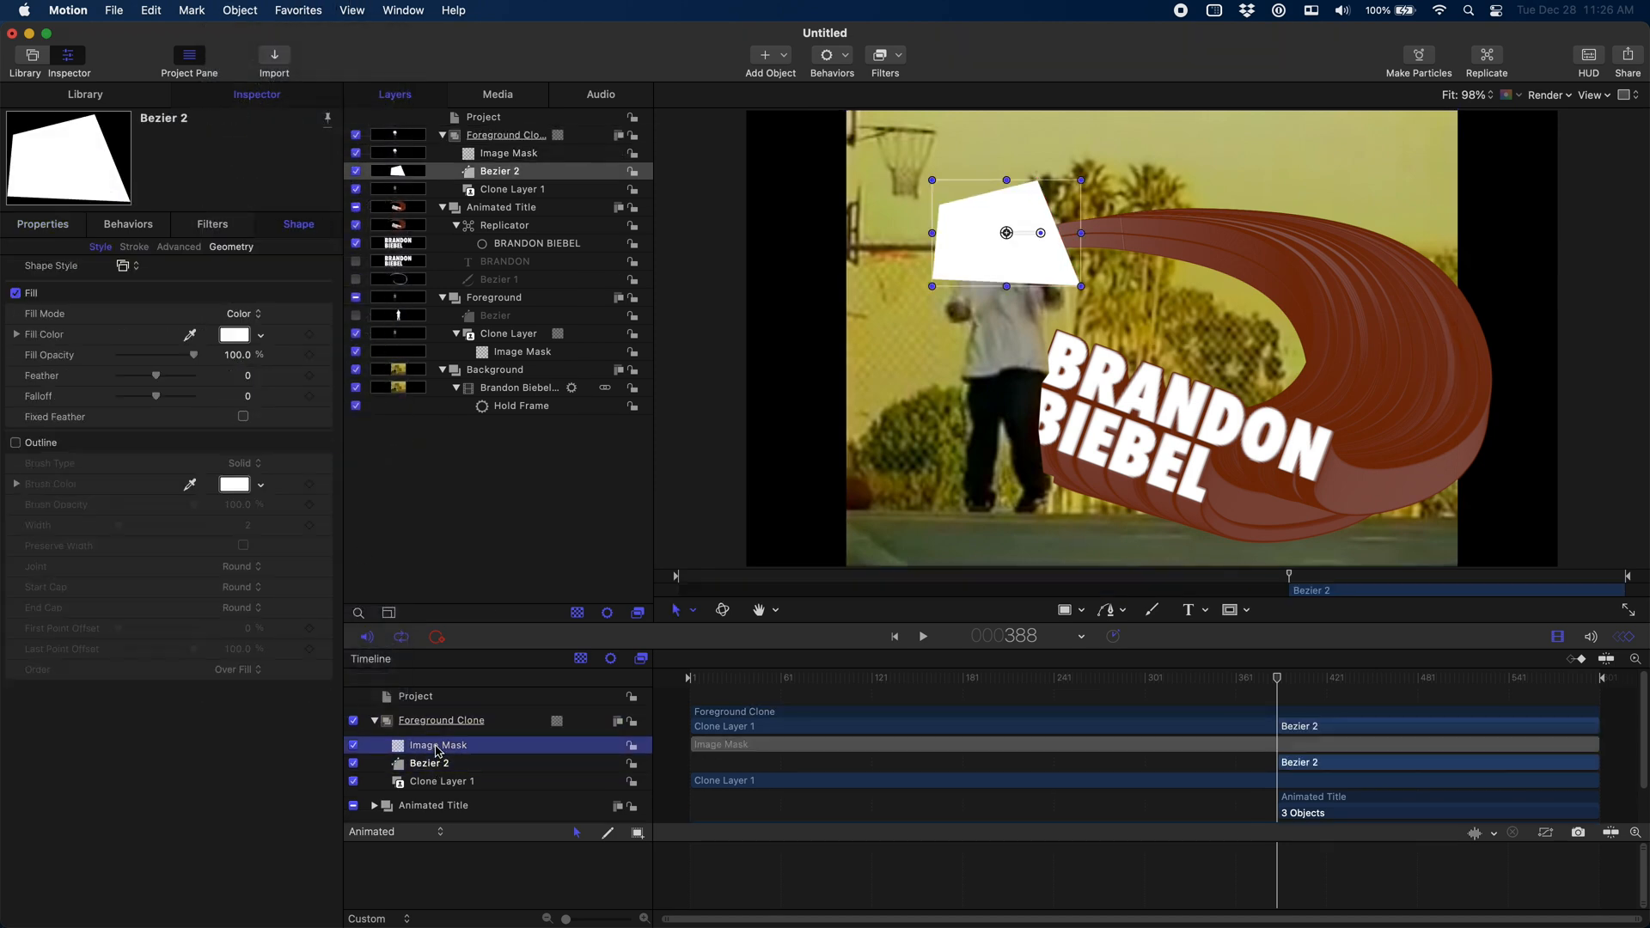
Mask the clone with Bezier 2, toggling the original Foreground off and on to check it.
left_click(436, 744)
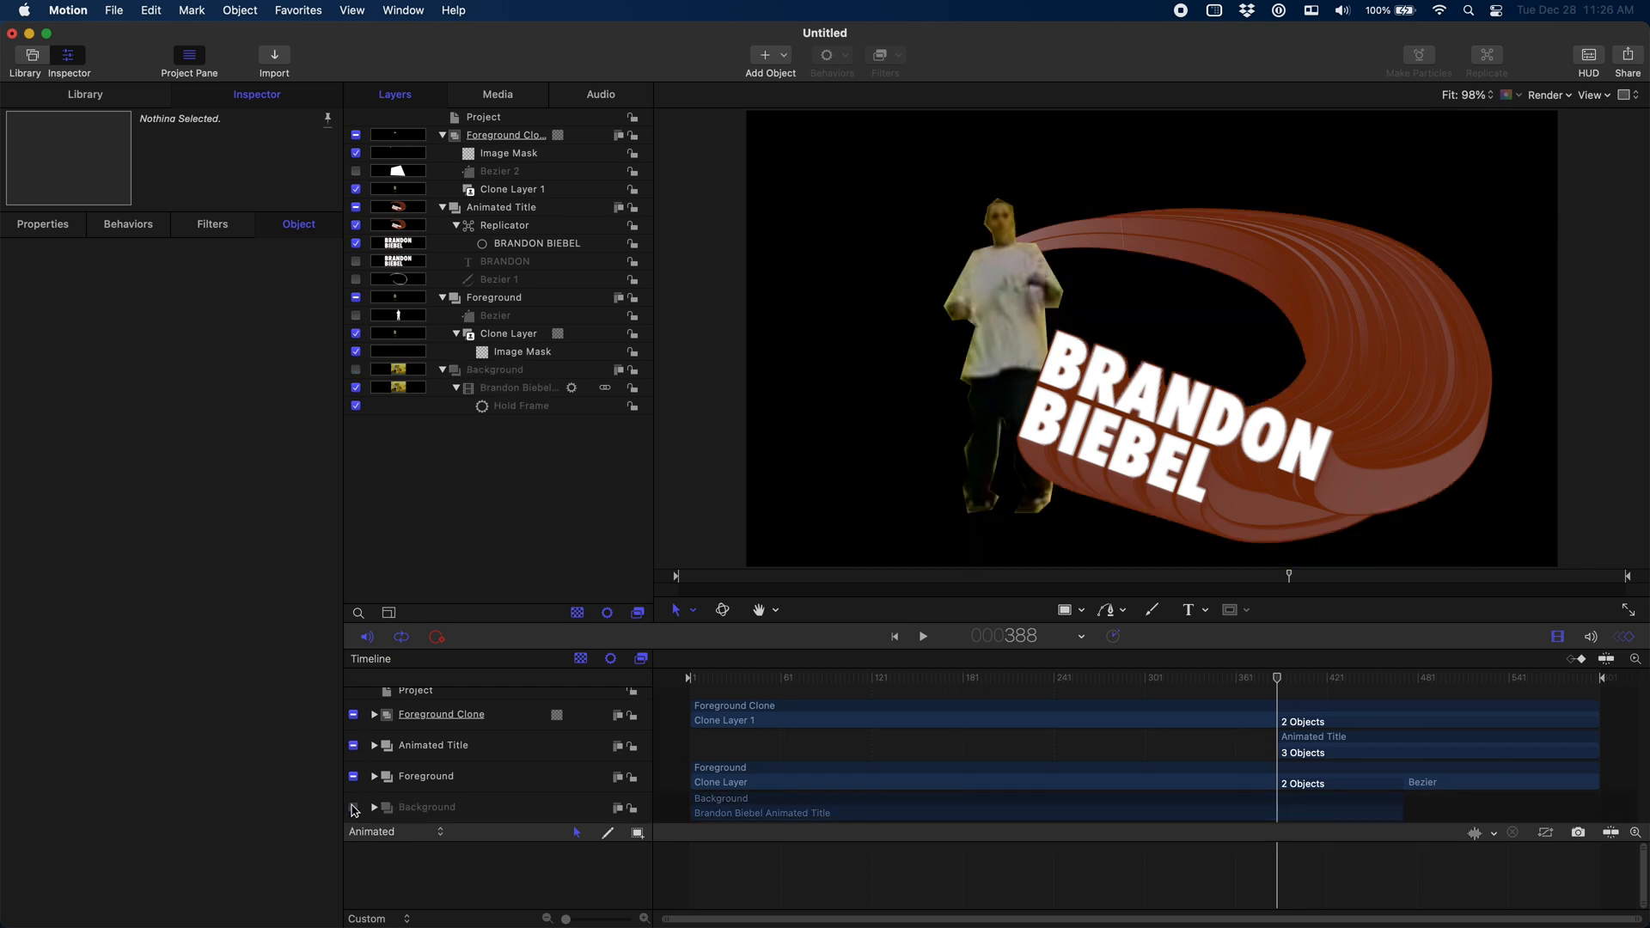
left_click(354, 776)
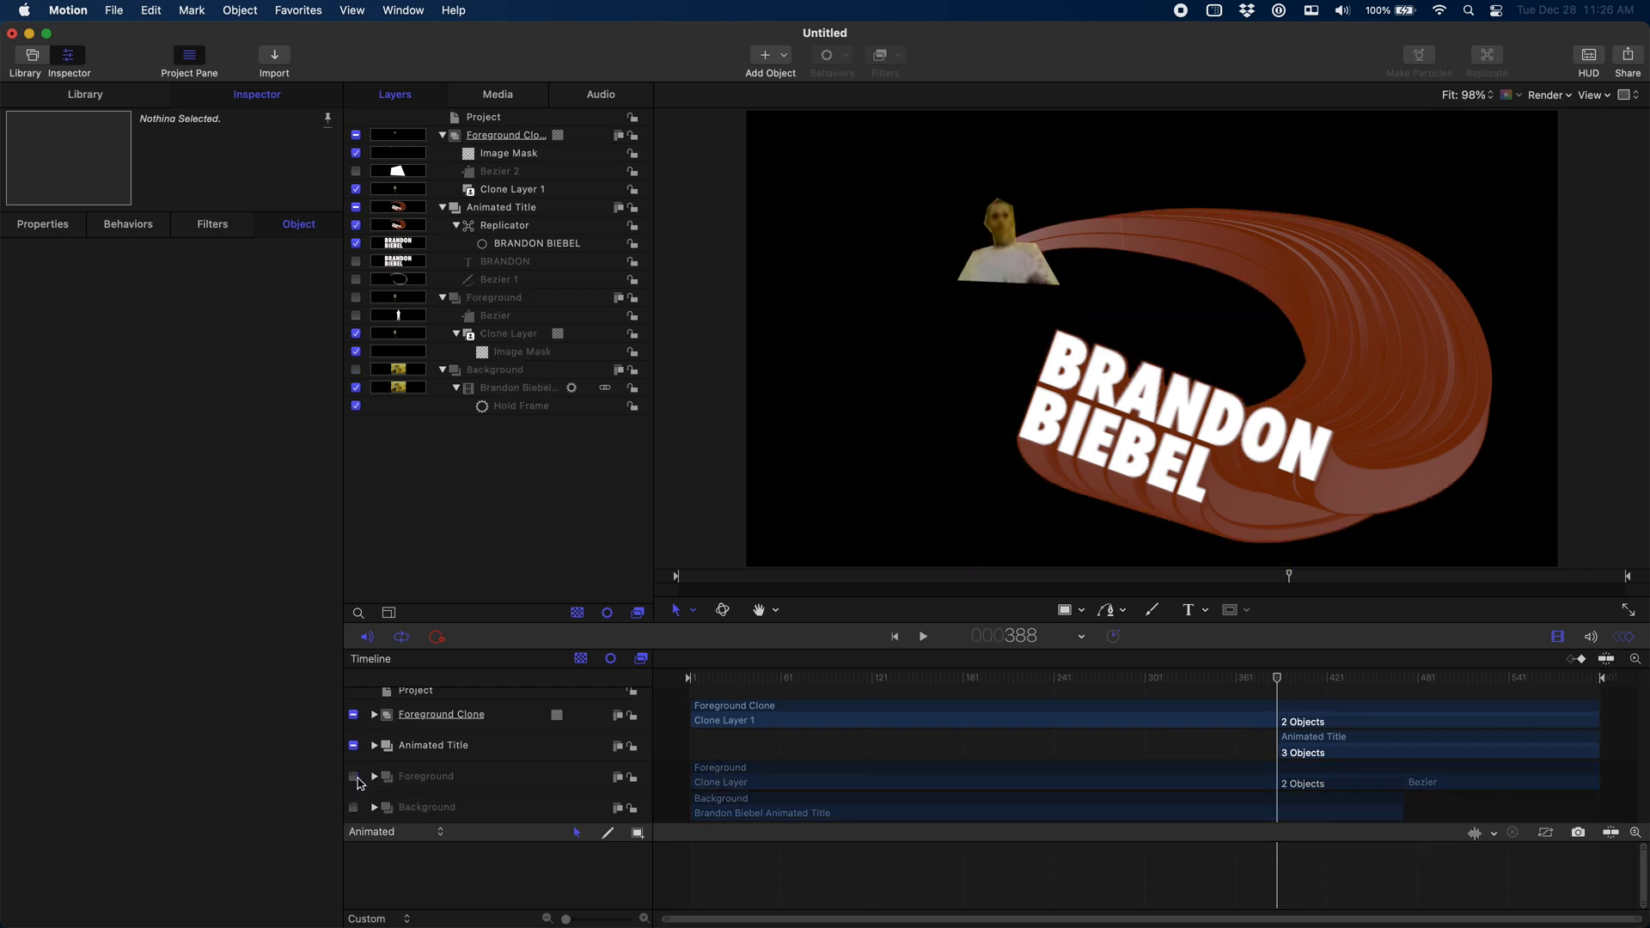
left_click(354, 776)
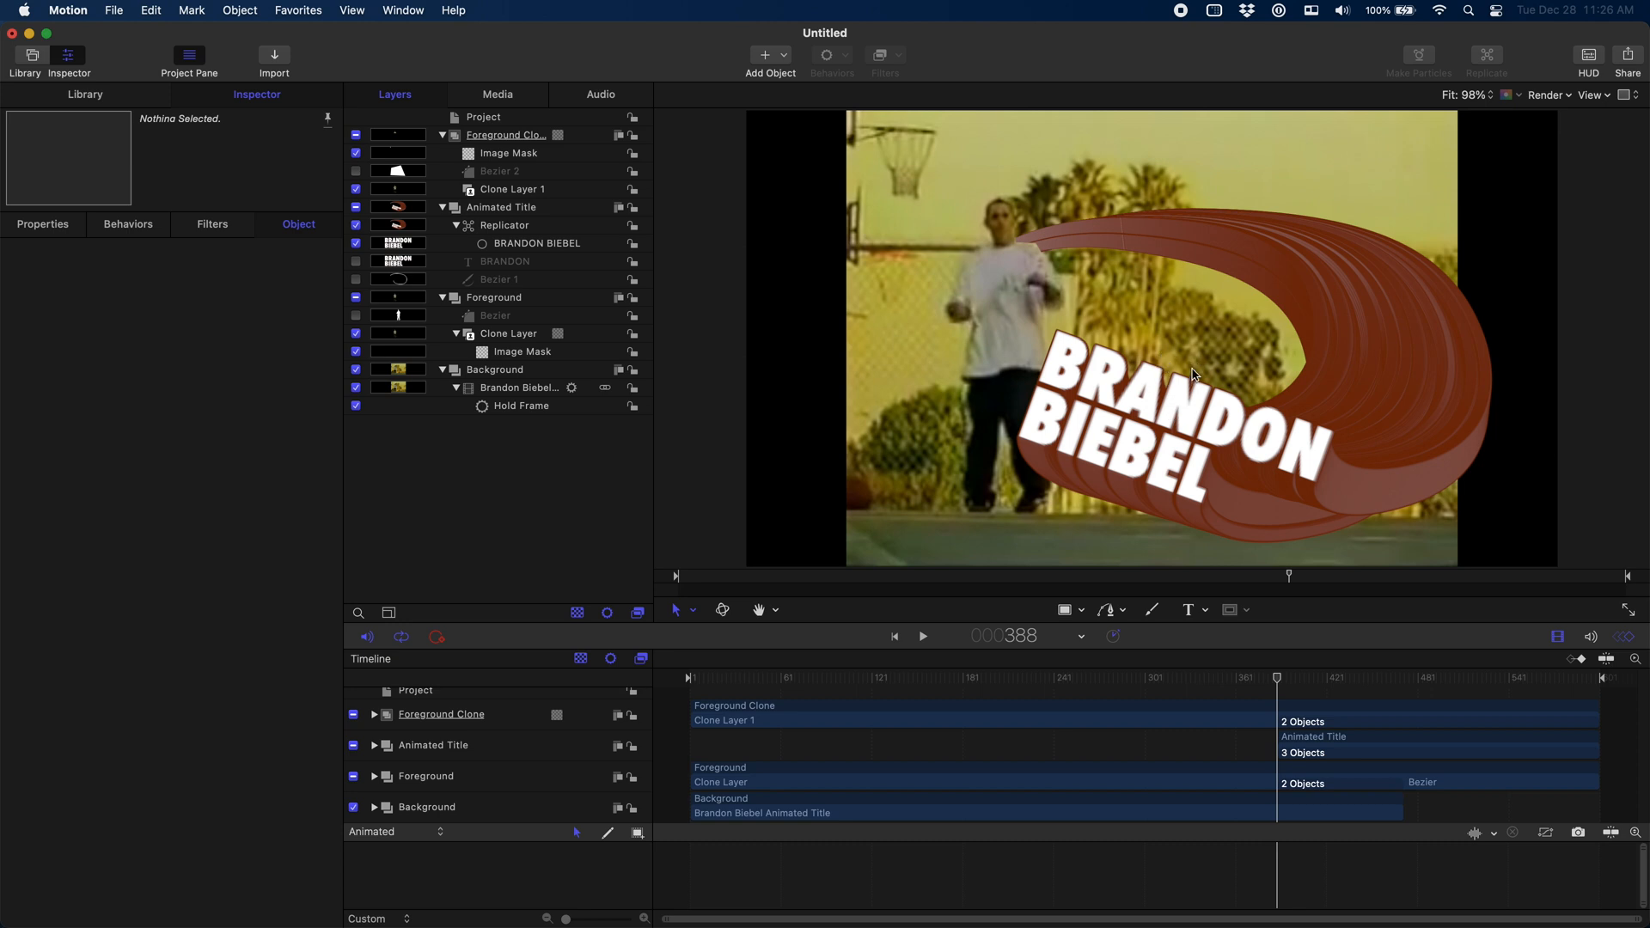
mouse_move(476, 706)
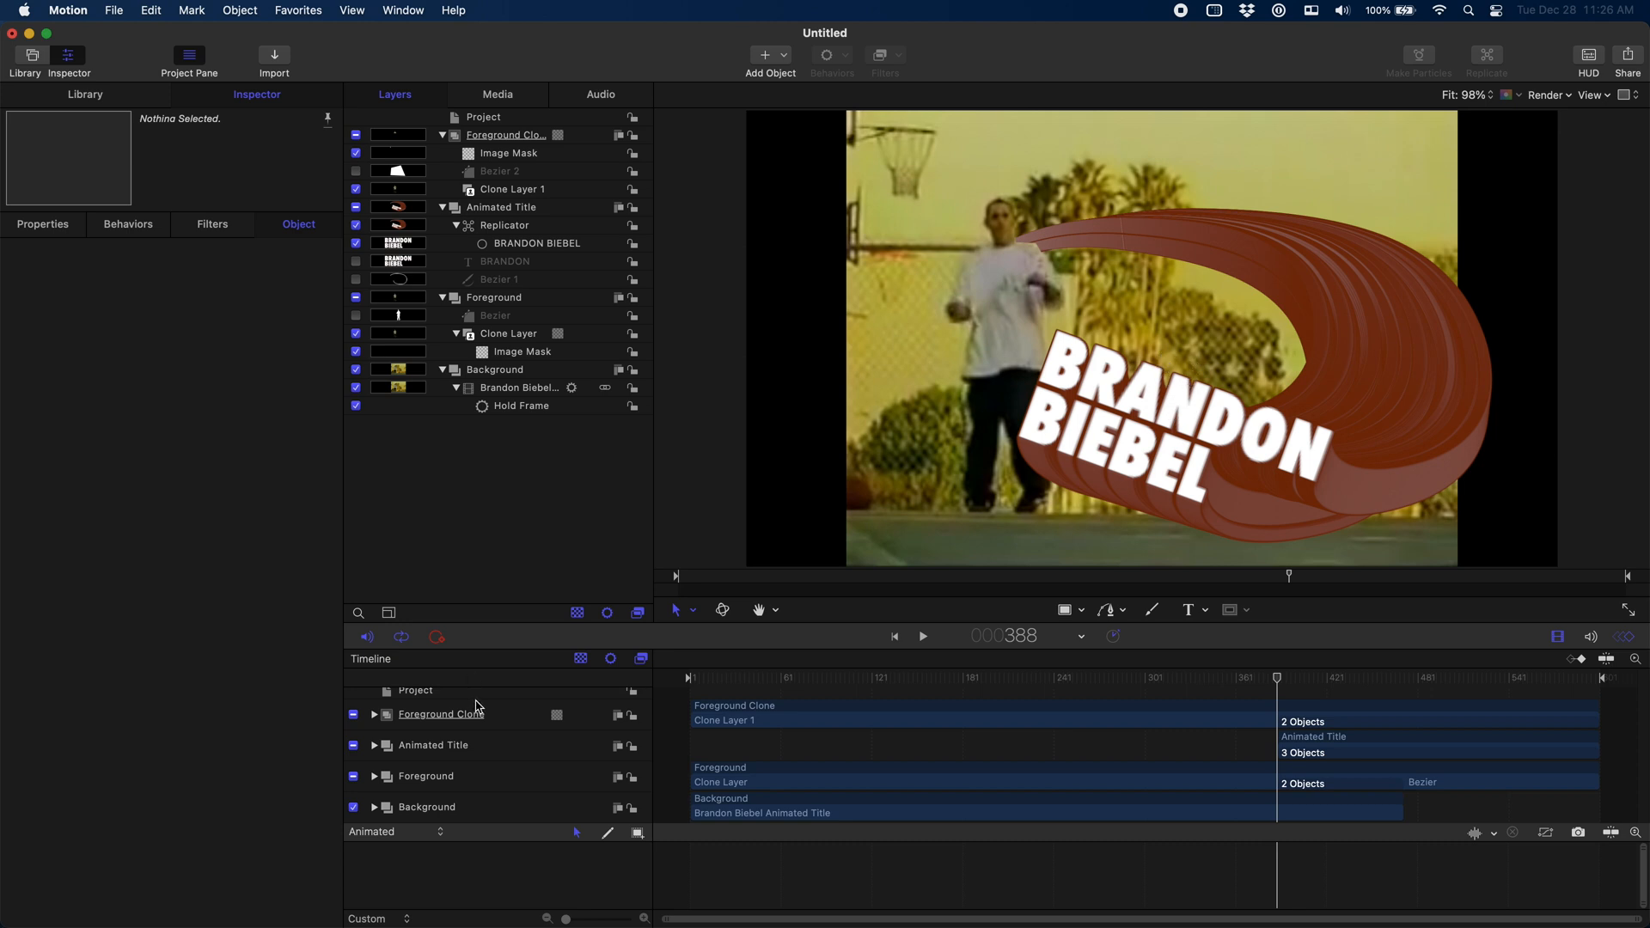
Expand the Replicator's Opacity Gradient, move its opacity stop to the end and set Middle to 100%.
left_click(373, 744)
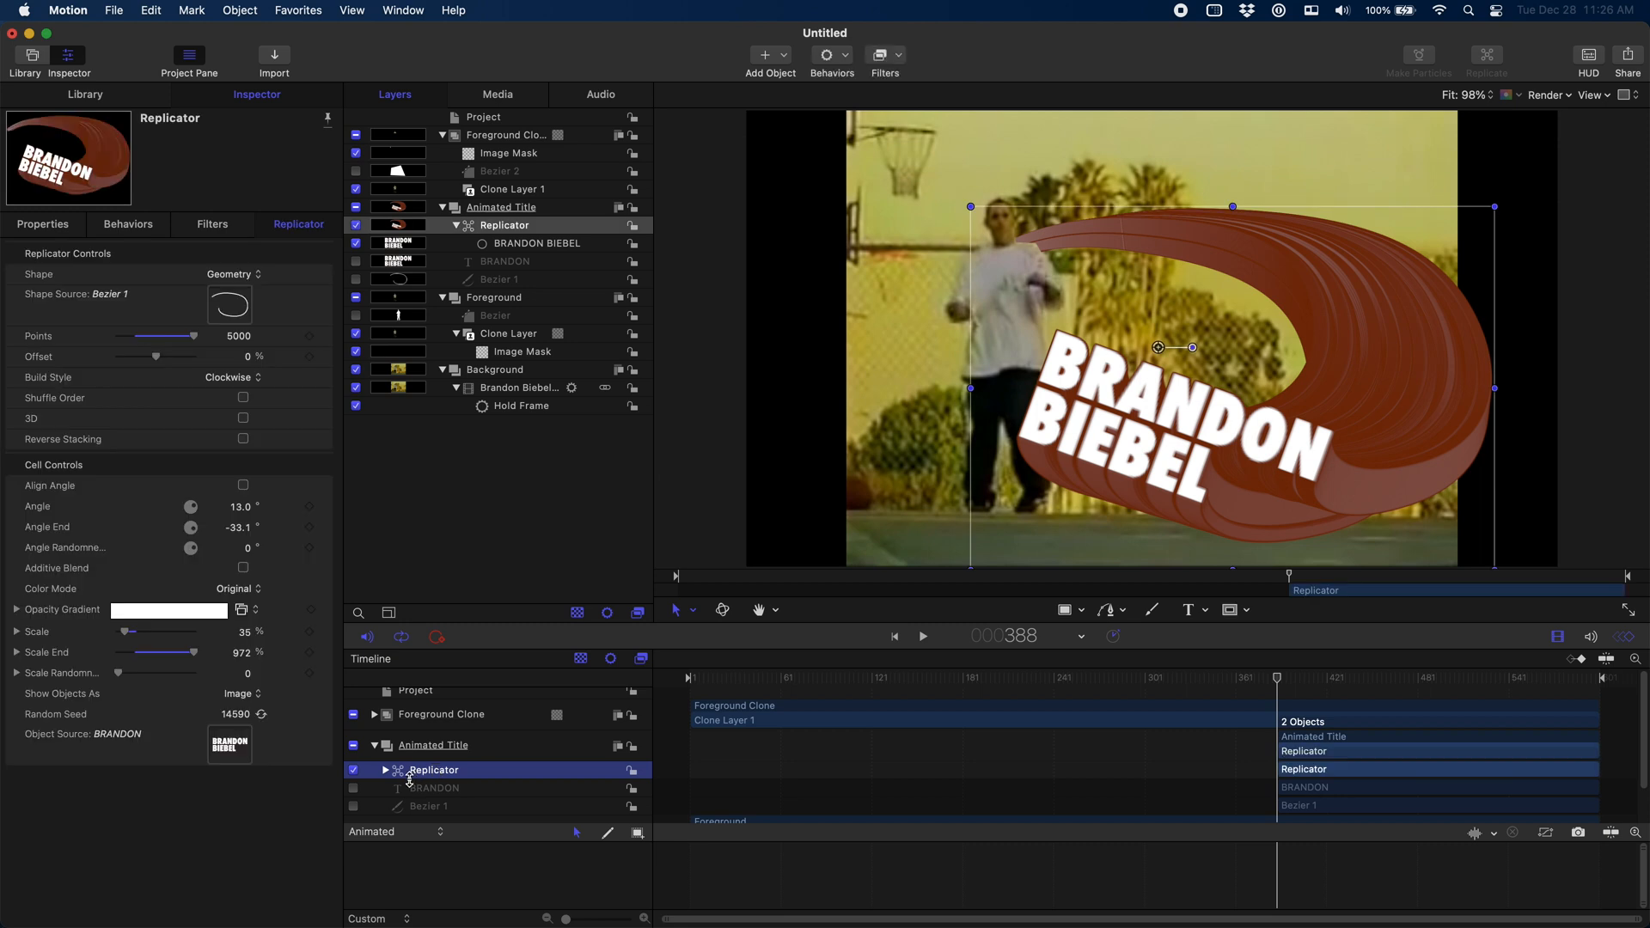
mouse_move(41, 603)
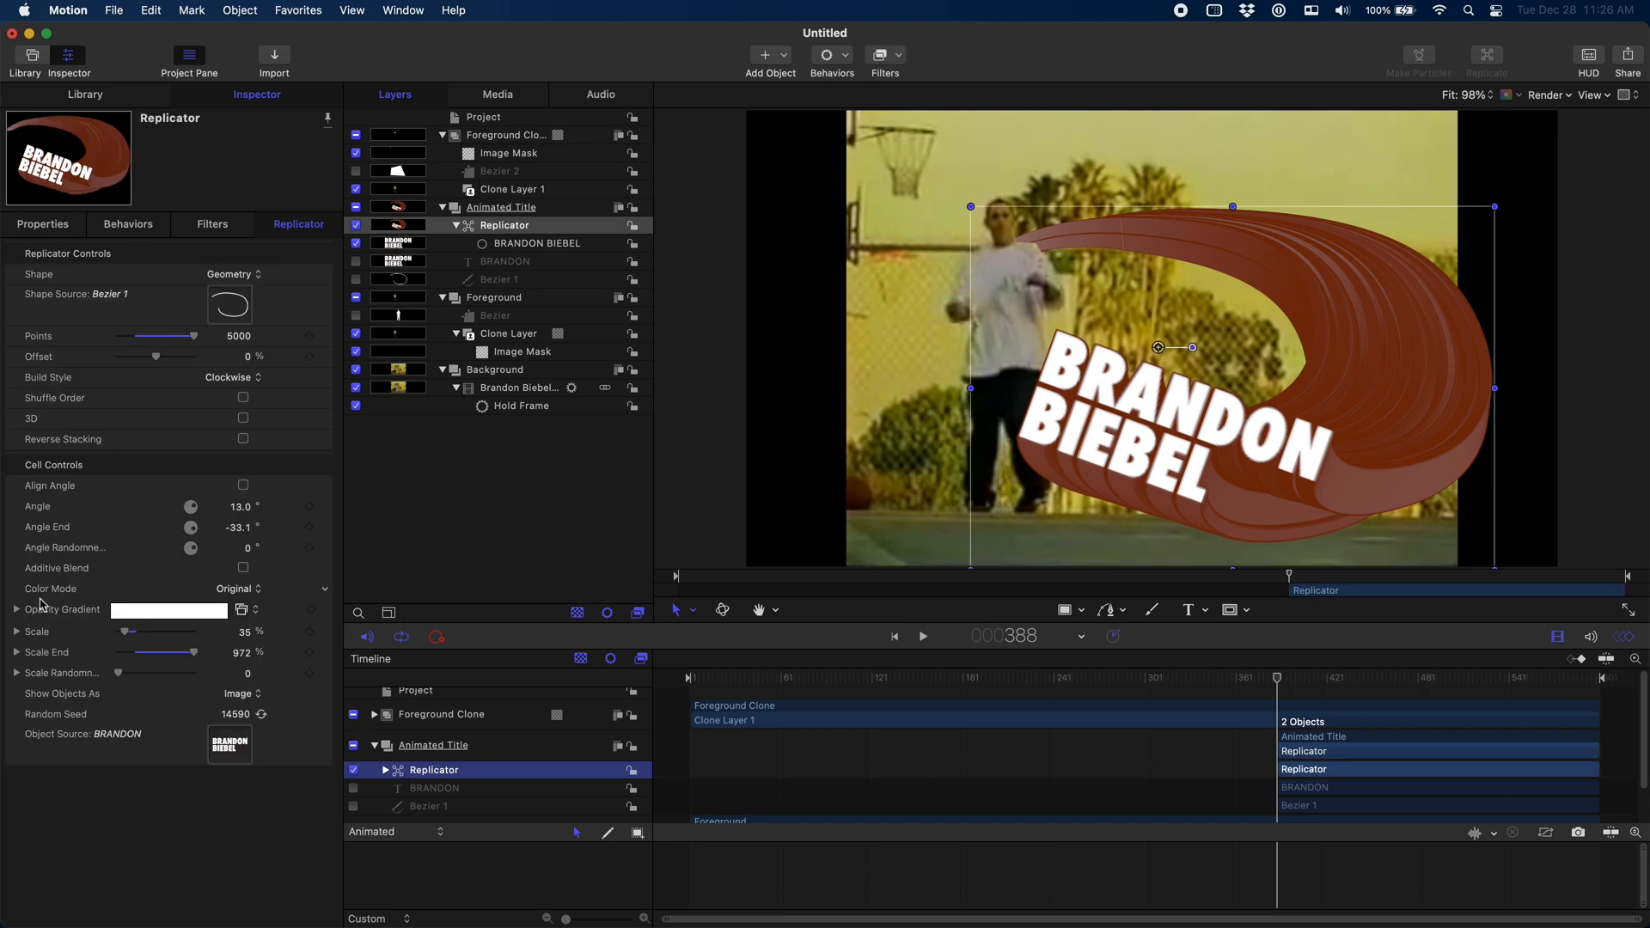
left_click(15, 608)
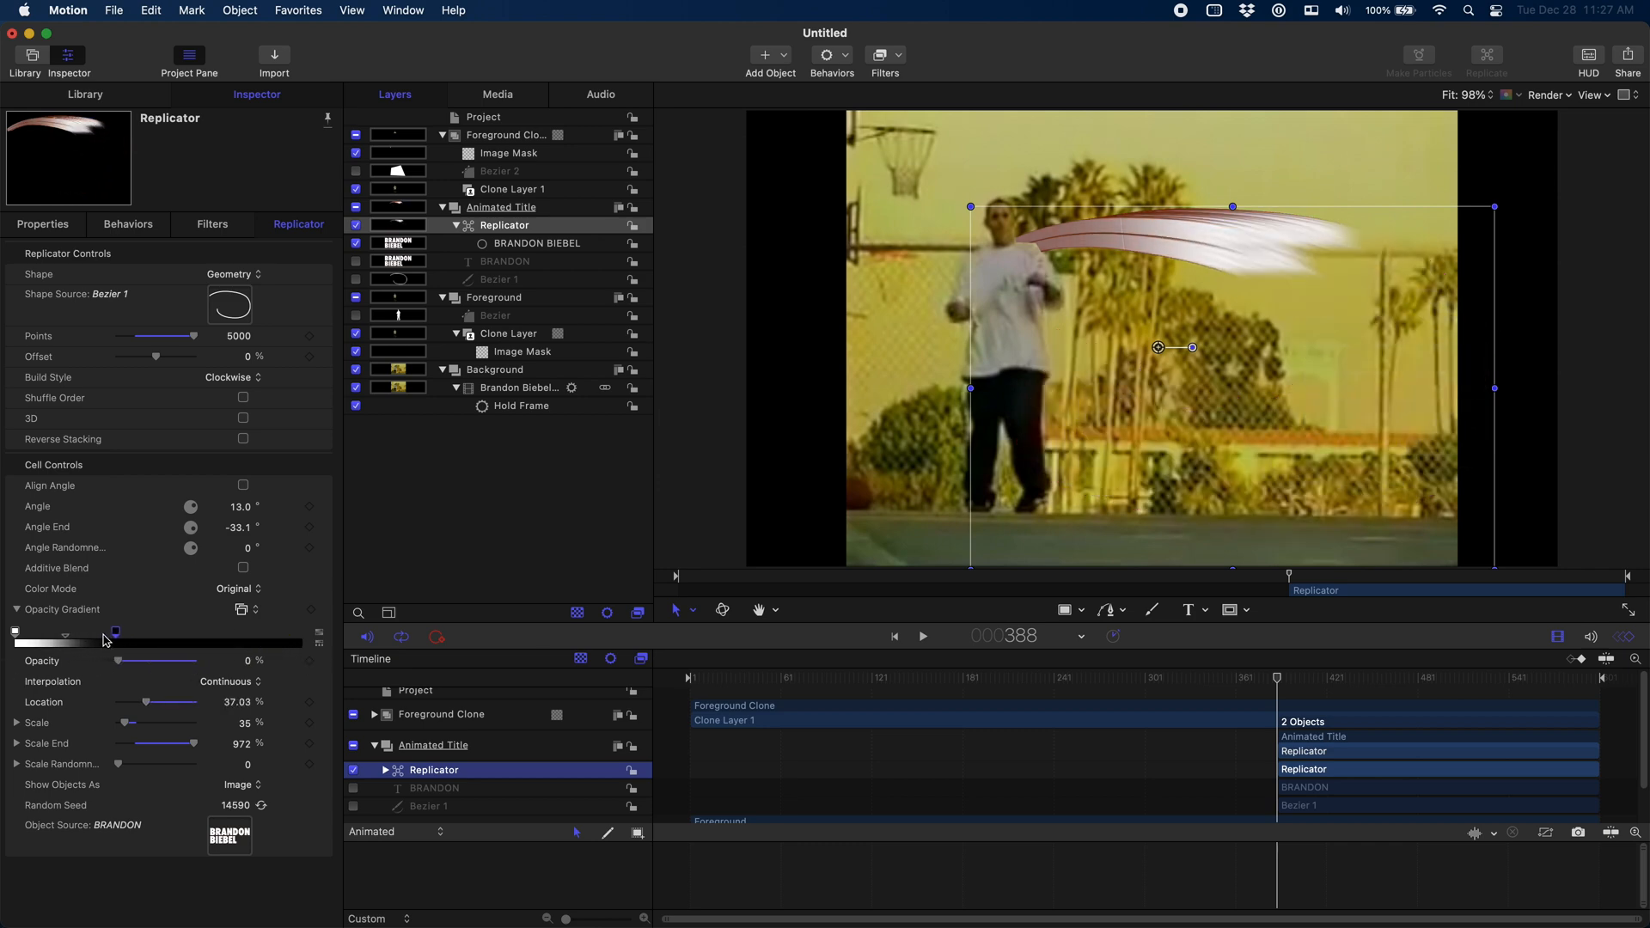
left_click_drag(115, 631, 264, 631)
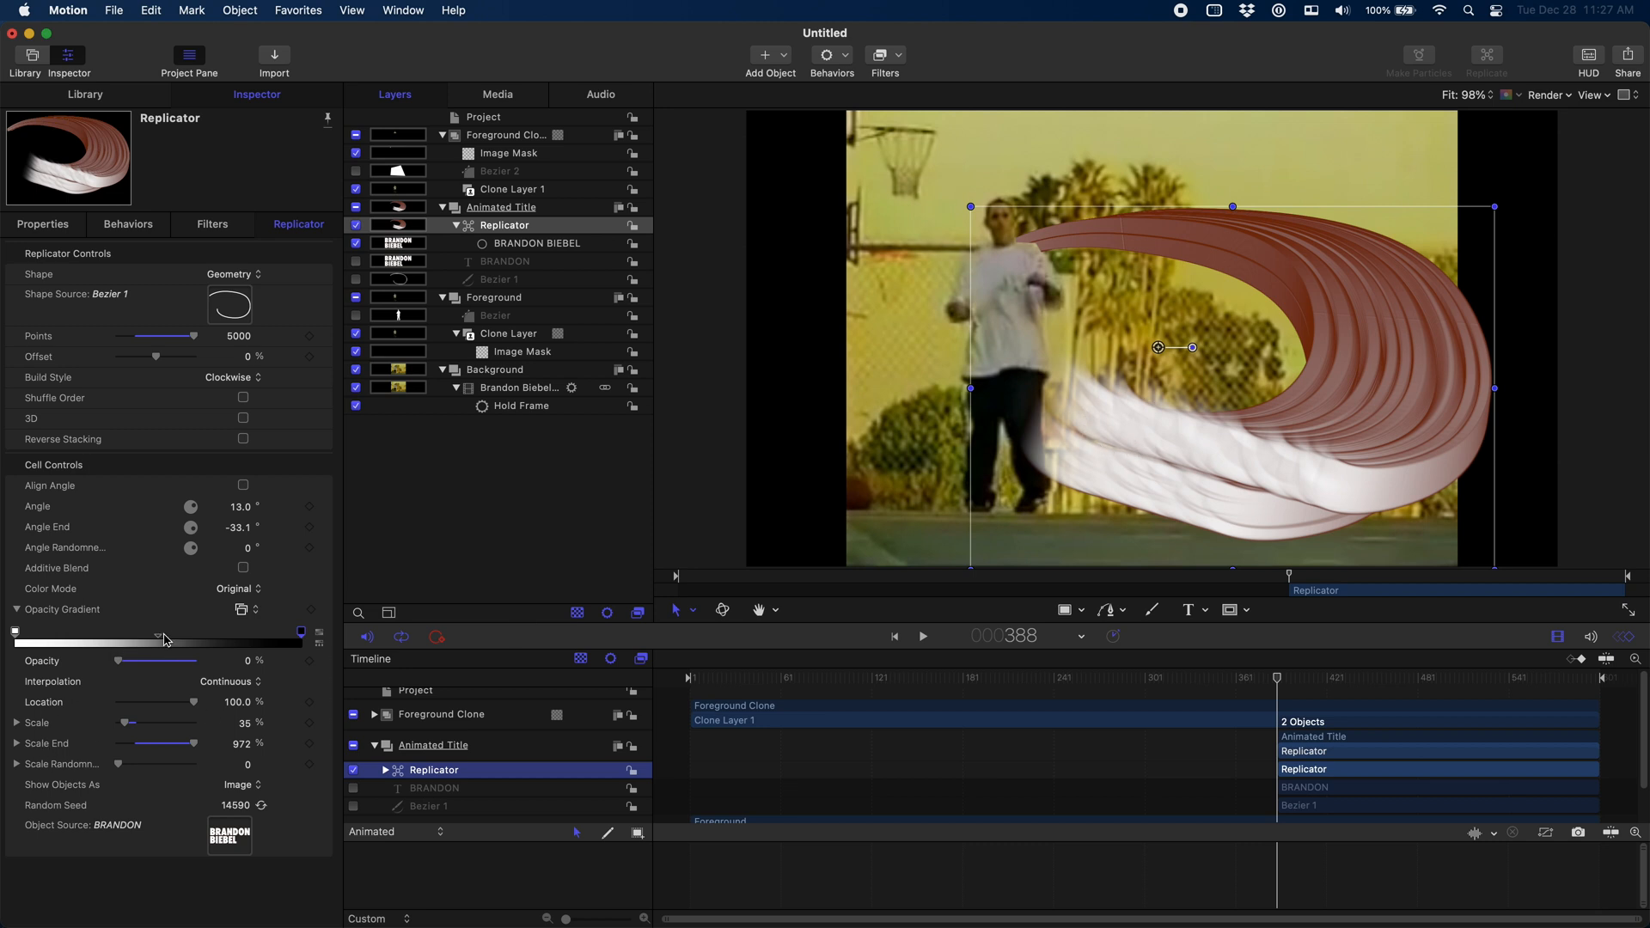
left_click_drag(159, 633, 200, 633)
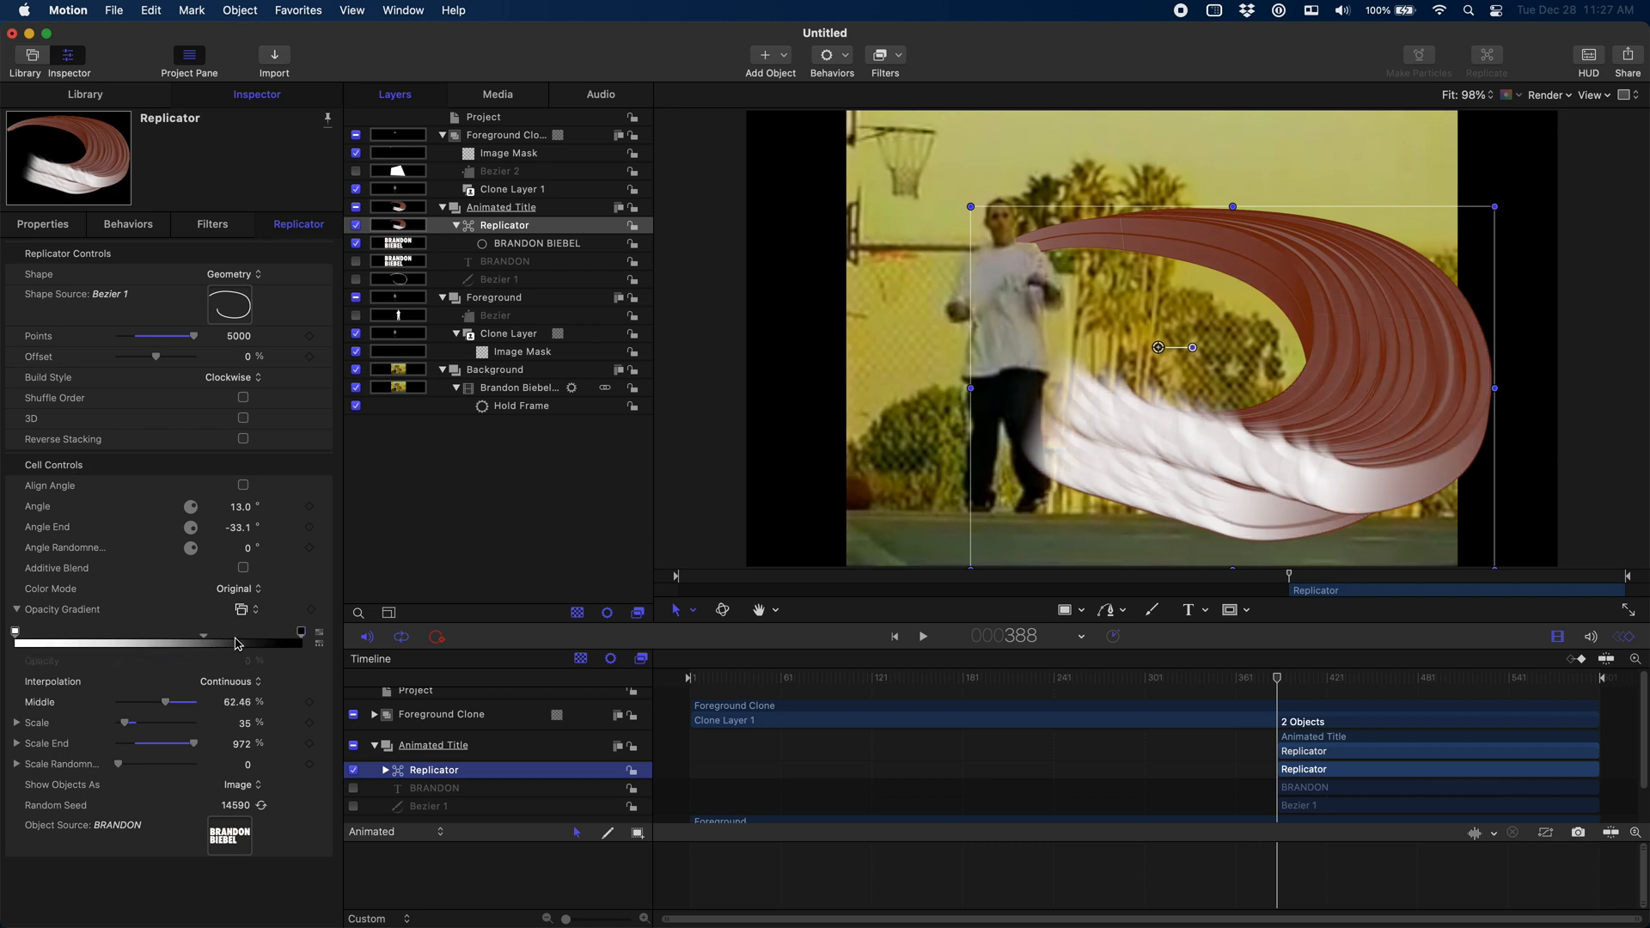
left_click_drag(239, 643, 292, 642)
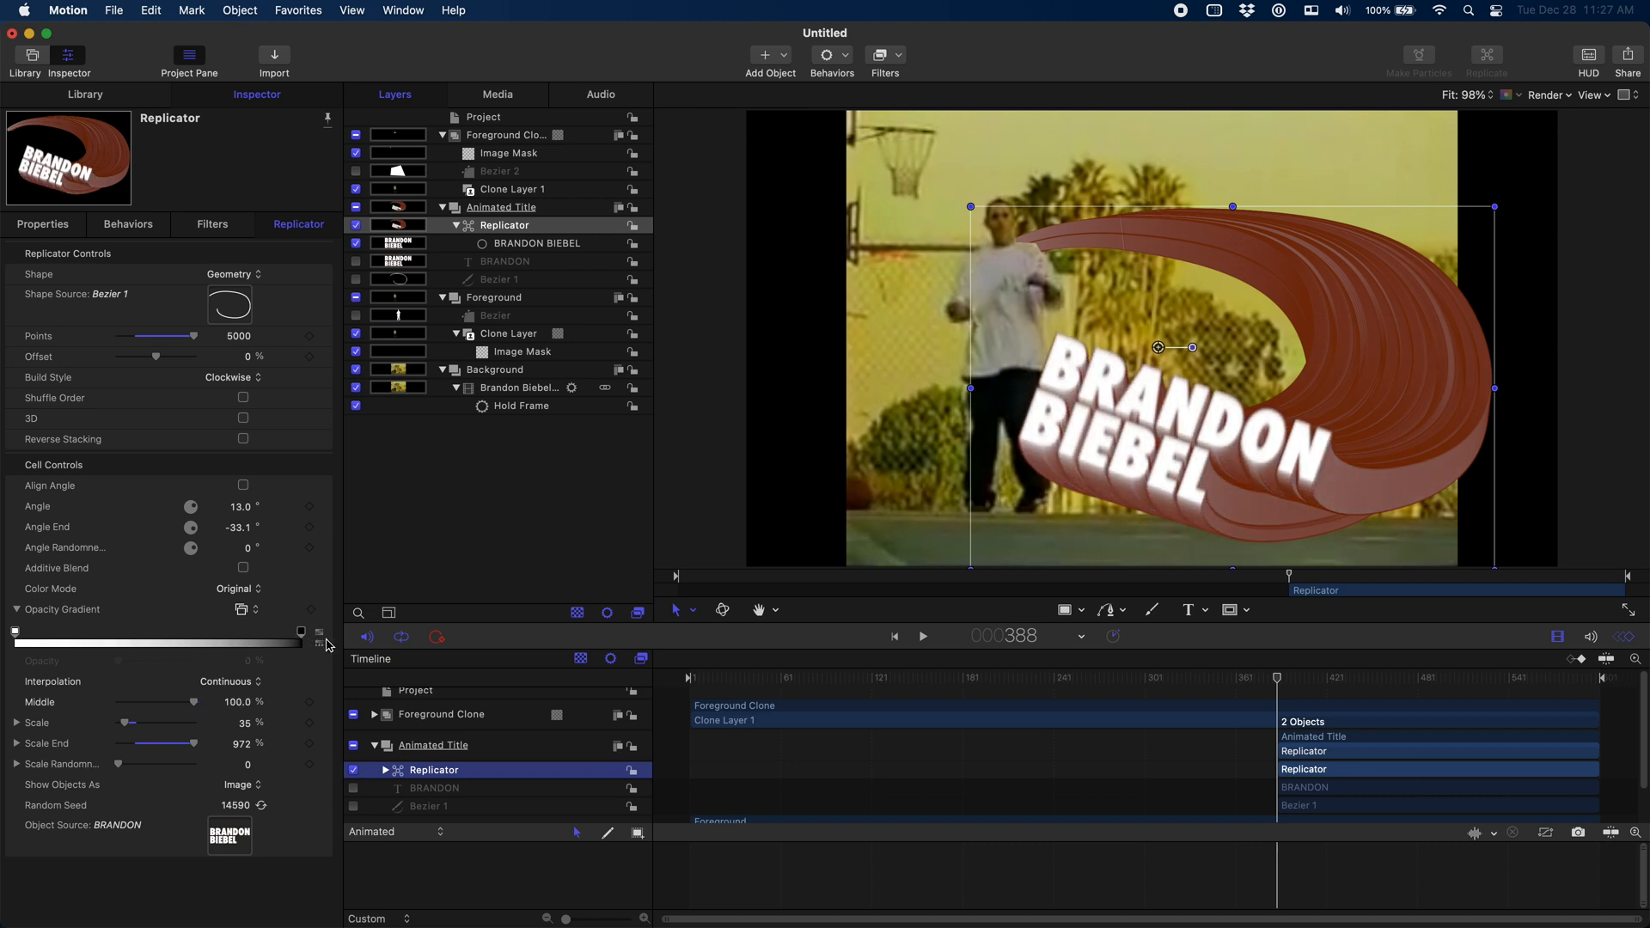
Keyframe the gradient Middle at about 57% at frame 400.
left_click_drag(298, 630, 163, 631)
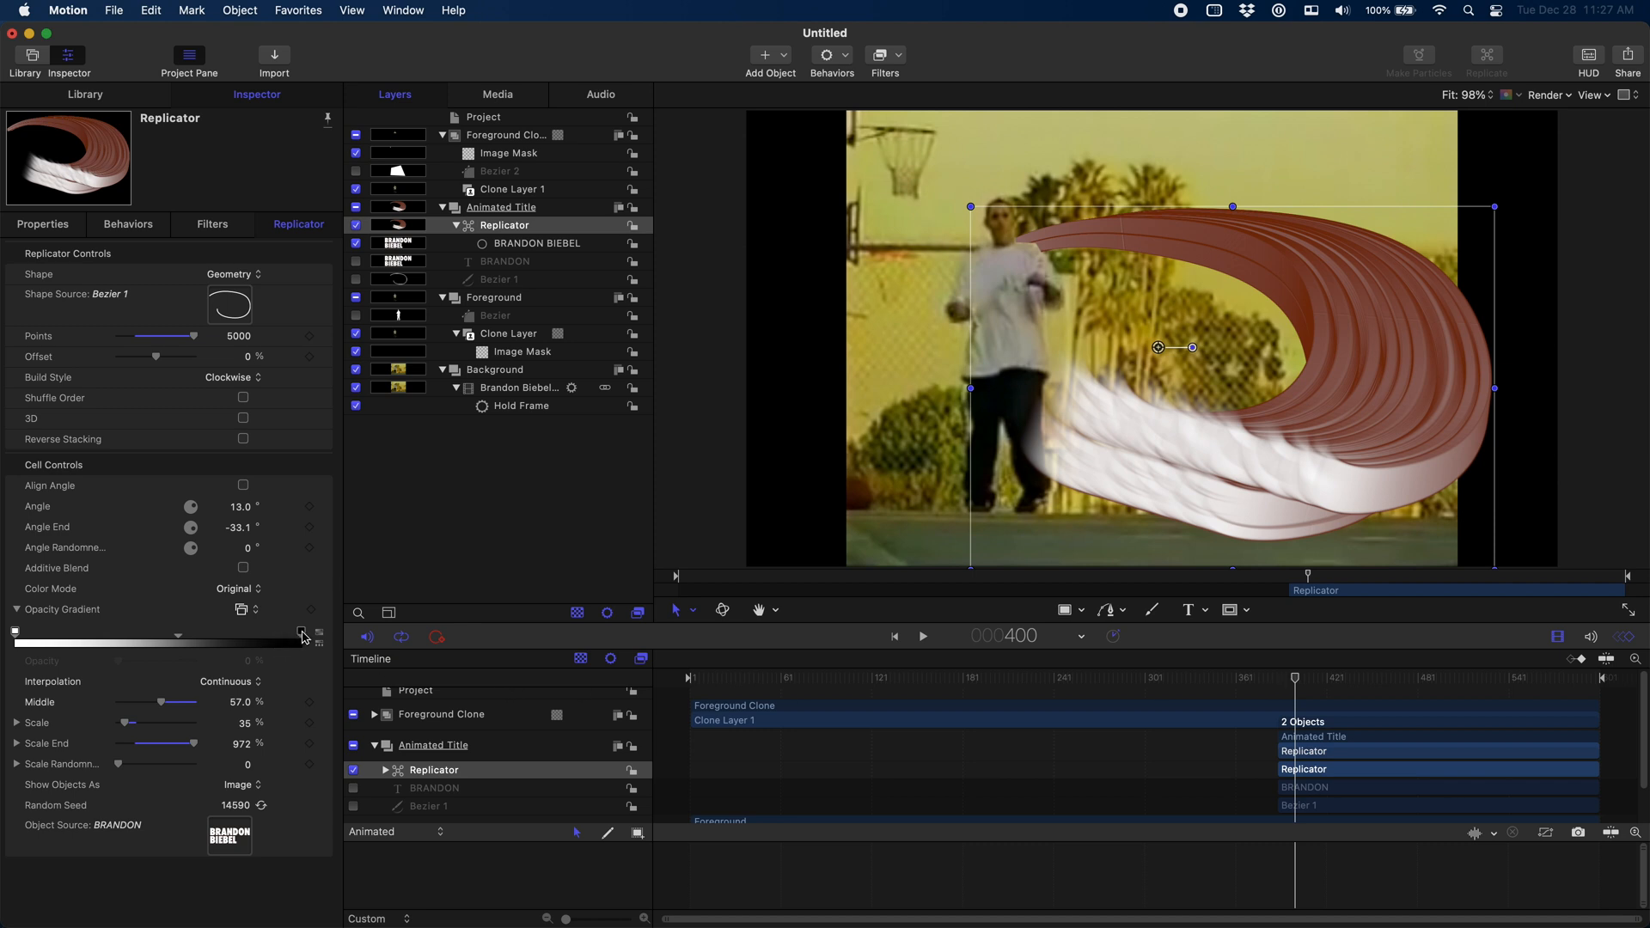
left_click(301, 630)
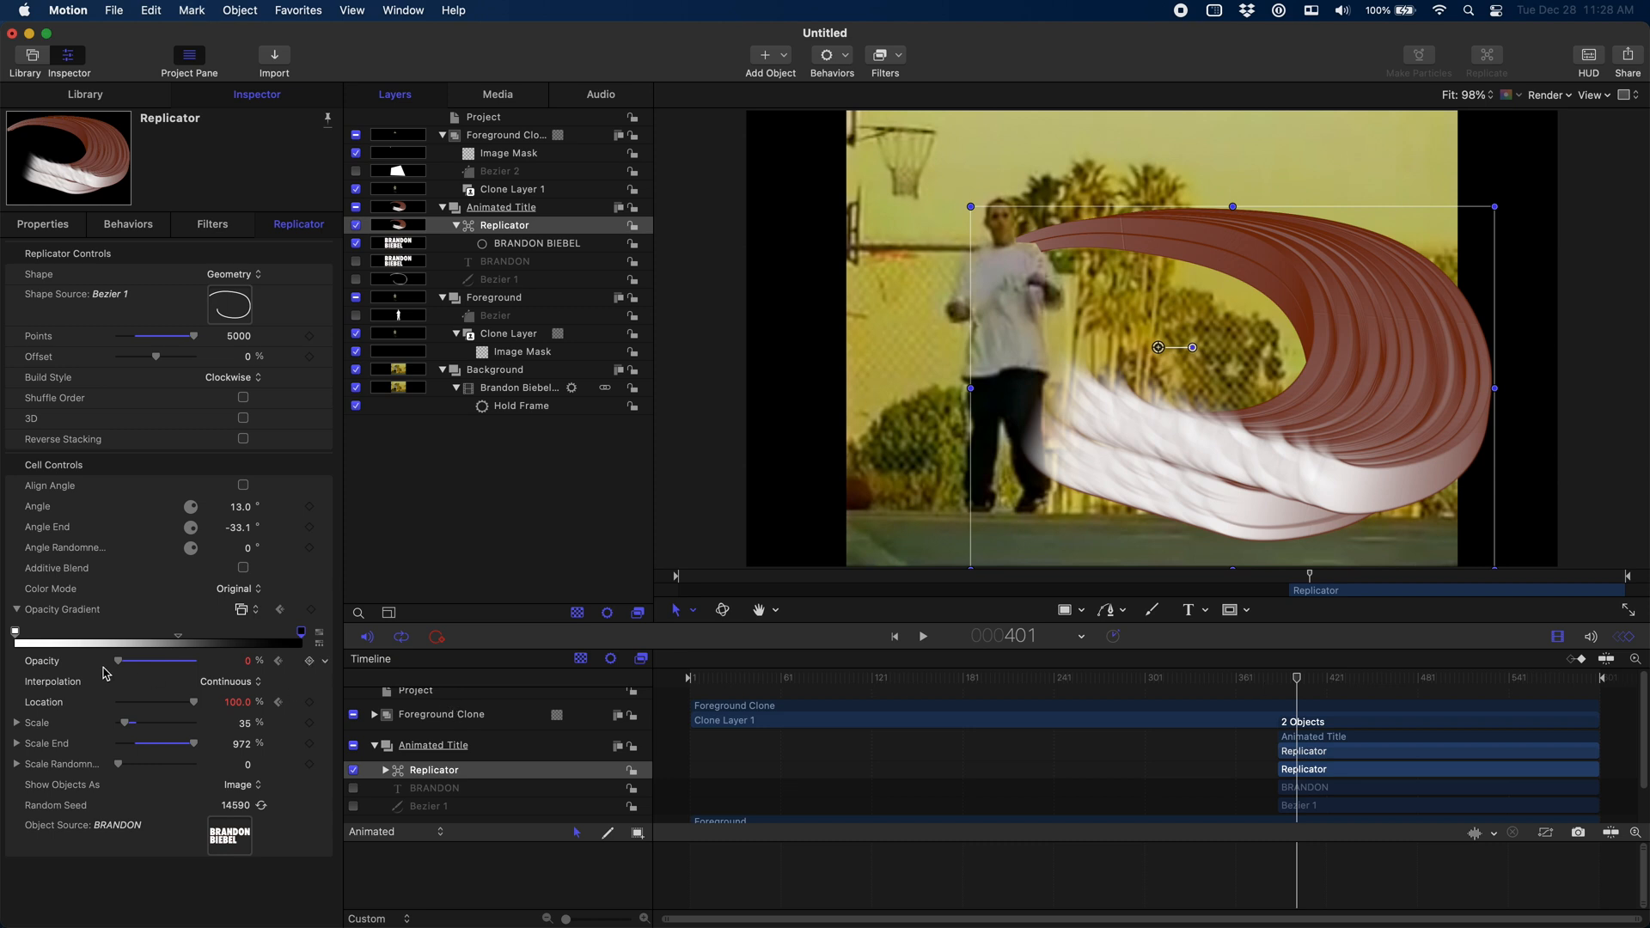
left_click_drag(118, 660, 194, 660)
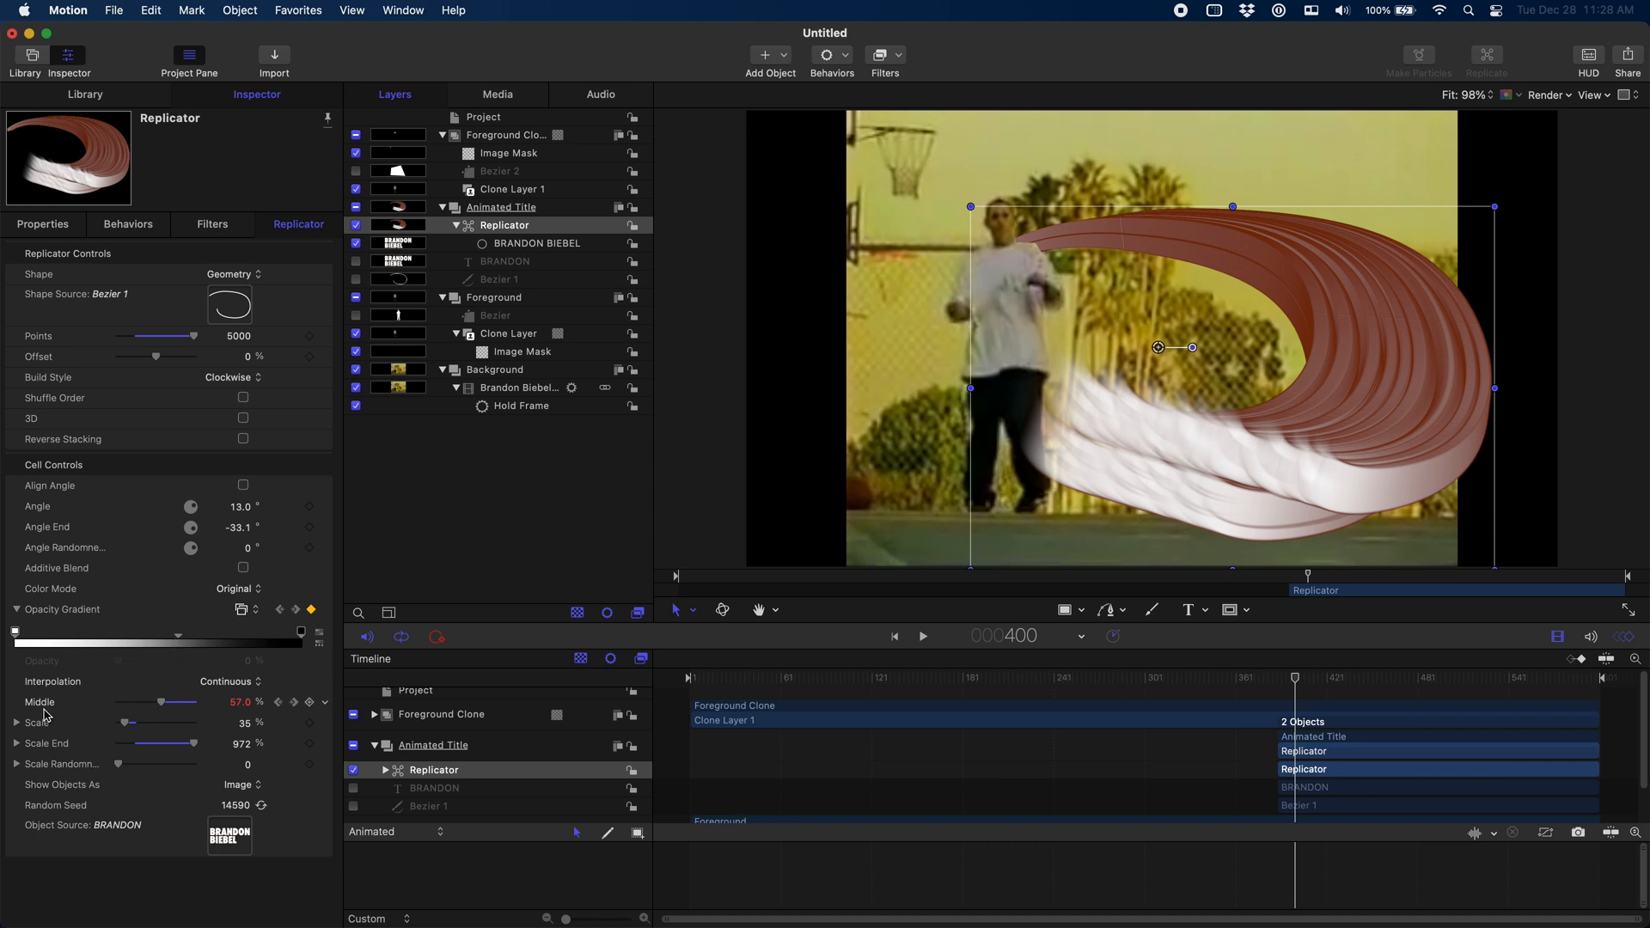
mouse_move(241, 713)
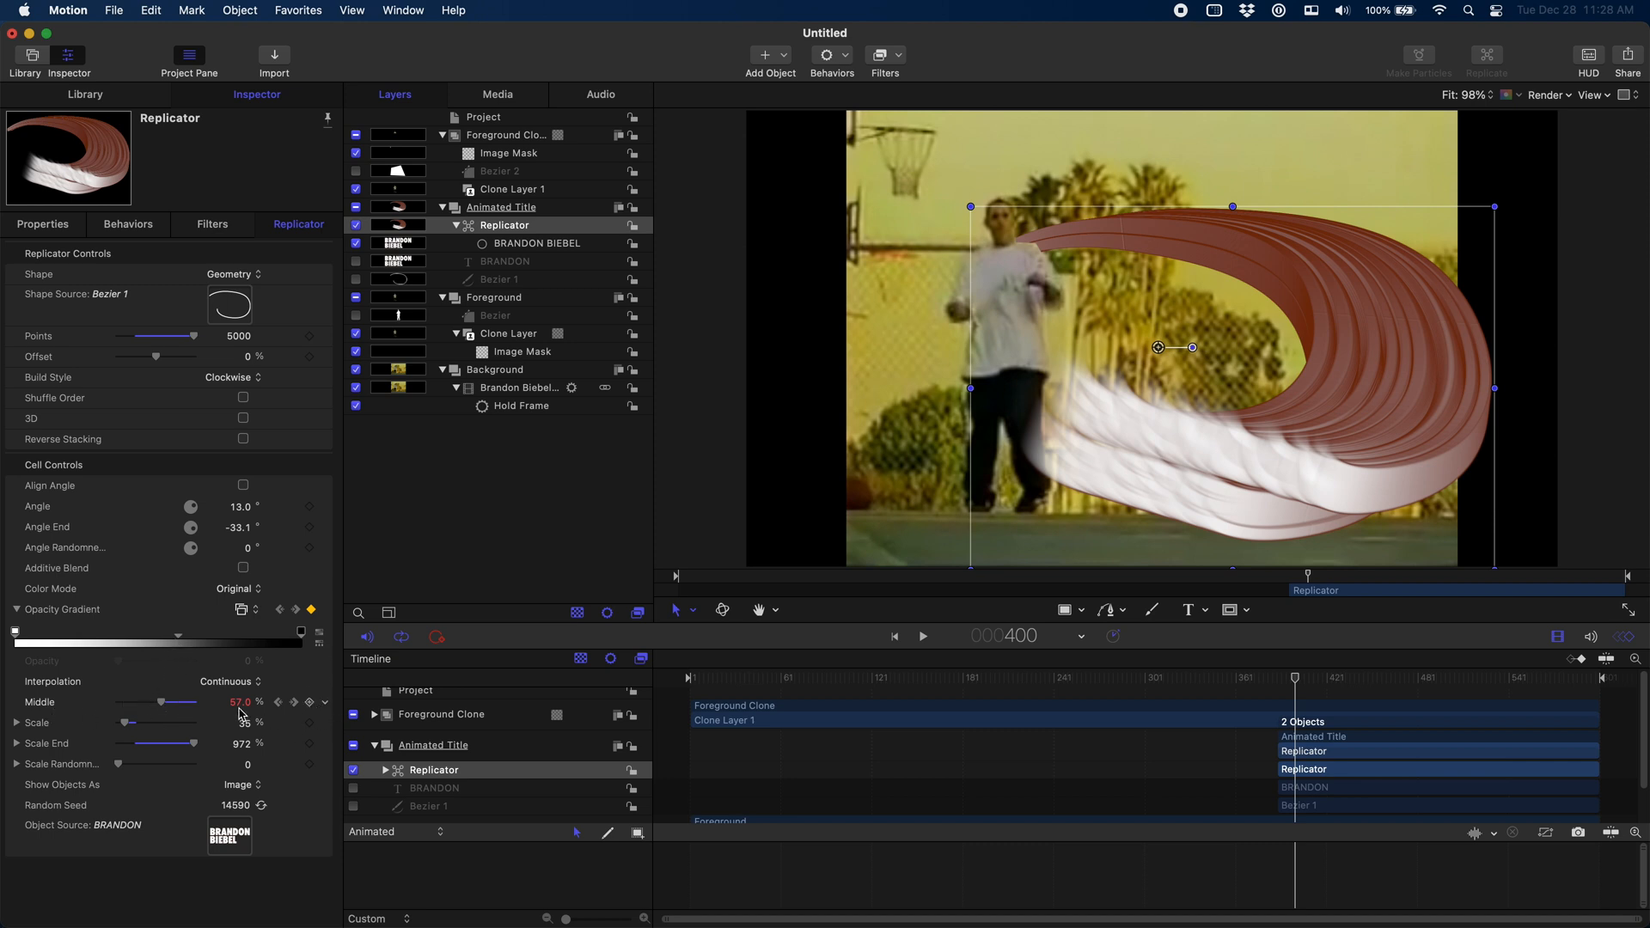
At frame 388 scrub the gradient Middle down to 0% so the title is hidden.
double_click(234, 702)
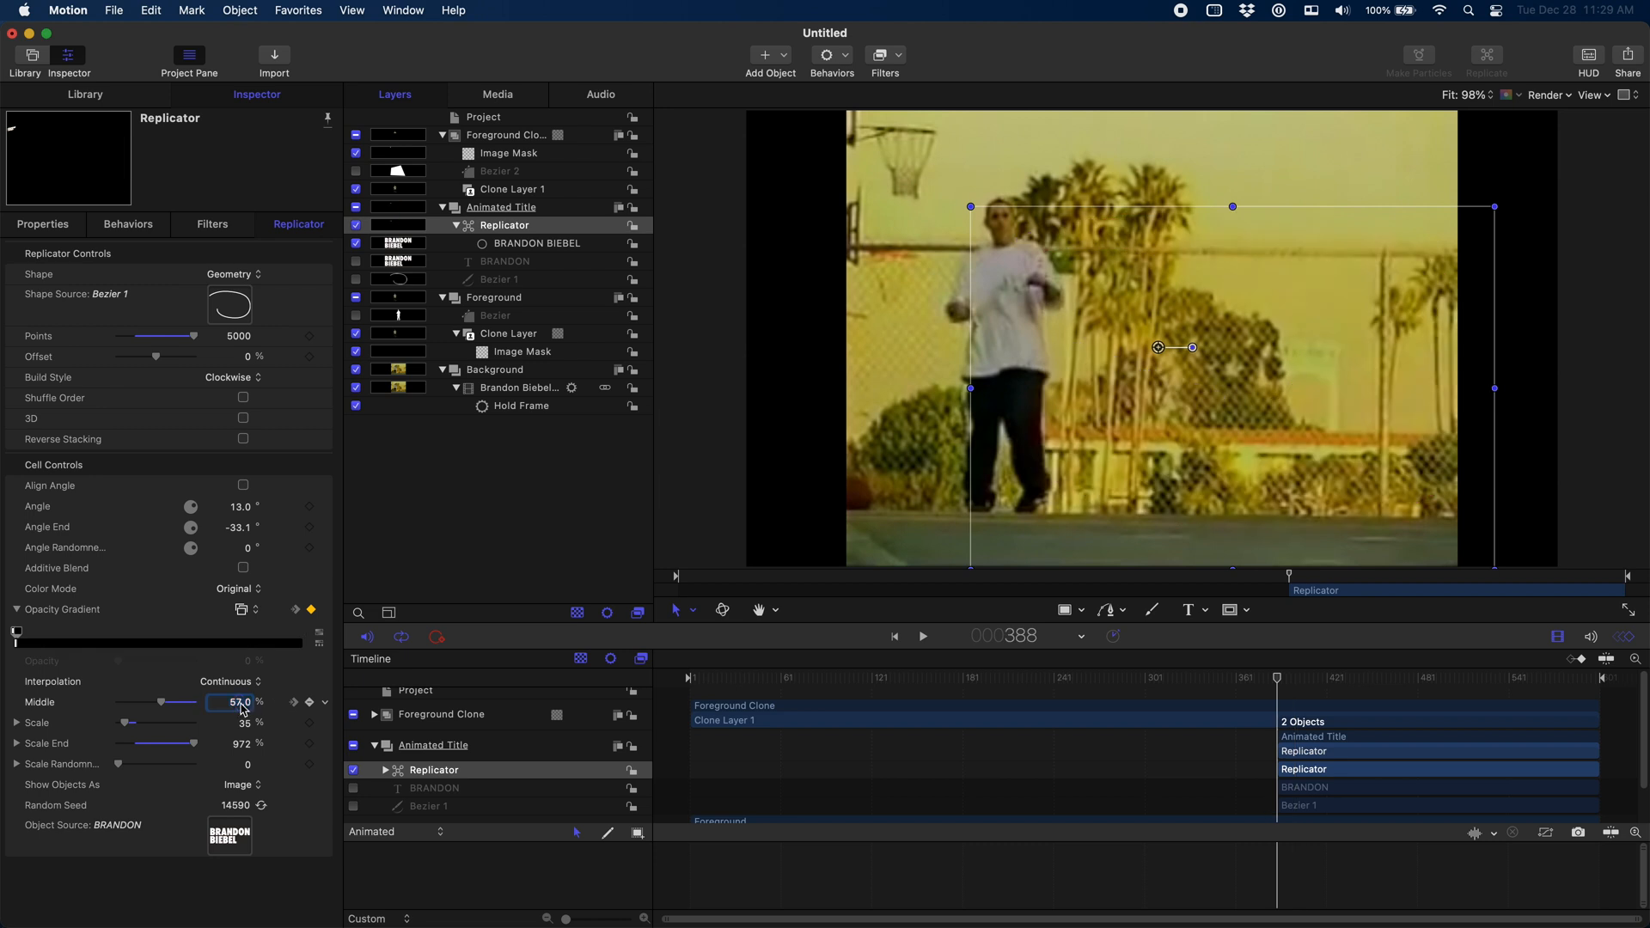
left_click_drag(194, 701, 121, 701)
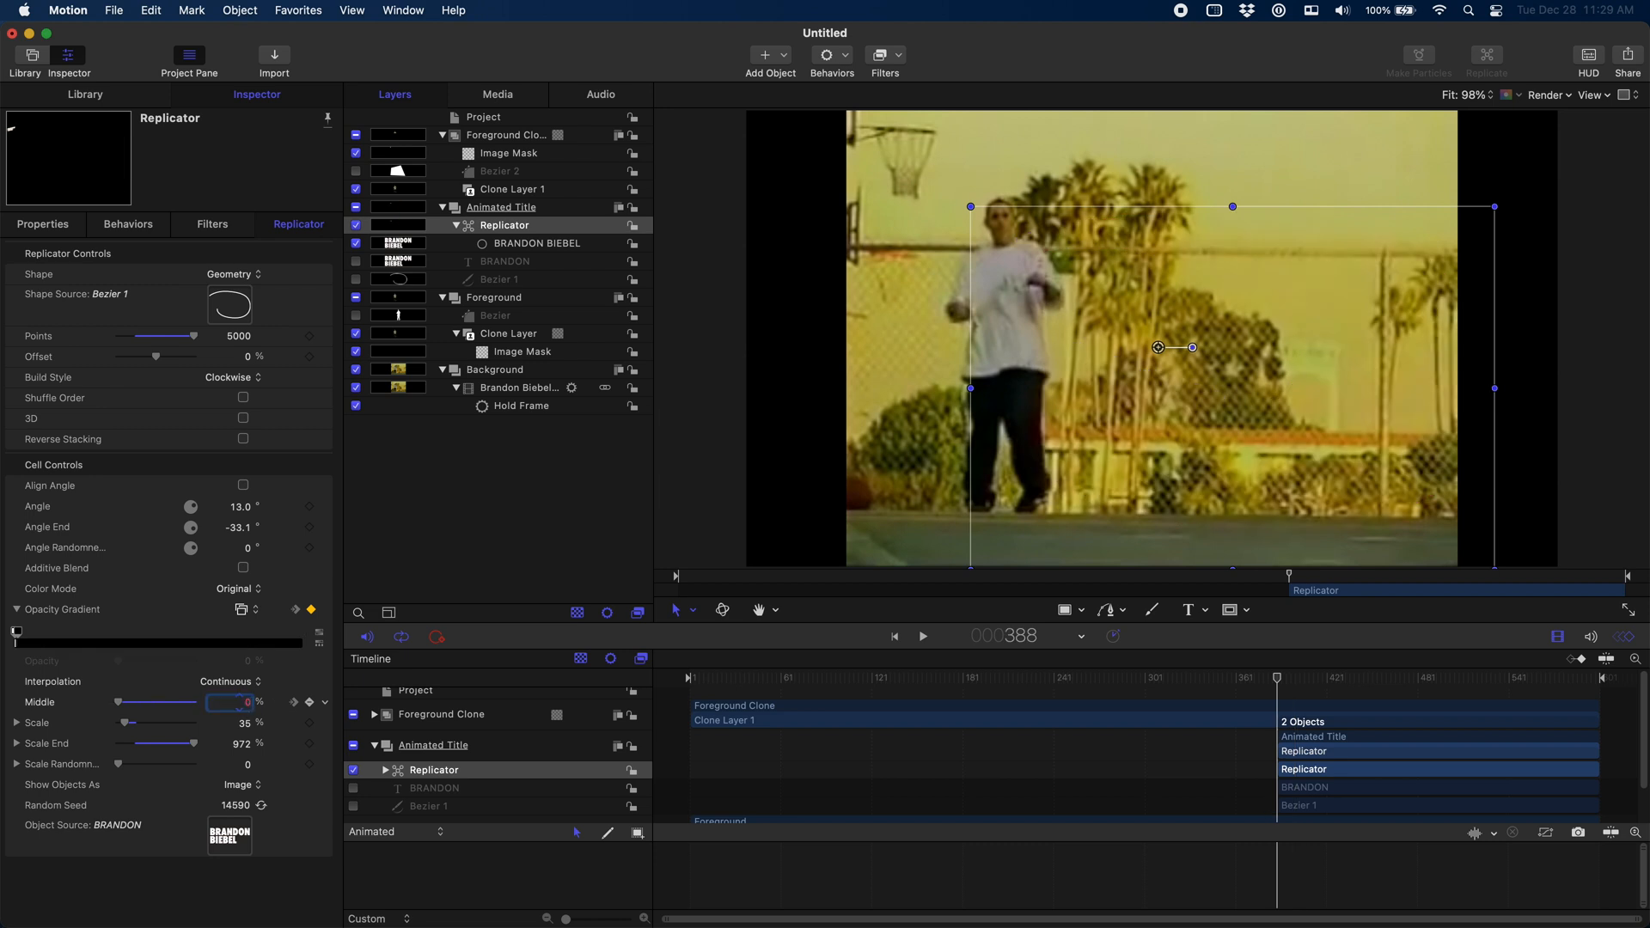